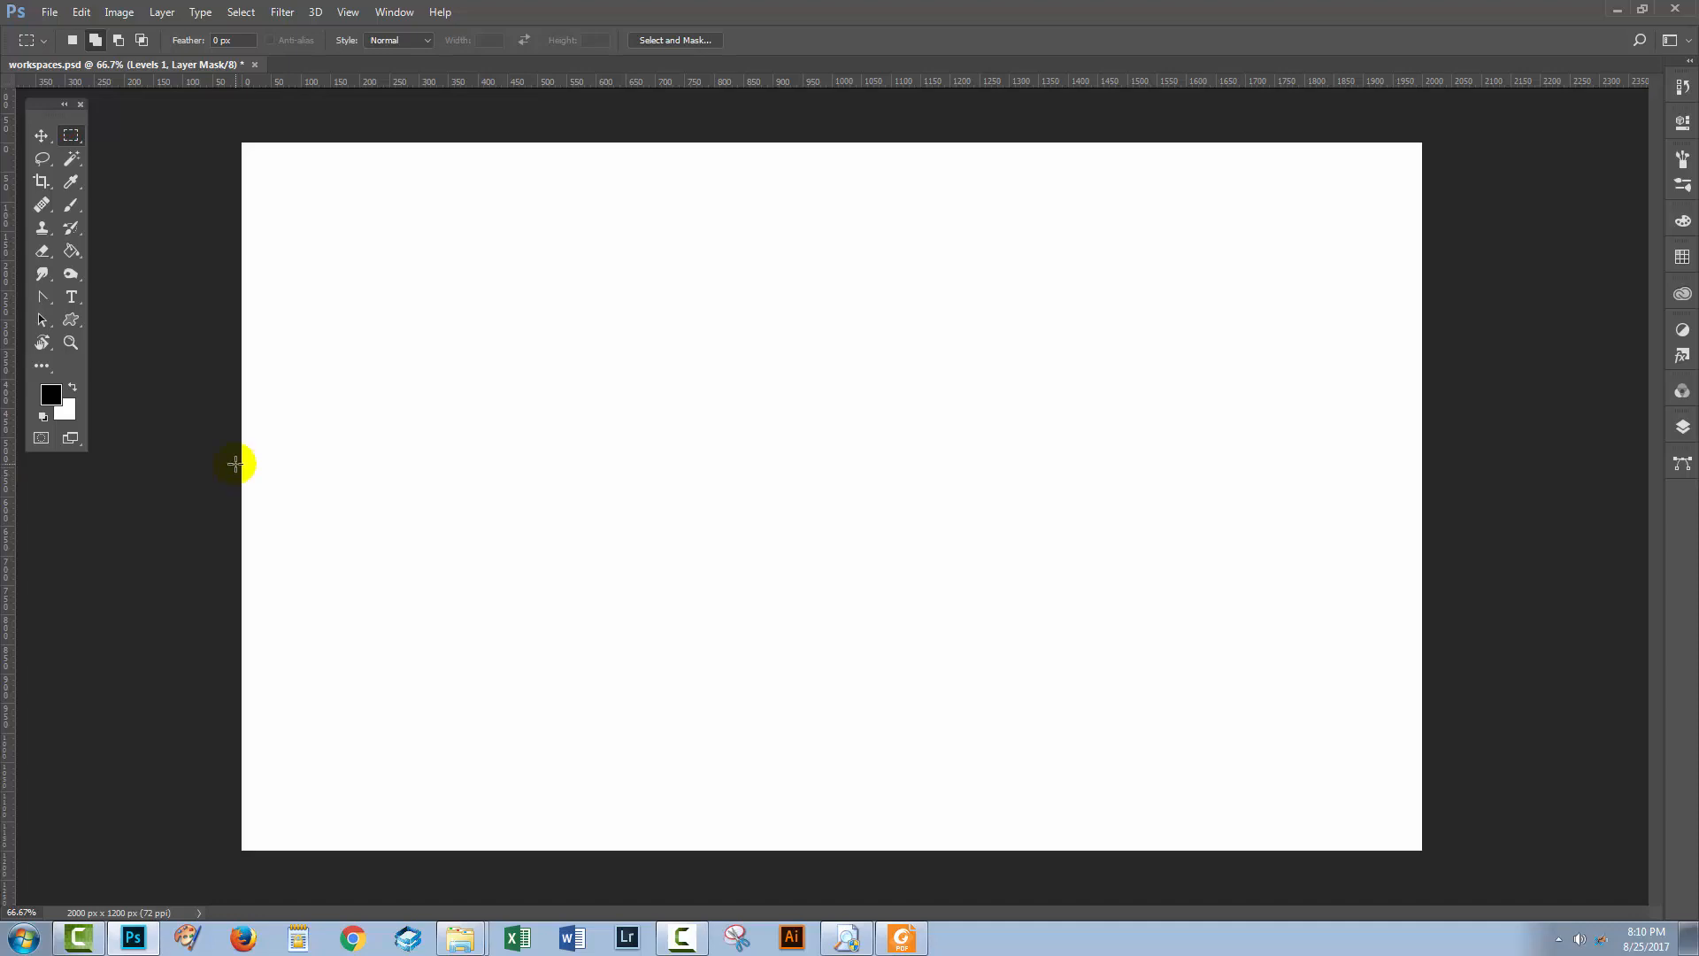
mouse_move(200, 466)
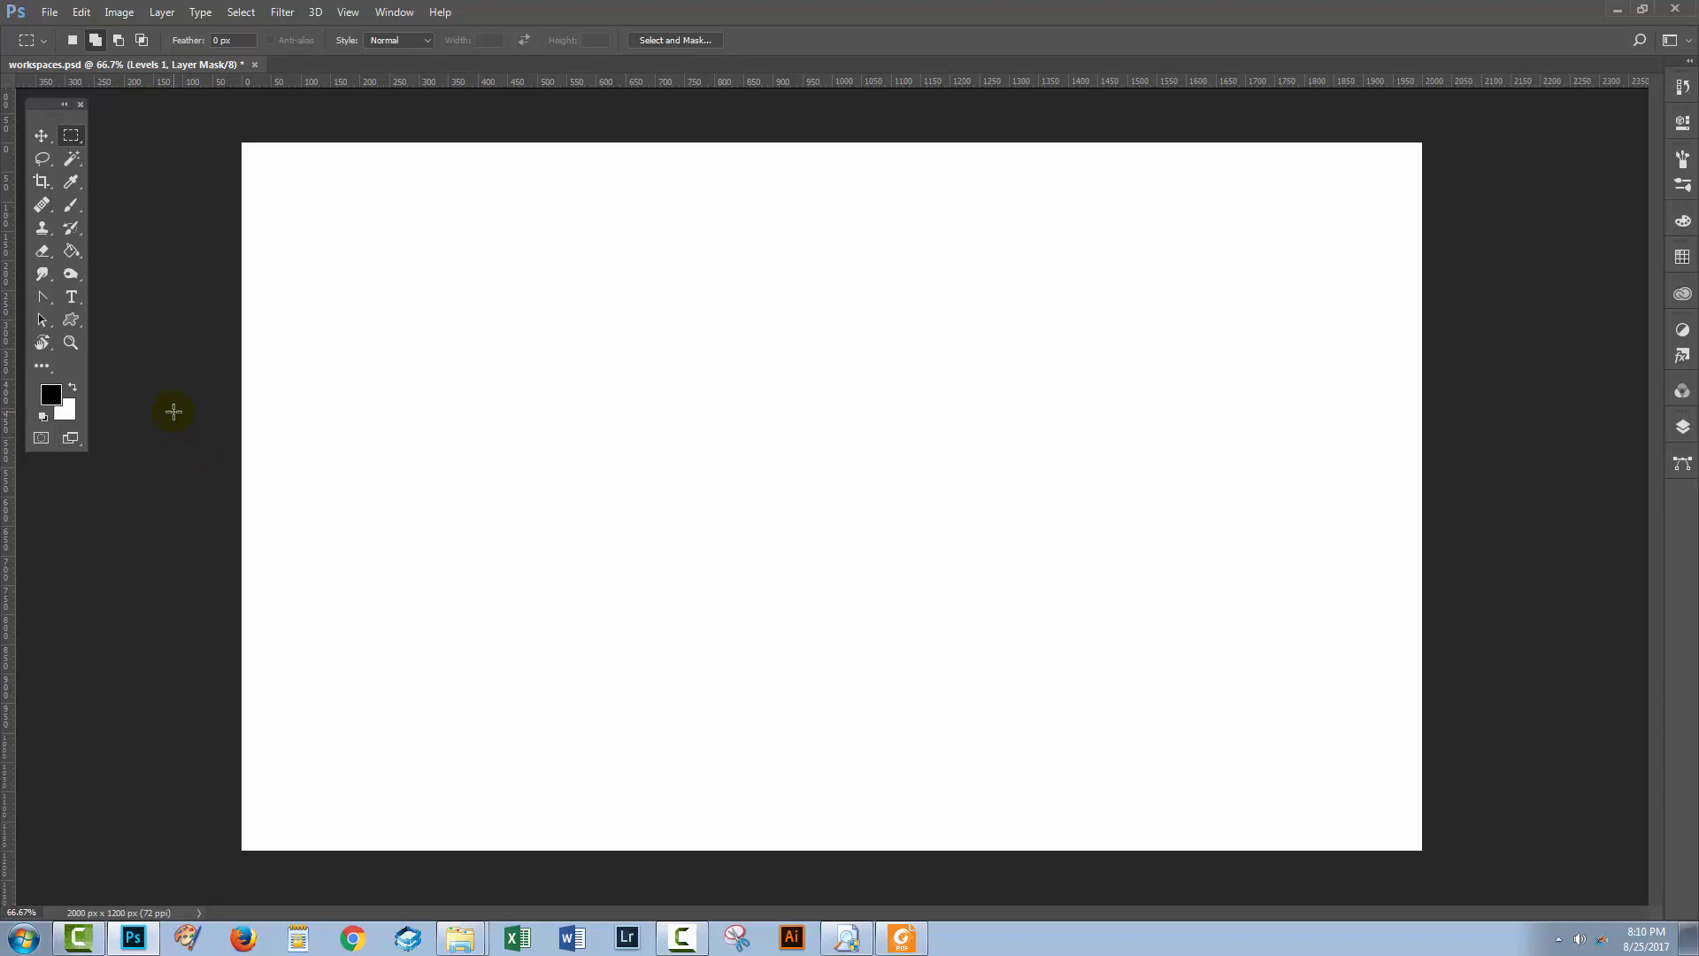
mouse_move(138, 189)
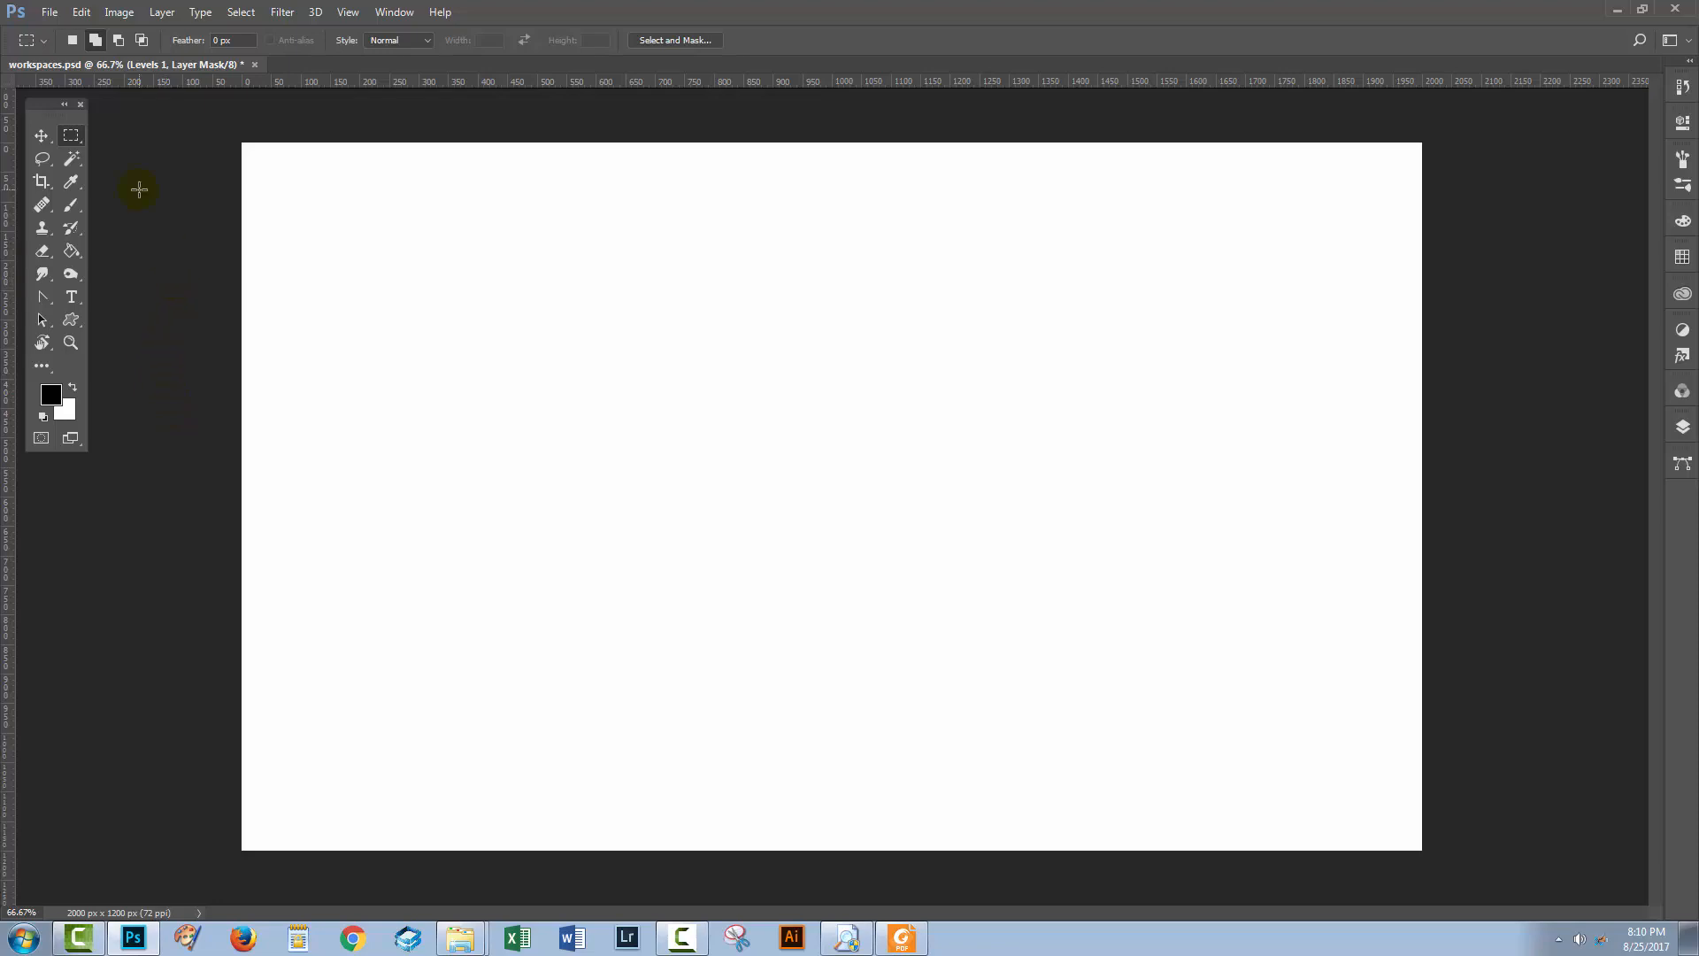
mouse_move(119, 12)
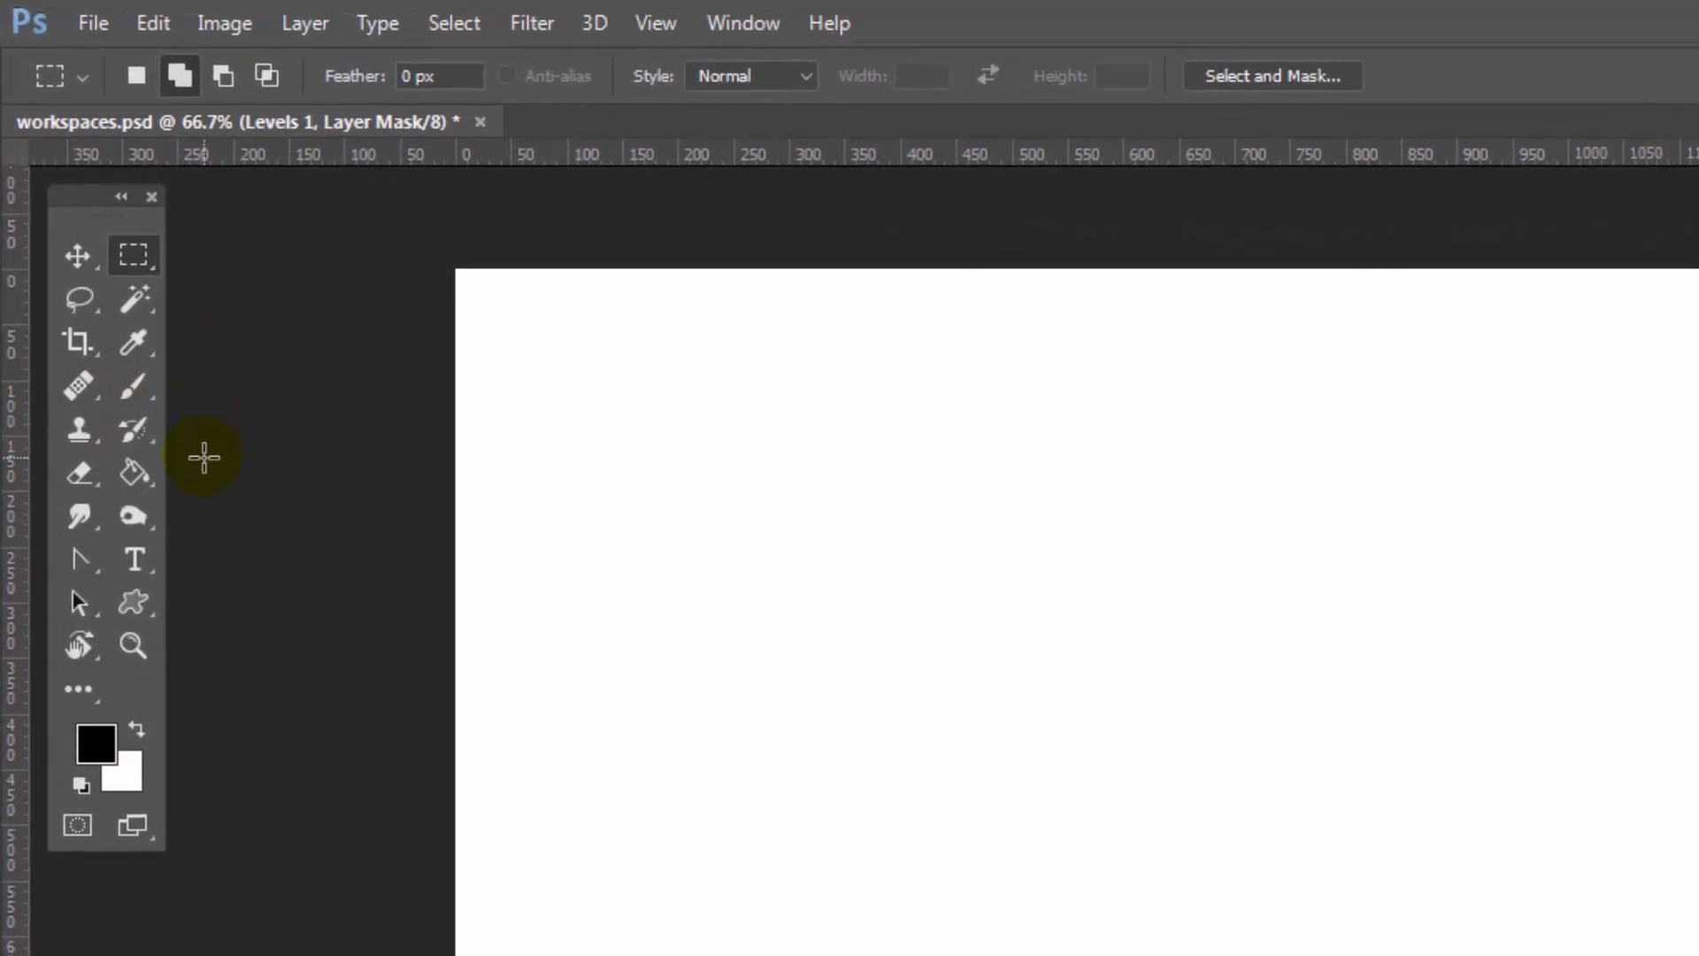
Step: Cycle the healing slot through Red Eye and Patch to Content-Aware Move, then list all five healing tools
left_click(80, 384)
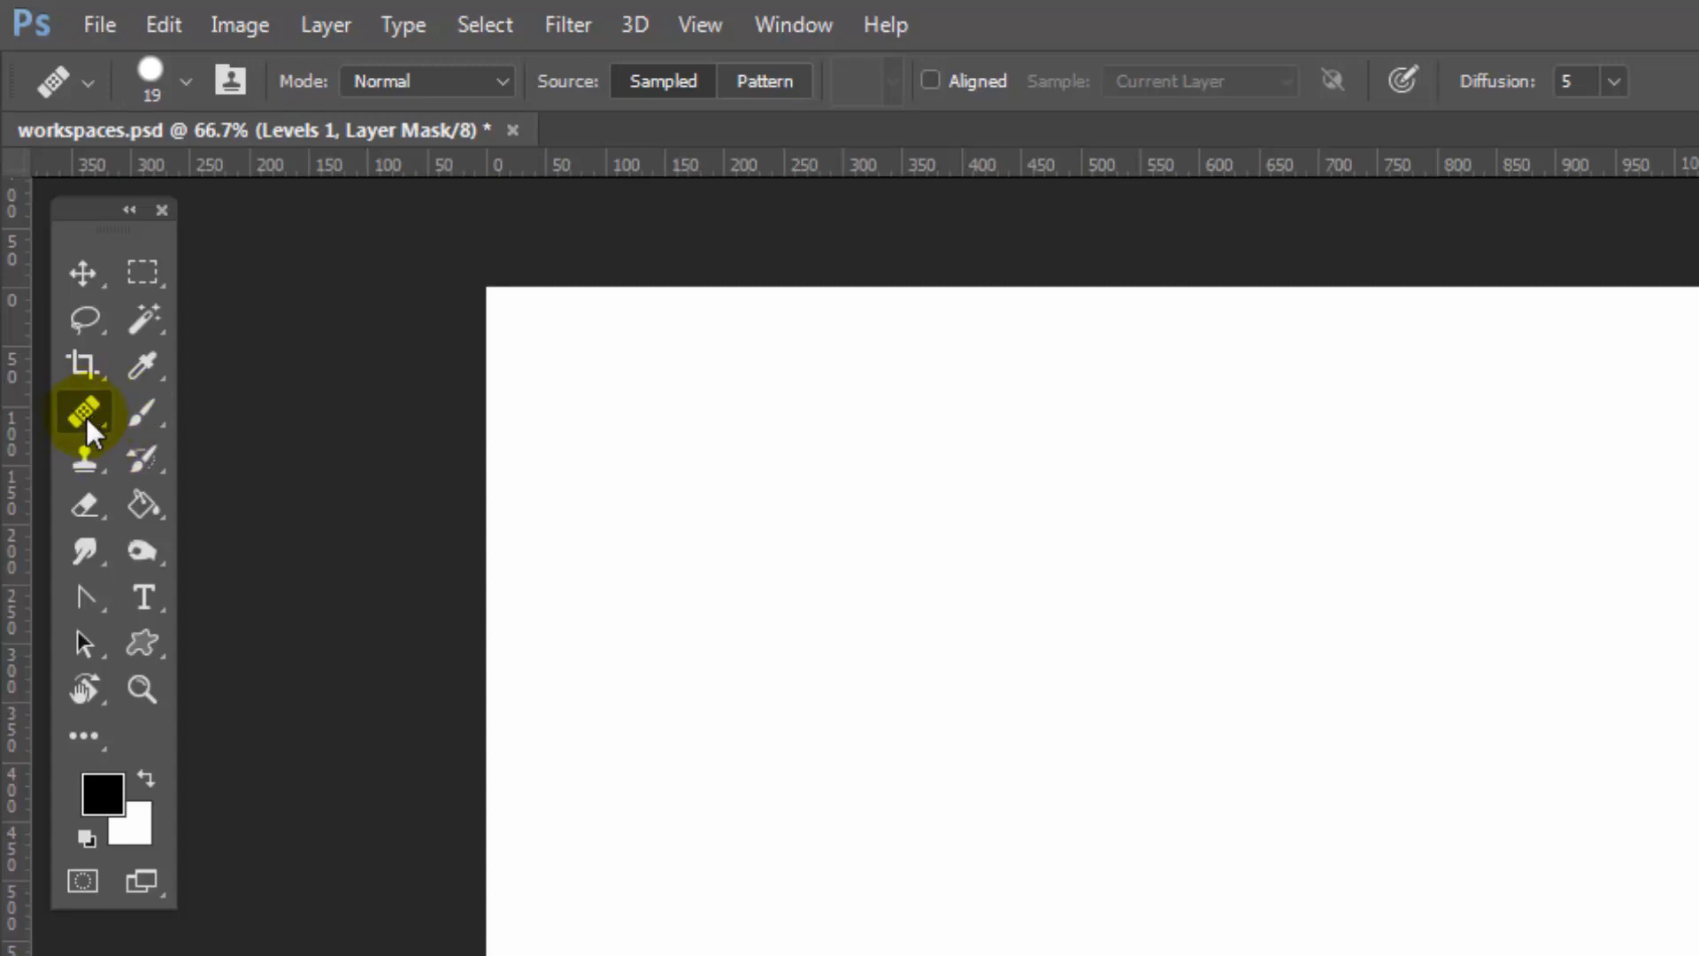
left_click(85, 412)
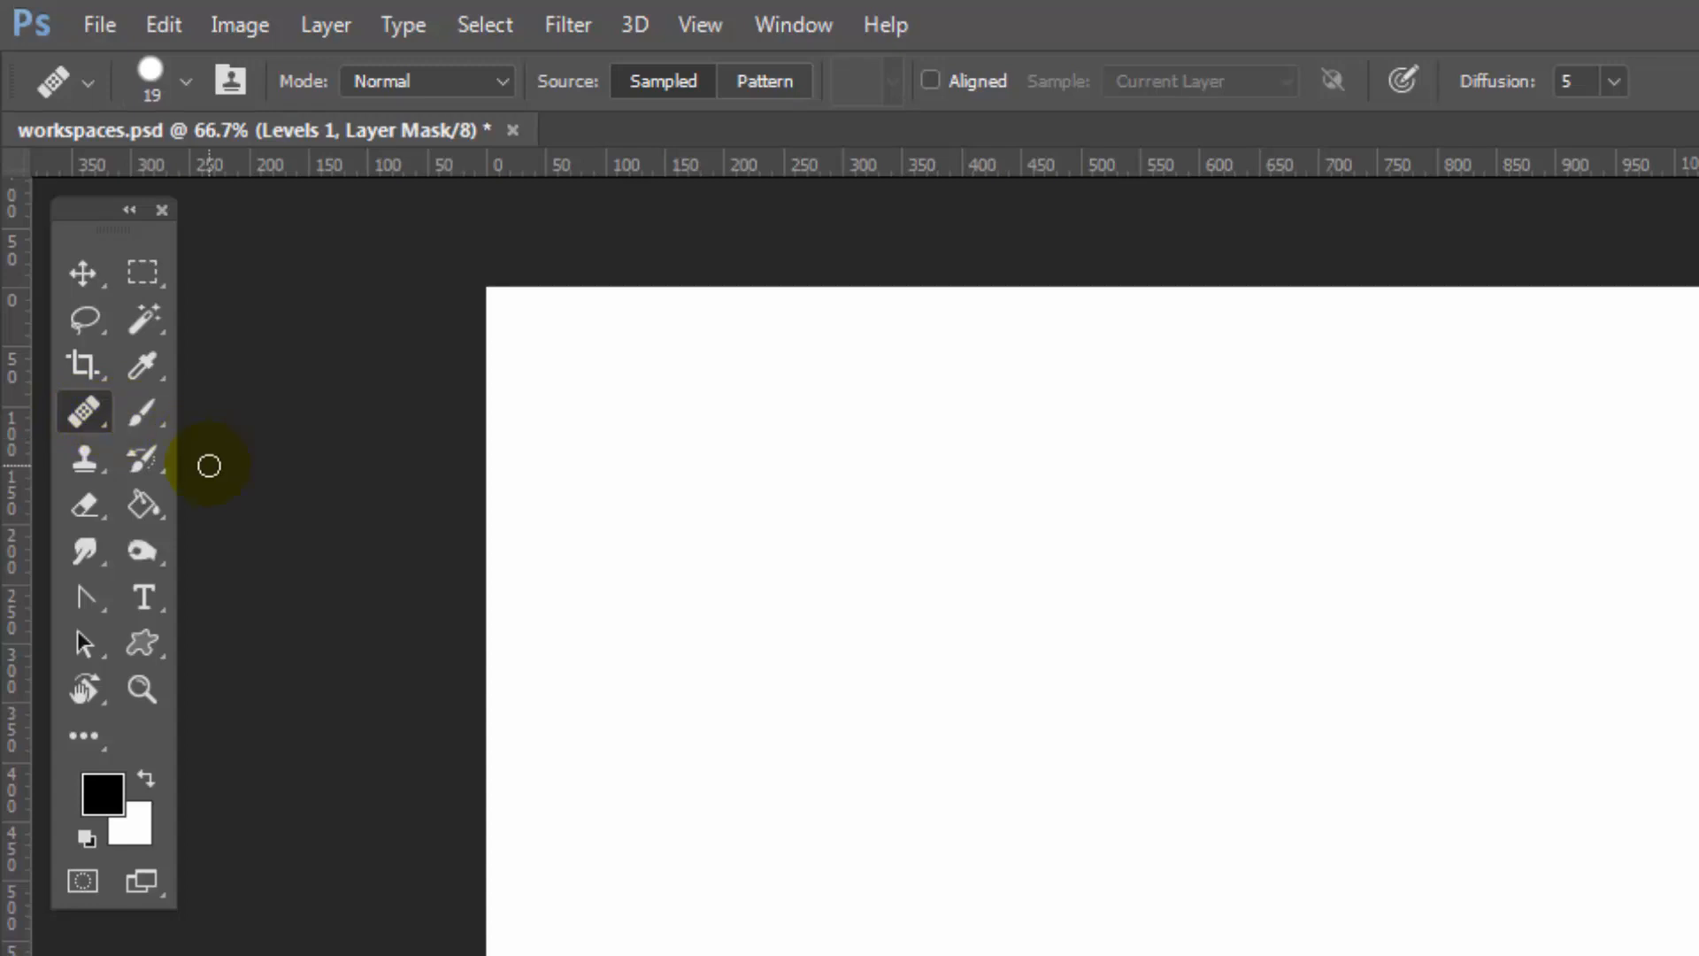
left_click(85, 412)
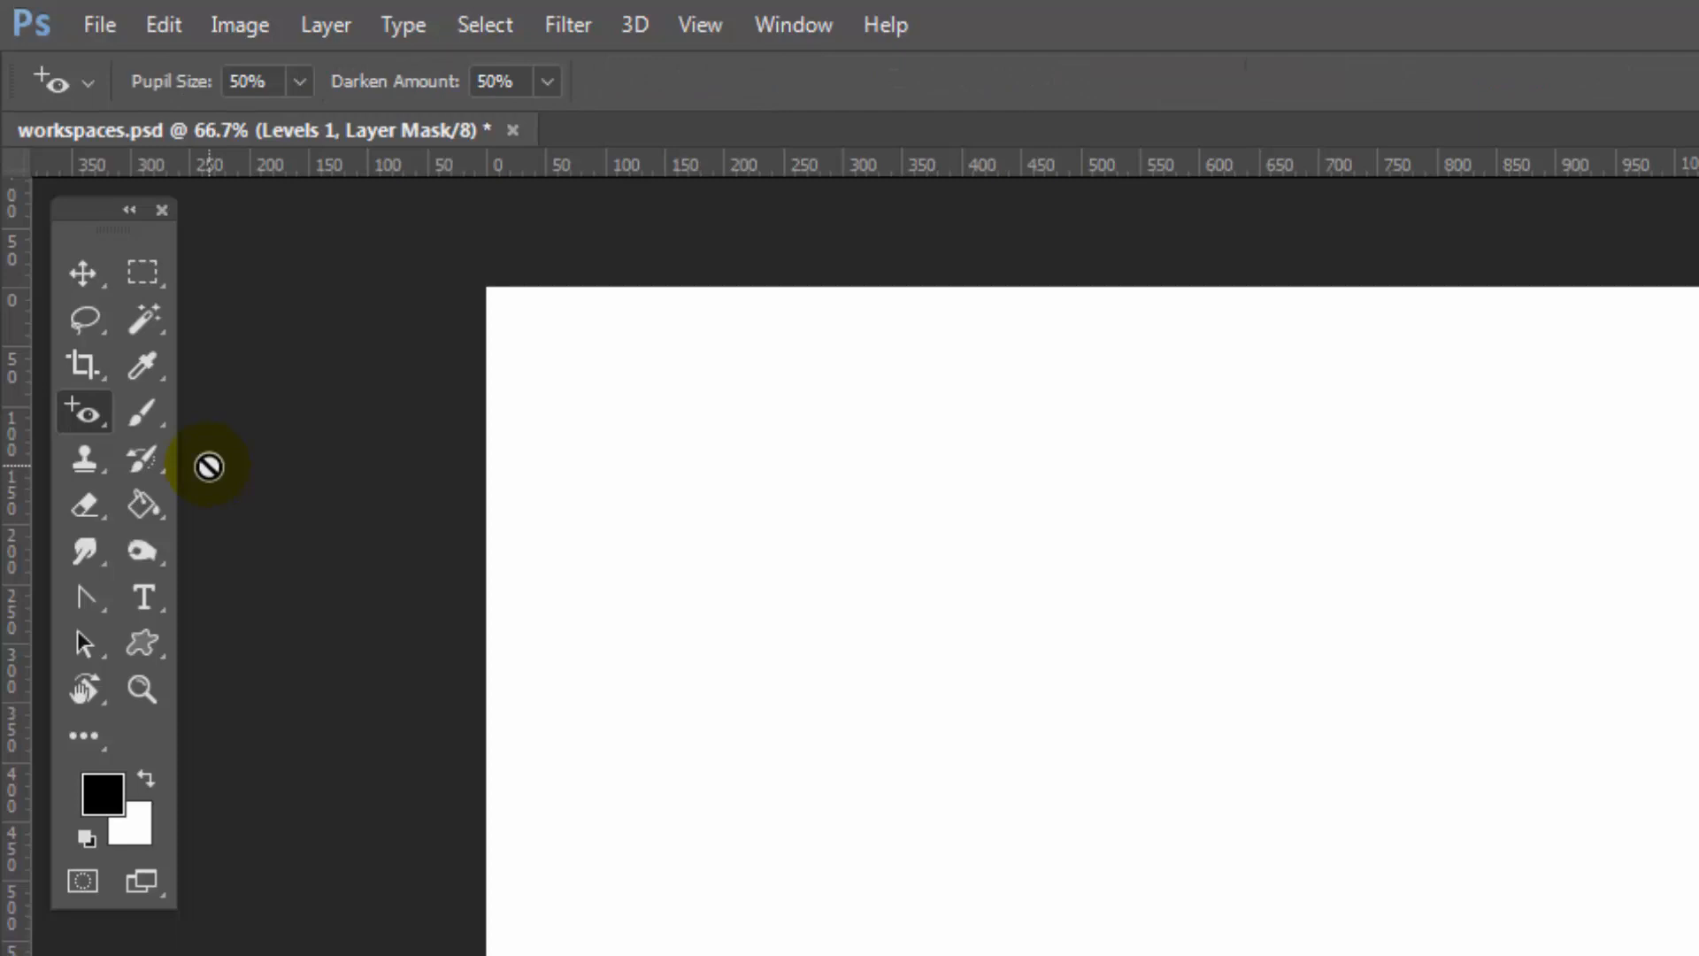
left_click(84, 410)
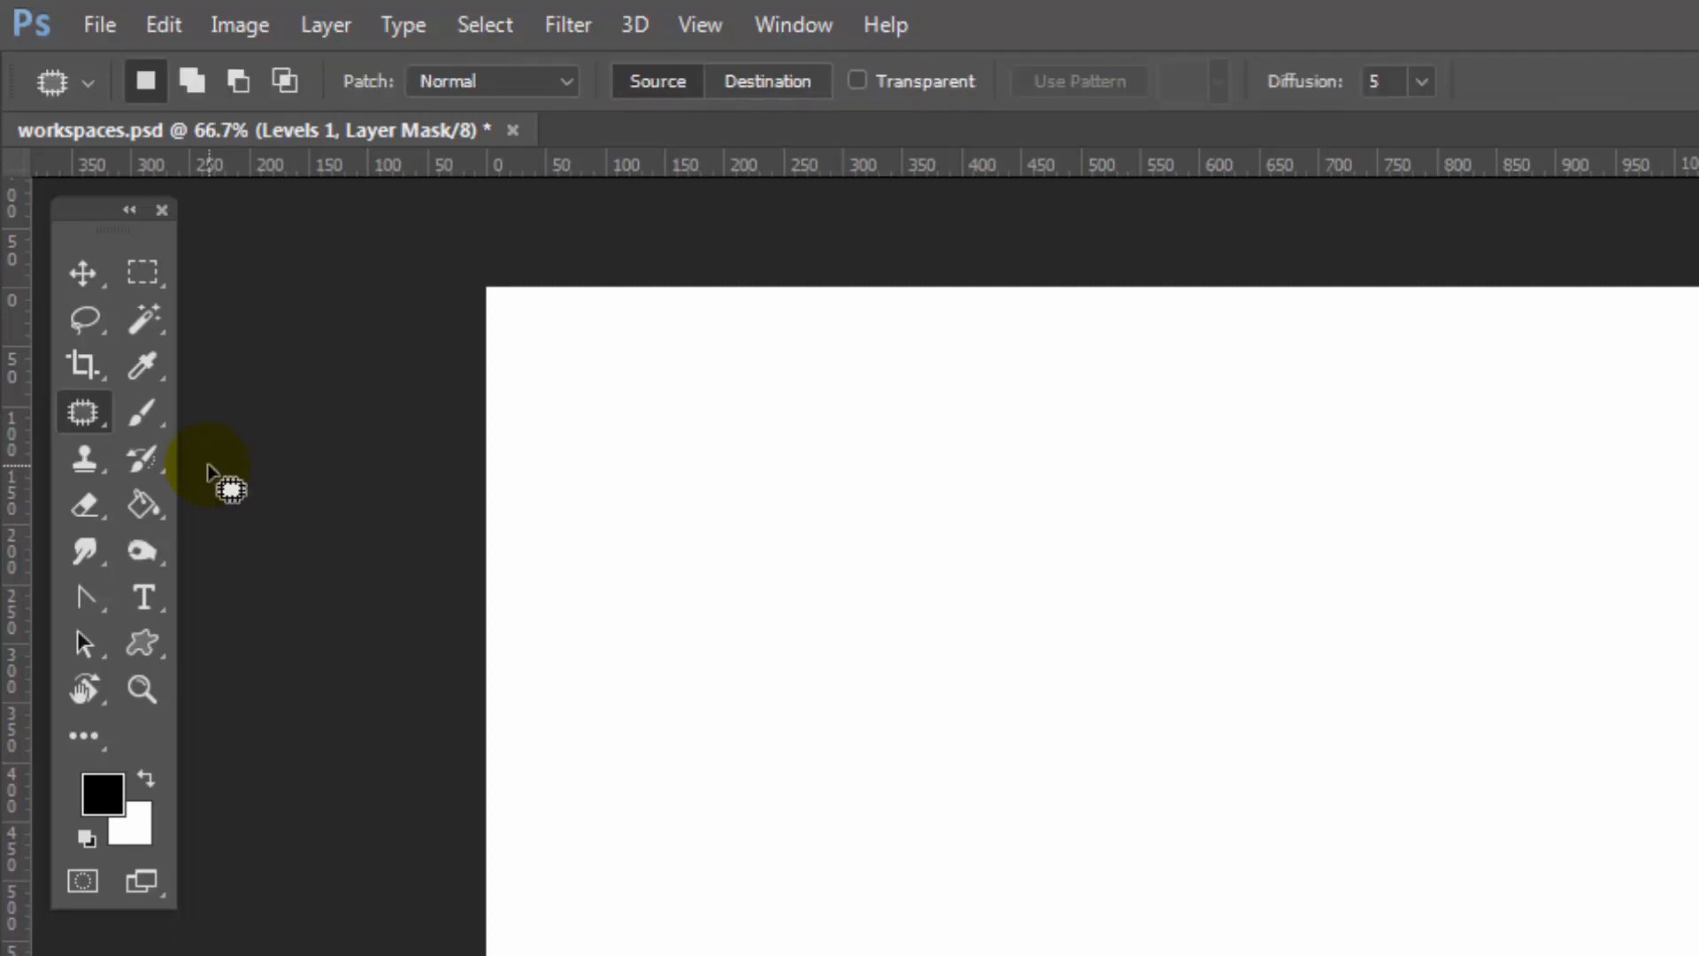
left_click(85, 413)
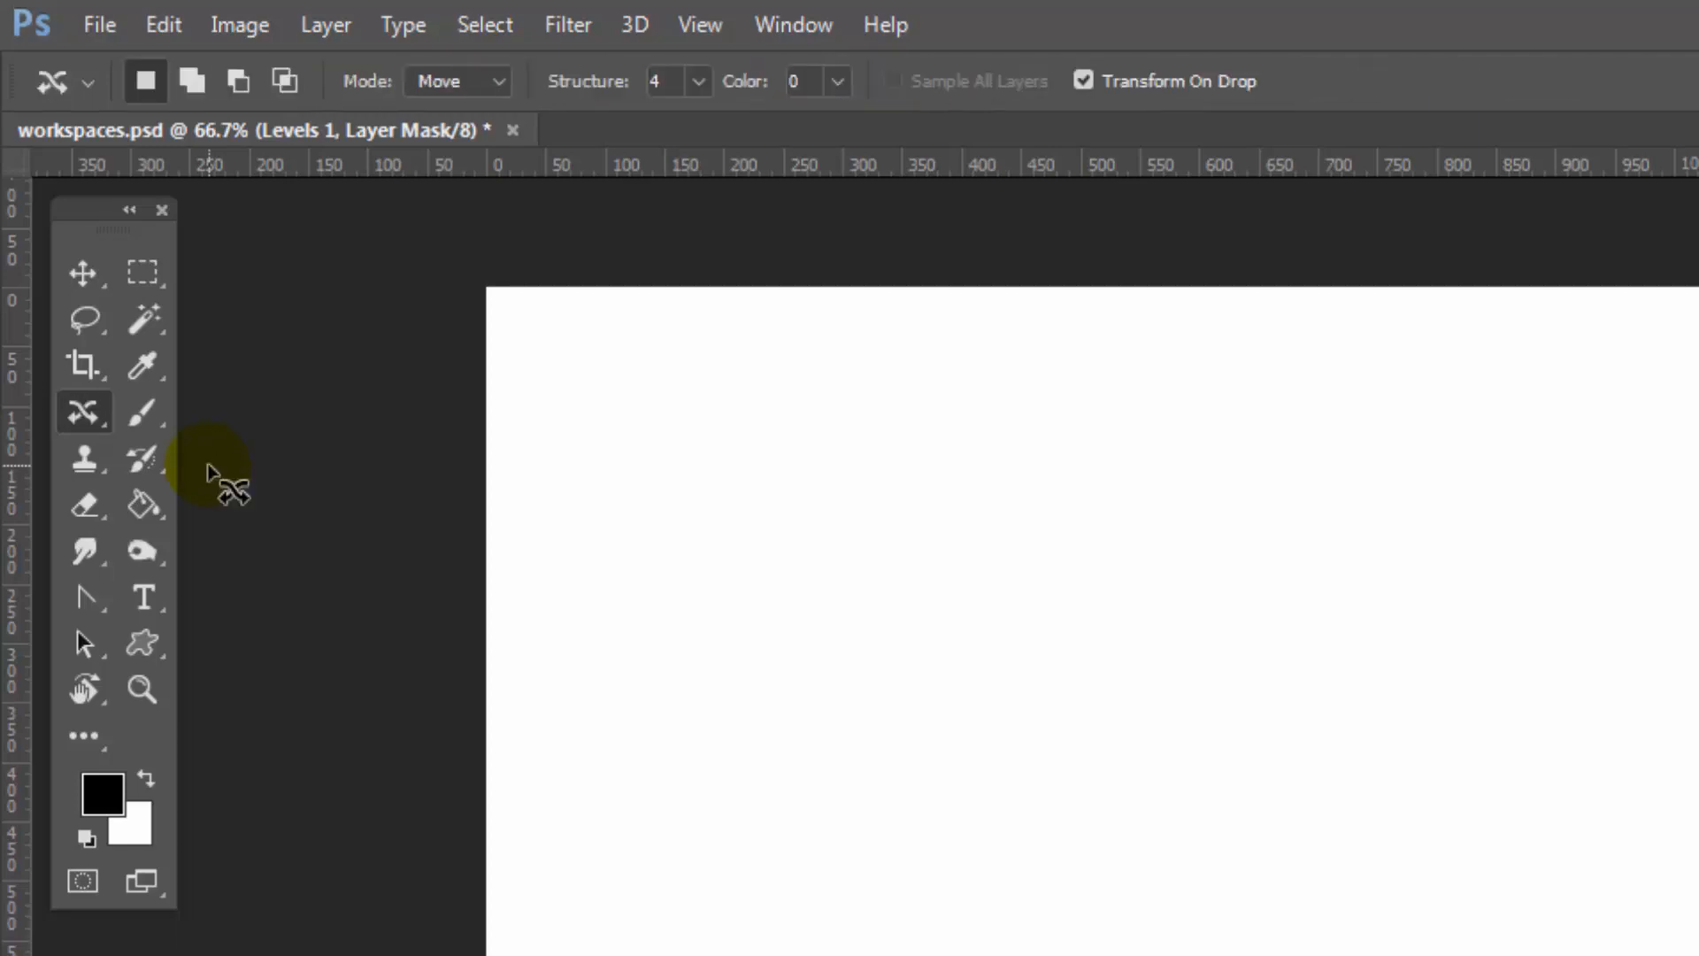
left_click(85, 412)
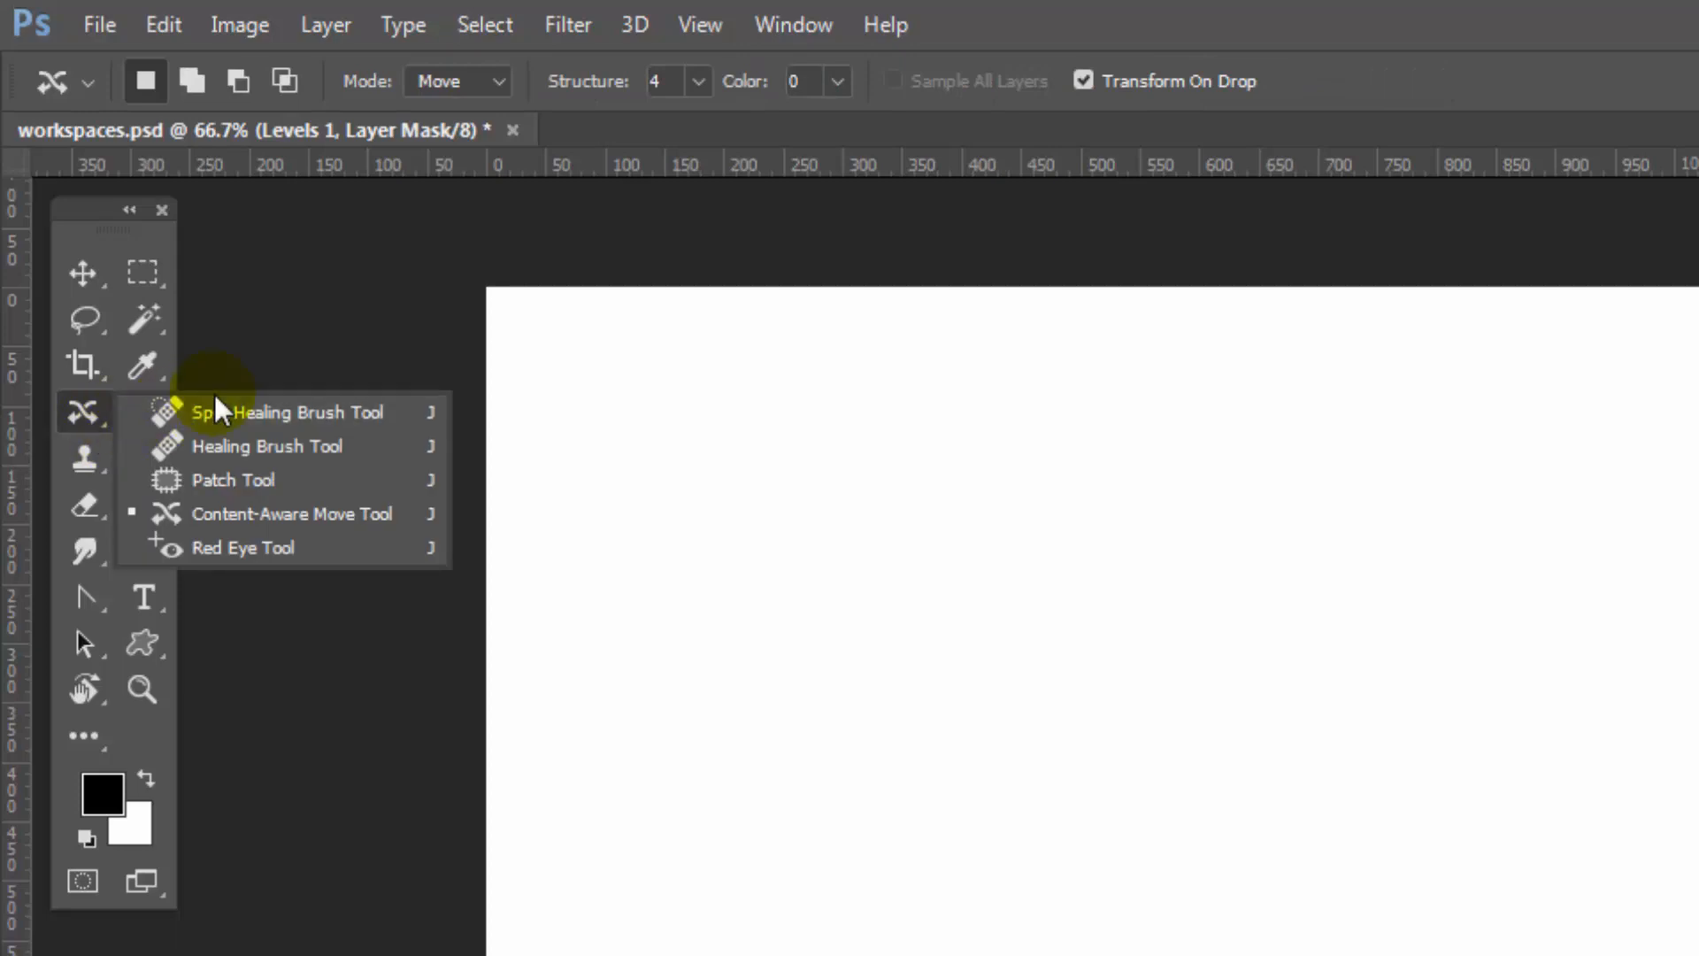
mouse_move(342, 446)
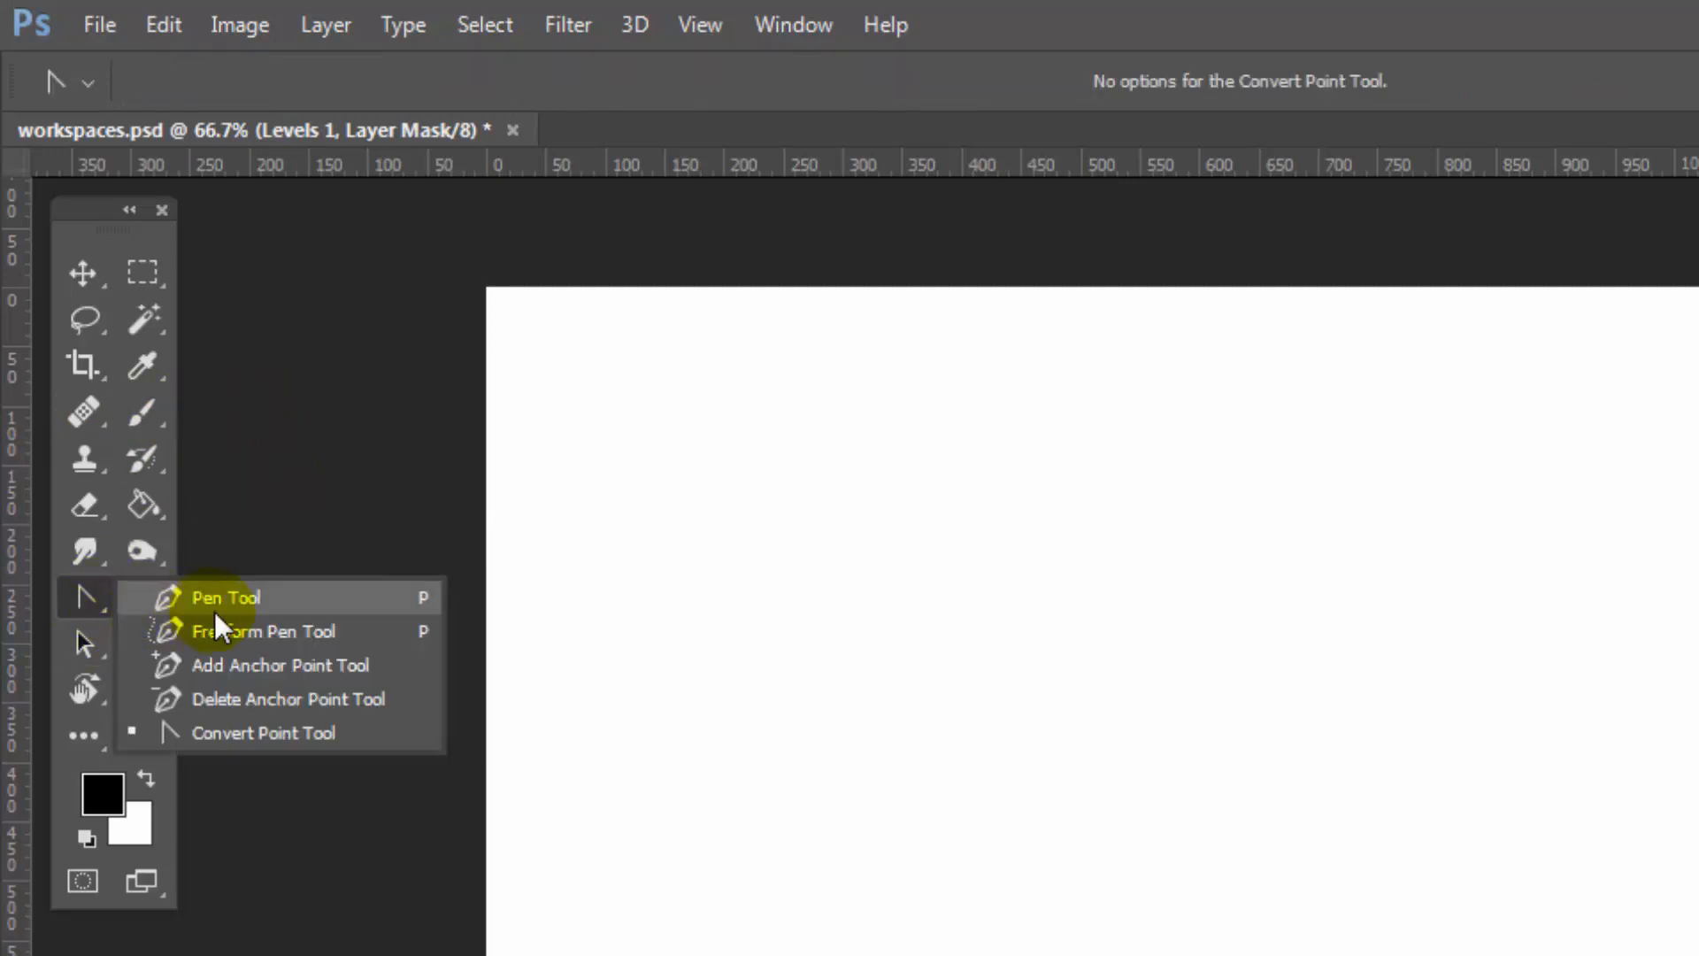
mouse_move(271, 631)
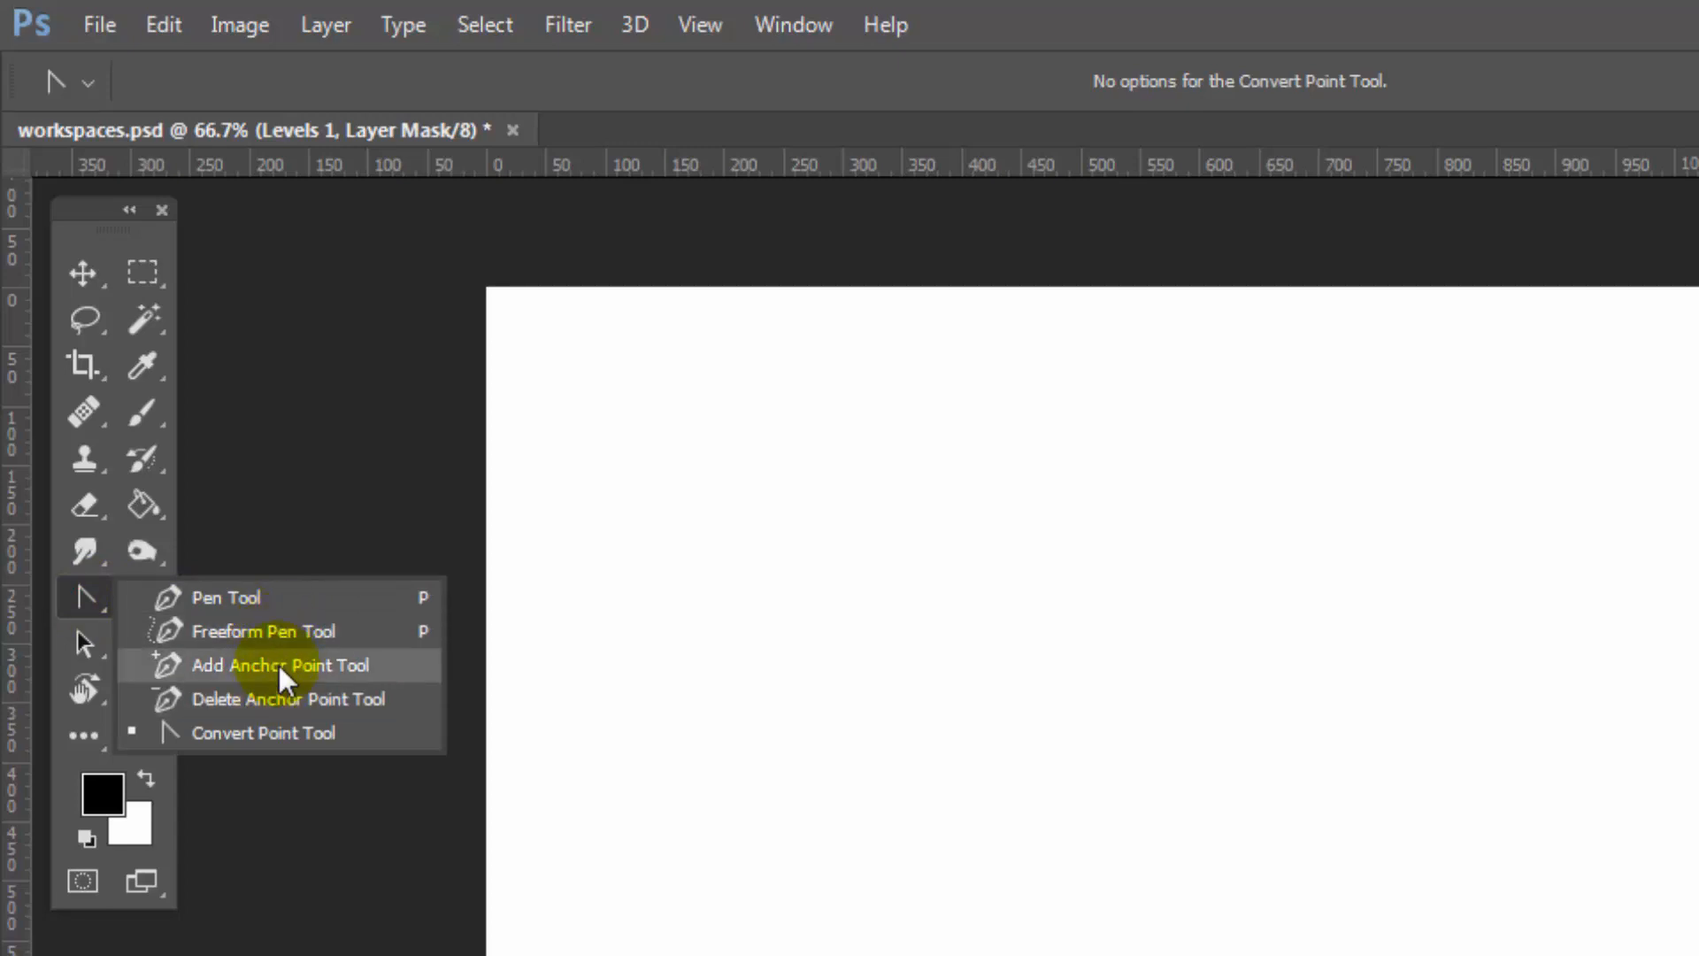
mouse_move(287, 698)
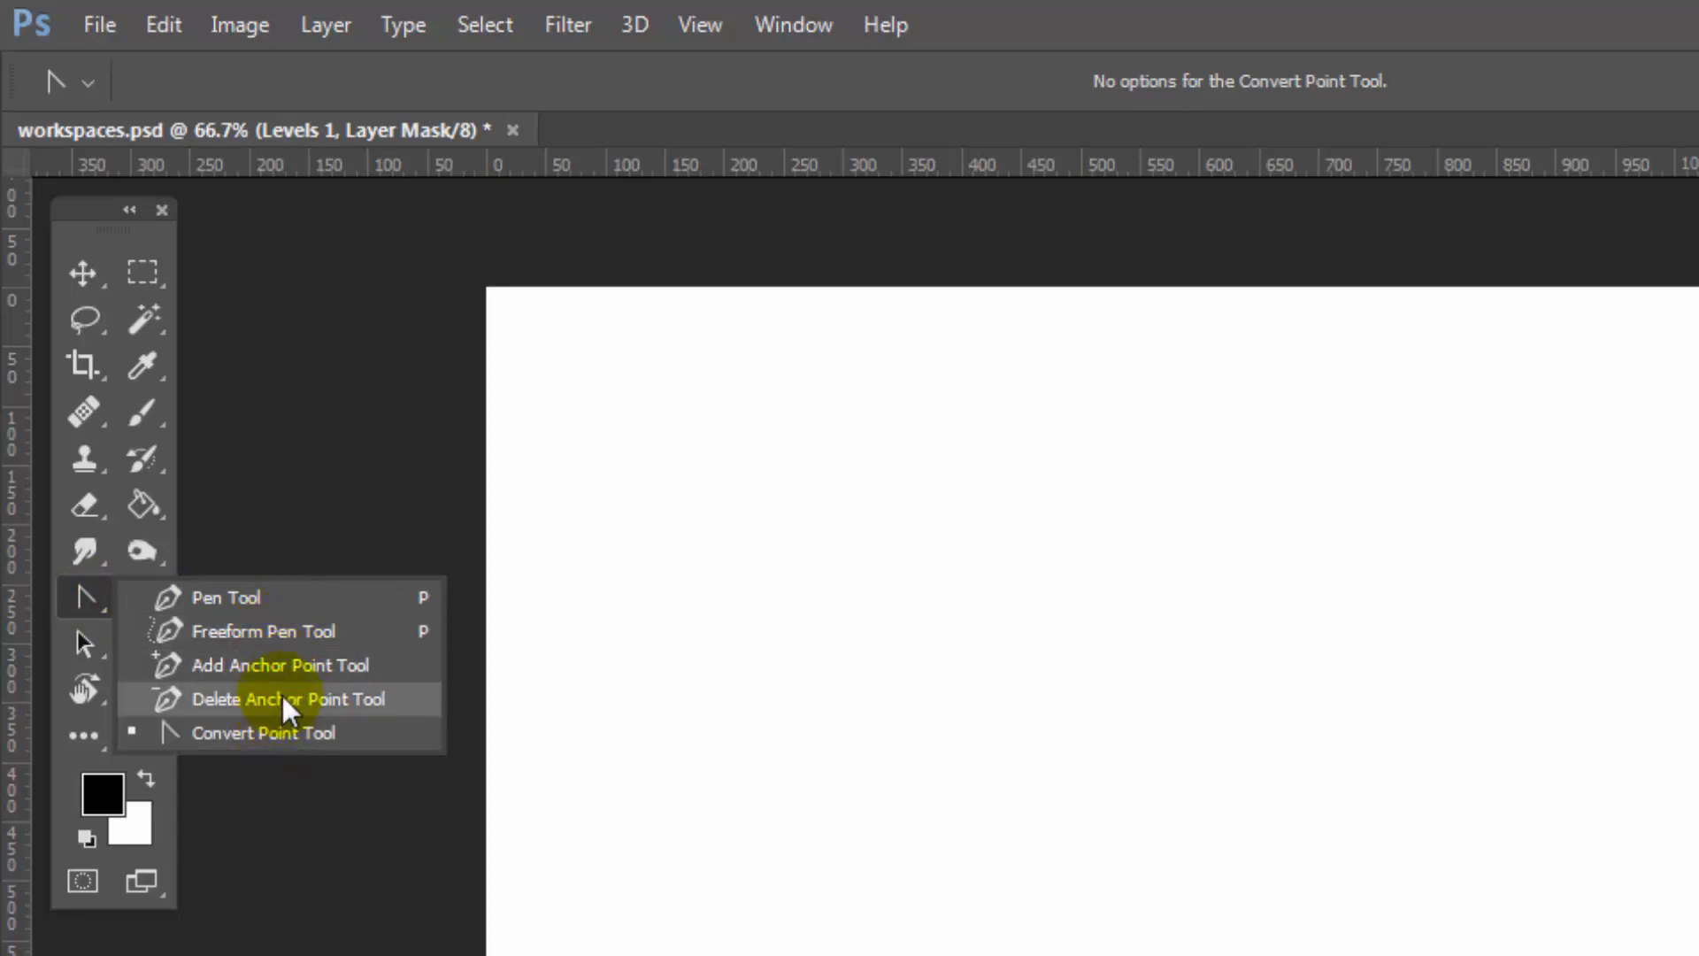
mouse_move(298, 664)
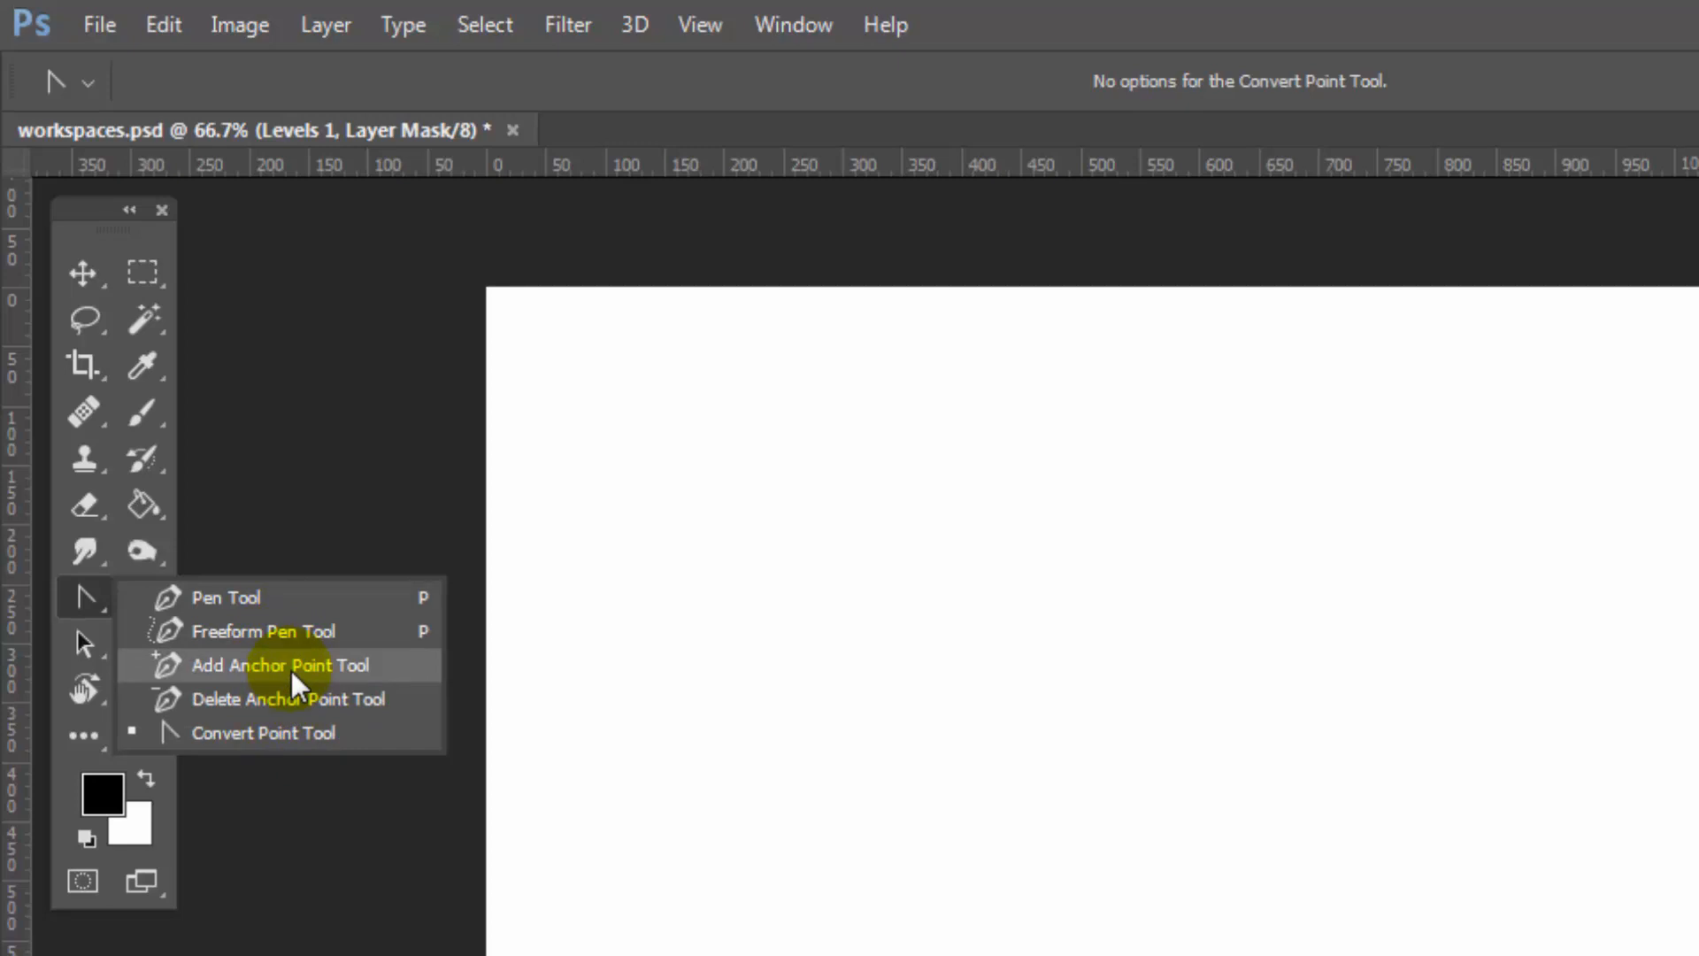
mouse_move(292, 698)
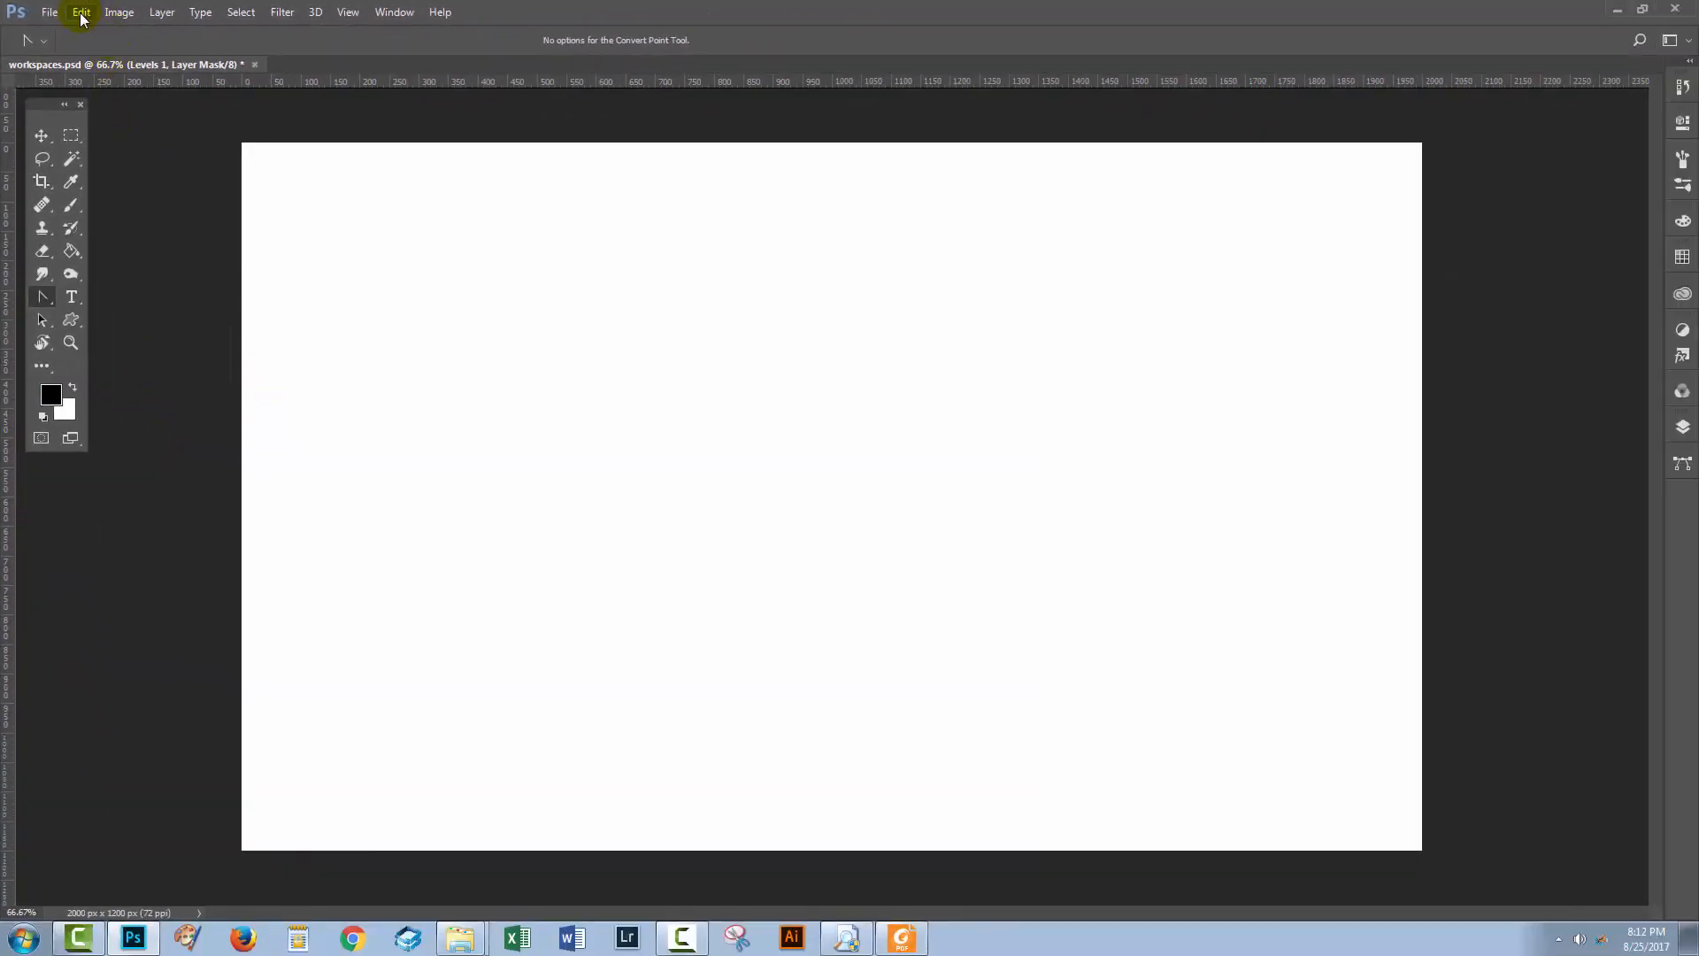
Step: Bring up Keyboard Shortcuts from the Edit menu and switch Shortcuts For to Tools
left_click(80, 12)
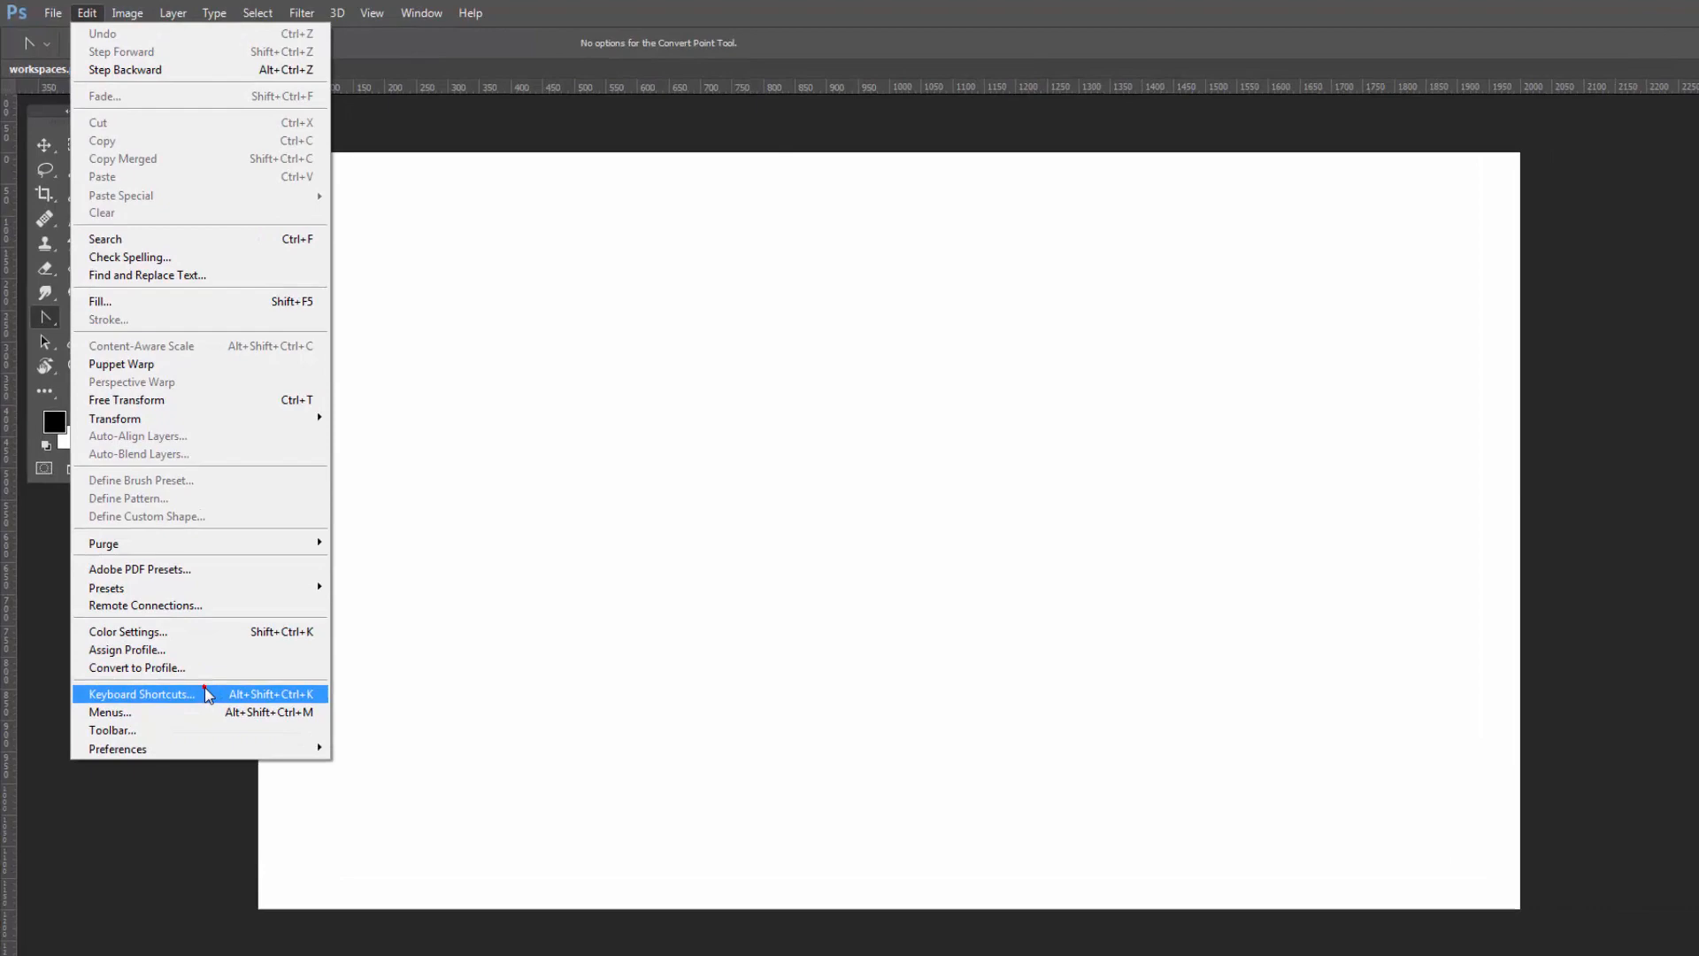
left_click(139, 694)
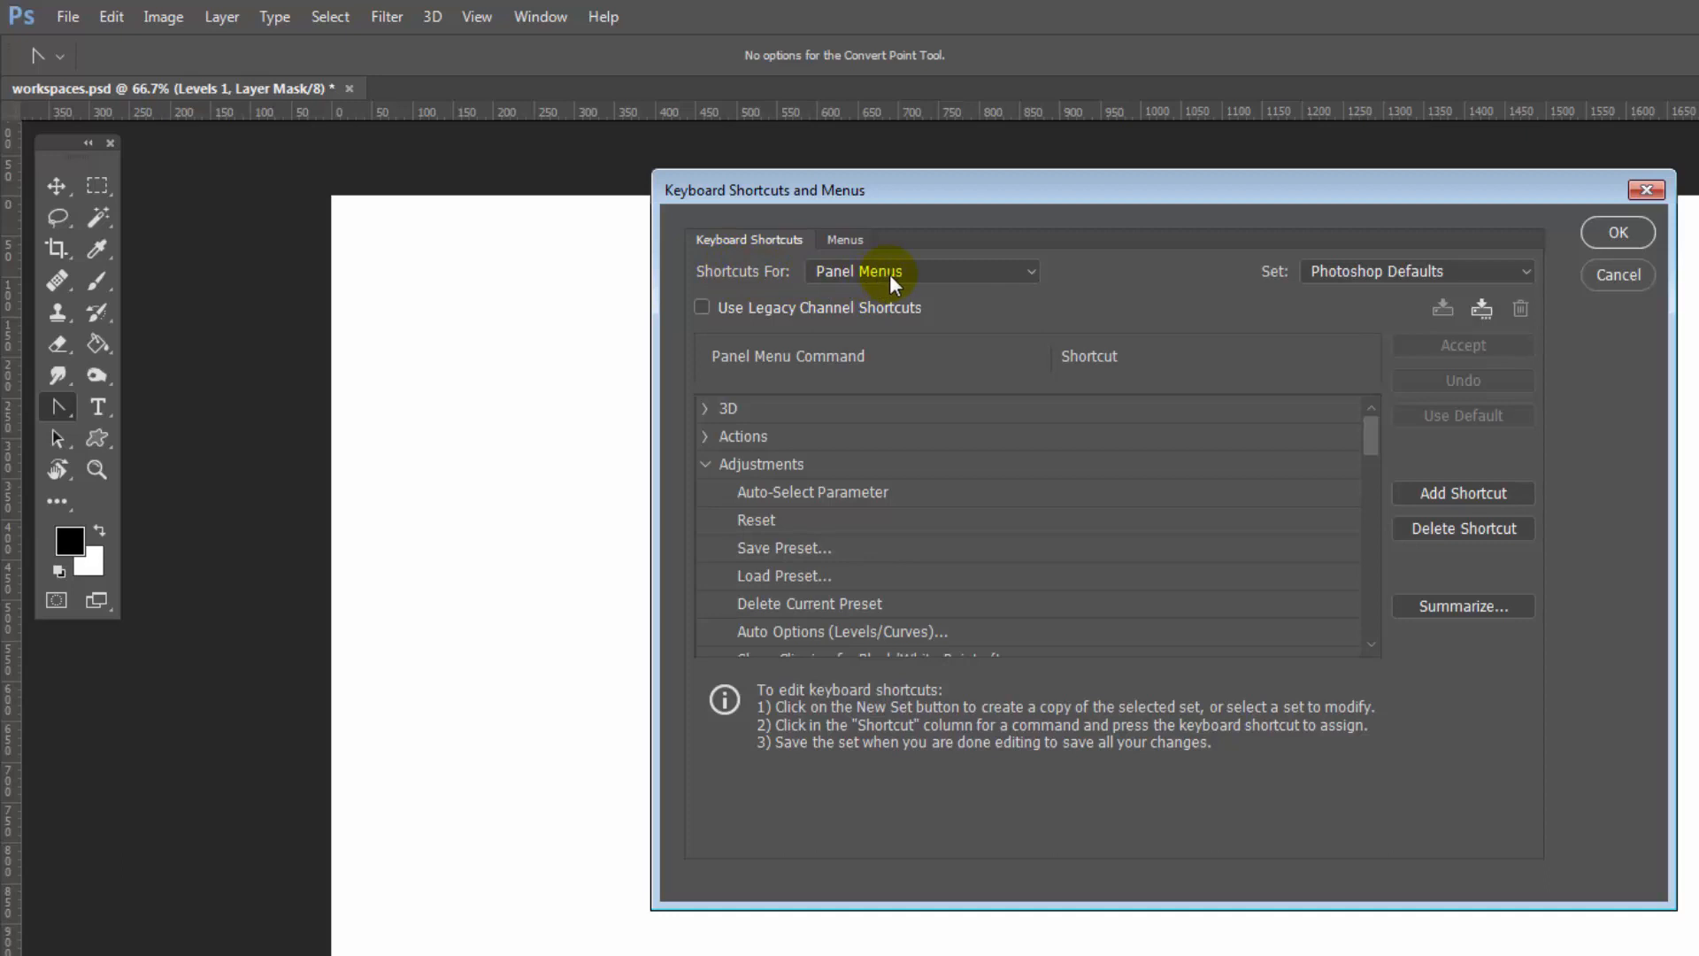
left_click(919, 271)
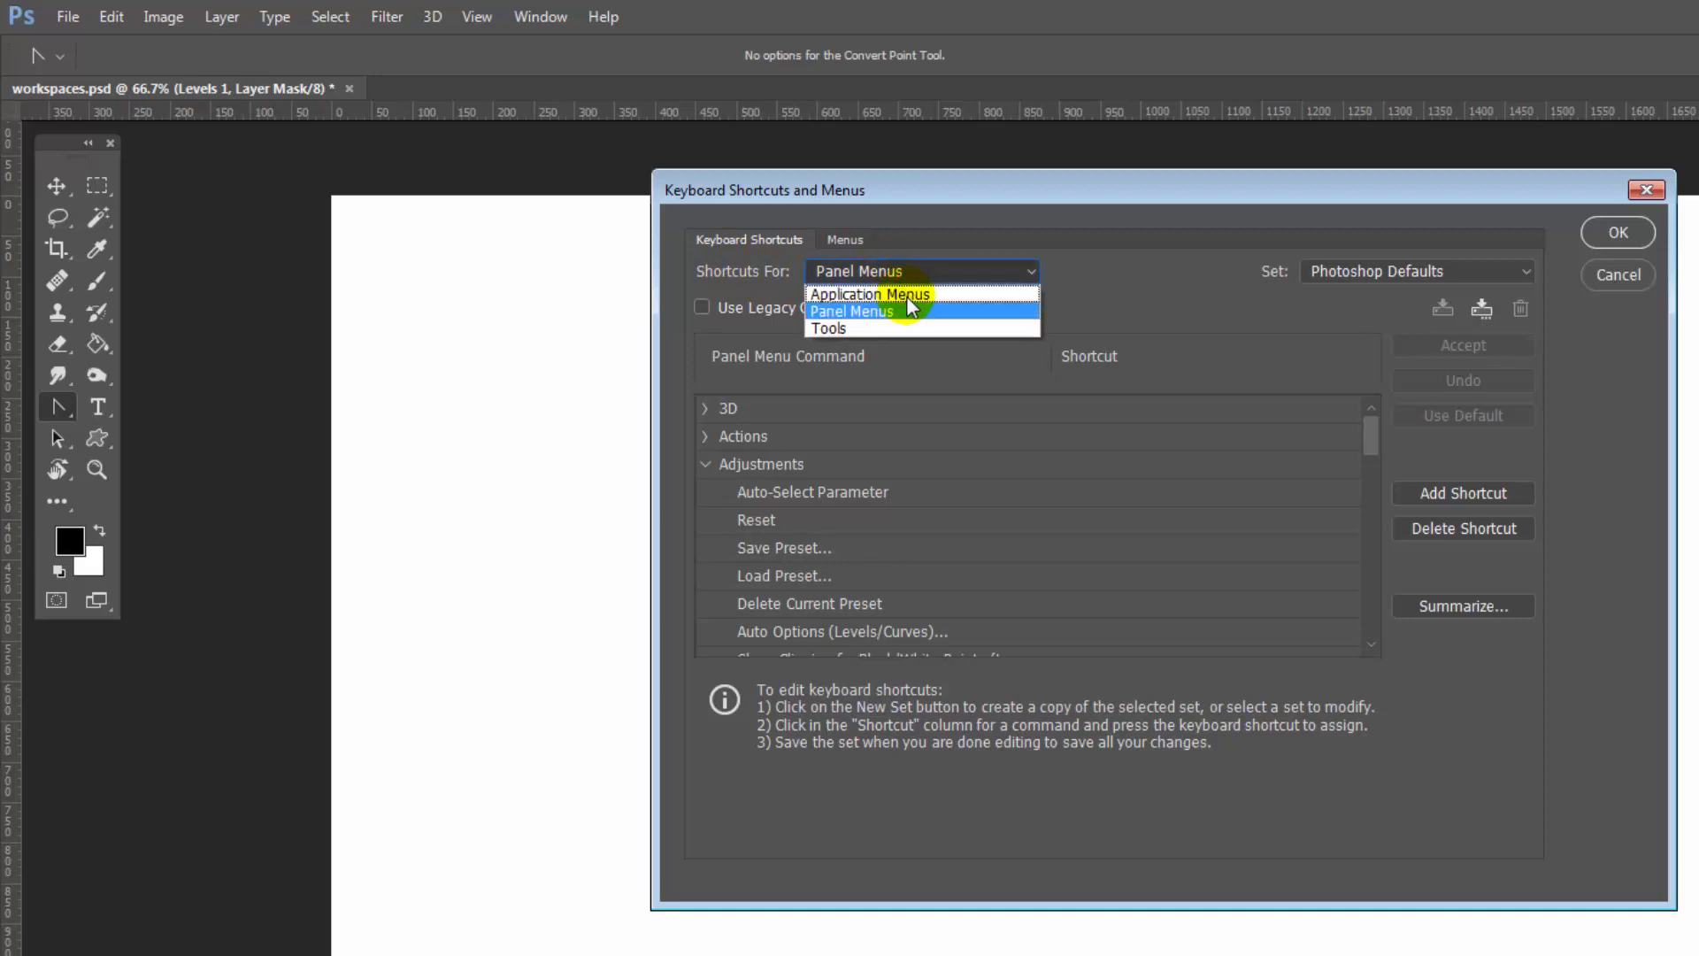
mouse_move(826, 330)
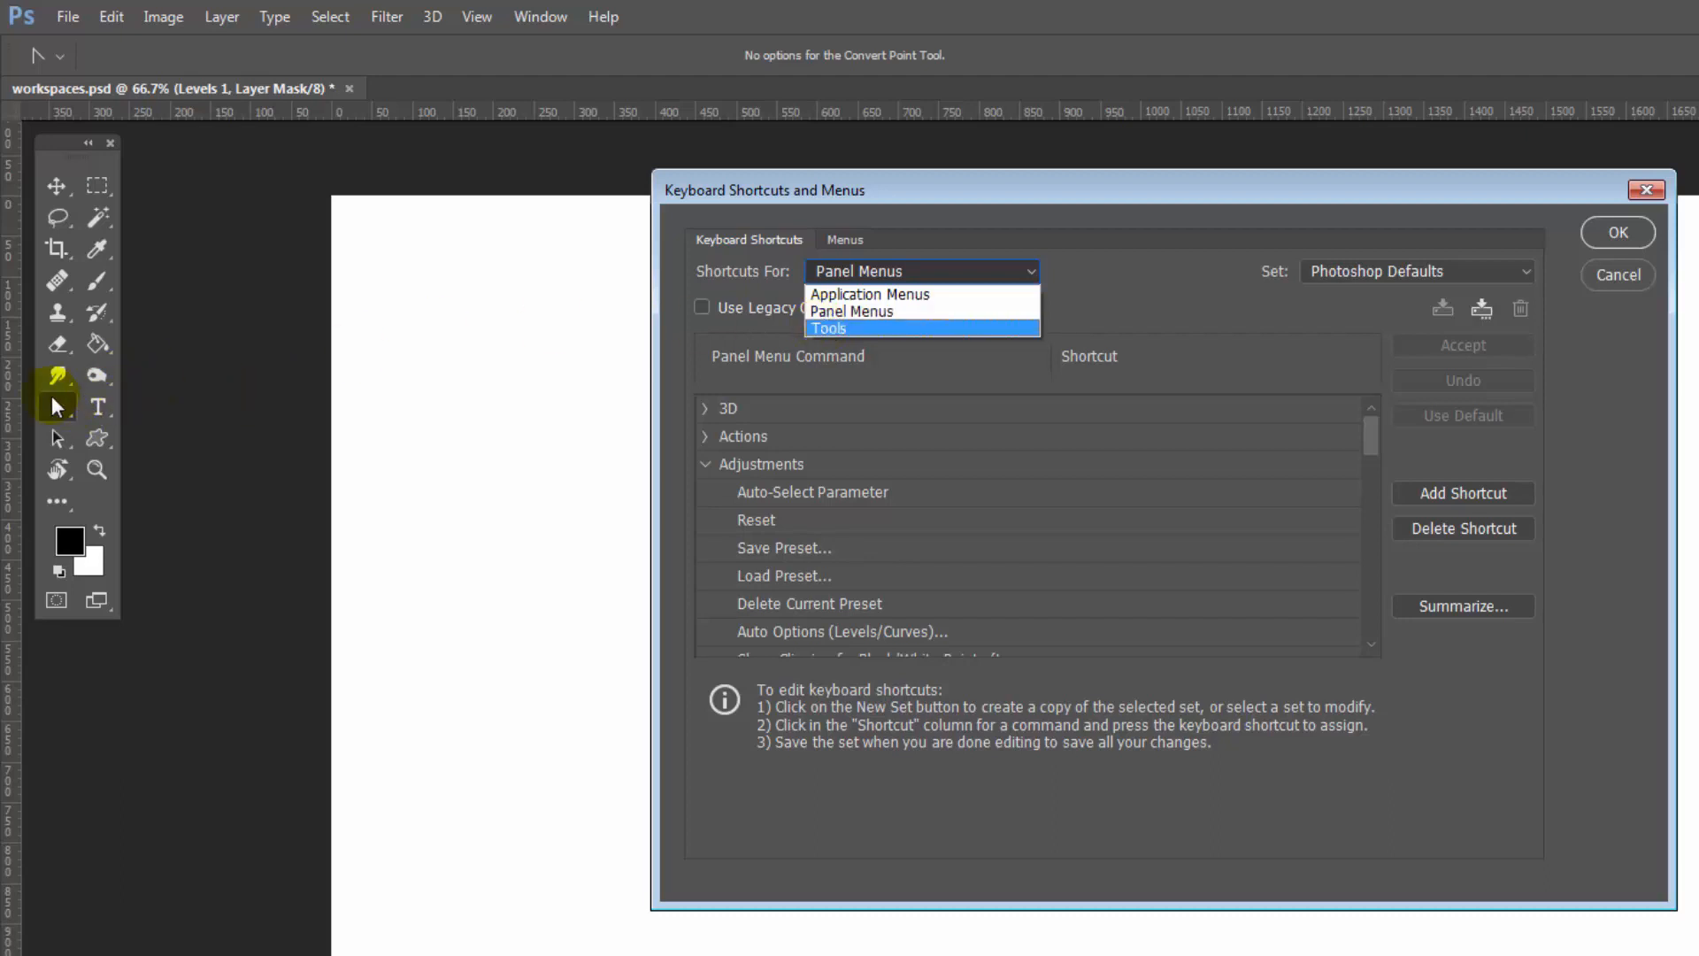
left_click(827, 327)
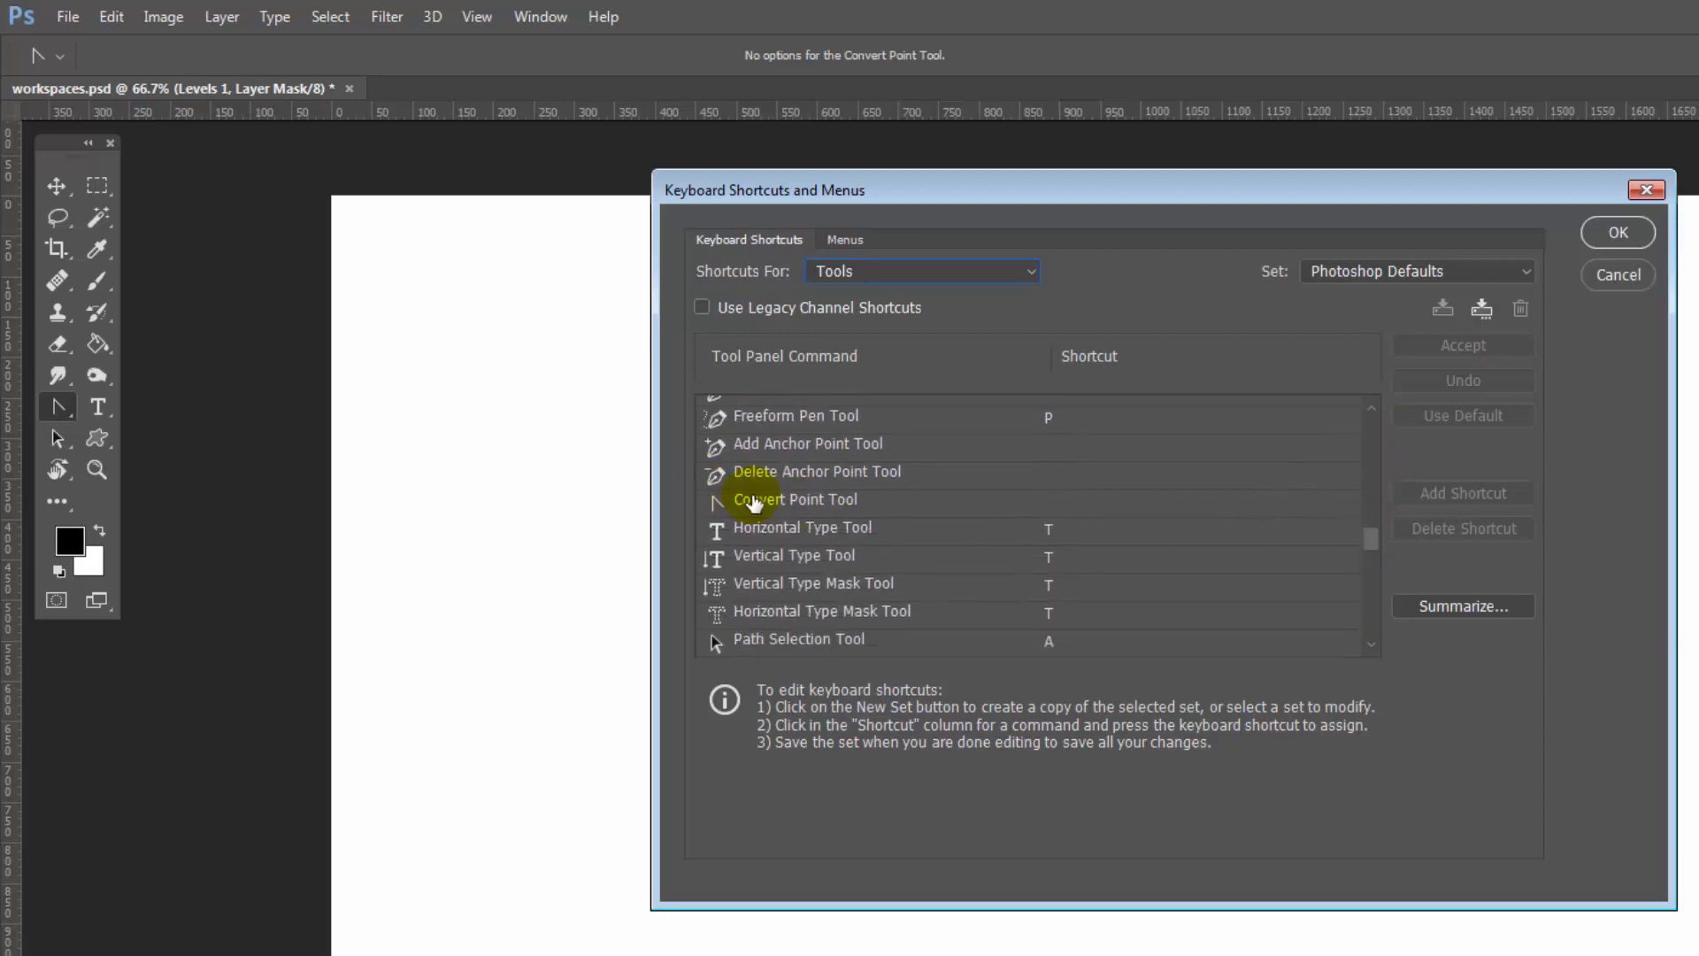
Step: Assign K to the Convert Point Tool, accept it and confirm the dialog with OK
left_click(795, 500)
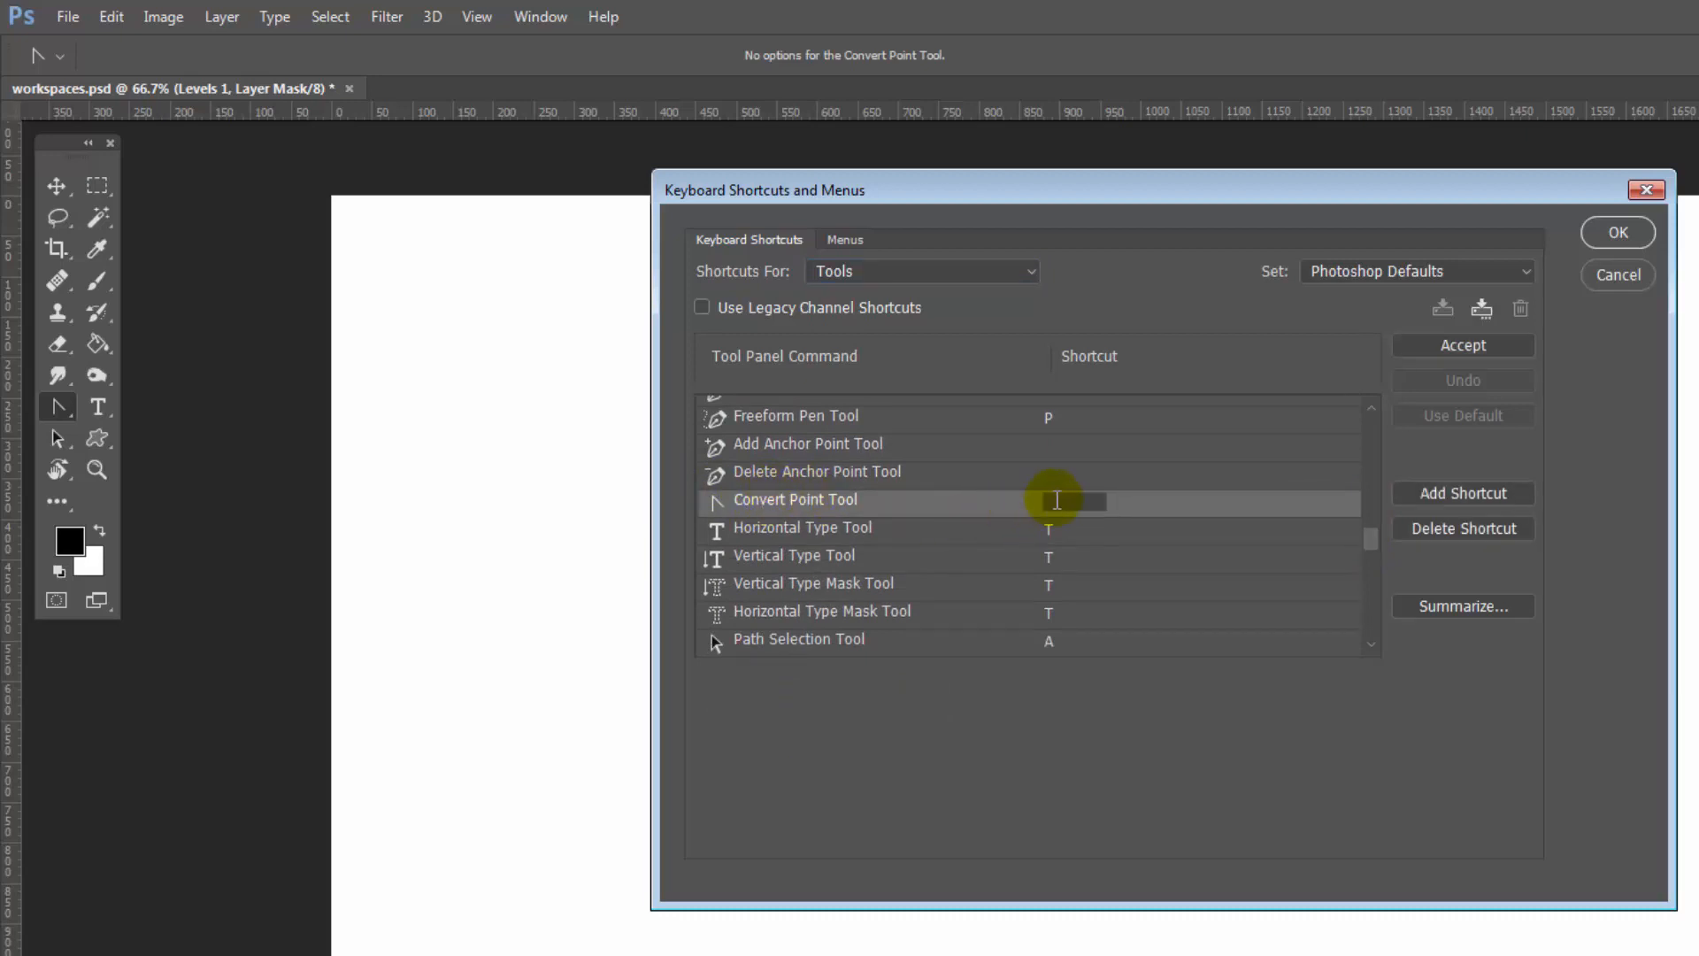
mouse_move(1104, 404)
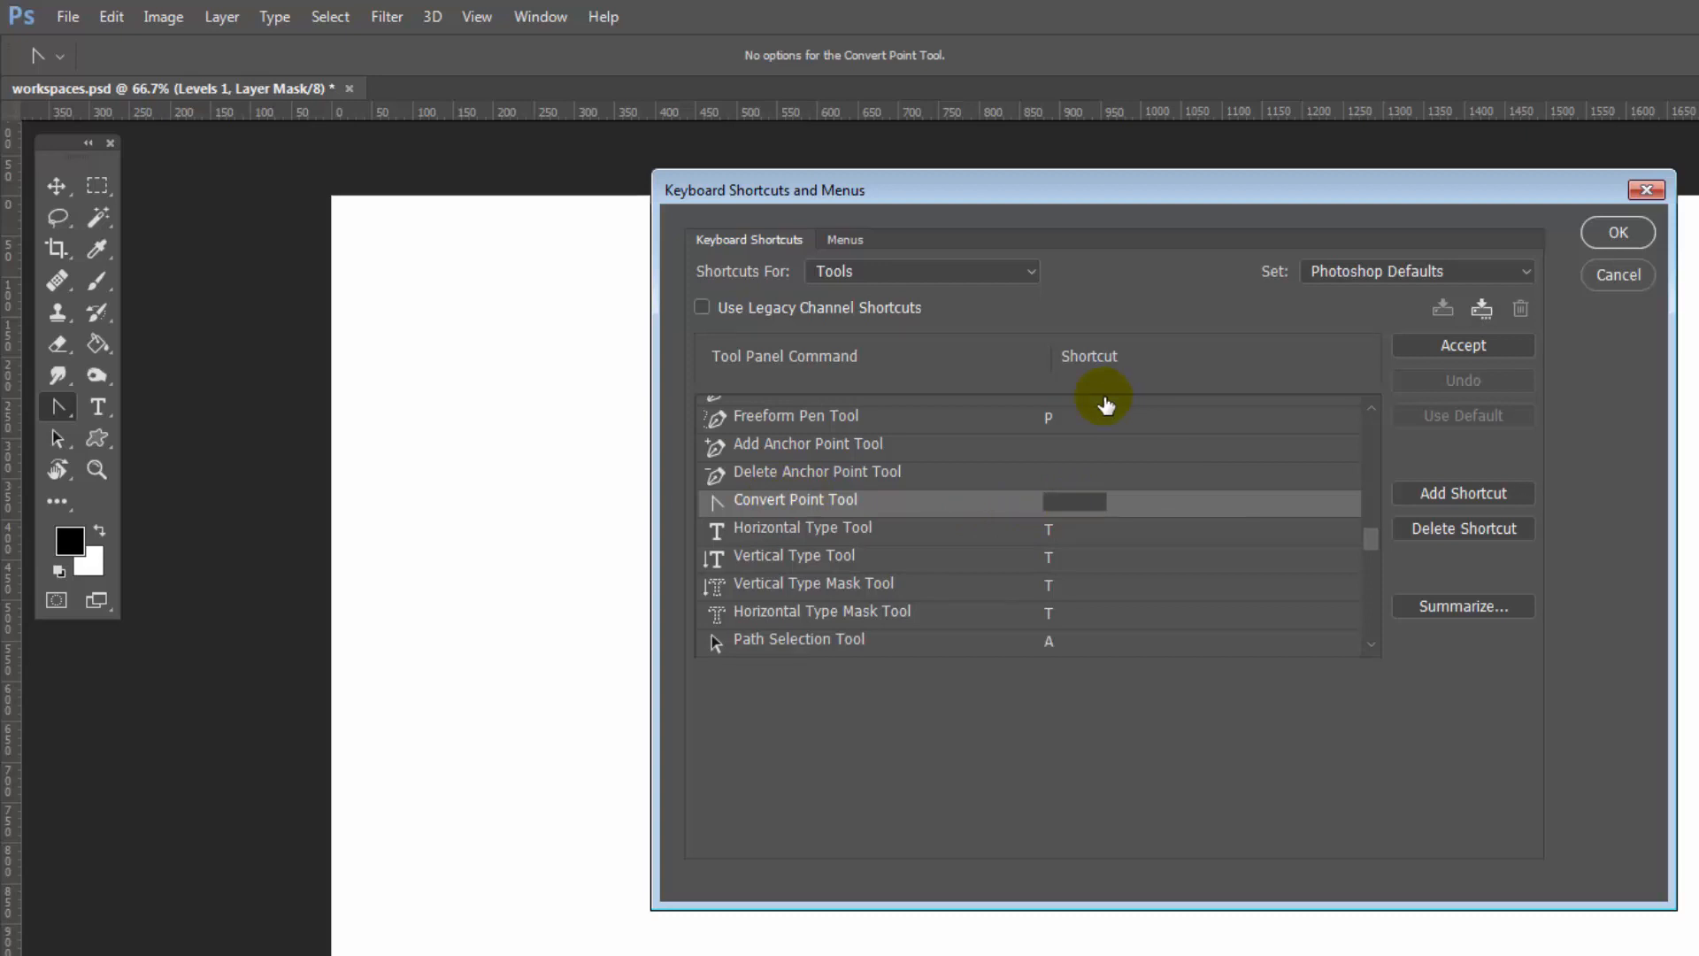
left_click(1076, 501)
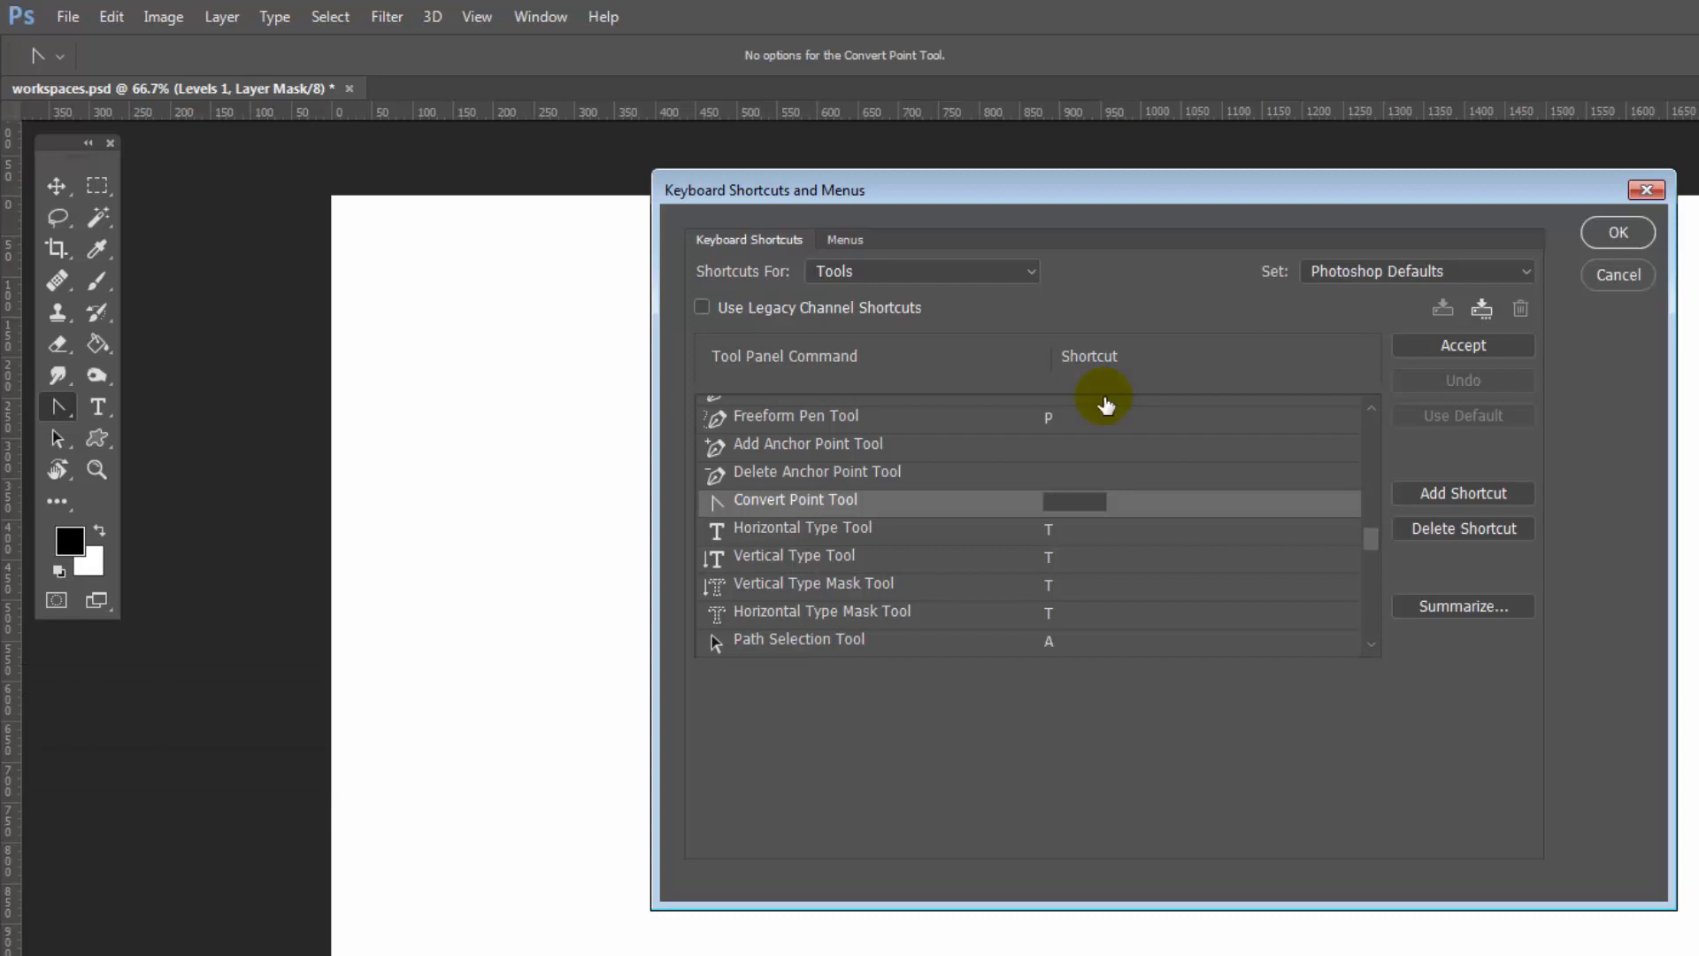
type("K")
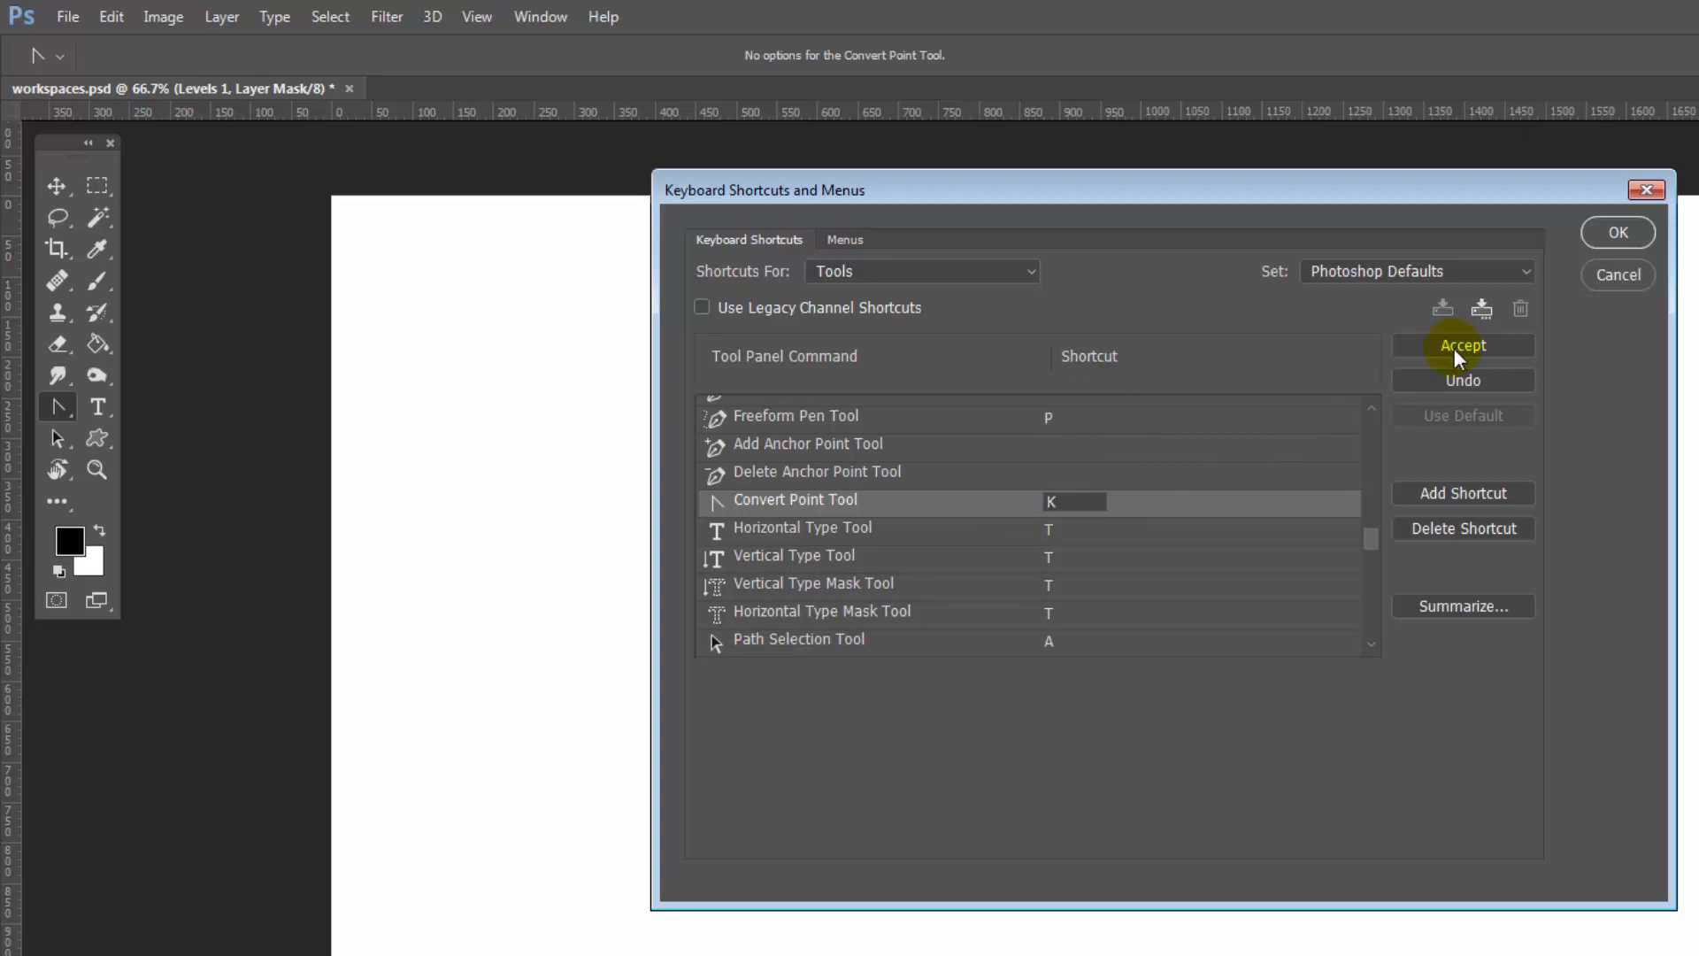
left_click(1464, 345)
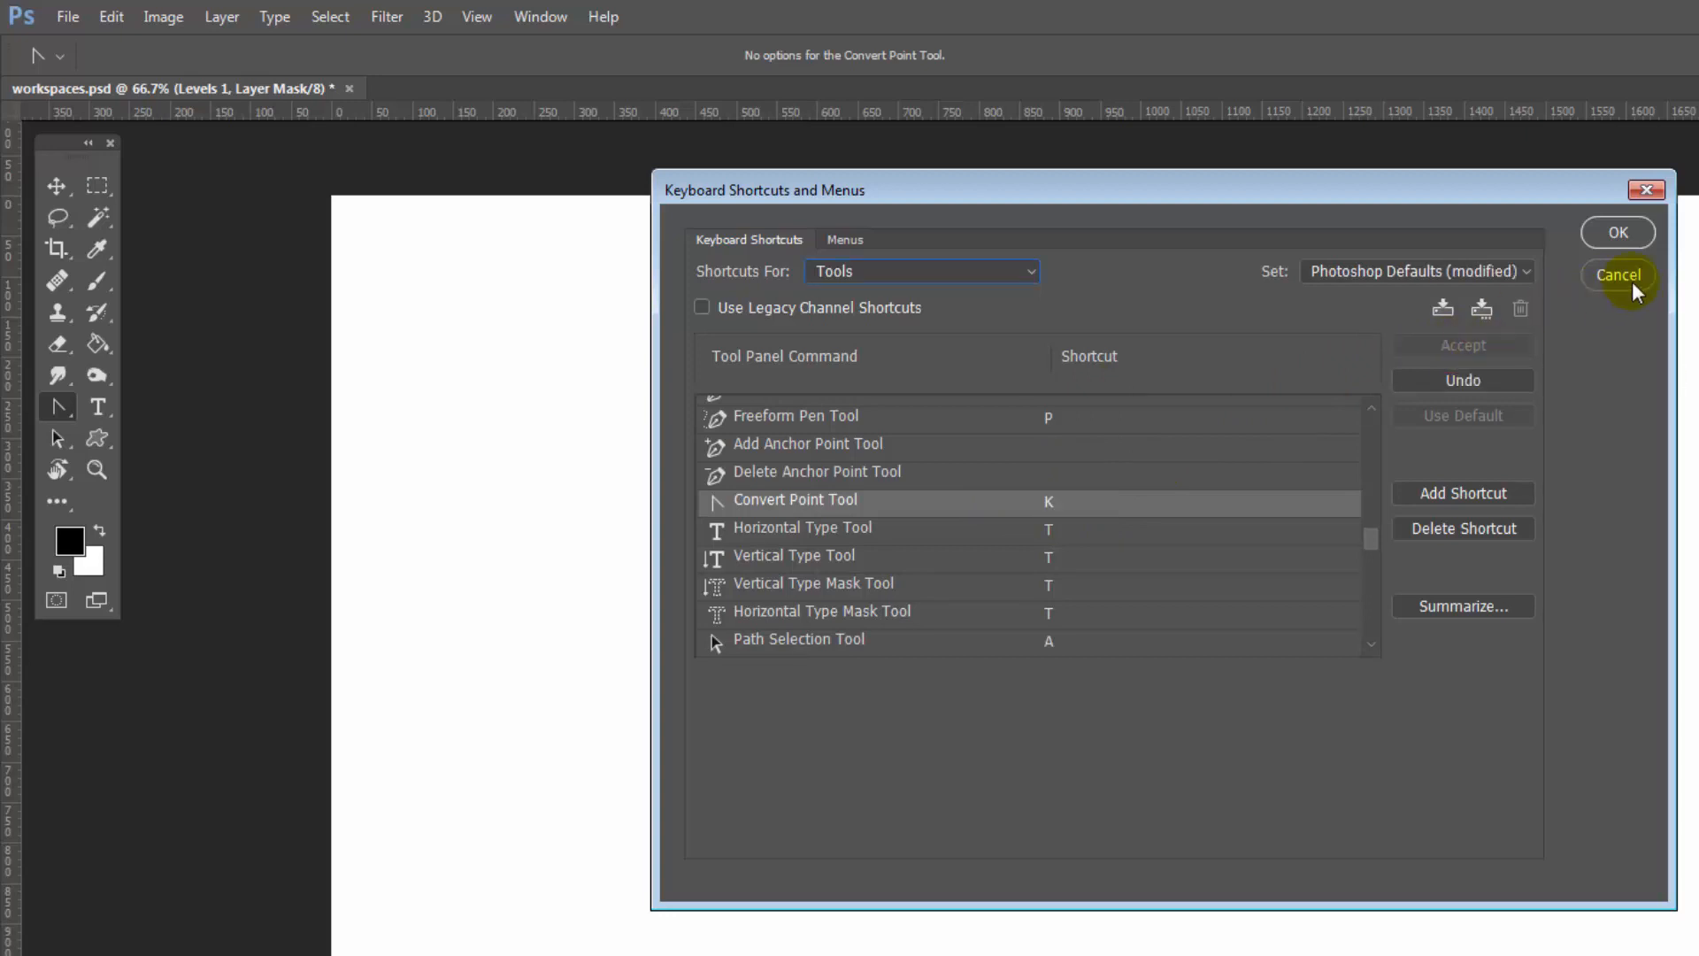
left_click(1616, 274)
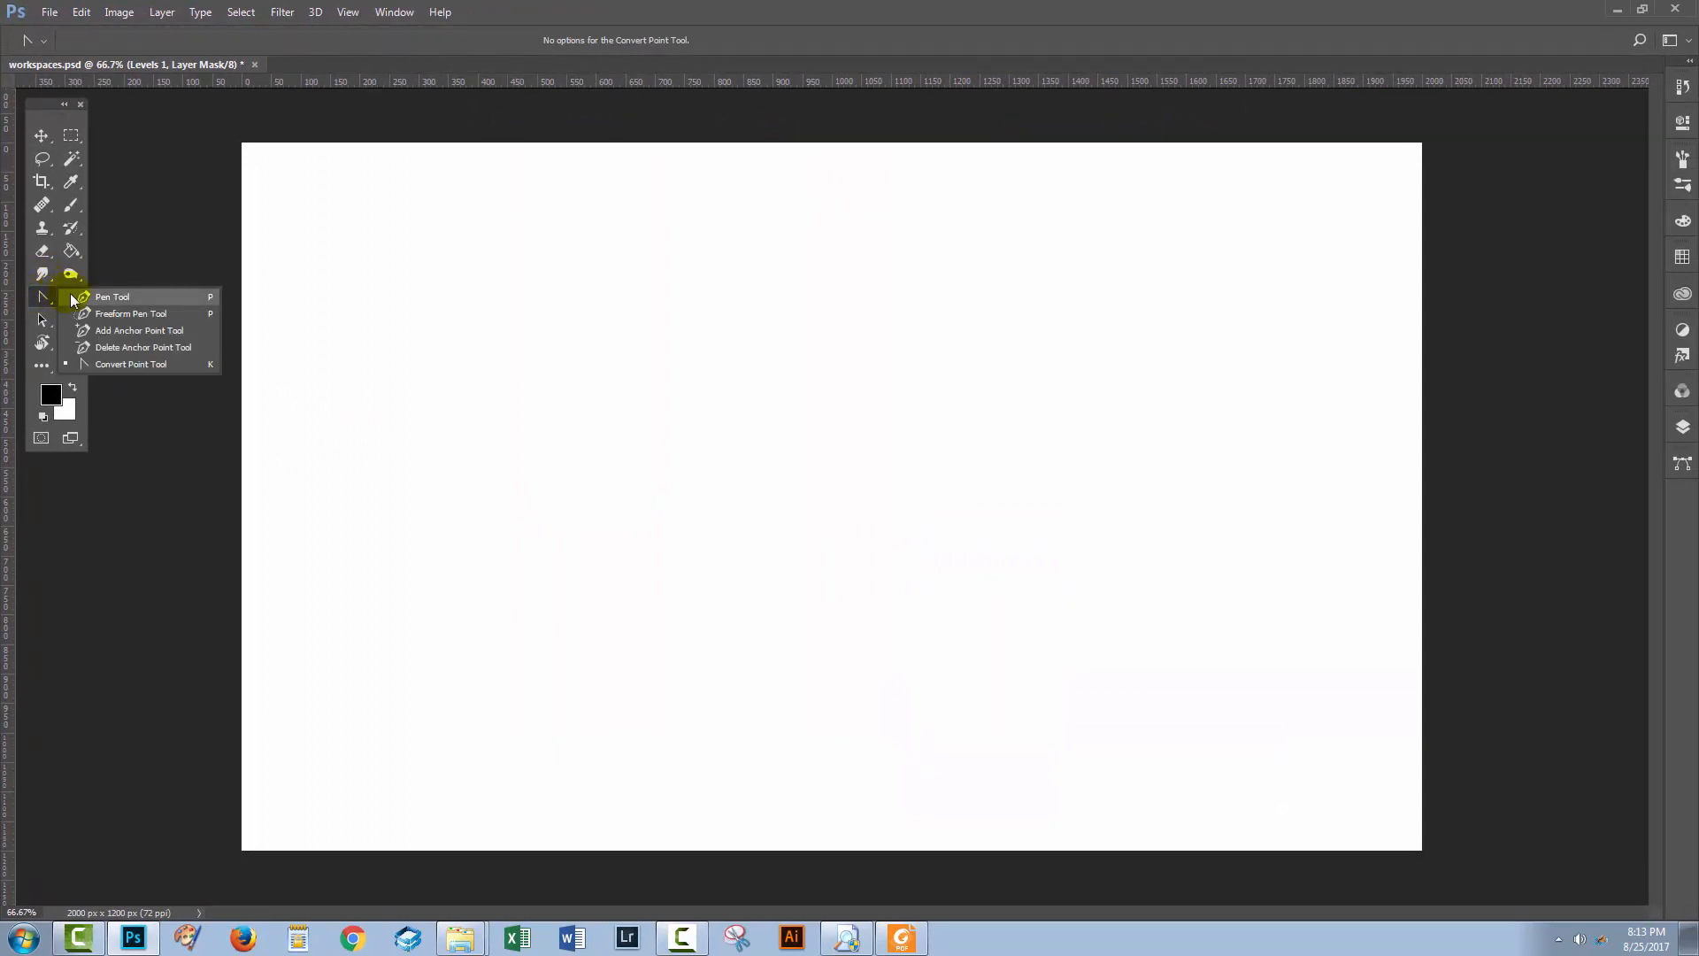
Step: Pull direction handles out of the path's top anchor to turn it into a smooth curve point
left_click(112, 296)
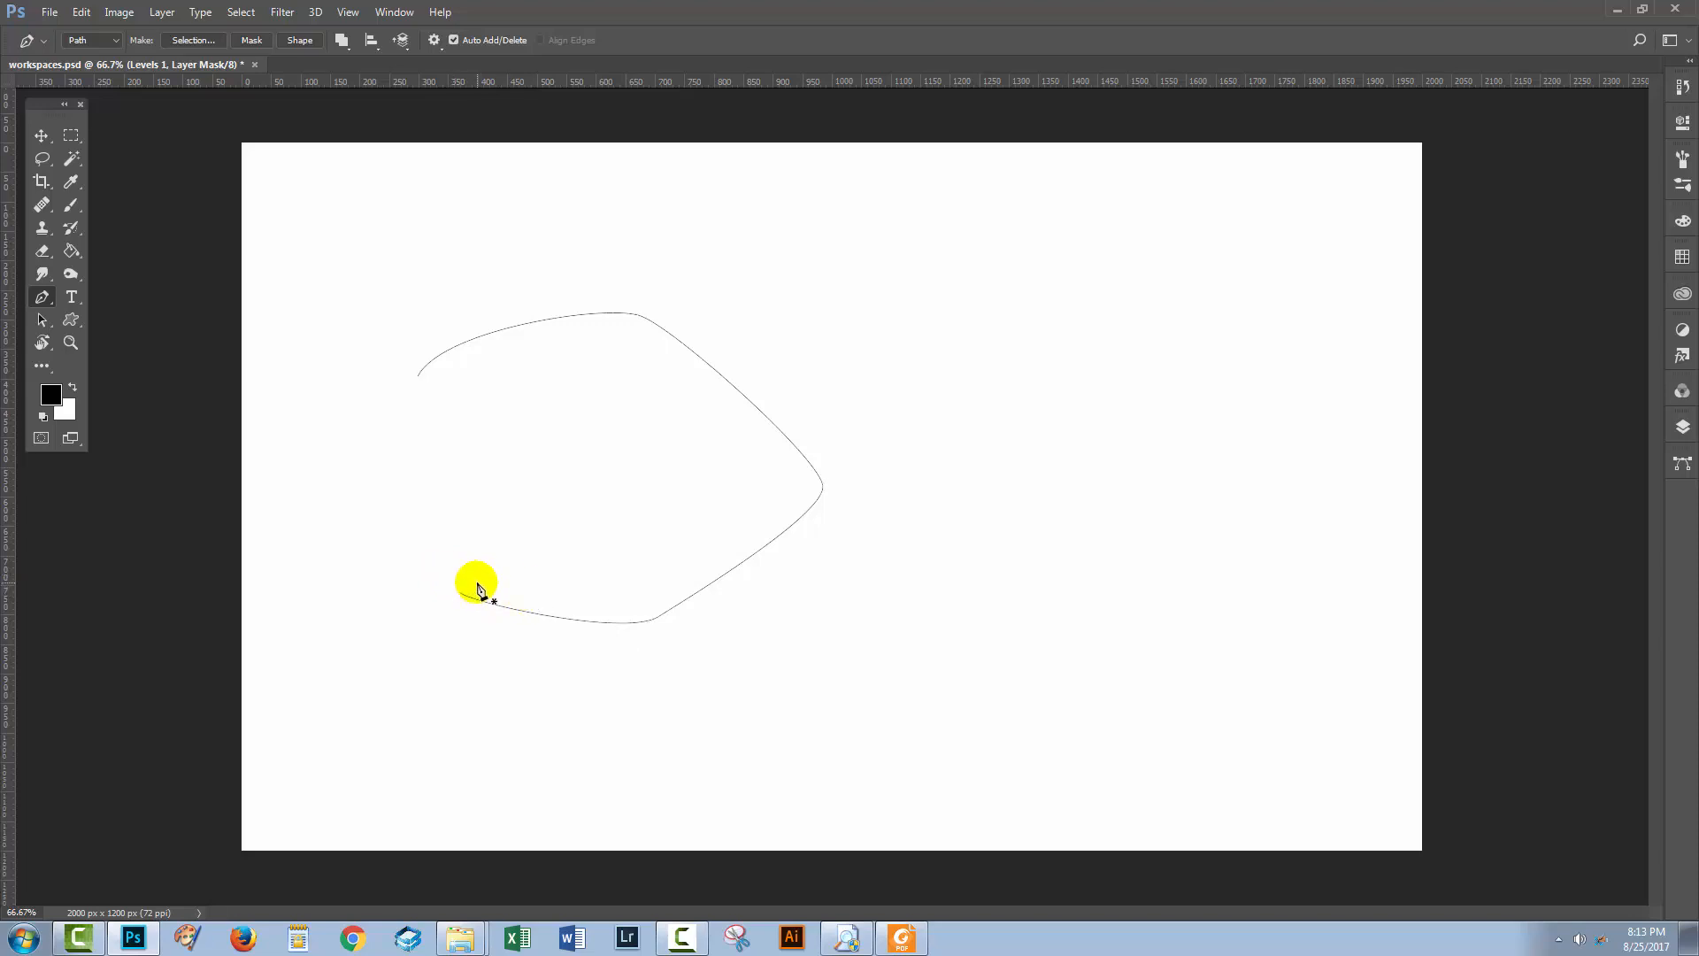
left_click(41, 321)
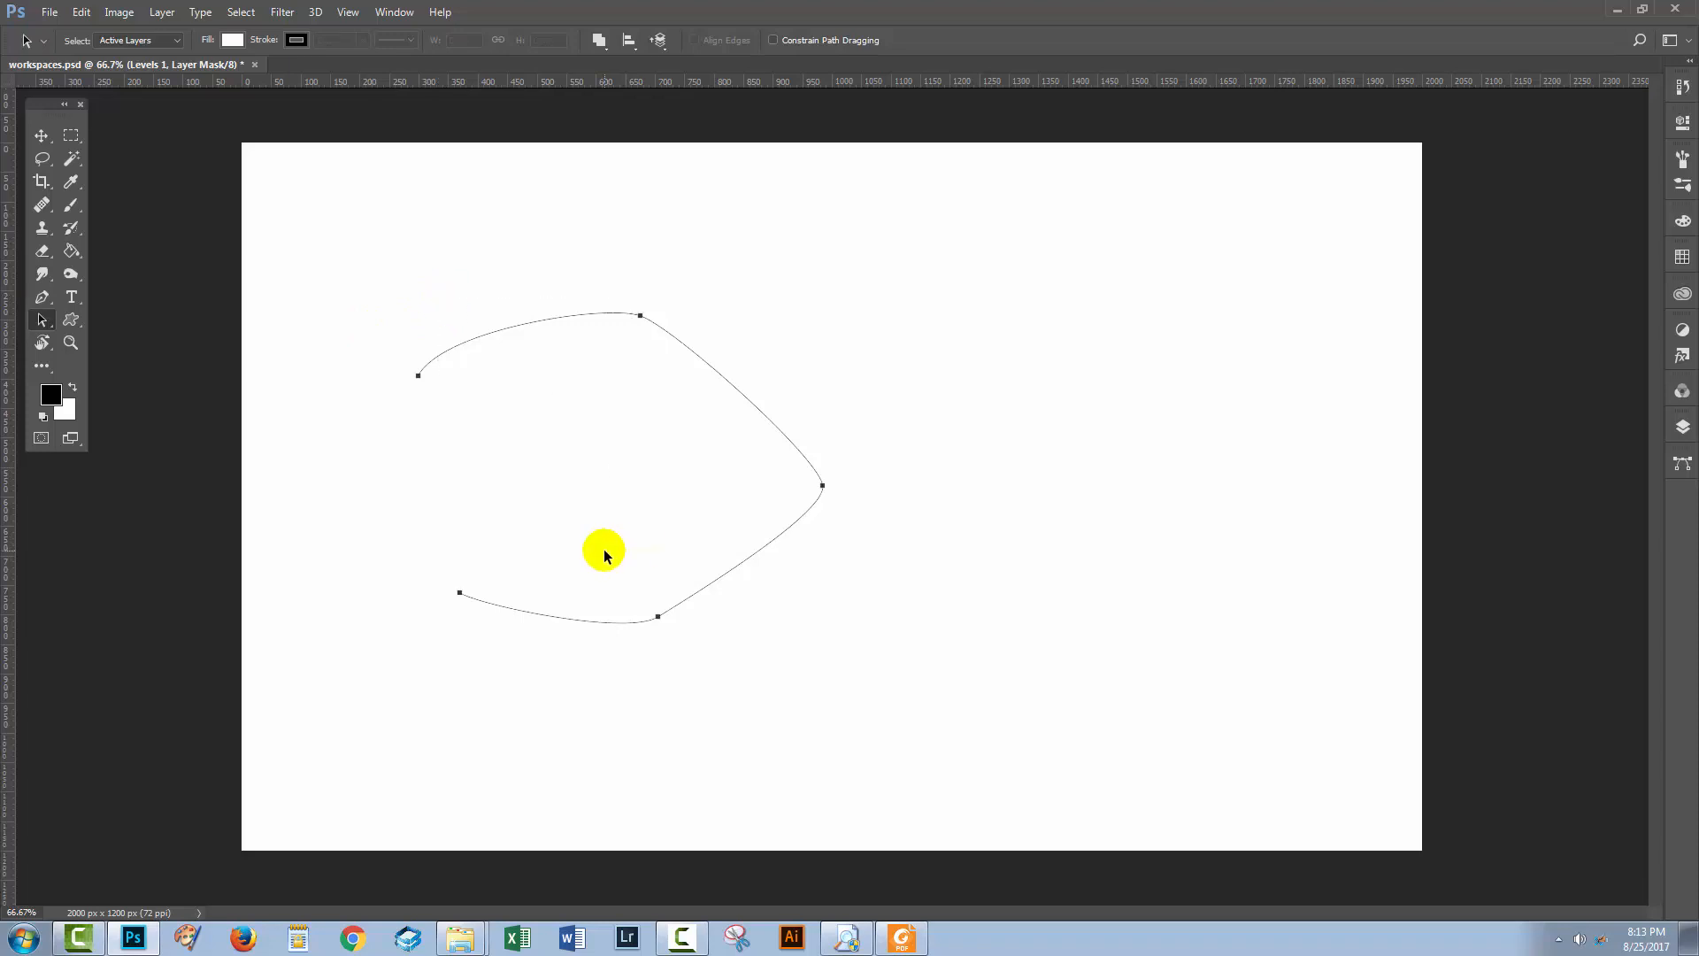
mouse_move(658, 352)
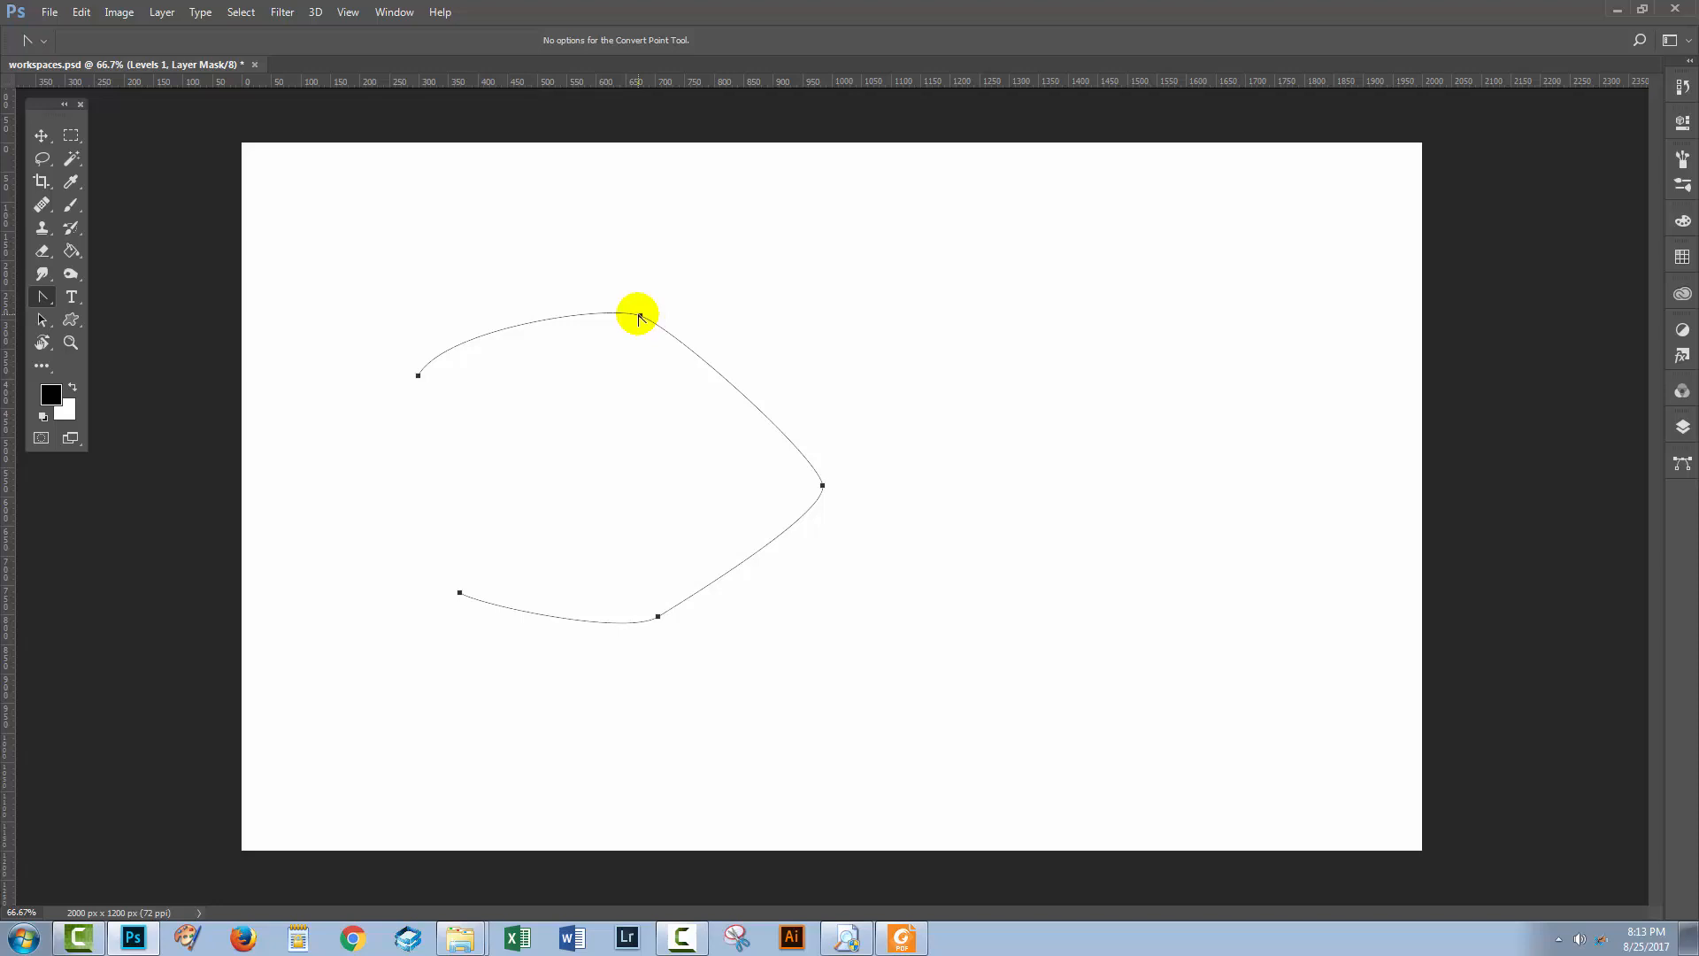
left_click_drag(639, 315, 706, 331)
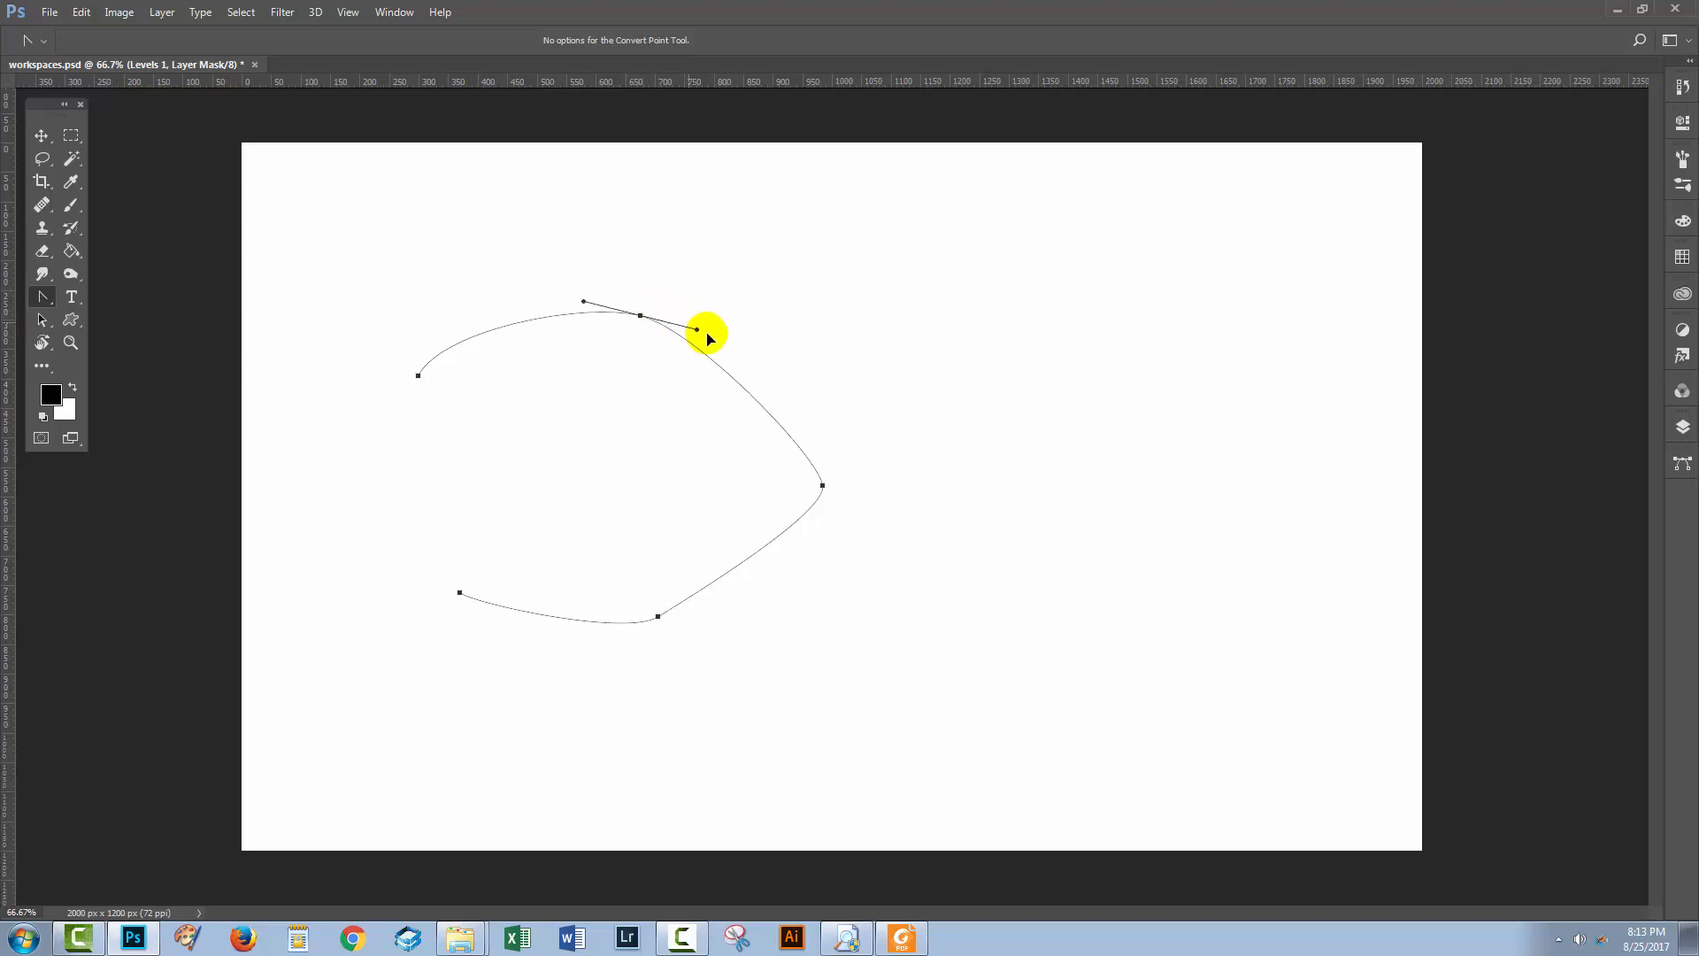
left_click_drag(704, 327, 685, 359)
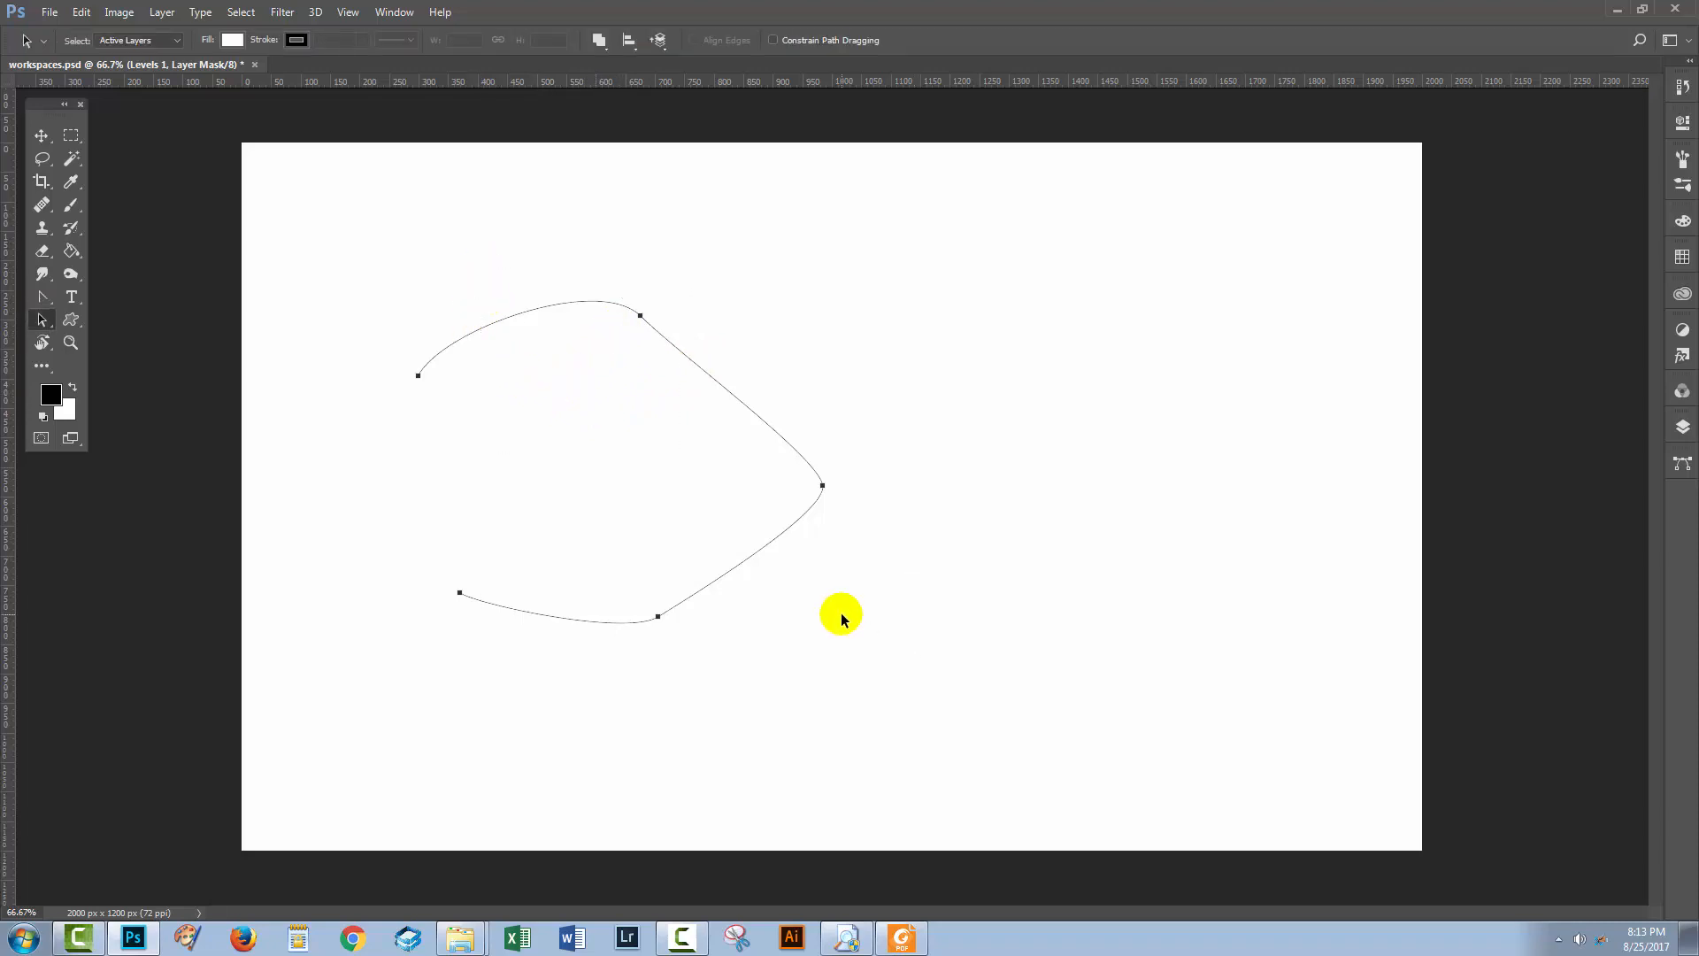
Step: Clear the path and browse the File and View menus, looking at the New Guide command
left_click(50, 13)
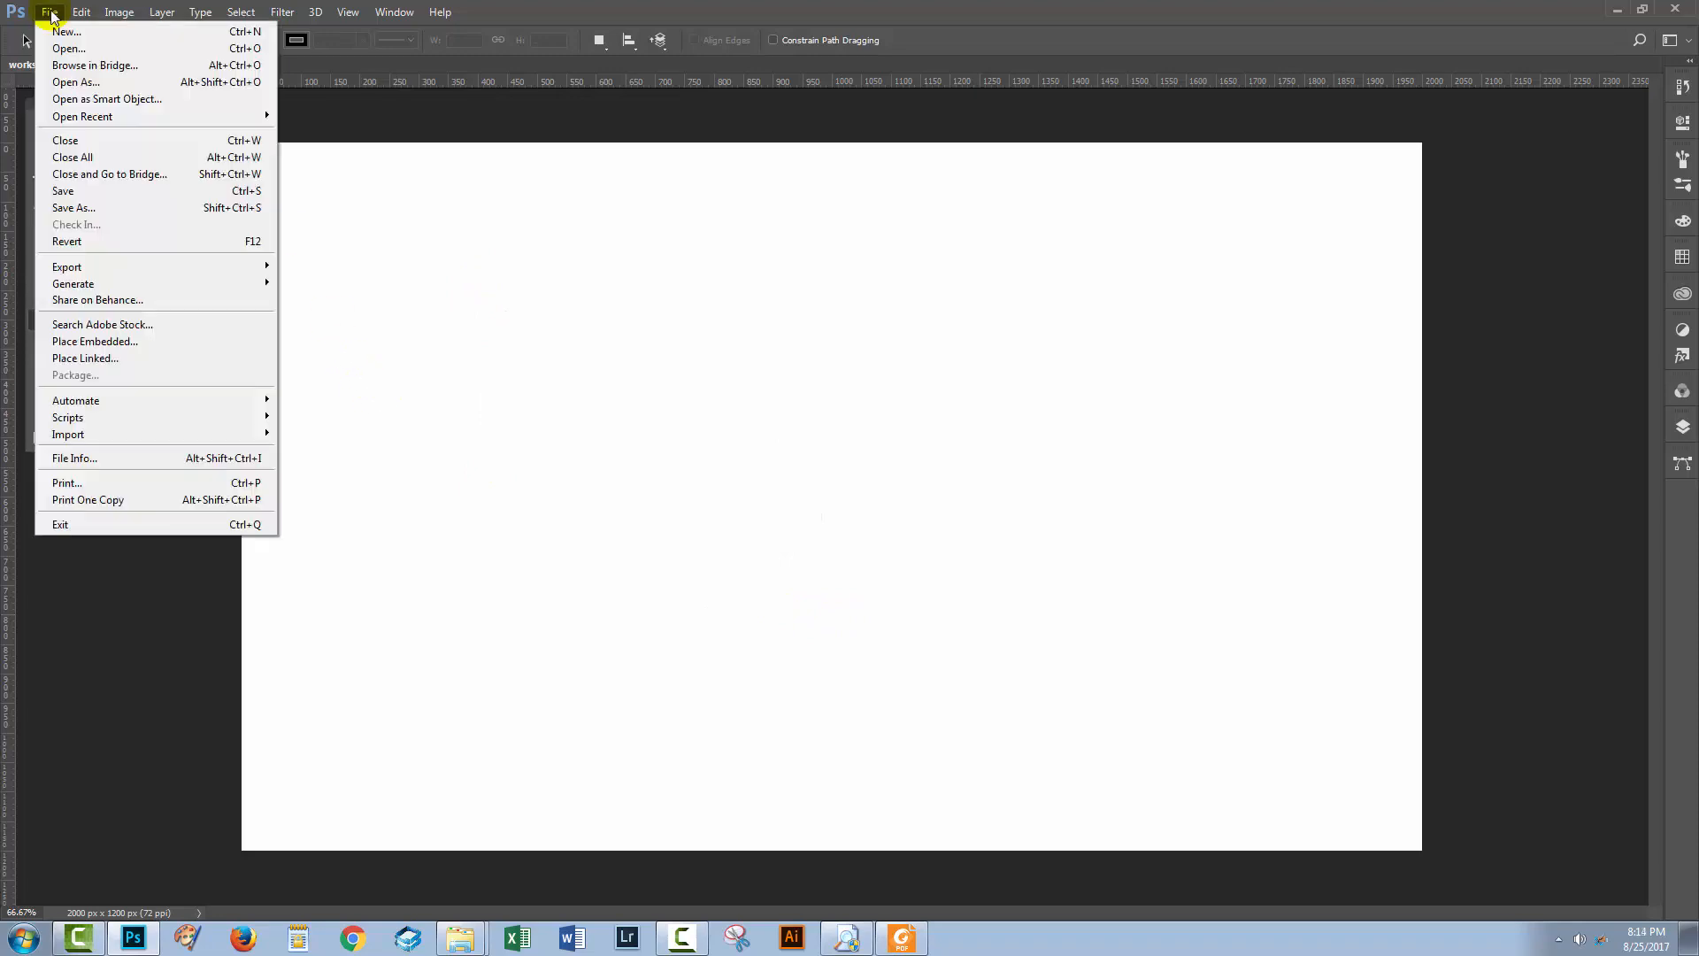
mouse_move(65, 32)
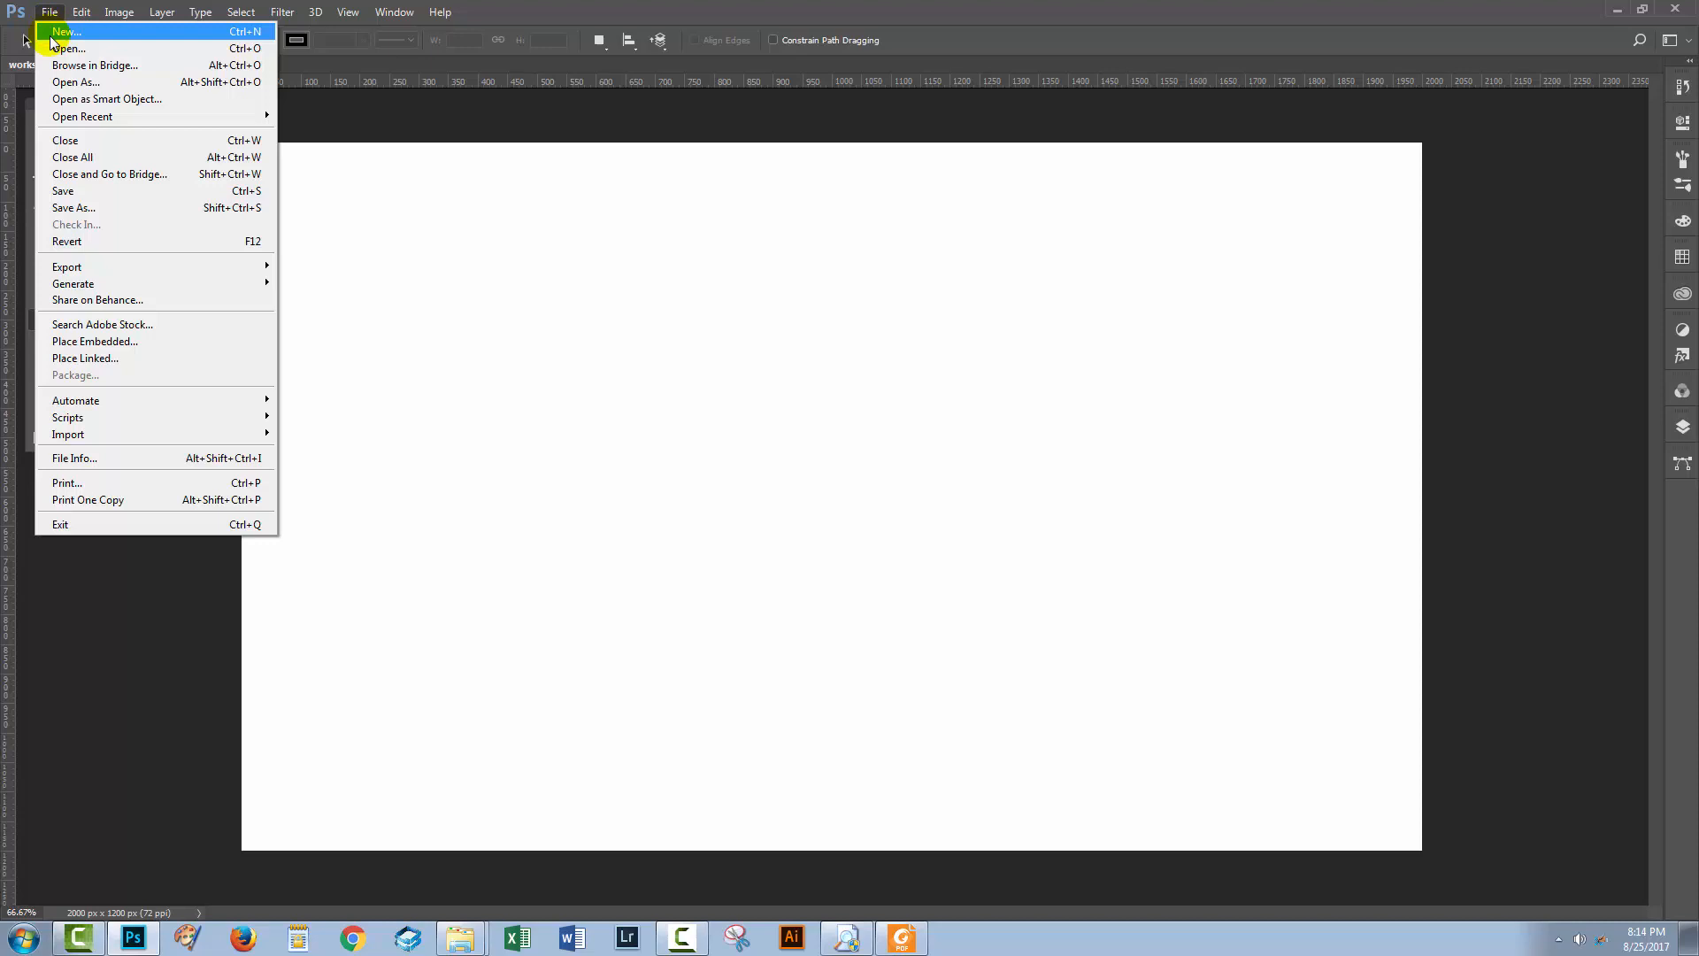
mouse_move(67, 48)
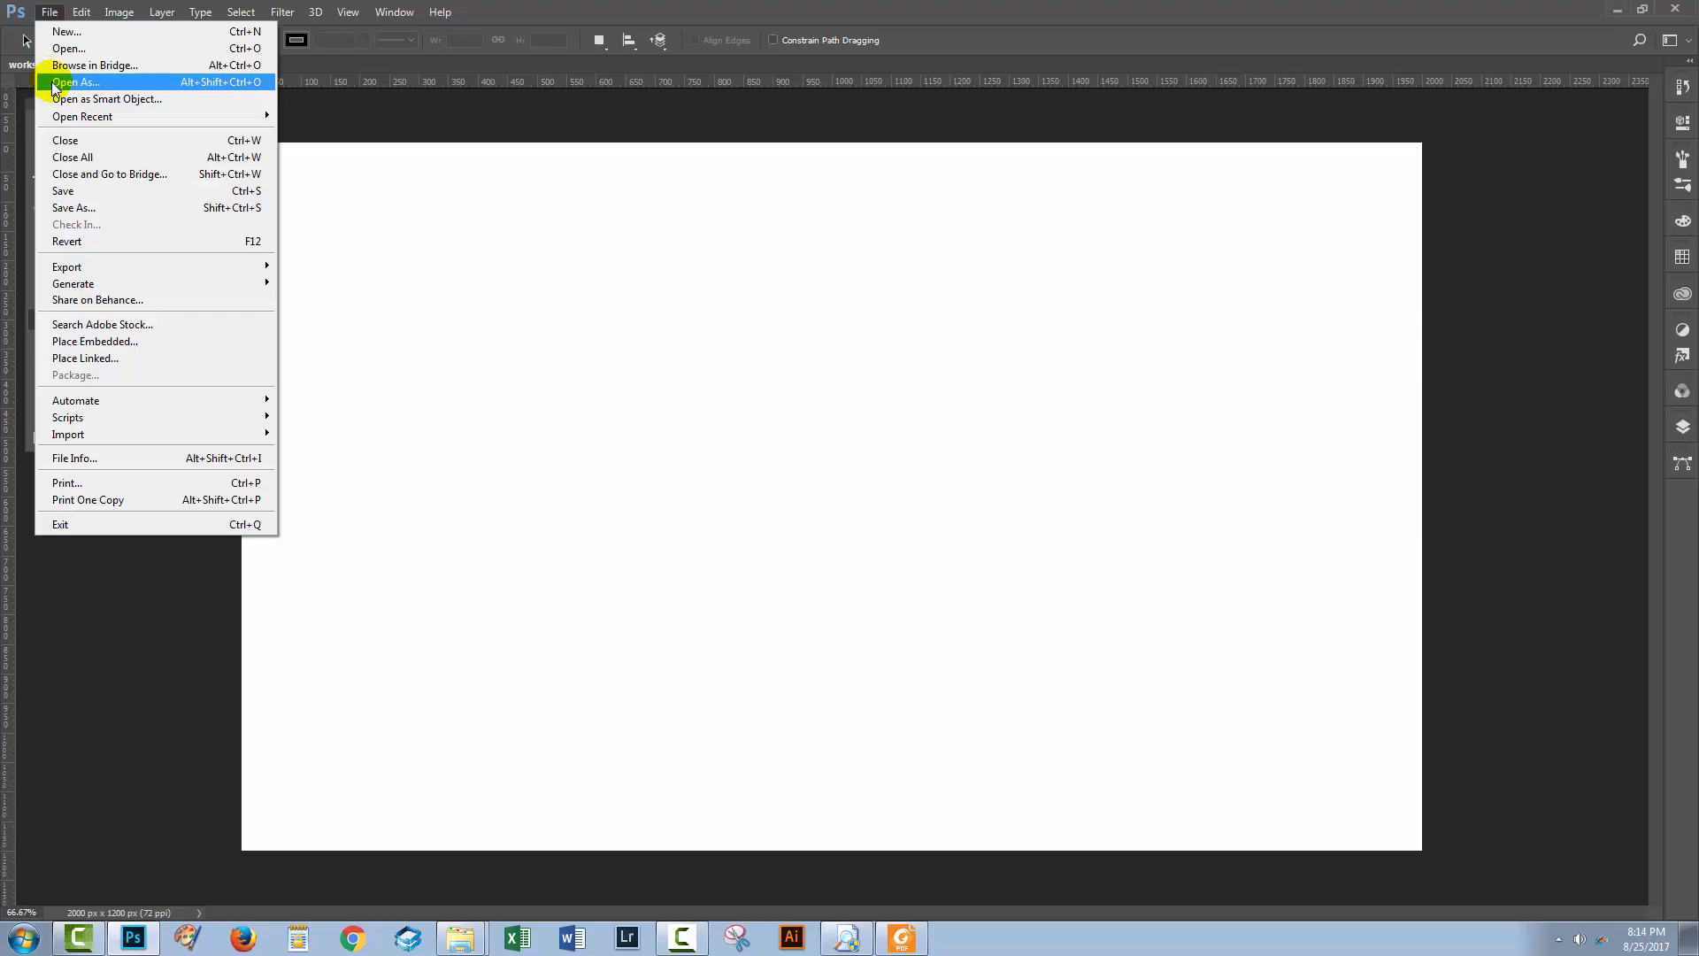
mouse_move(69, 140)
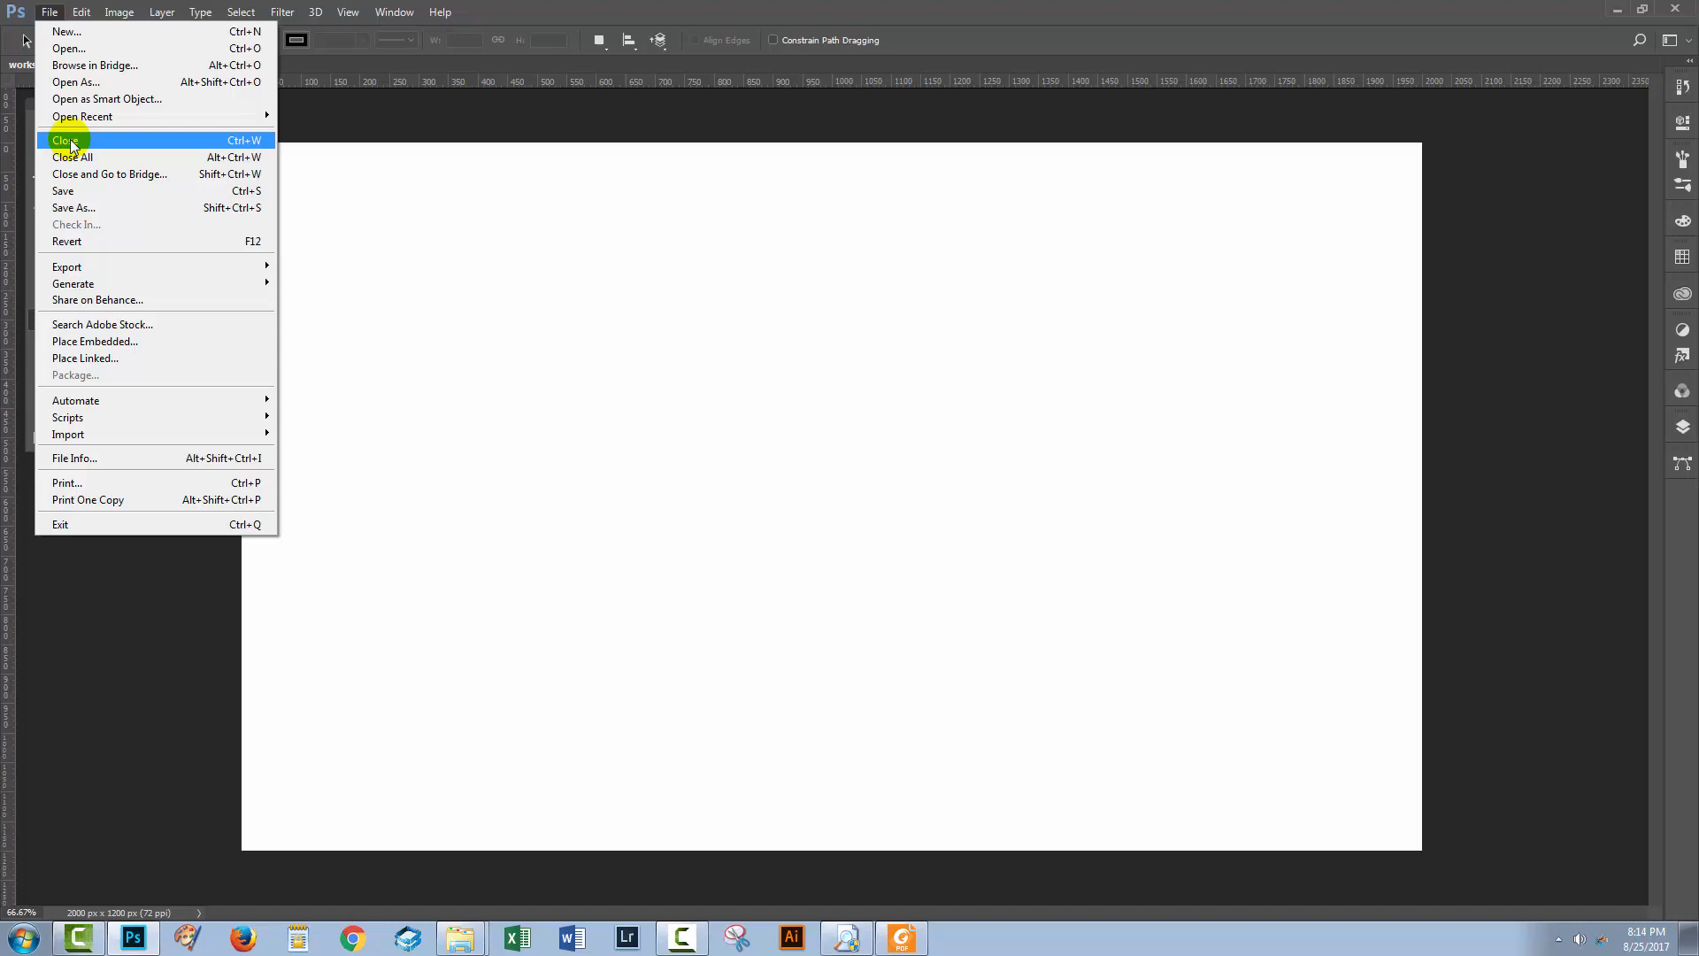
mouse_move(334, 32)
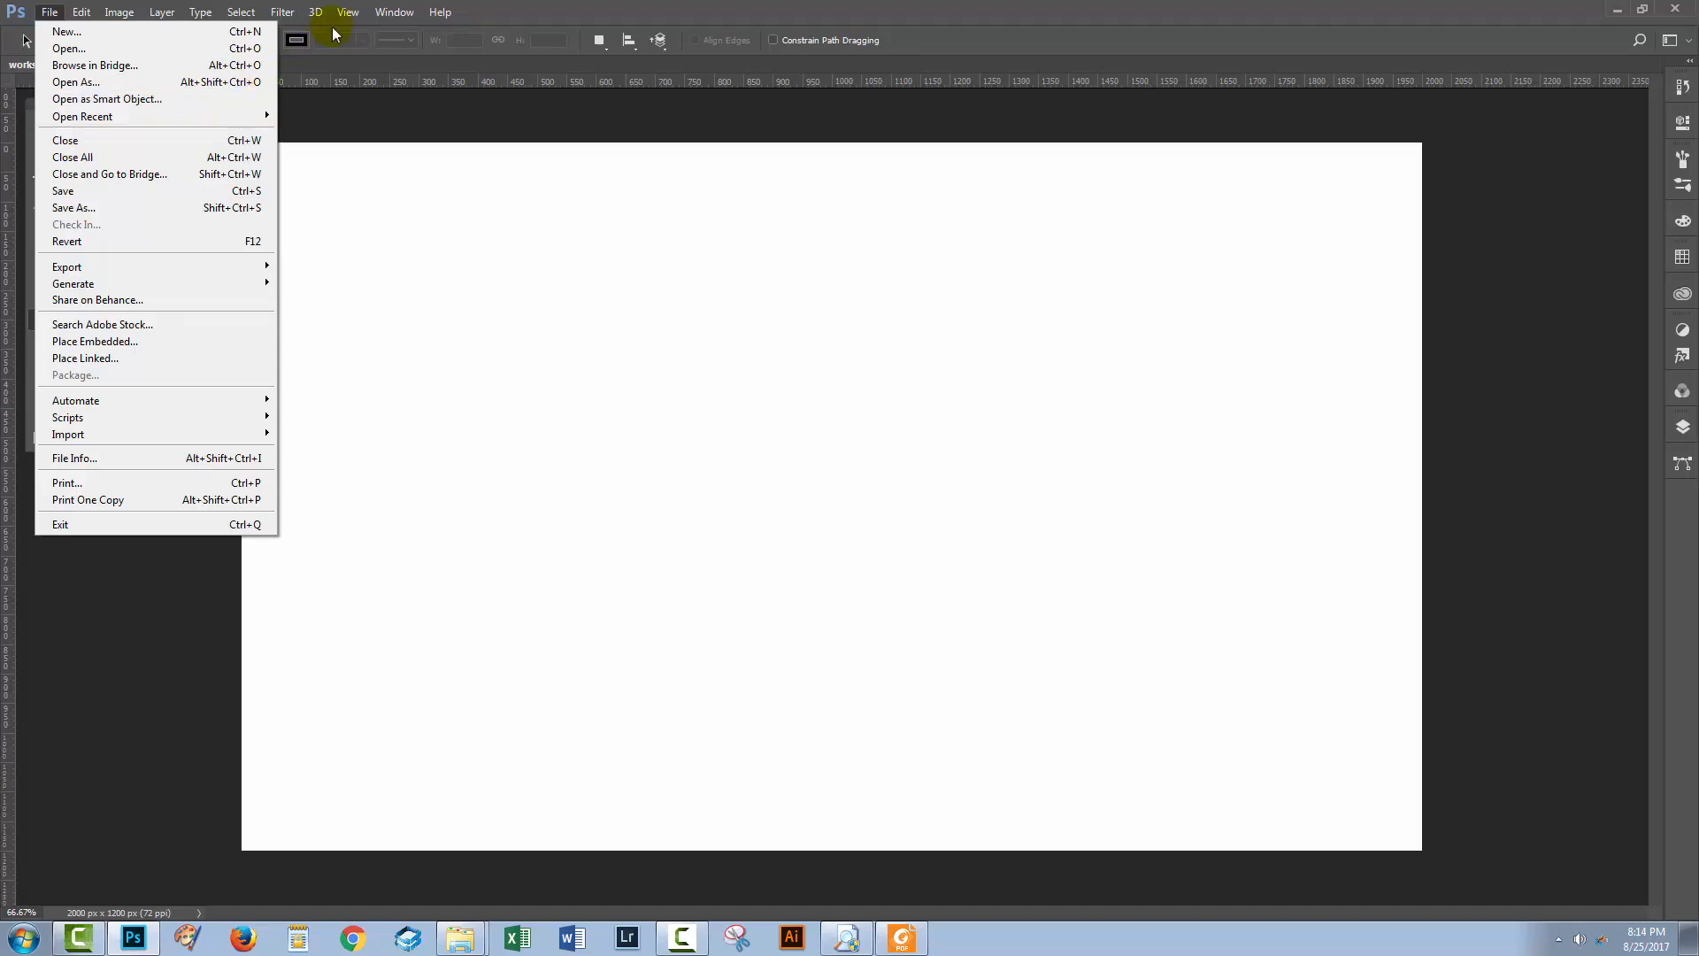
left_click(347, 13)
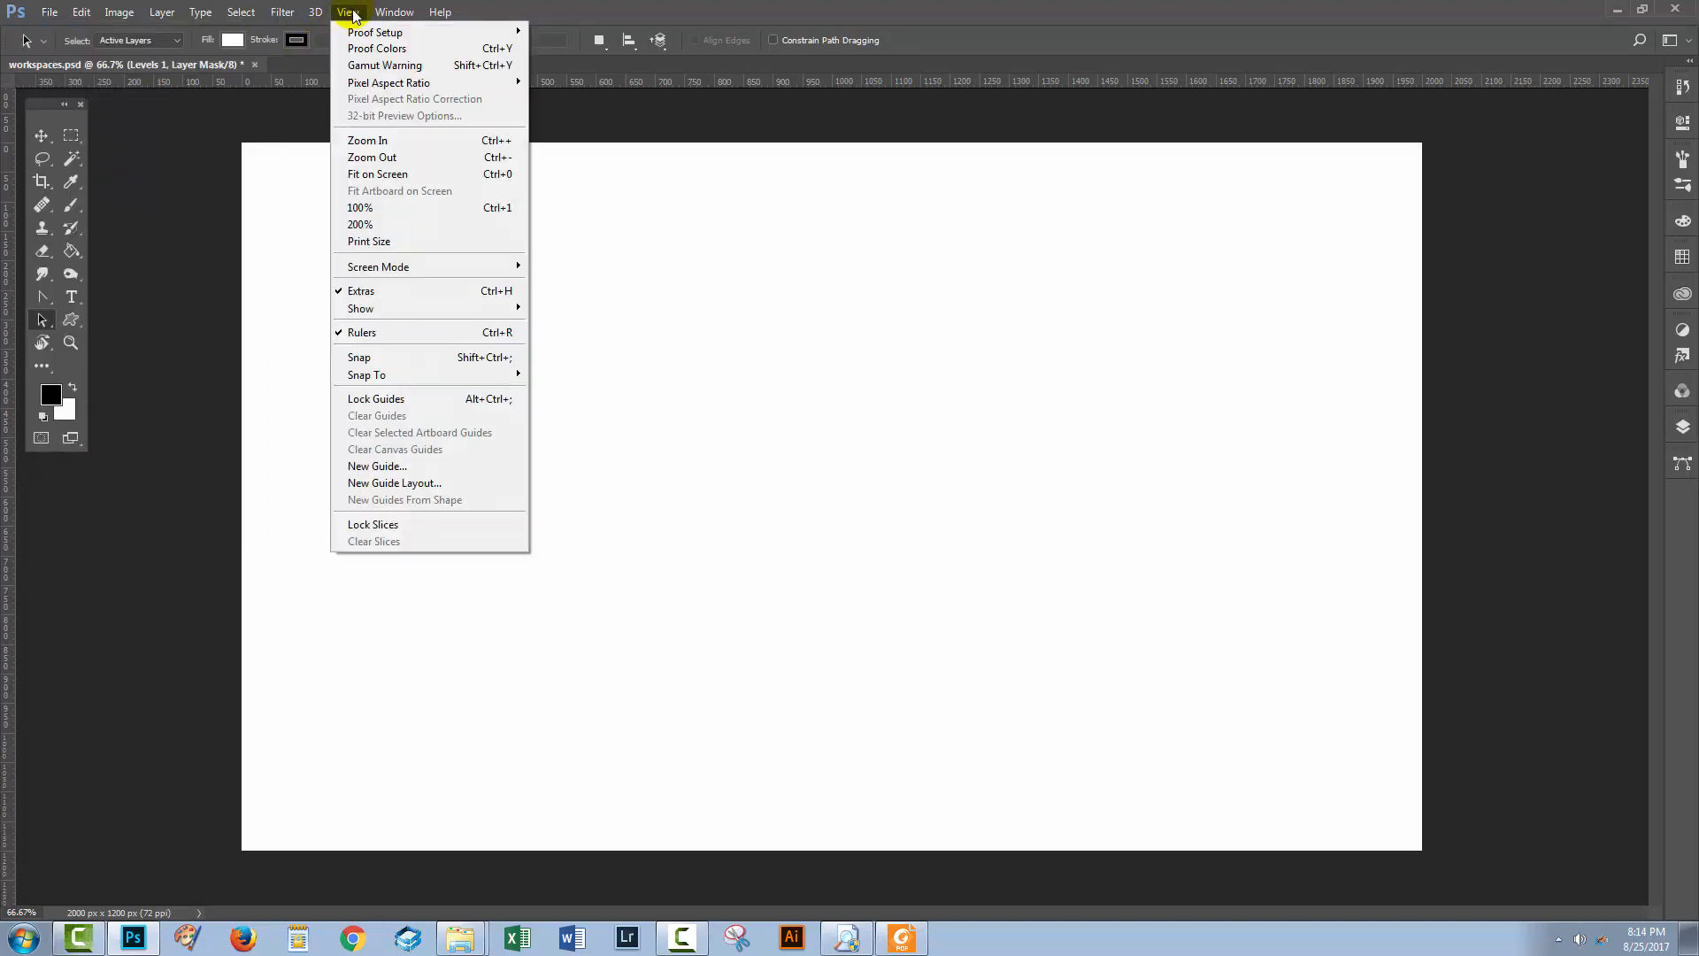
mouse_move(418, 465)
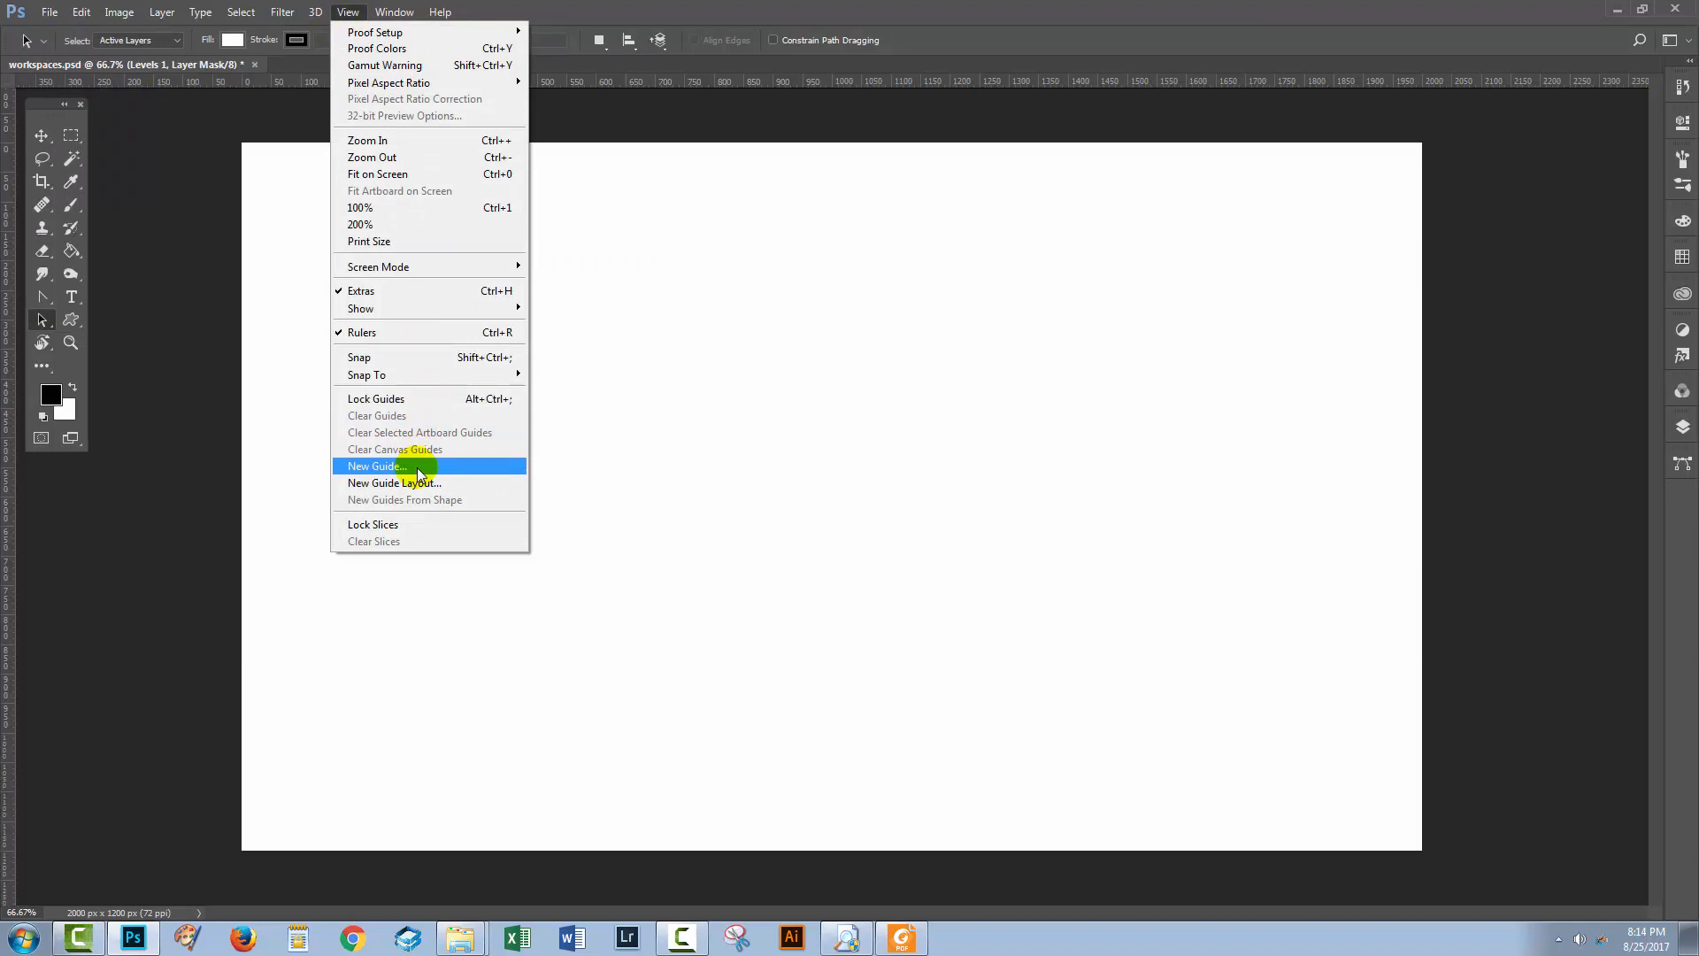
mouse_move(423, 471)
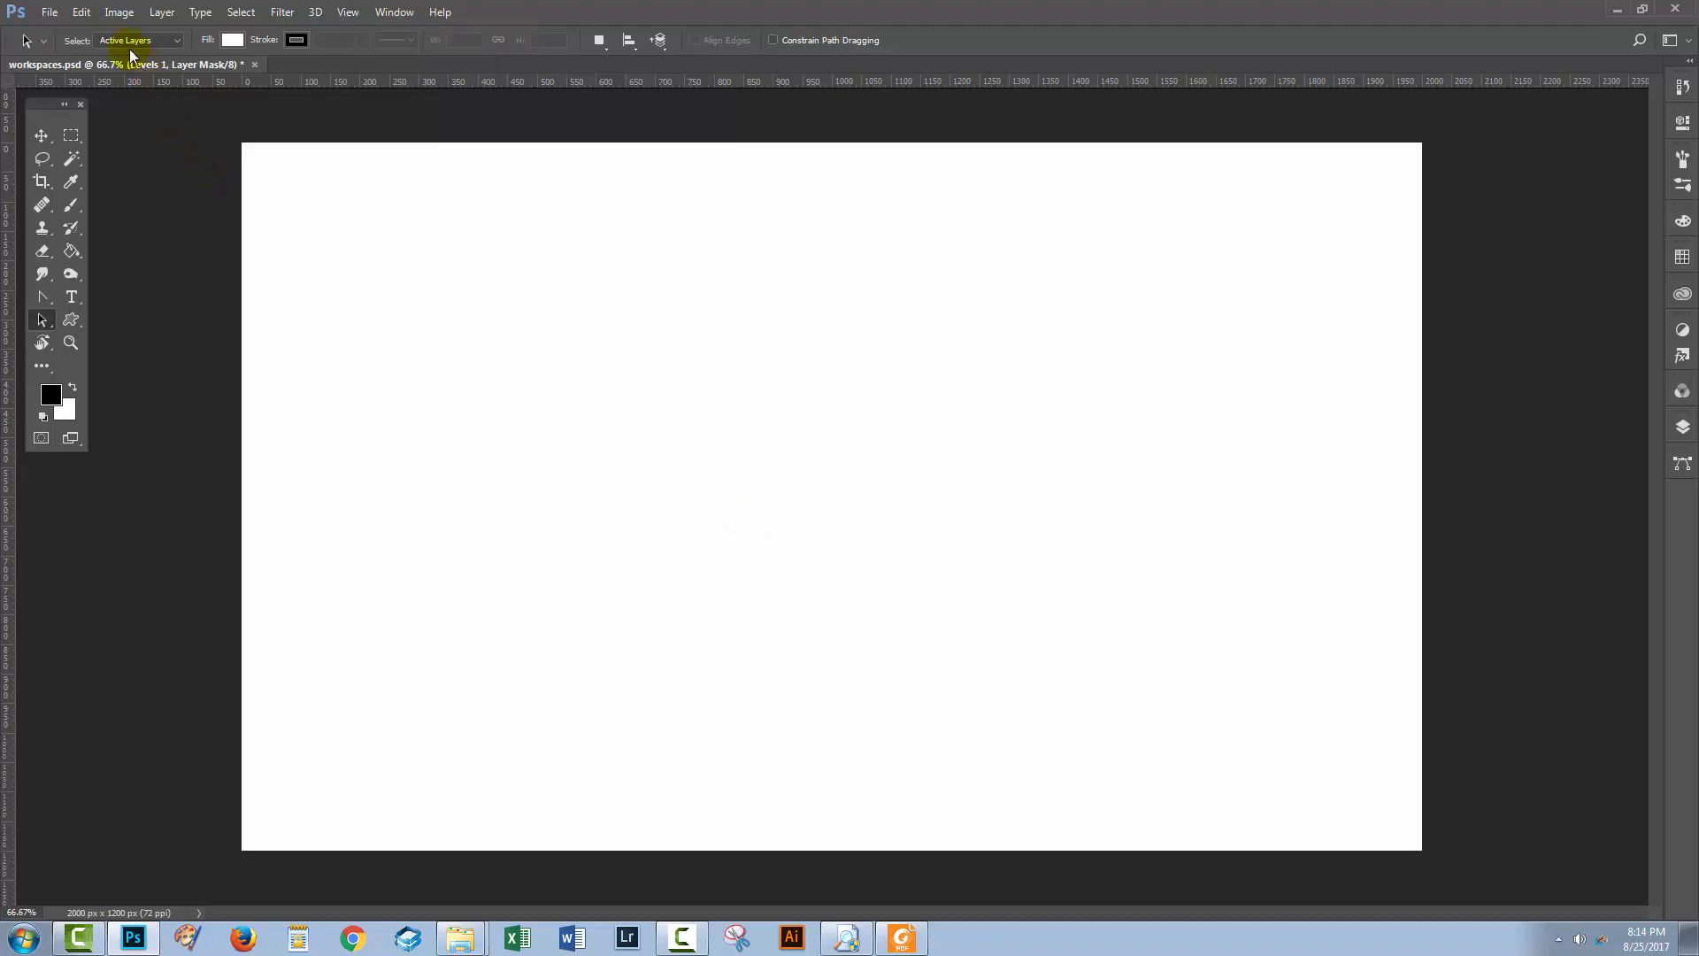
Step: Reopen Keyboard Shortcuts for Application Menus, expand View and scroll down to New Guide
left_click(80, 12)
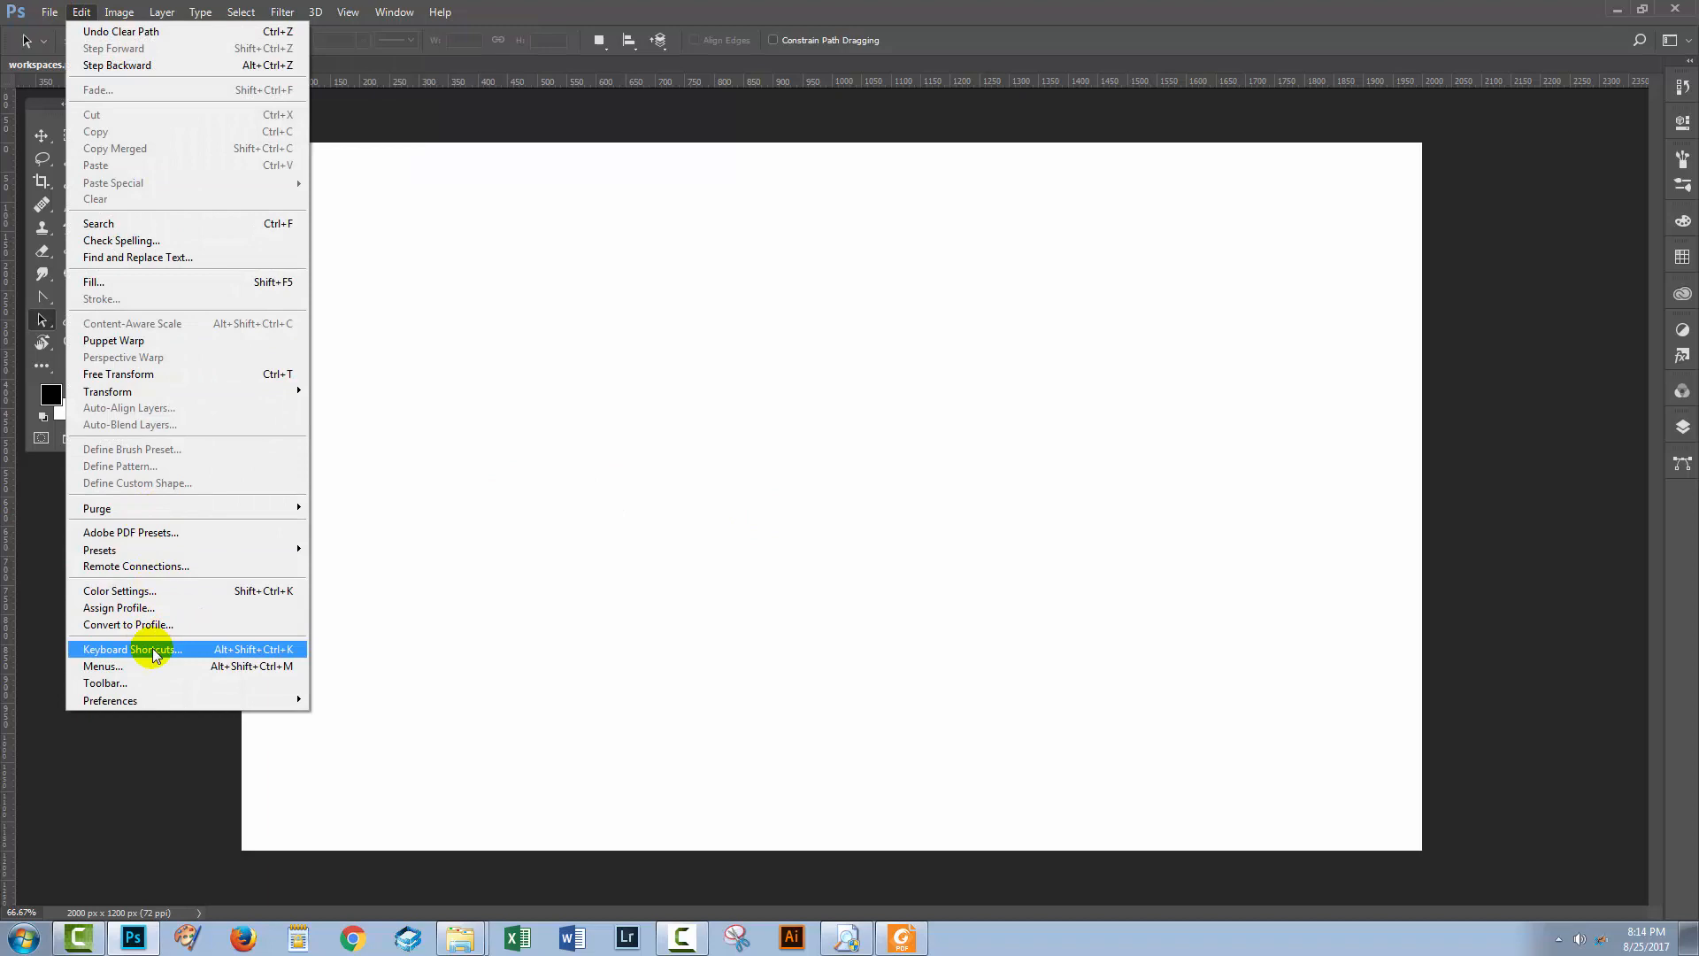
left_click(130, 648)
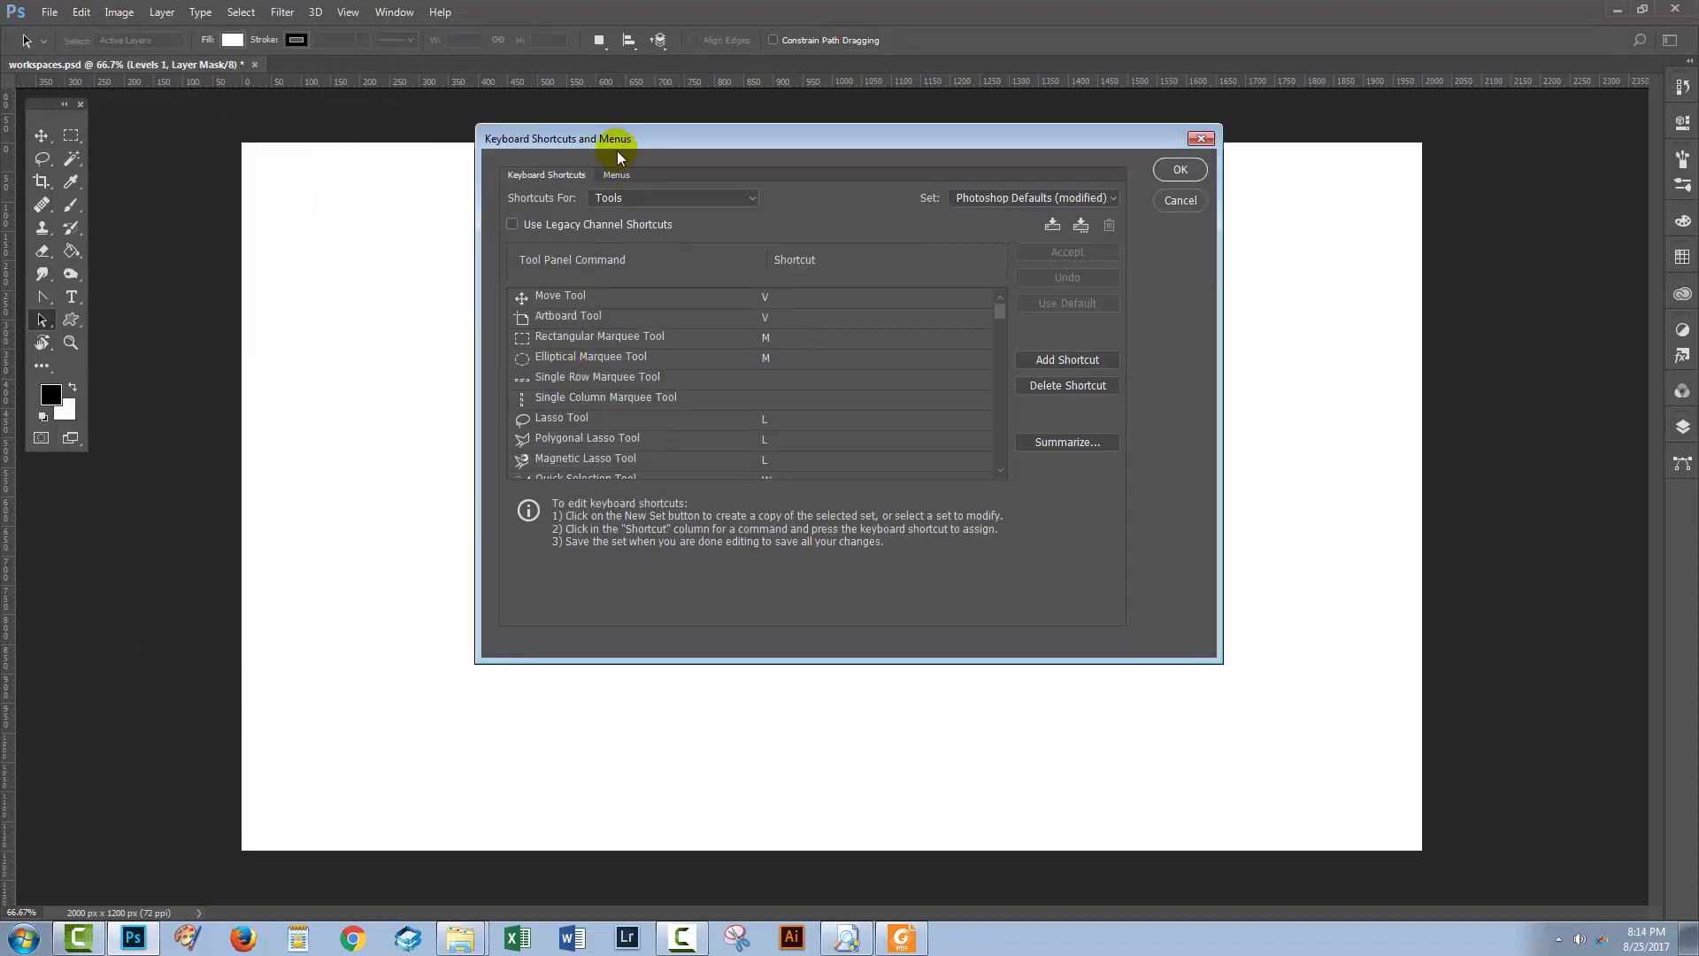
left_click(671, 197)
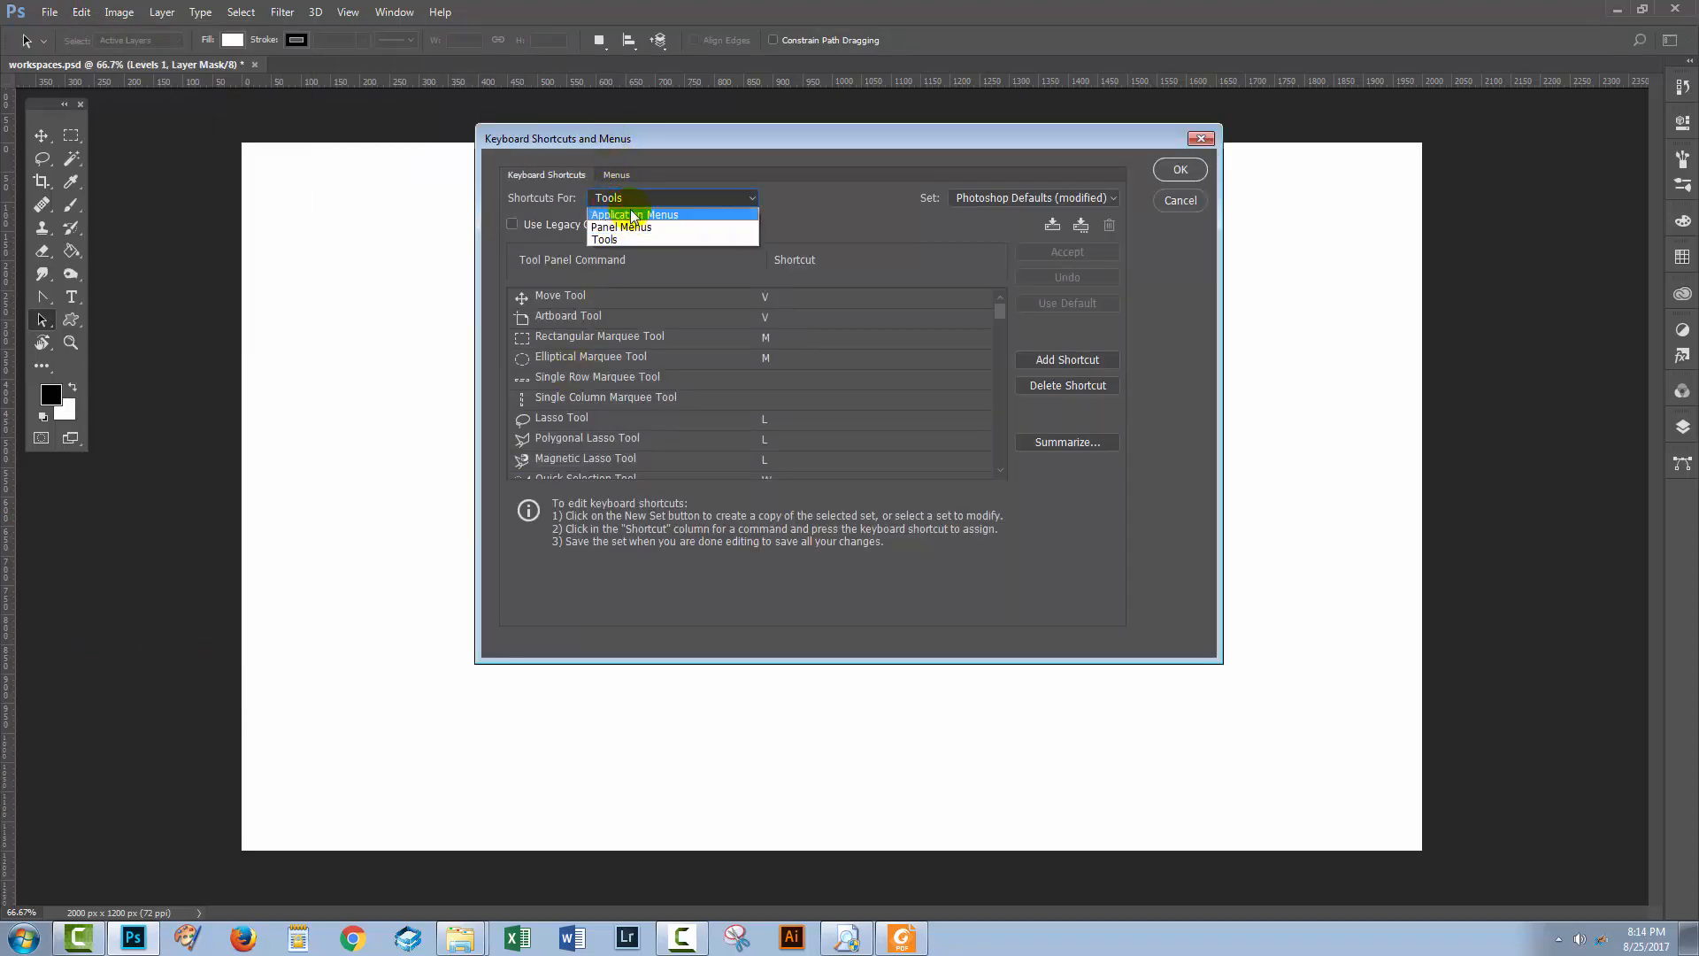
left_click(635, 215)
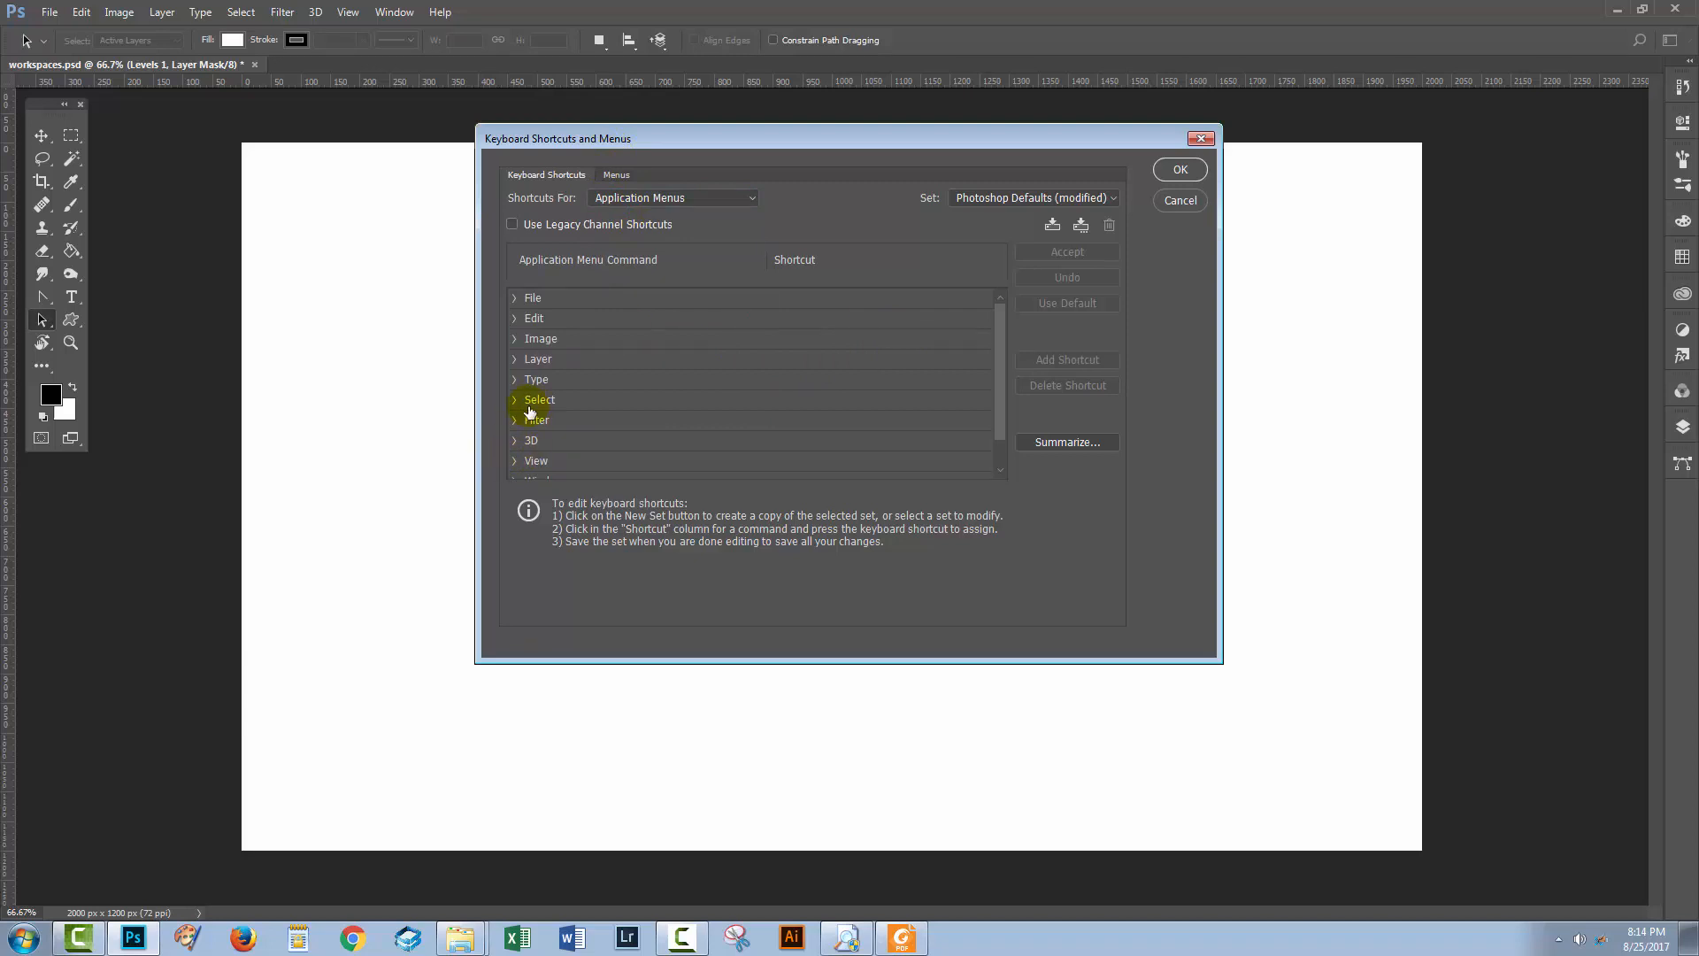
mouse_move(348, 12)
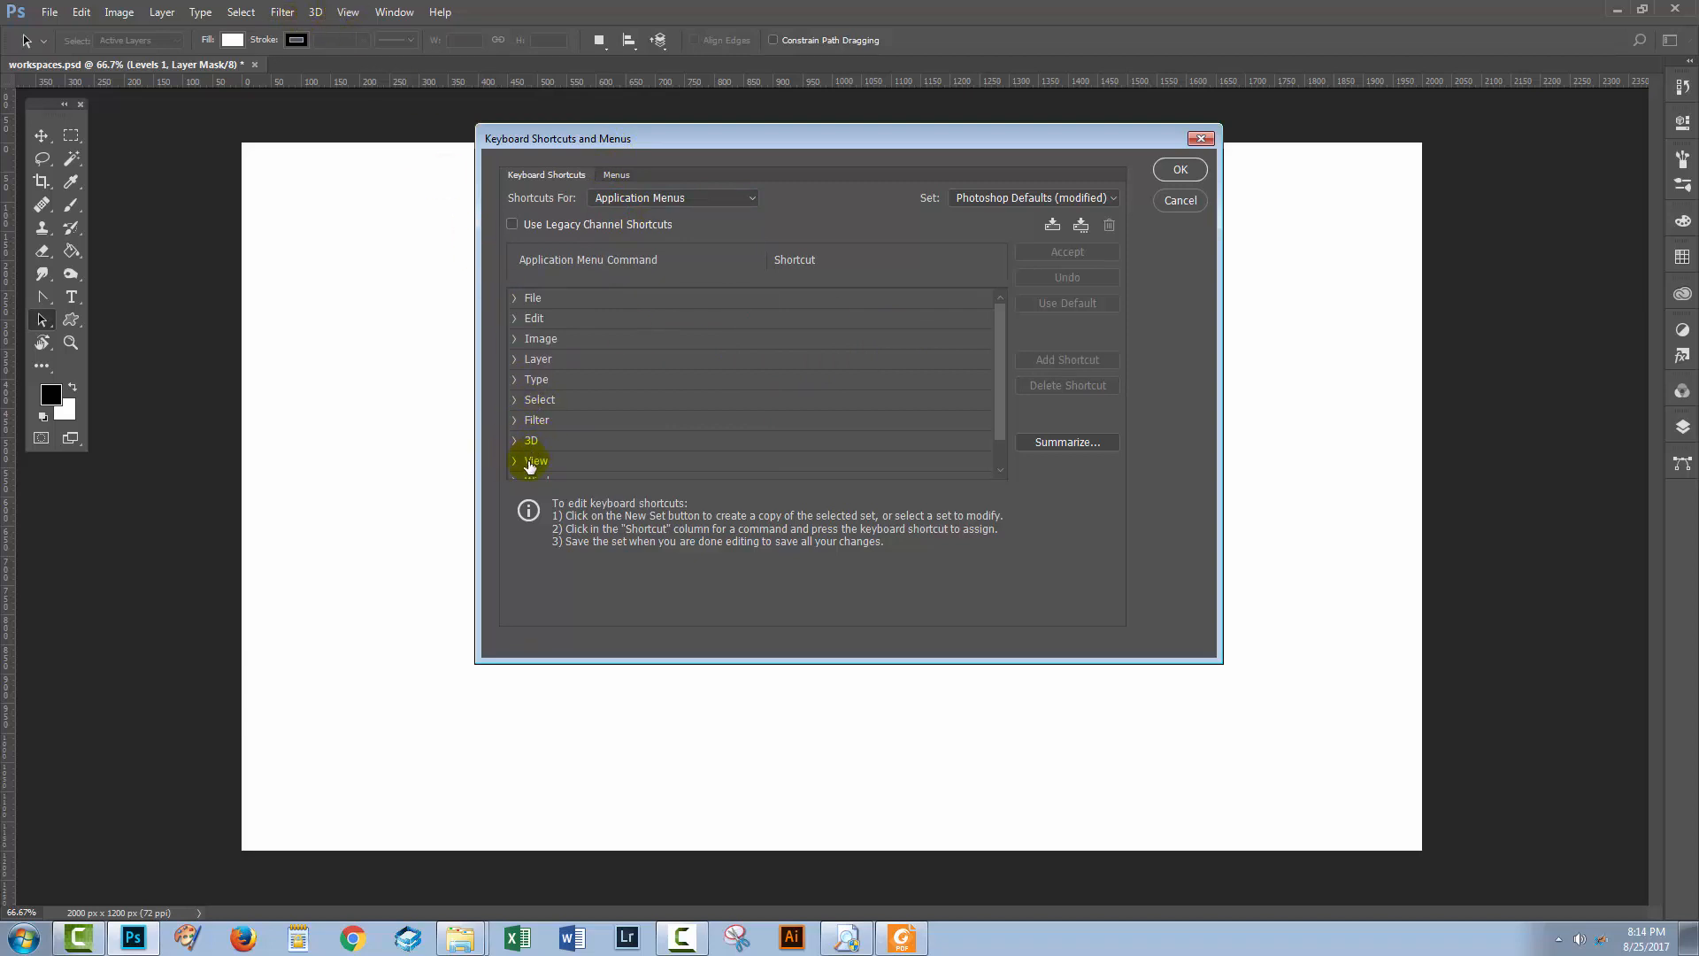
left_click(515, 460)
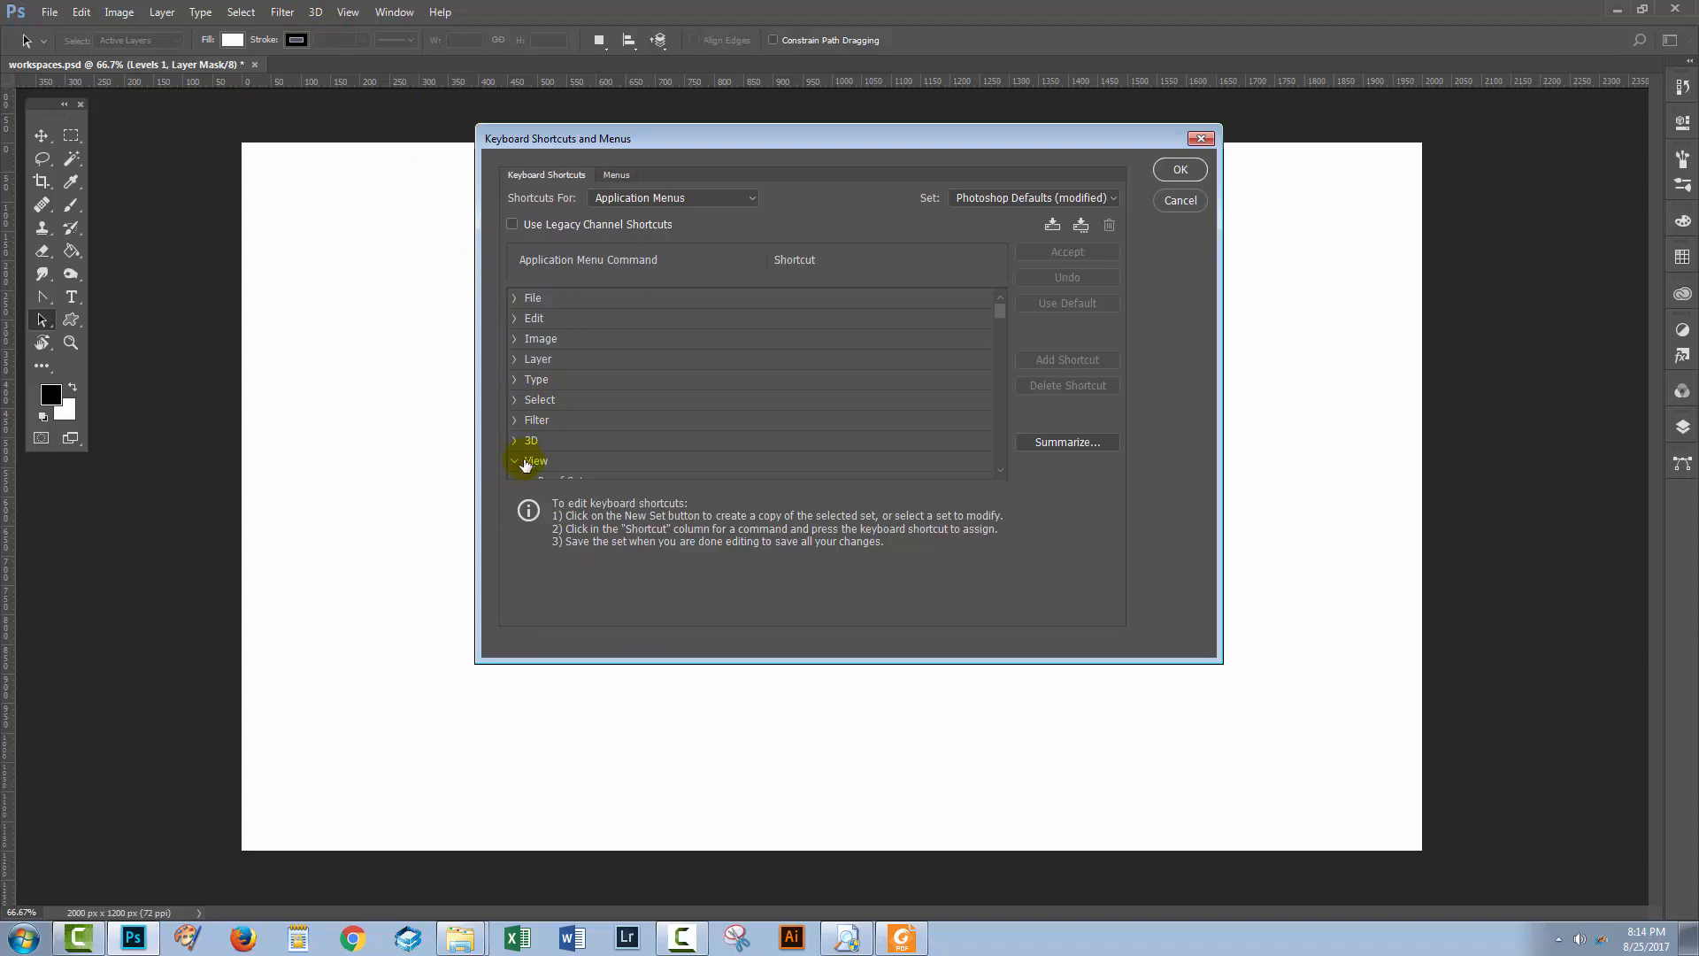
mouse_move(957, 455)
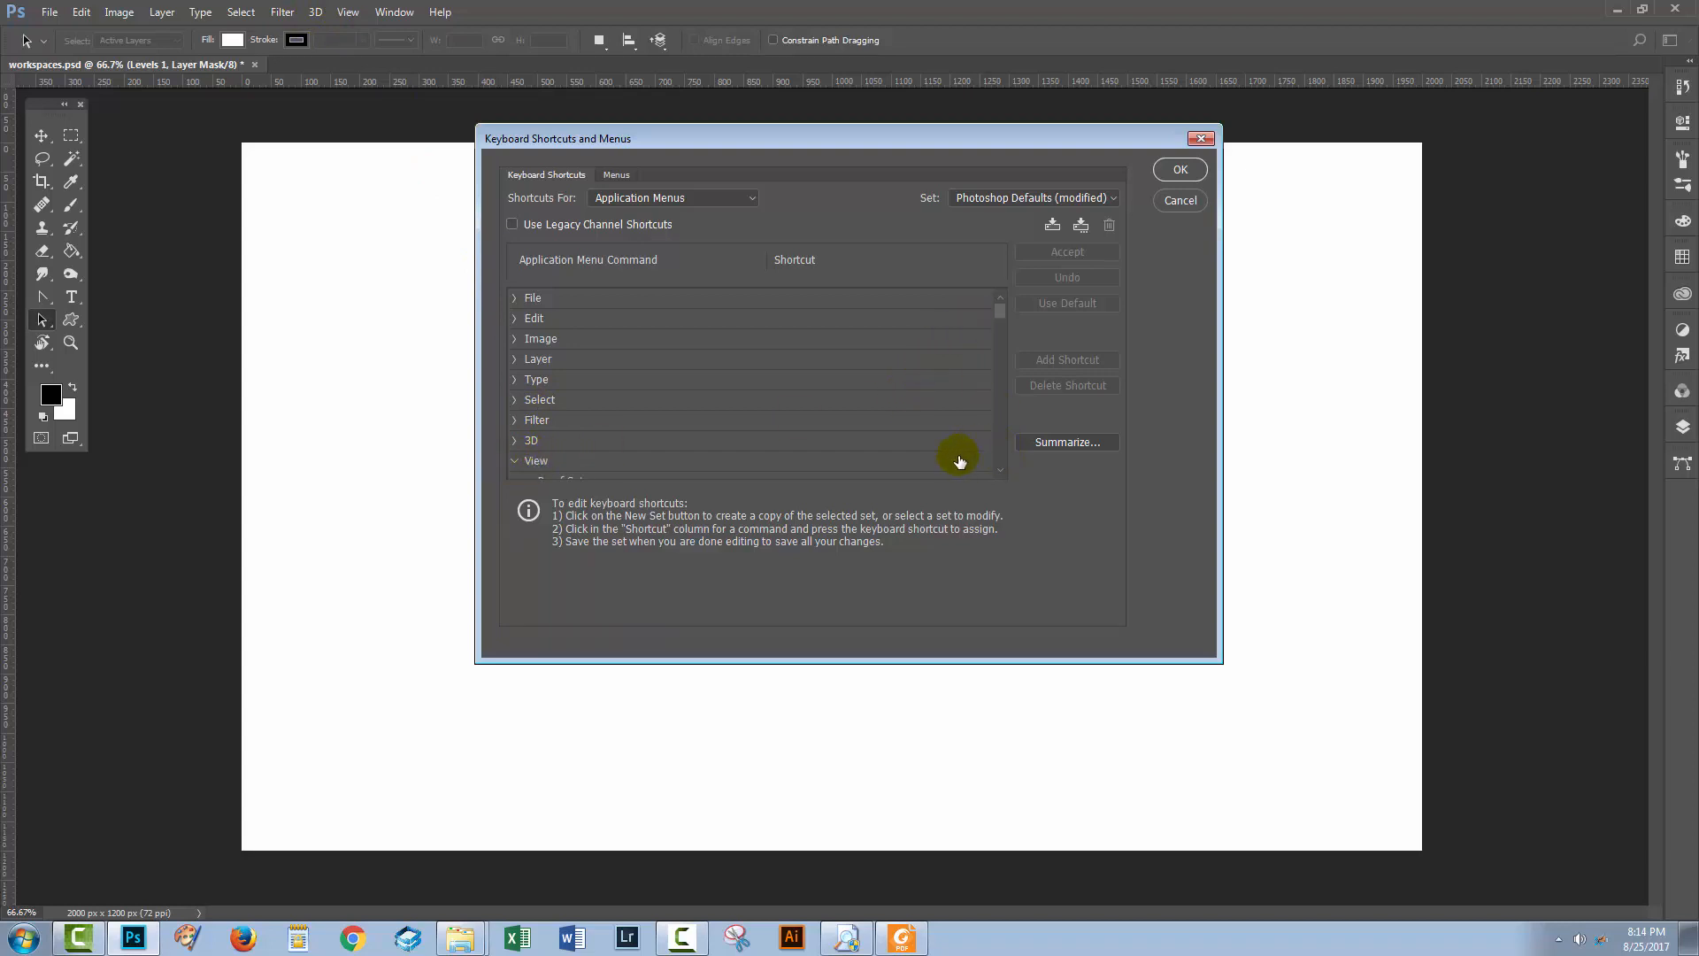
scroll("down", 3)
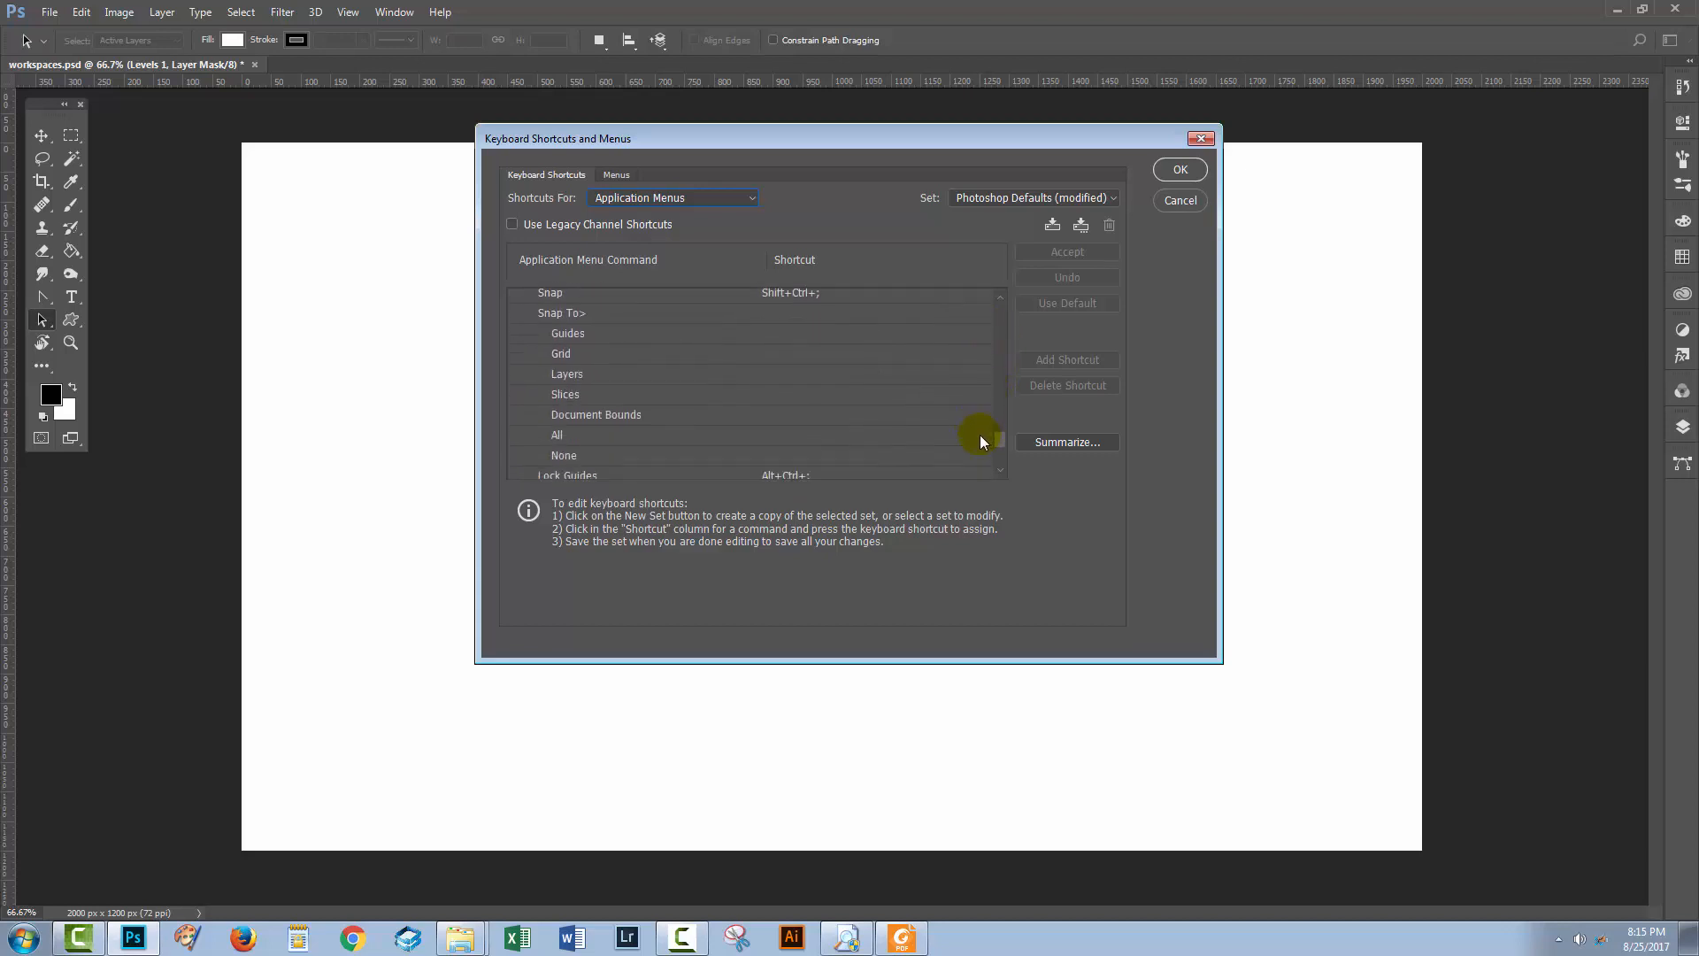
scroll("down", 3)
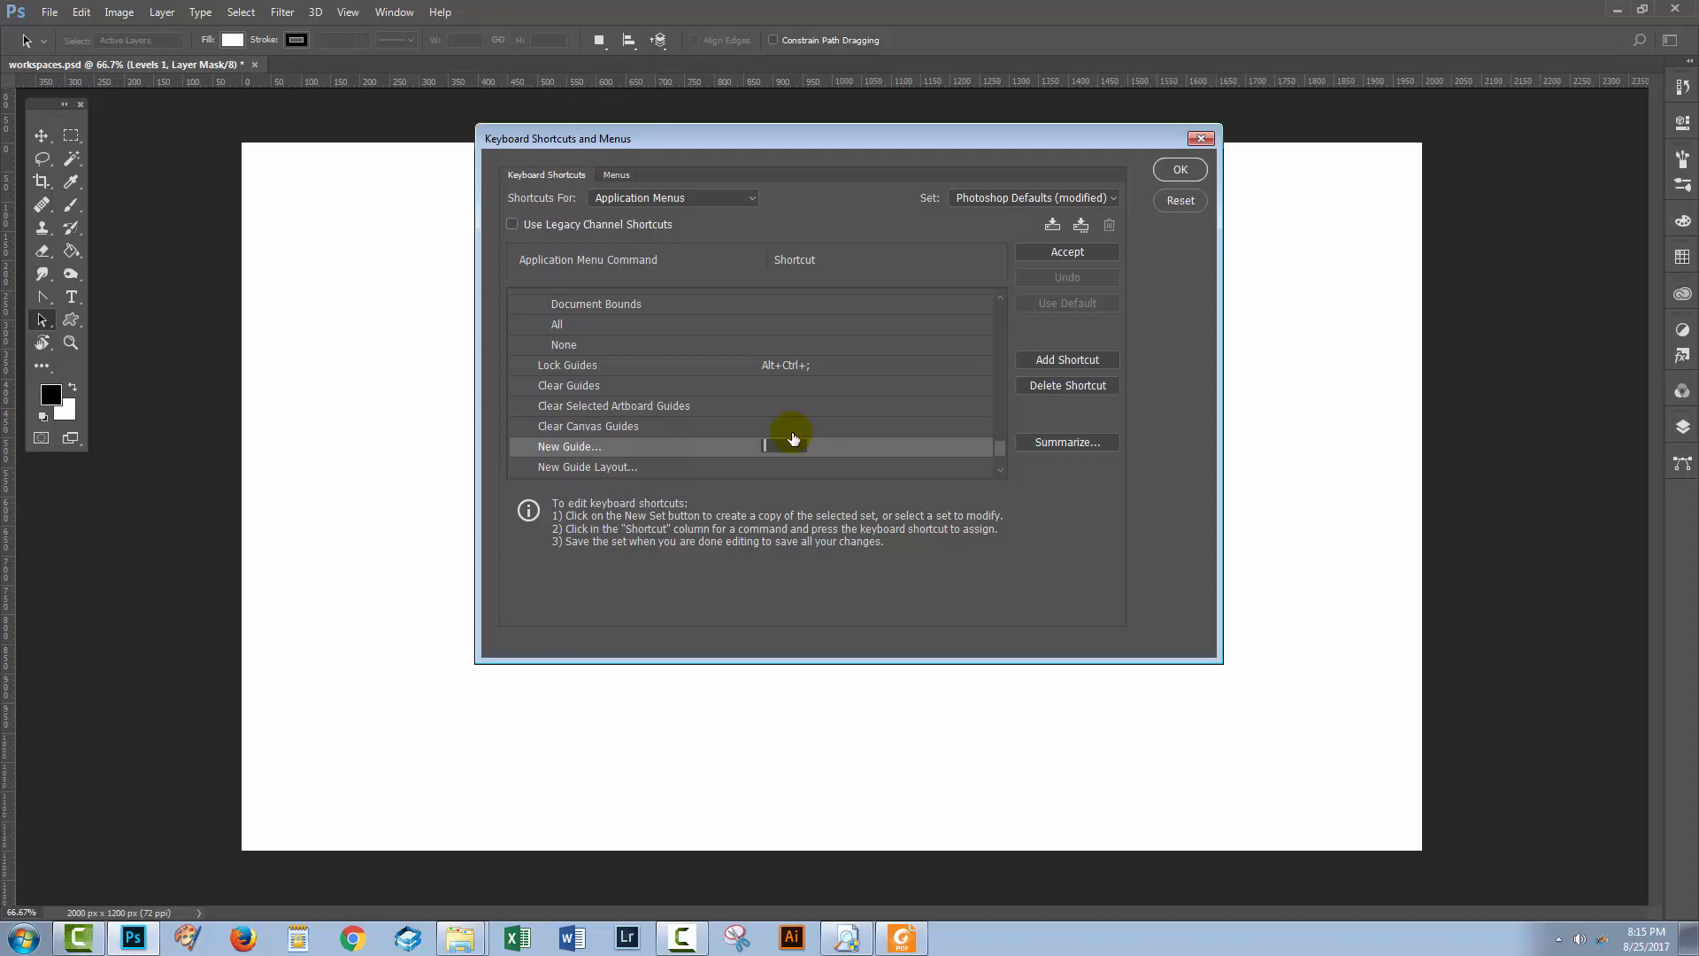
Step: Try Alt+Ctrl+N, then give New Guide the shortcut Alt+Ctrl+Q and confirm with OK
type("Alt+Ctrl+N")
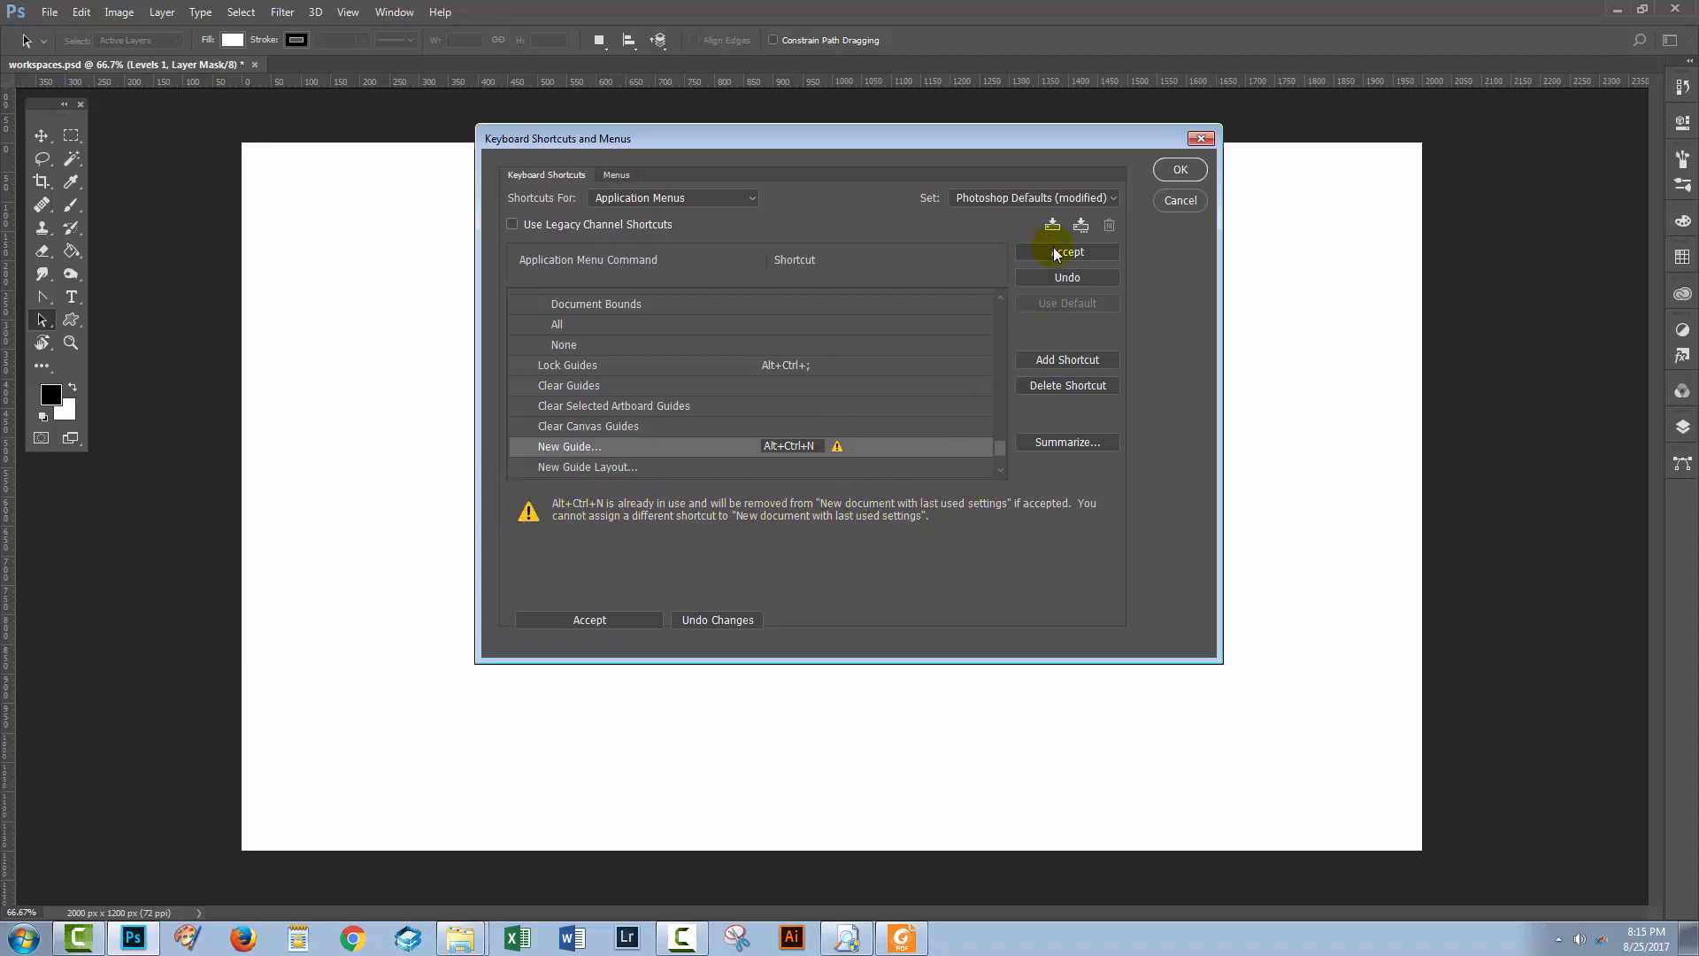
mouse_move(862, 504)
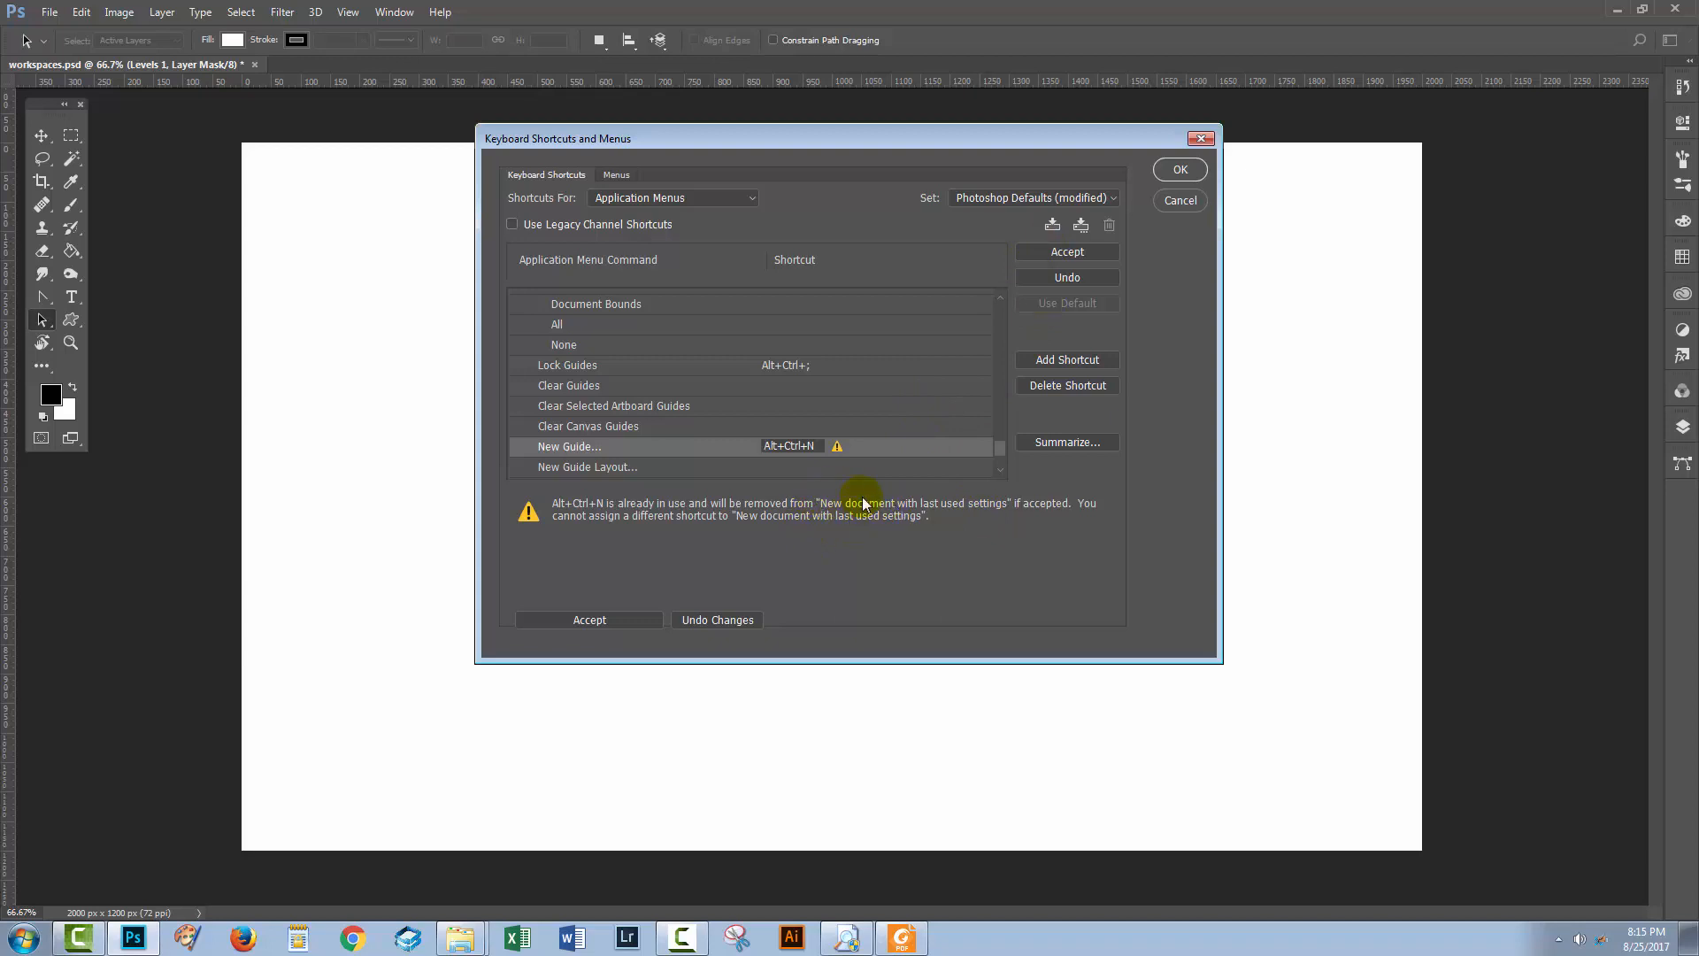
mouse_move(919, 515)
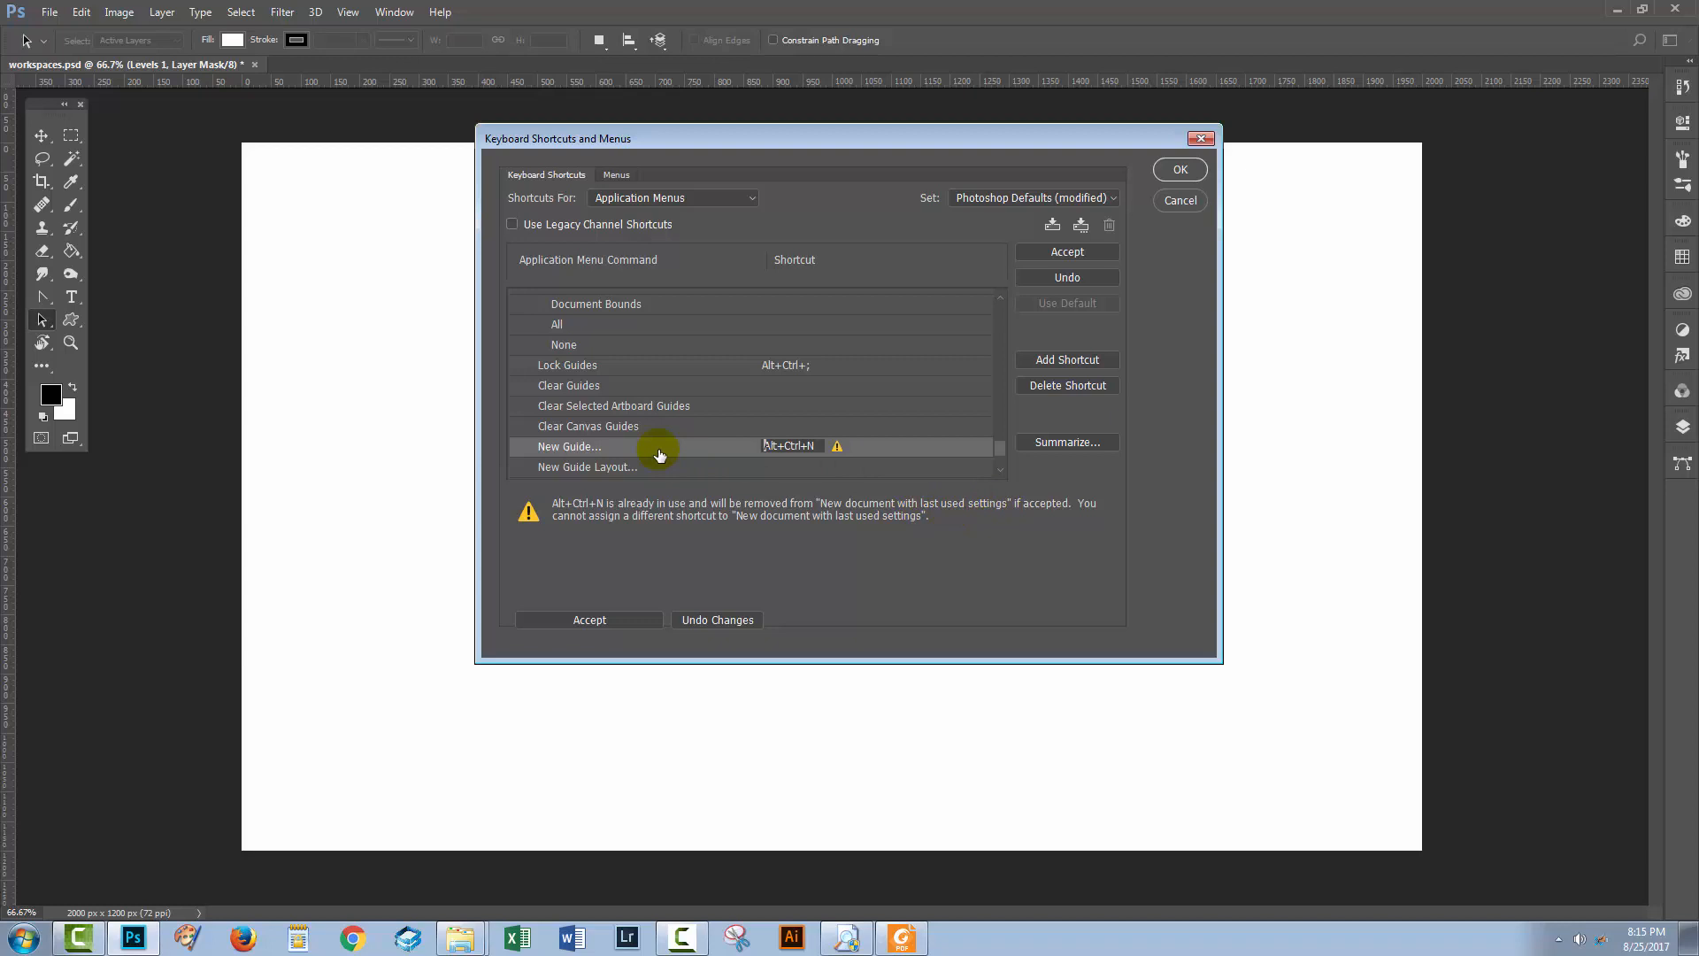
mouse_move(754, 462)
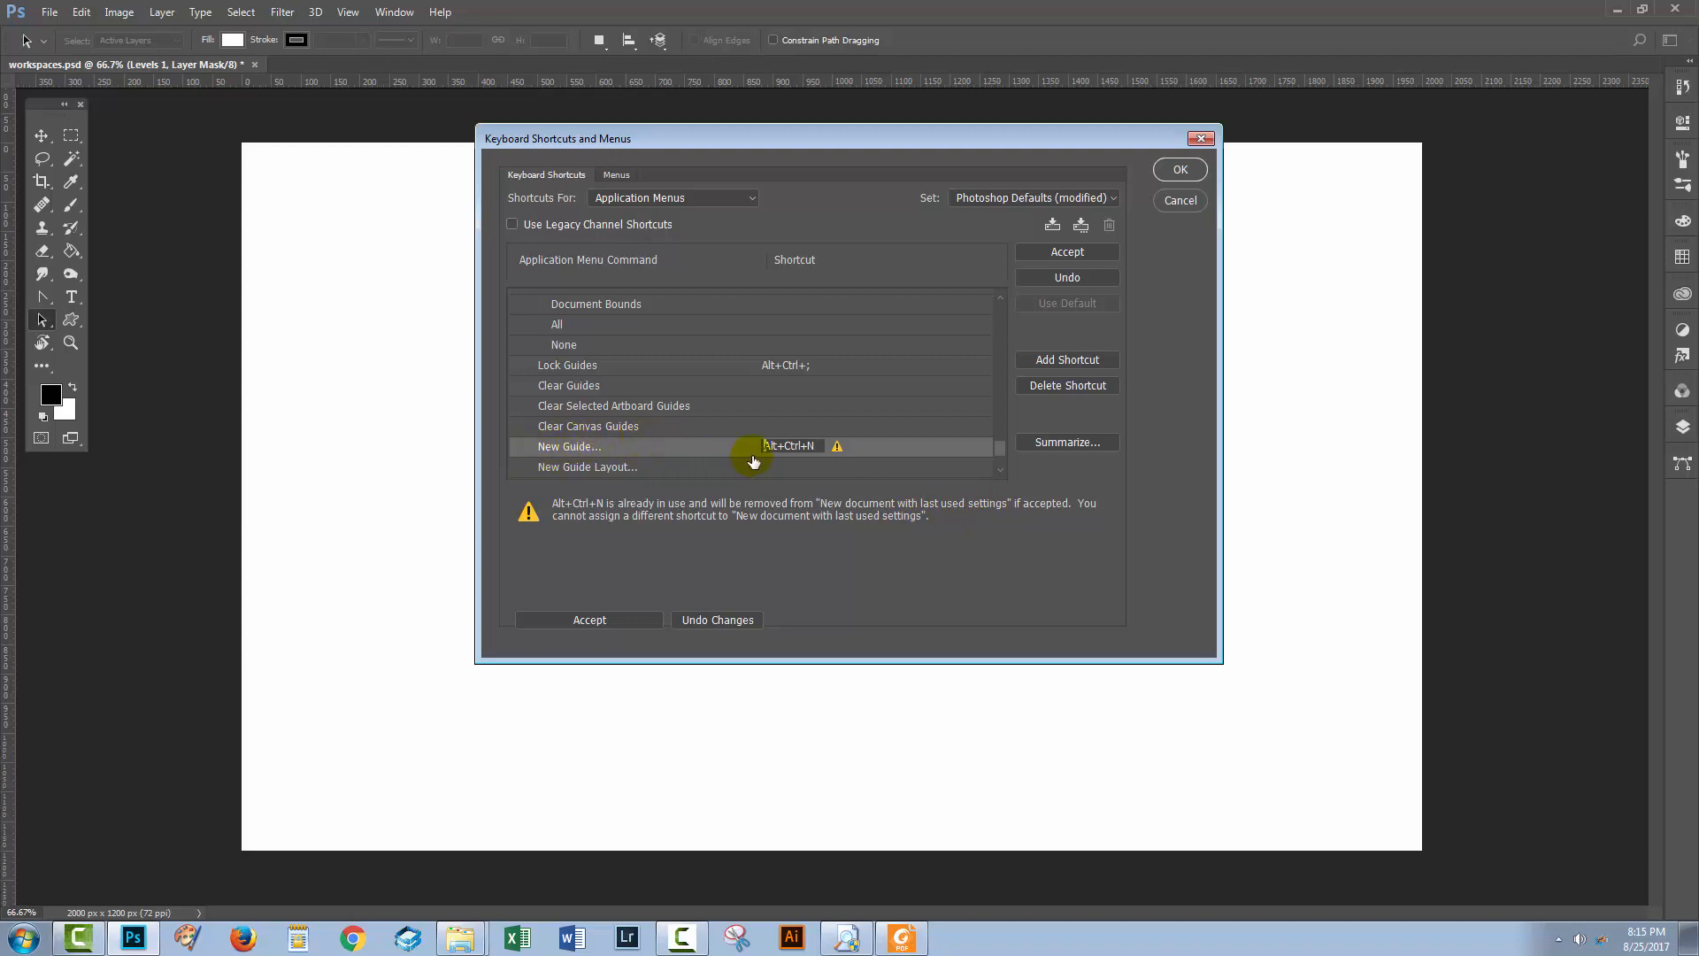
left_click(791, 446)
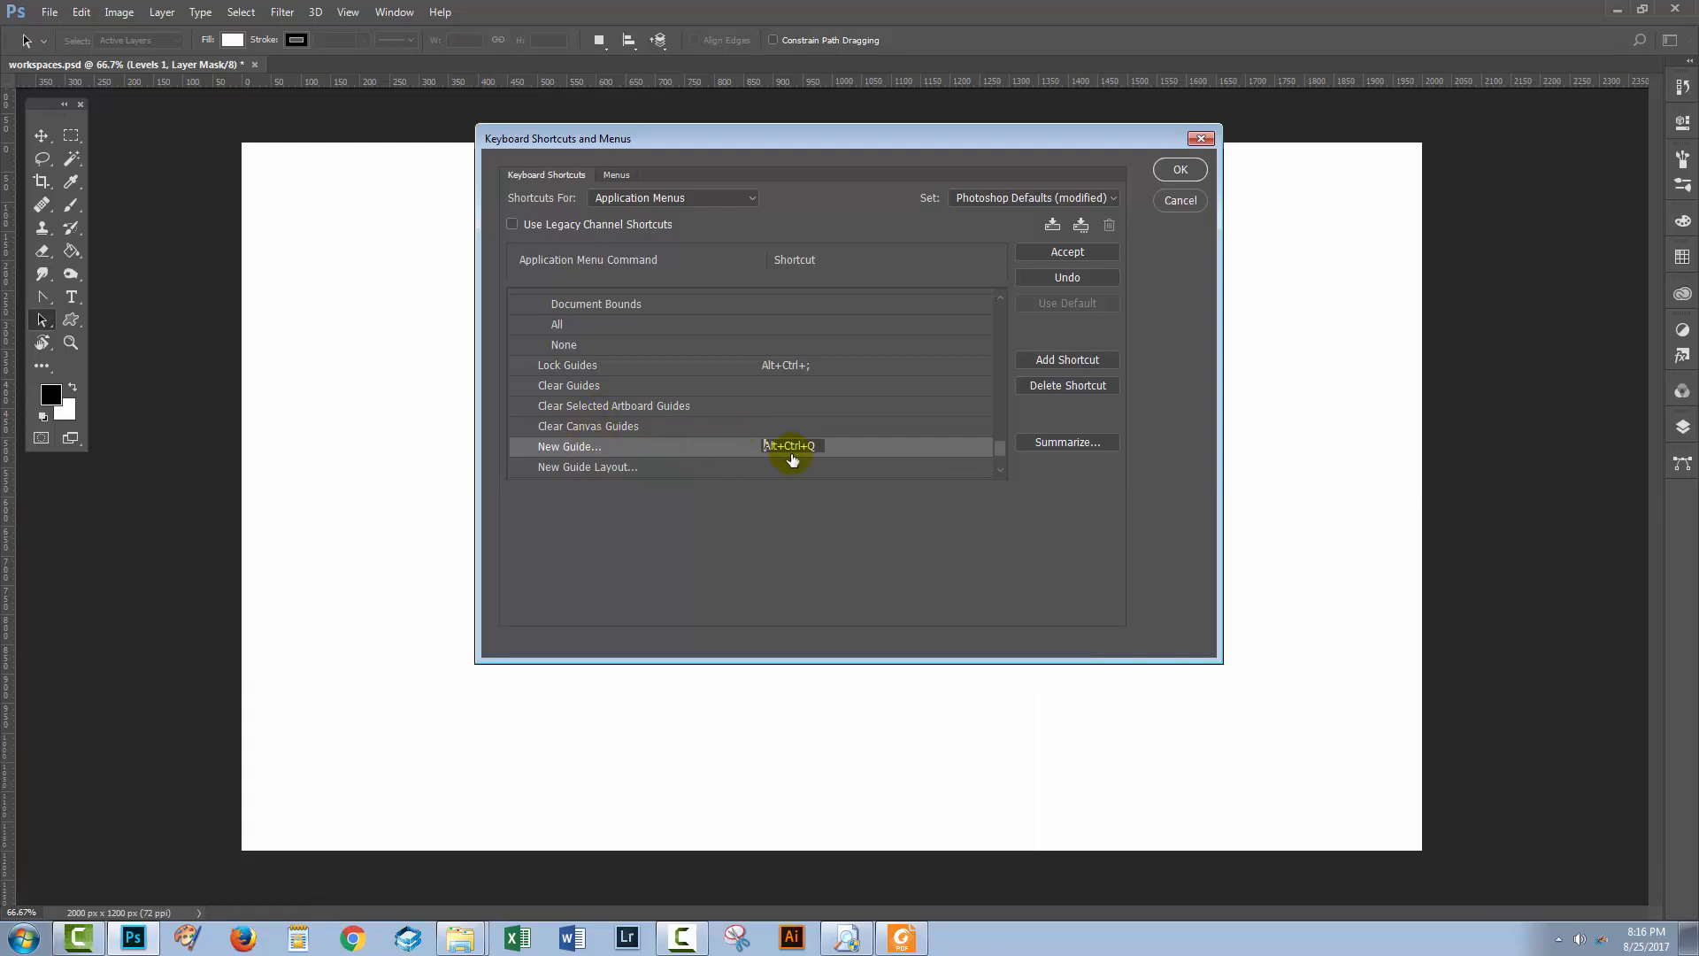
mouse_move(754, 455)
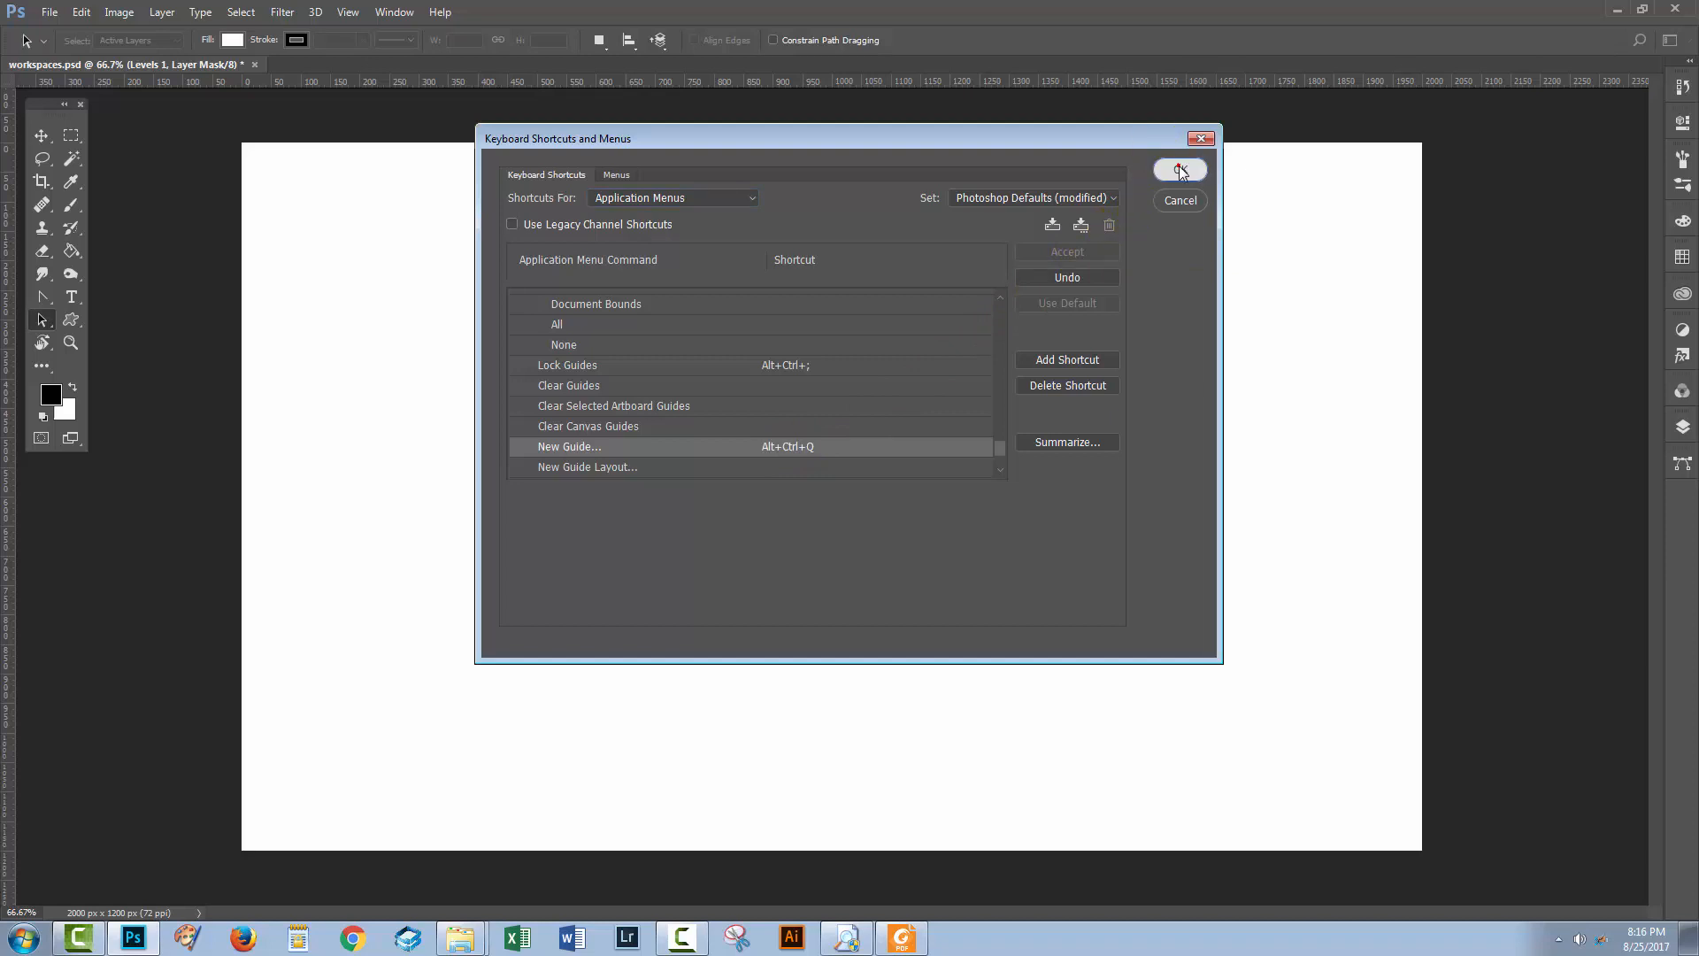
left_click(1179, 170)
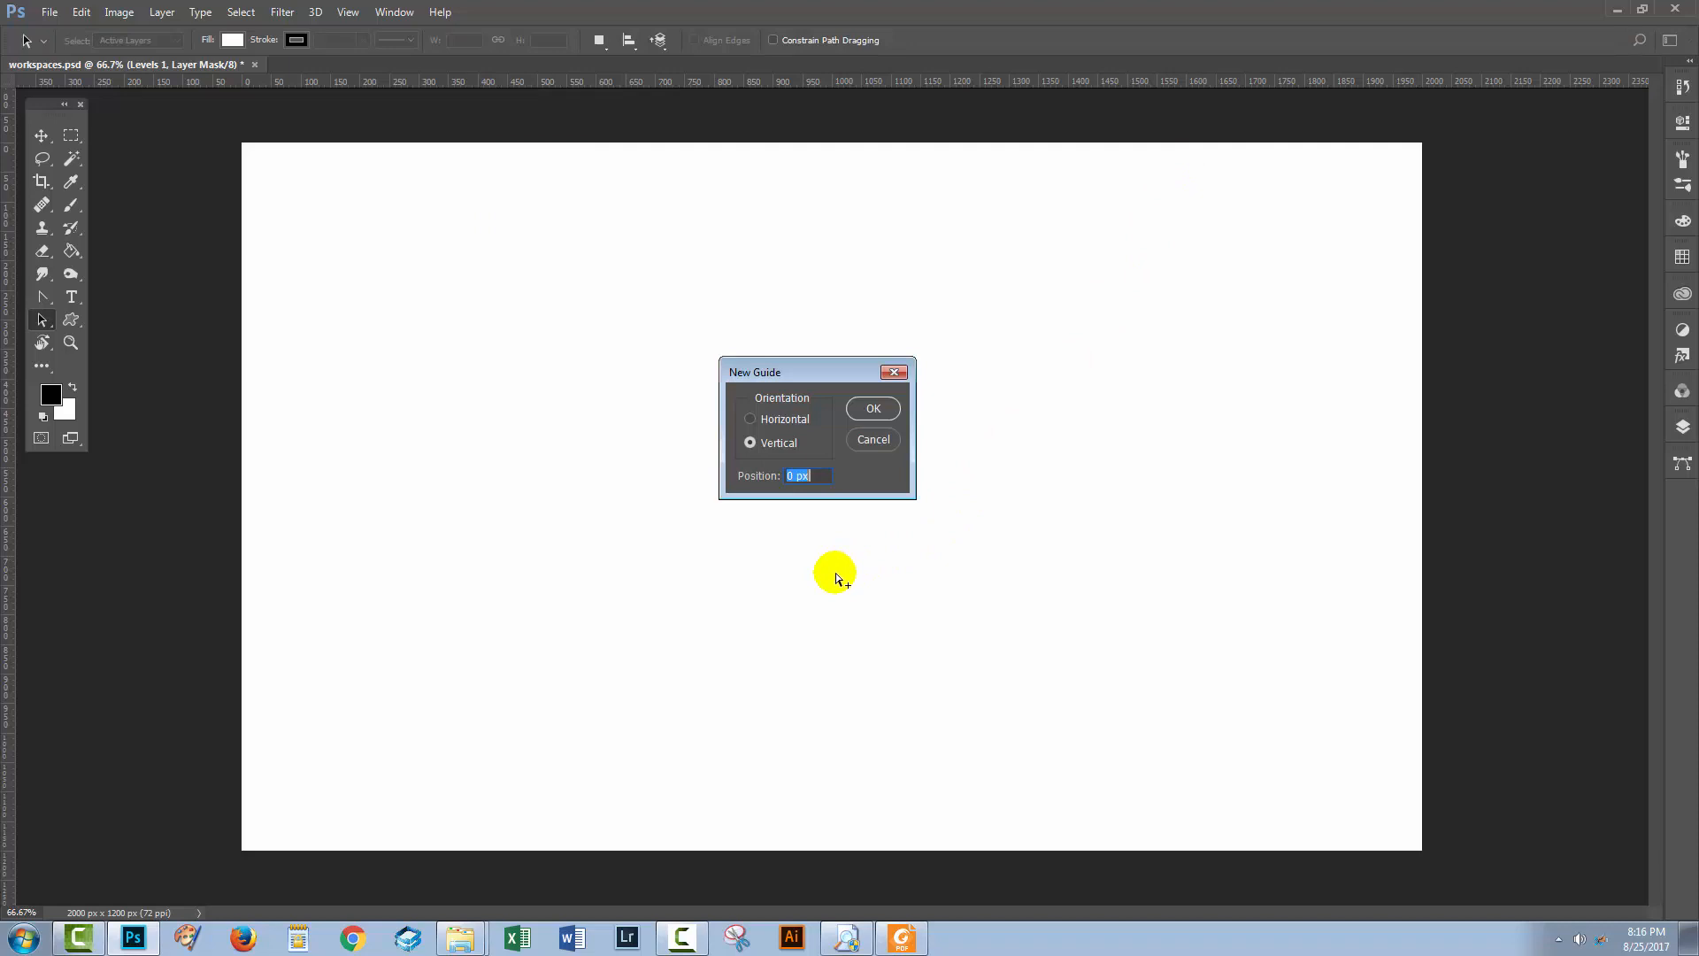
mouse_move(920, 423)
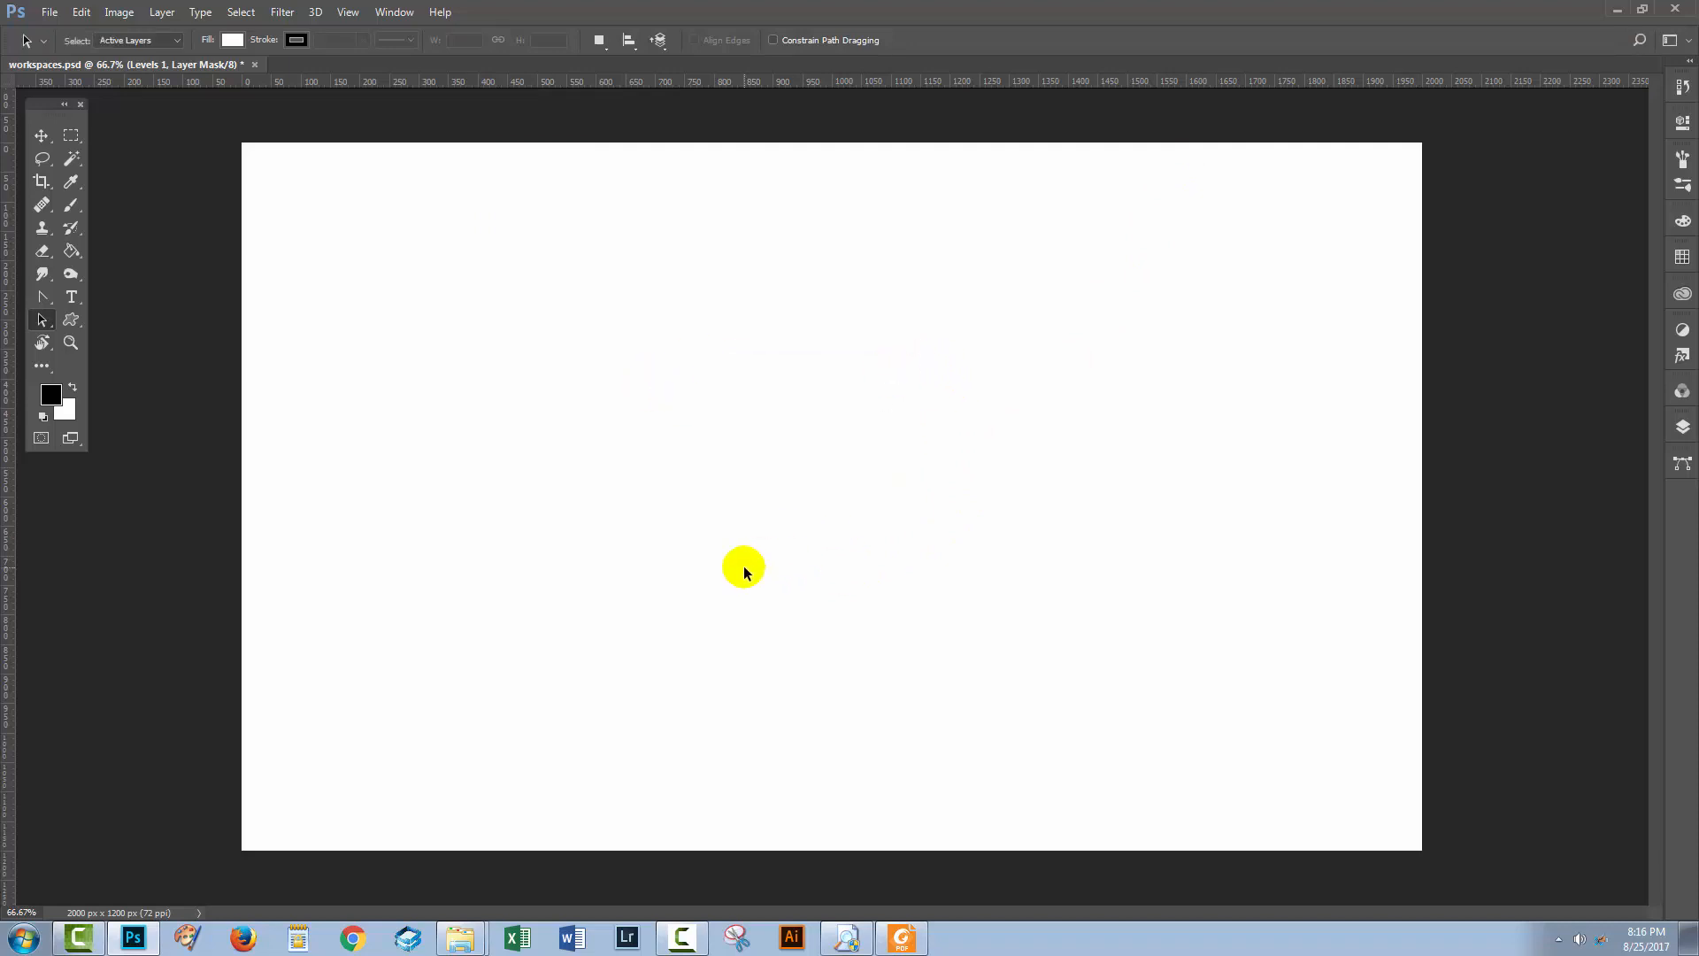
mouse_move(153, 148)
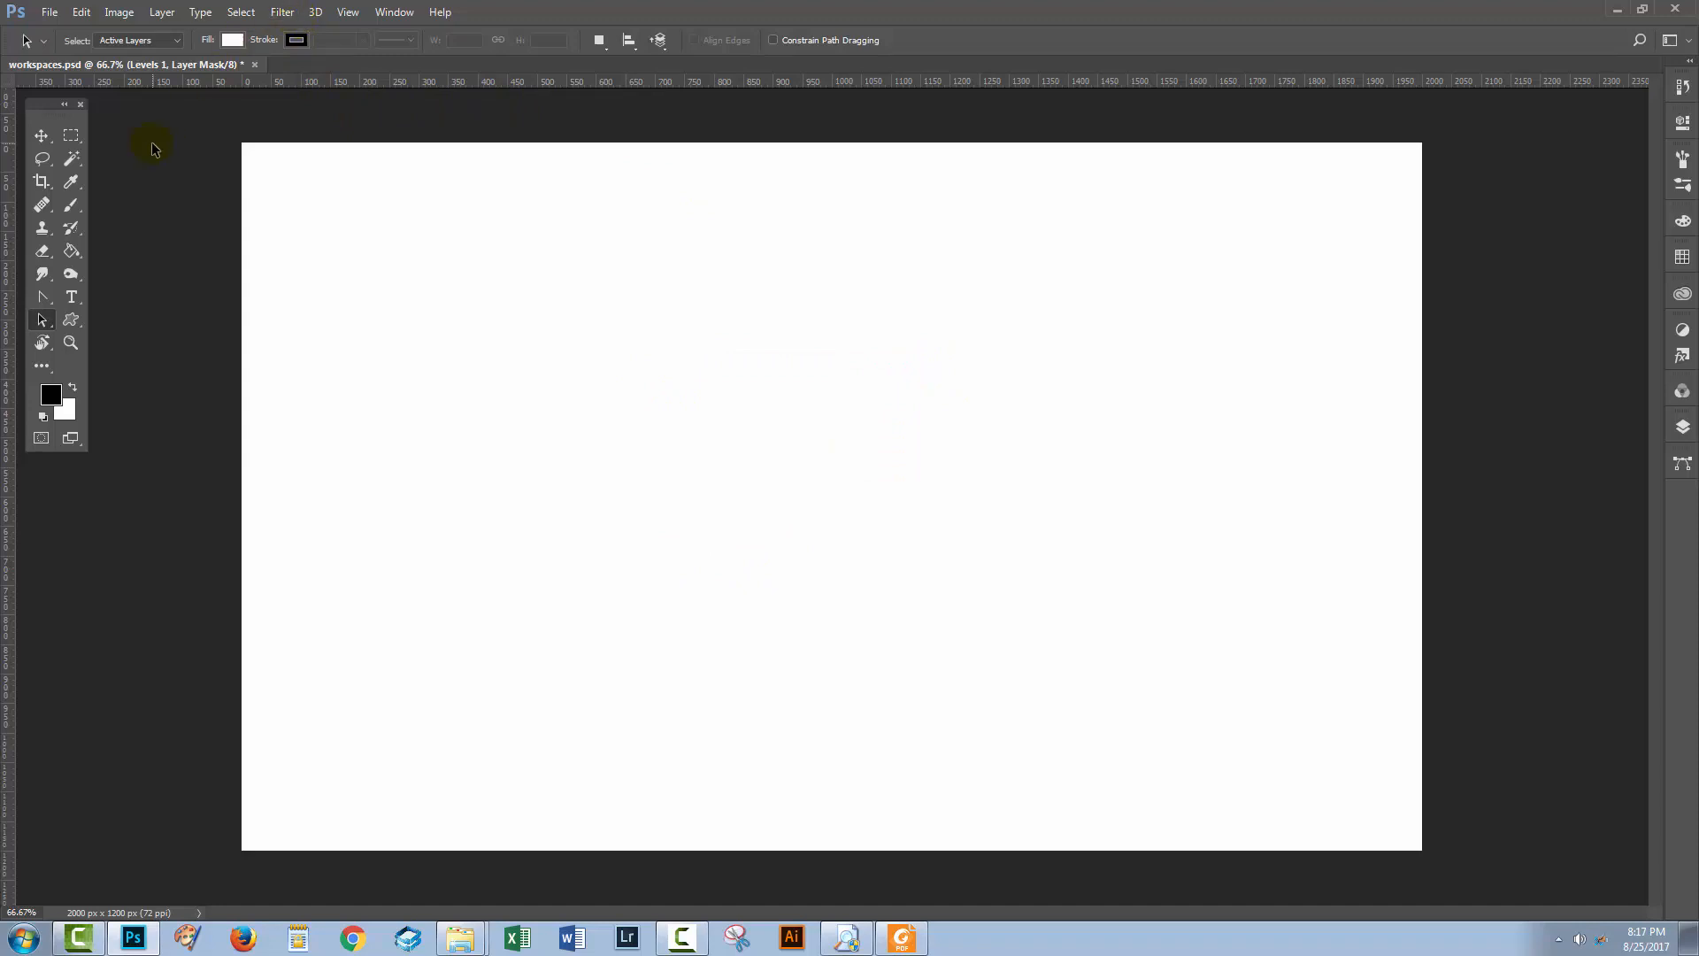
mouse_move(1122, 384)
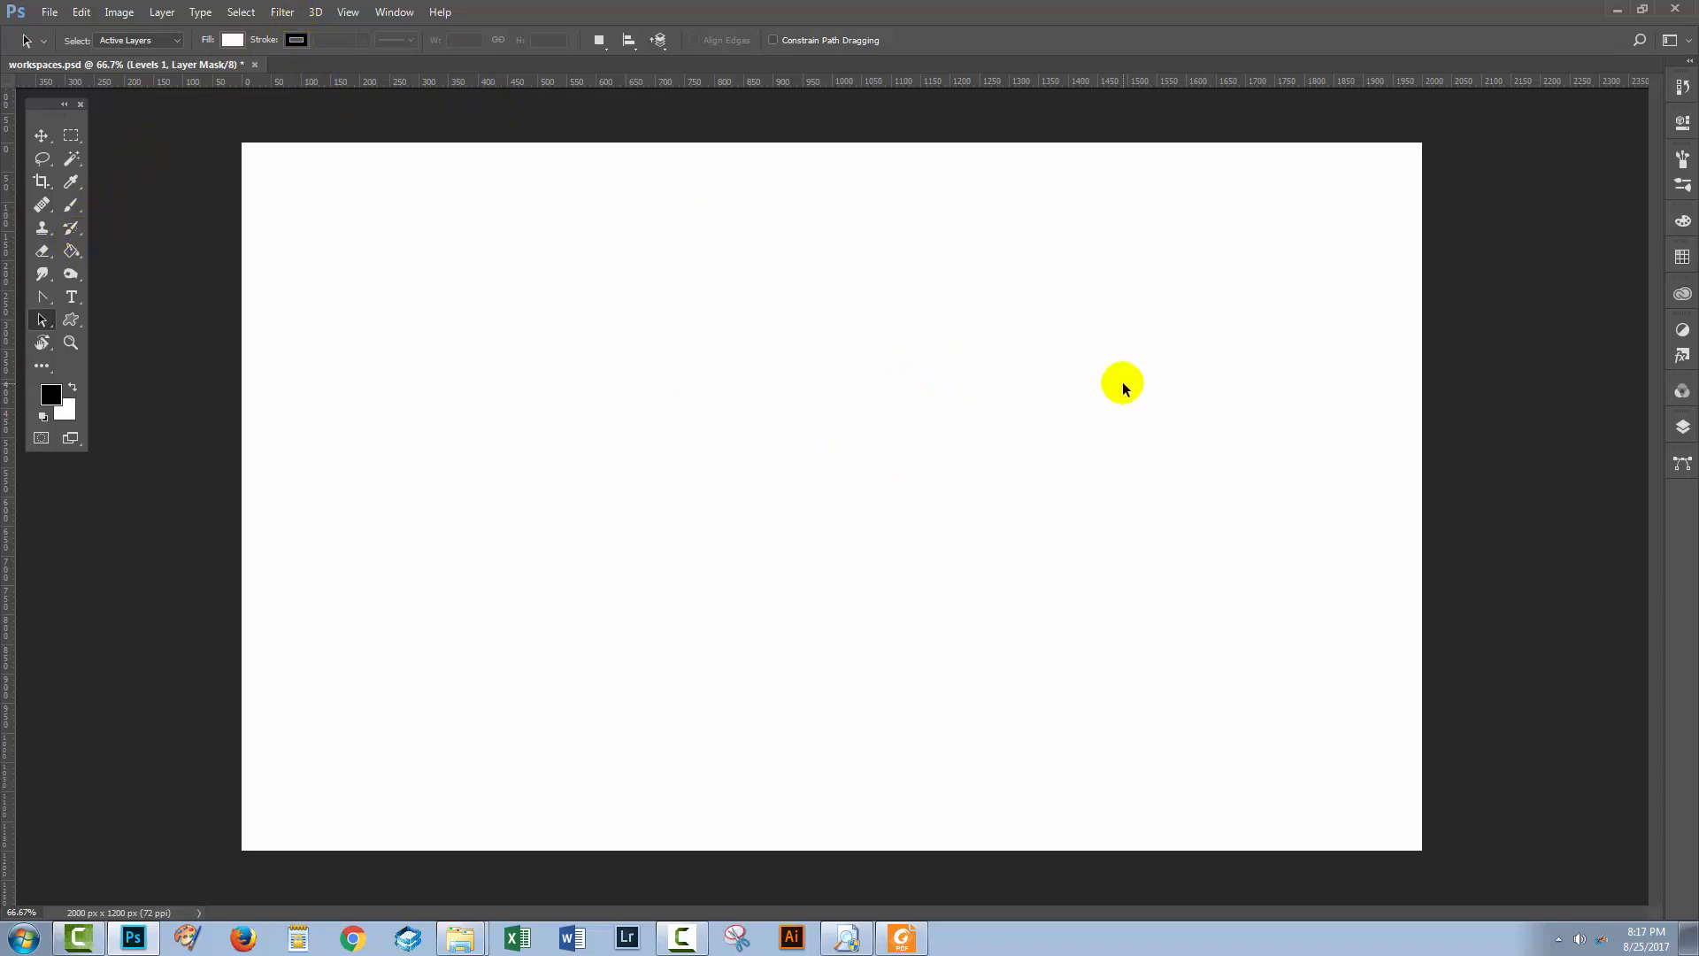
mouse_move(1667, 313)
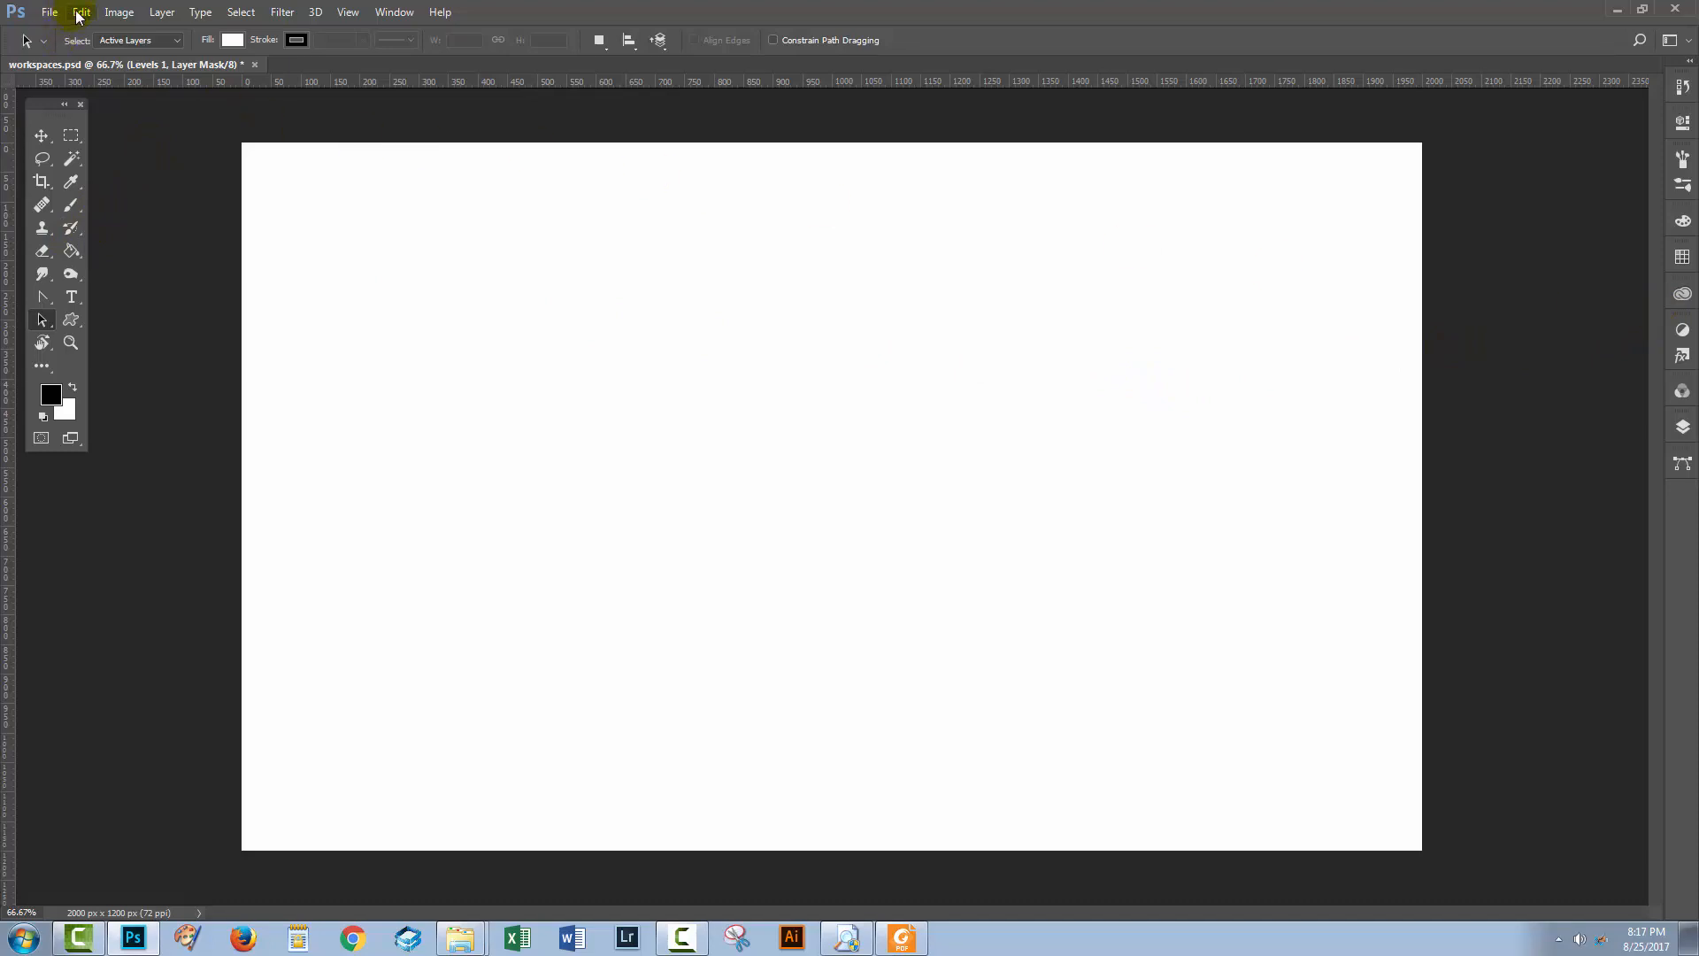
Step: Reopen Keyboard Shortcuts for Panel Menus, expand Adjustments and start editing the Levels shortcut
left_click(81, 12)
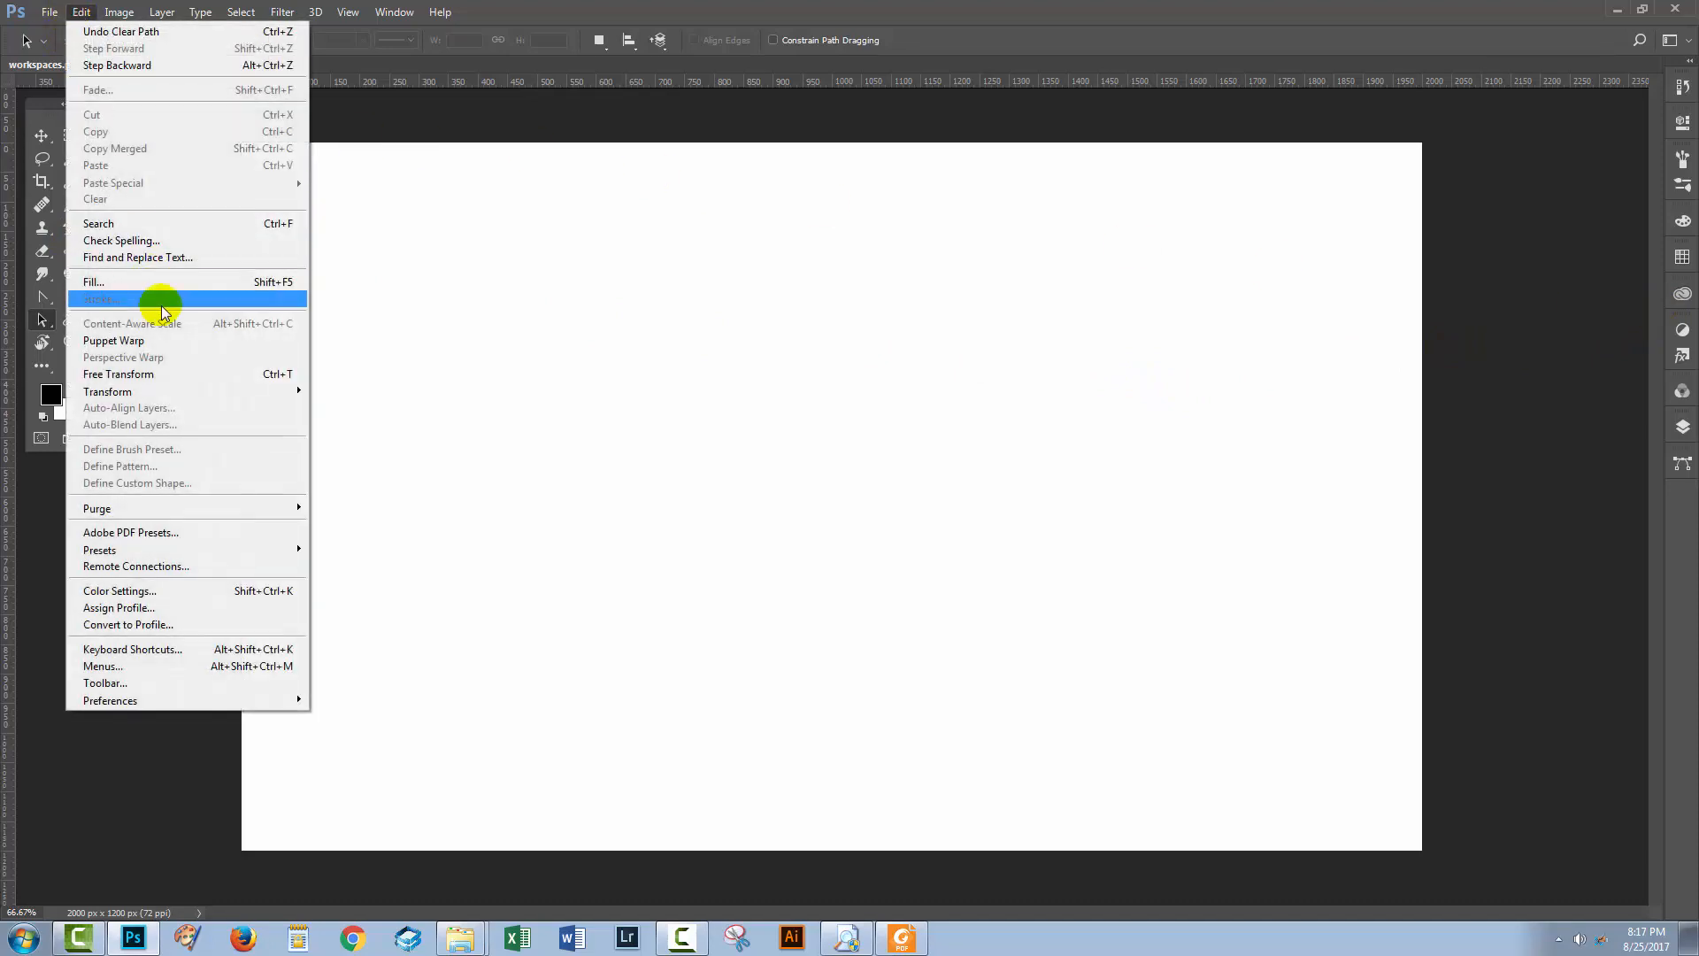
left_click(132, 648)
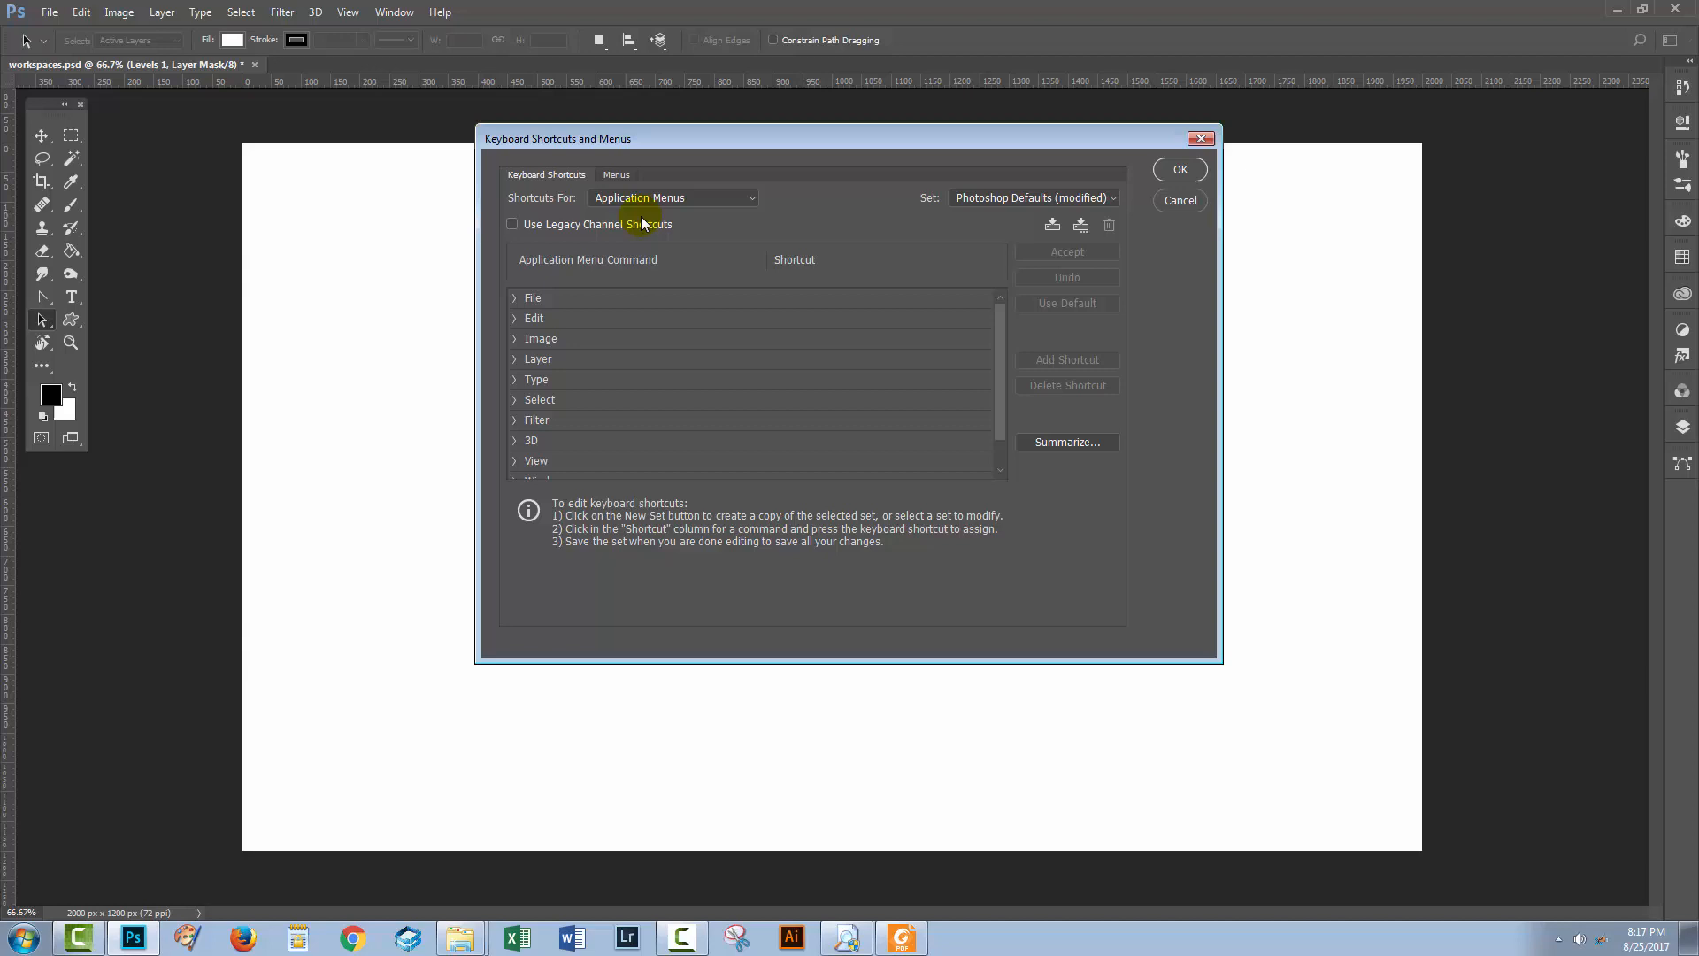
left_click(673, 197)
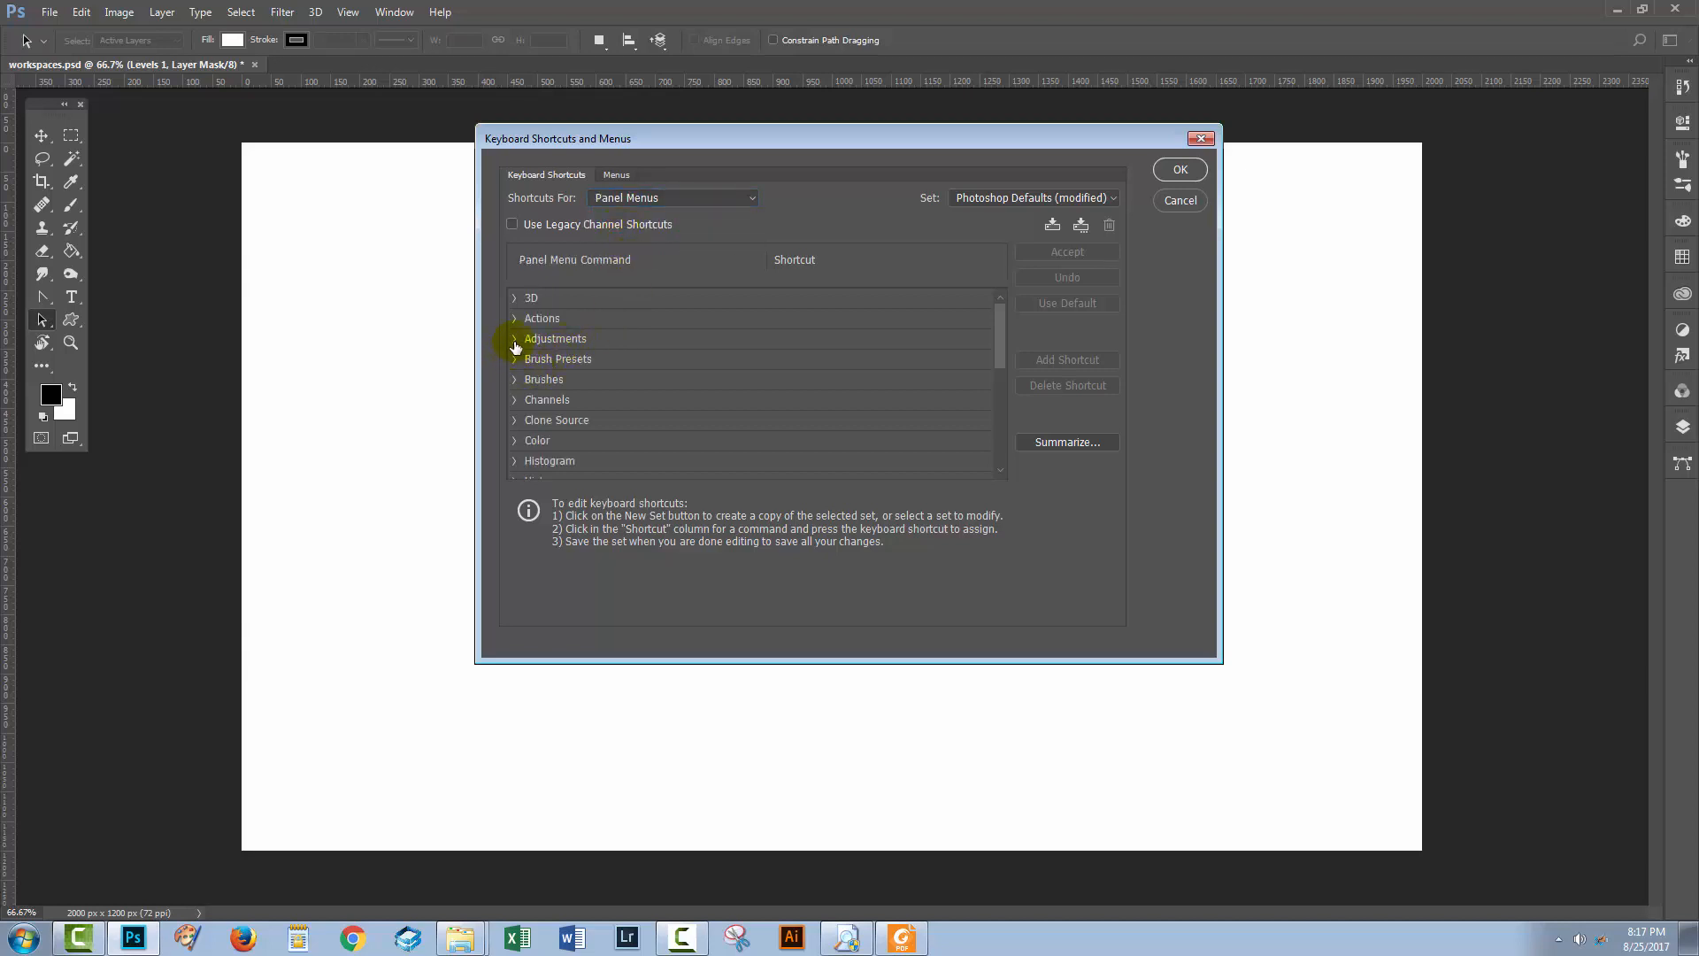
left_click(515, 338)
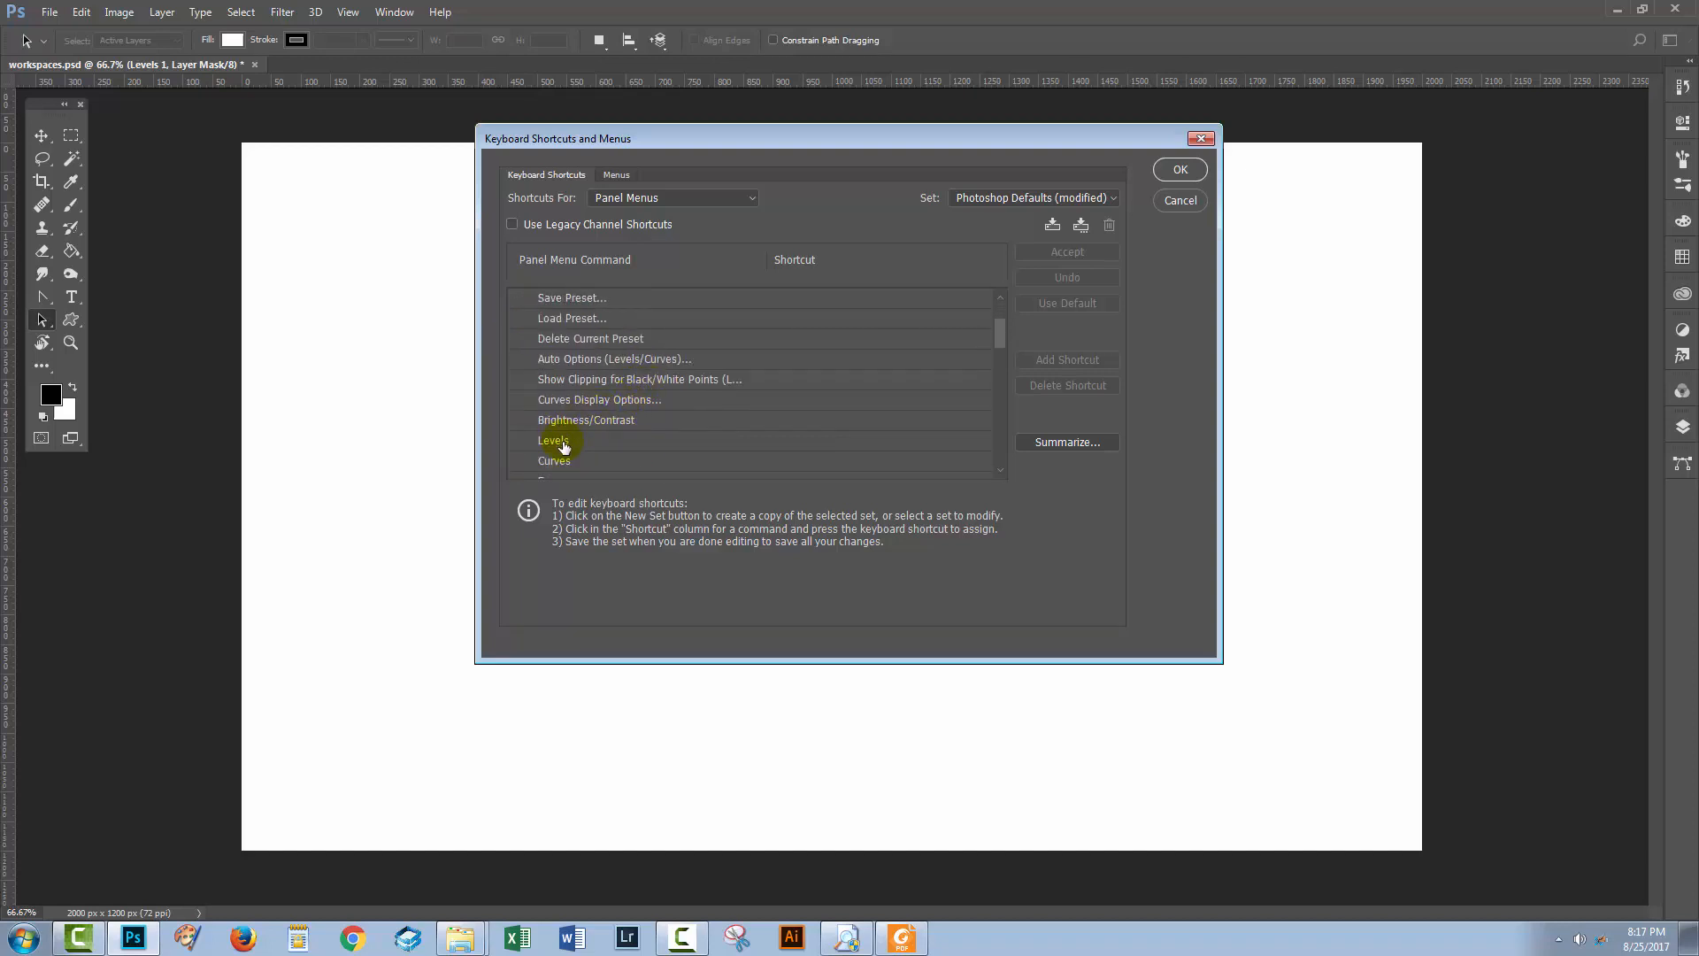
left_click(553, 441)
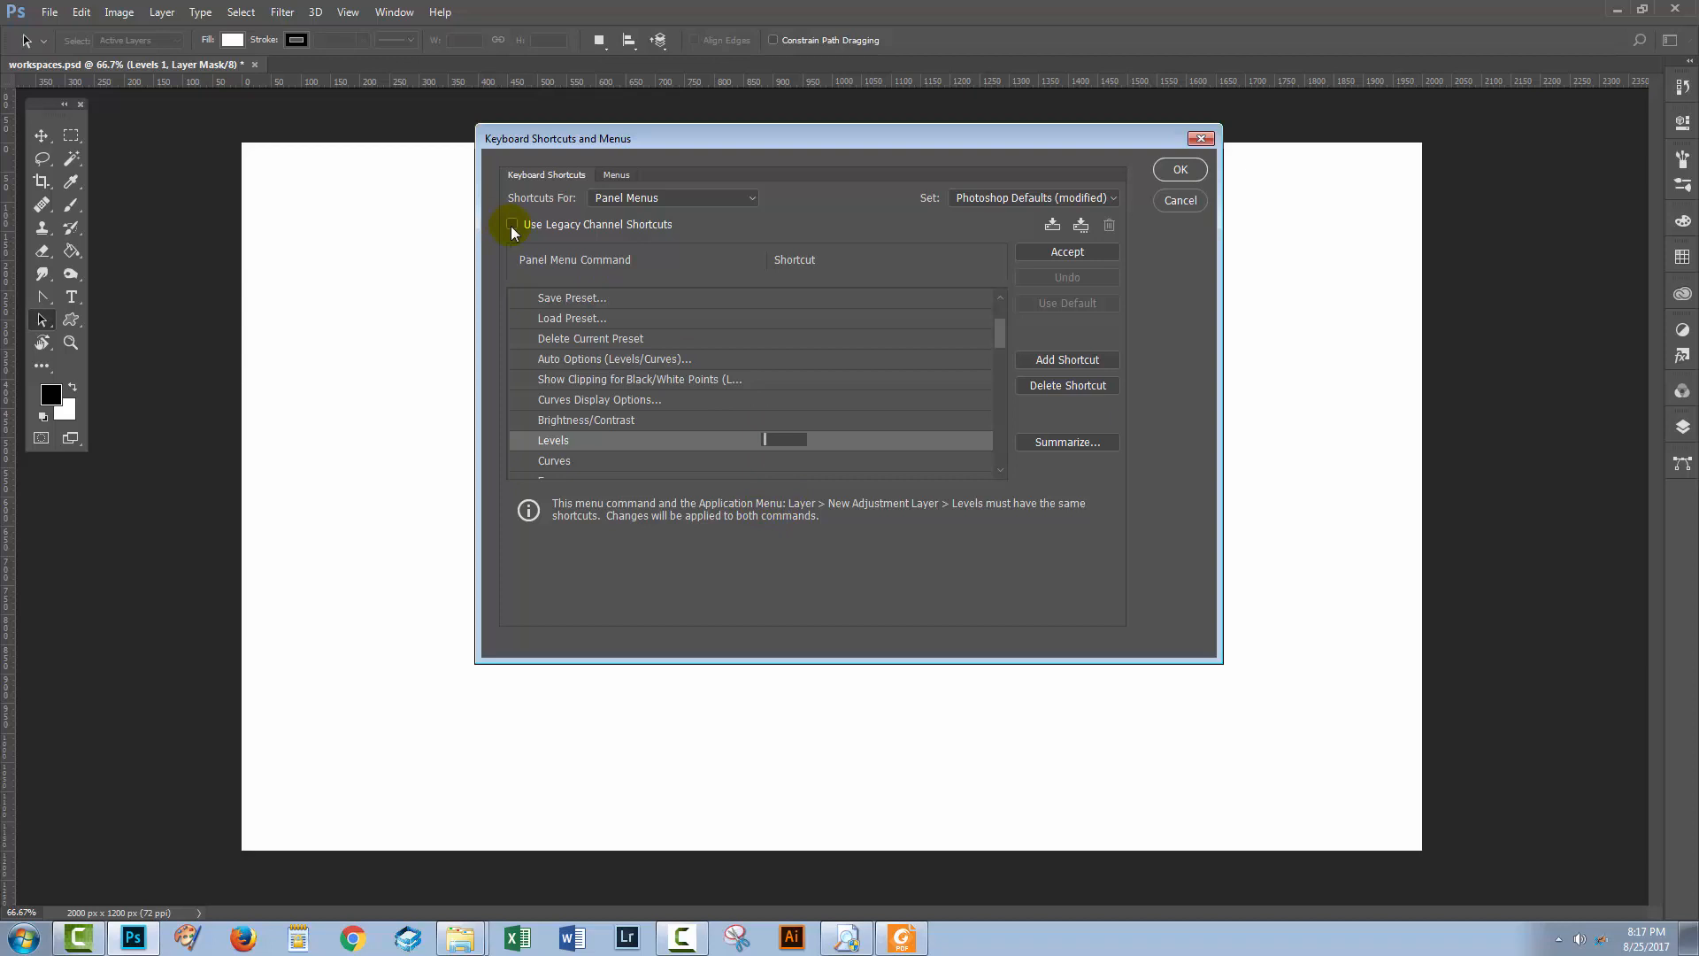
mouse_move(974, 510)
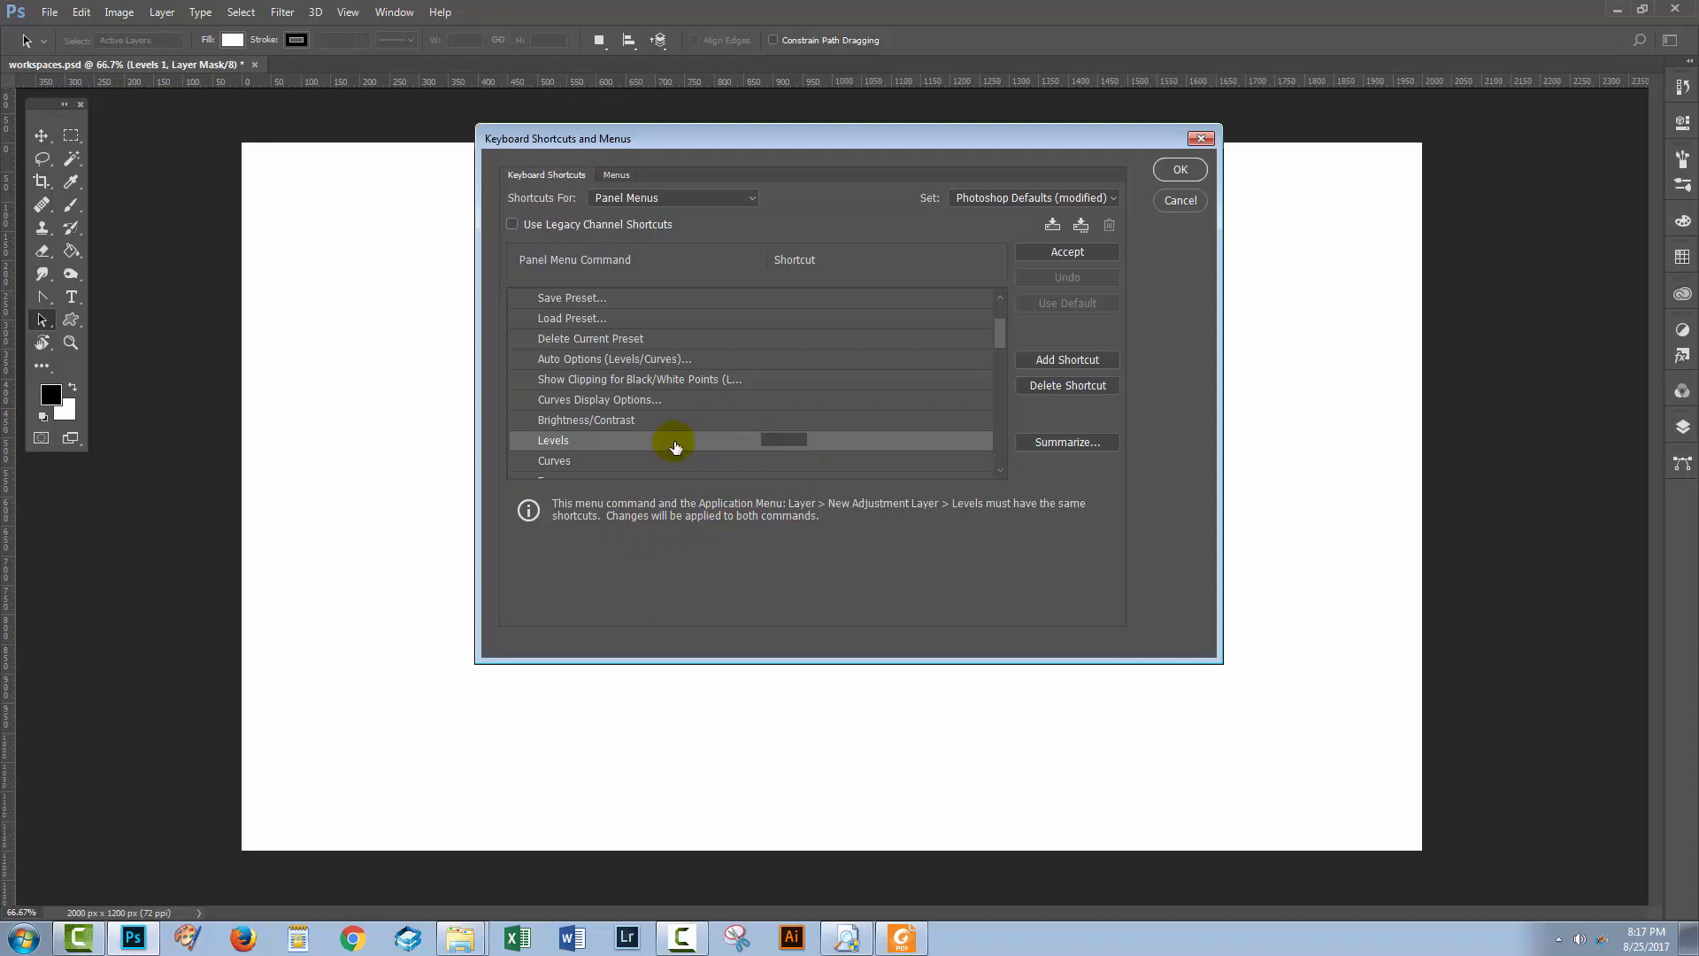
mouse_move(161, 32)
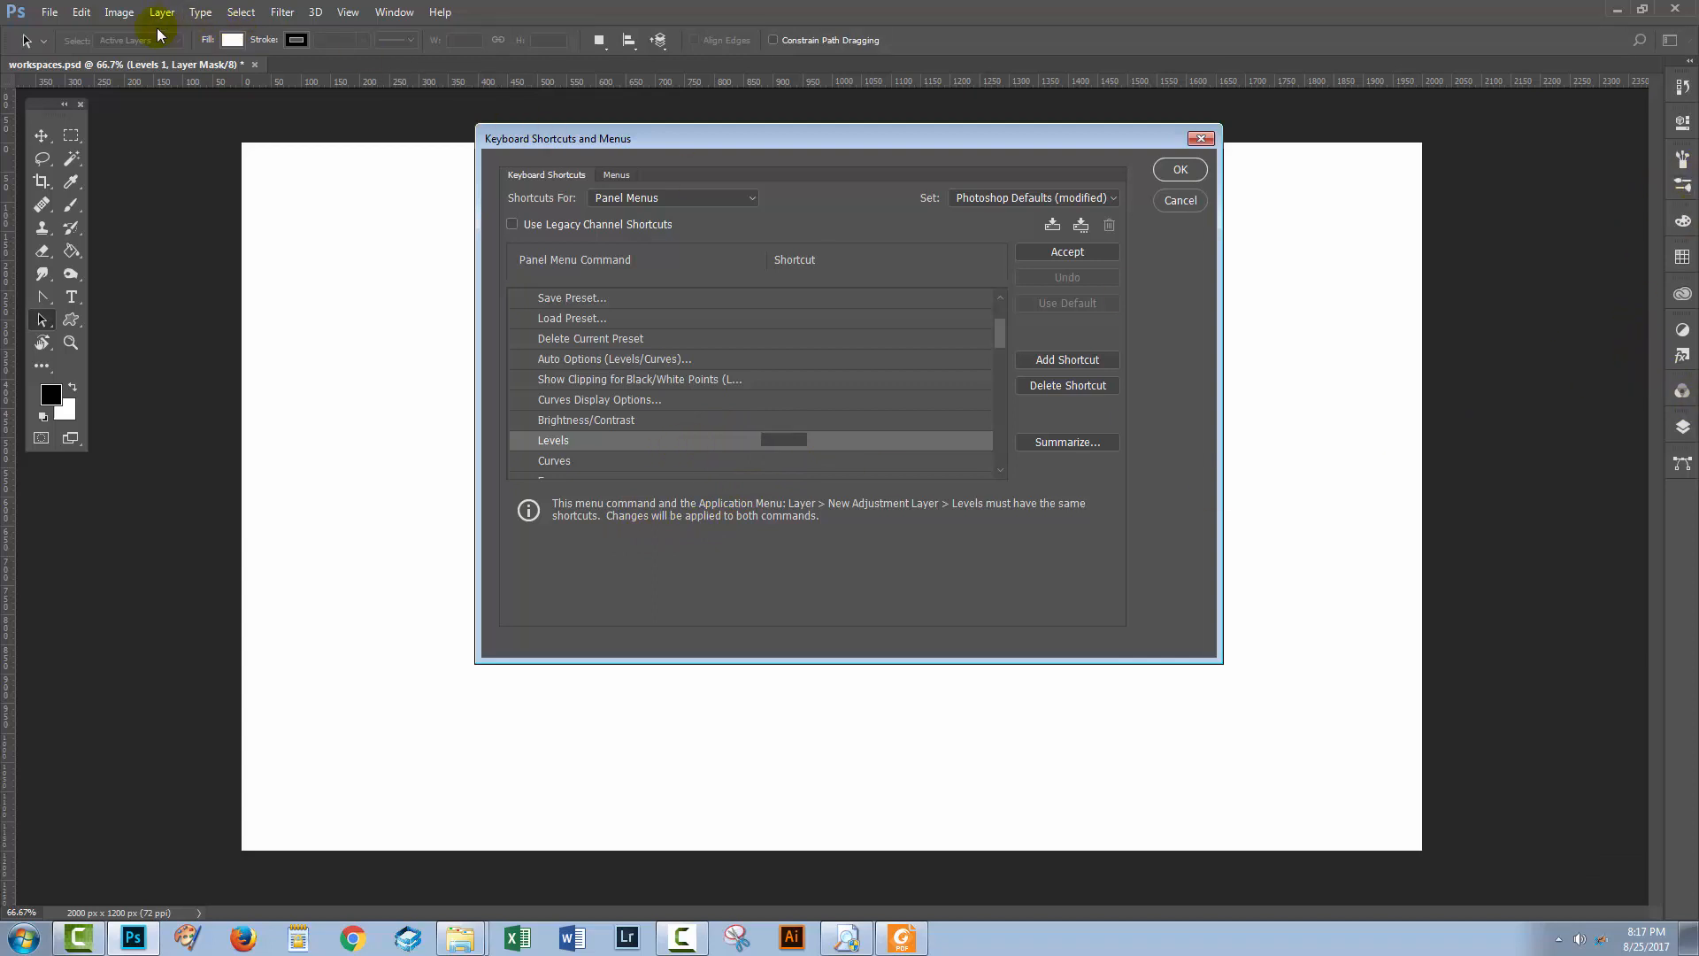
mouse_move(388, 260)
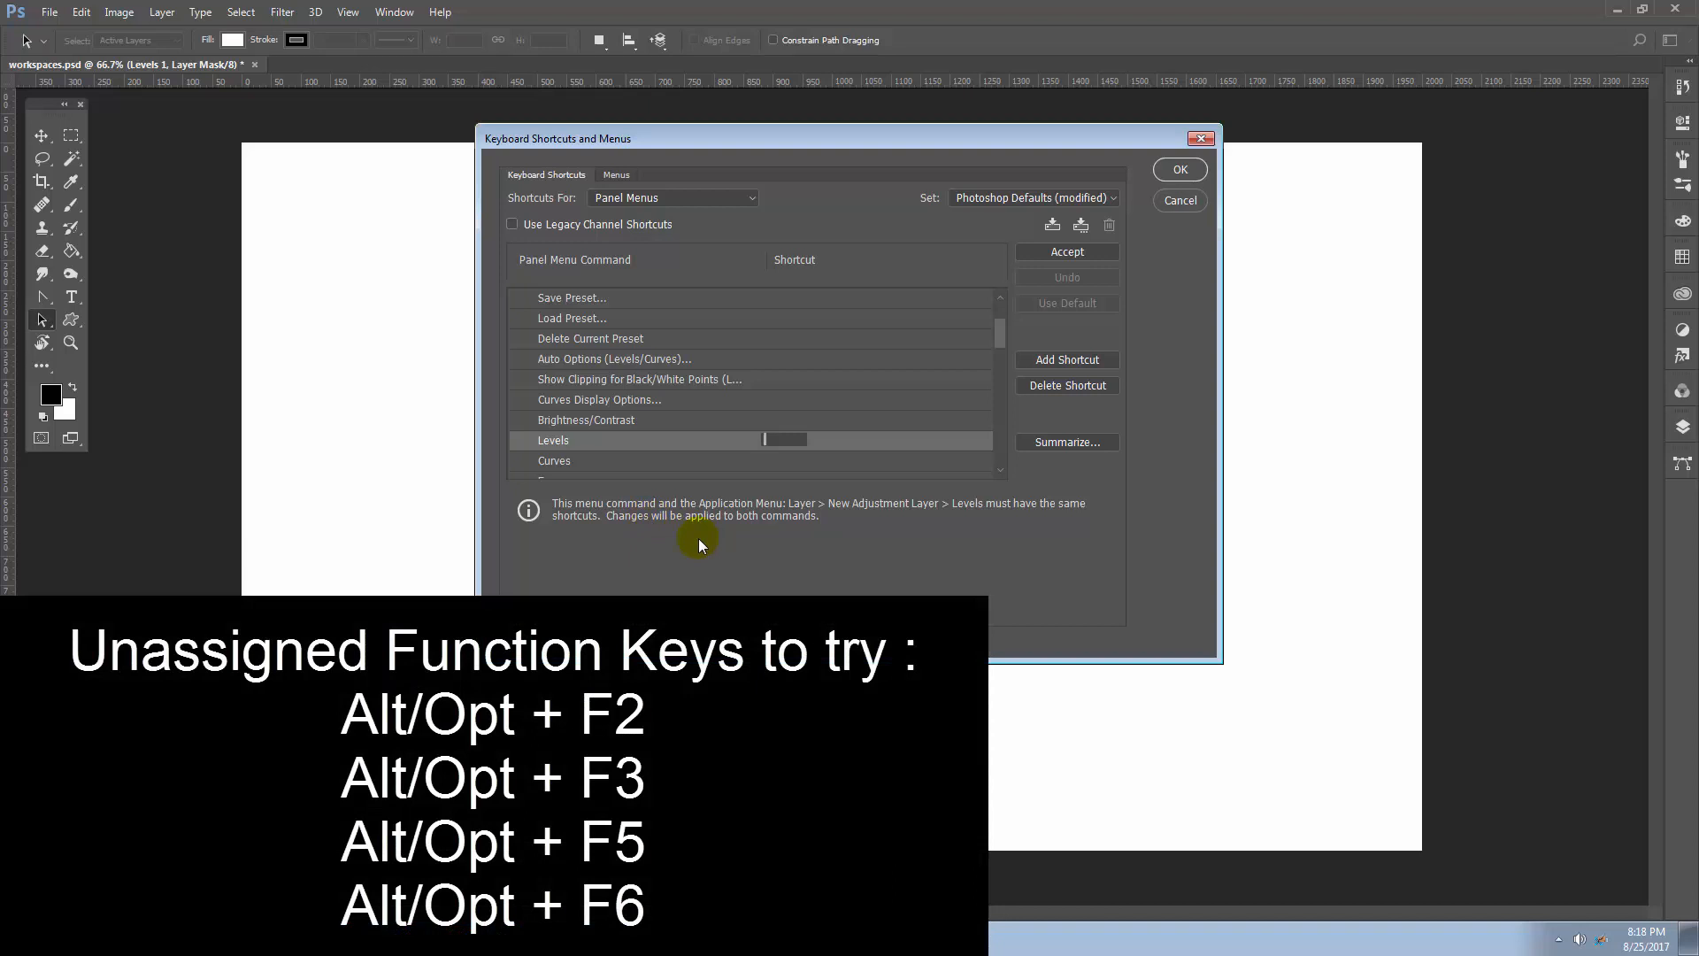
Step: Try F2, then assign Alt+F3 to the Levels adjustment command and accept it
type("F2")
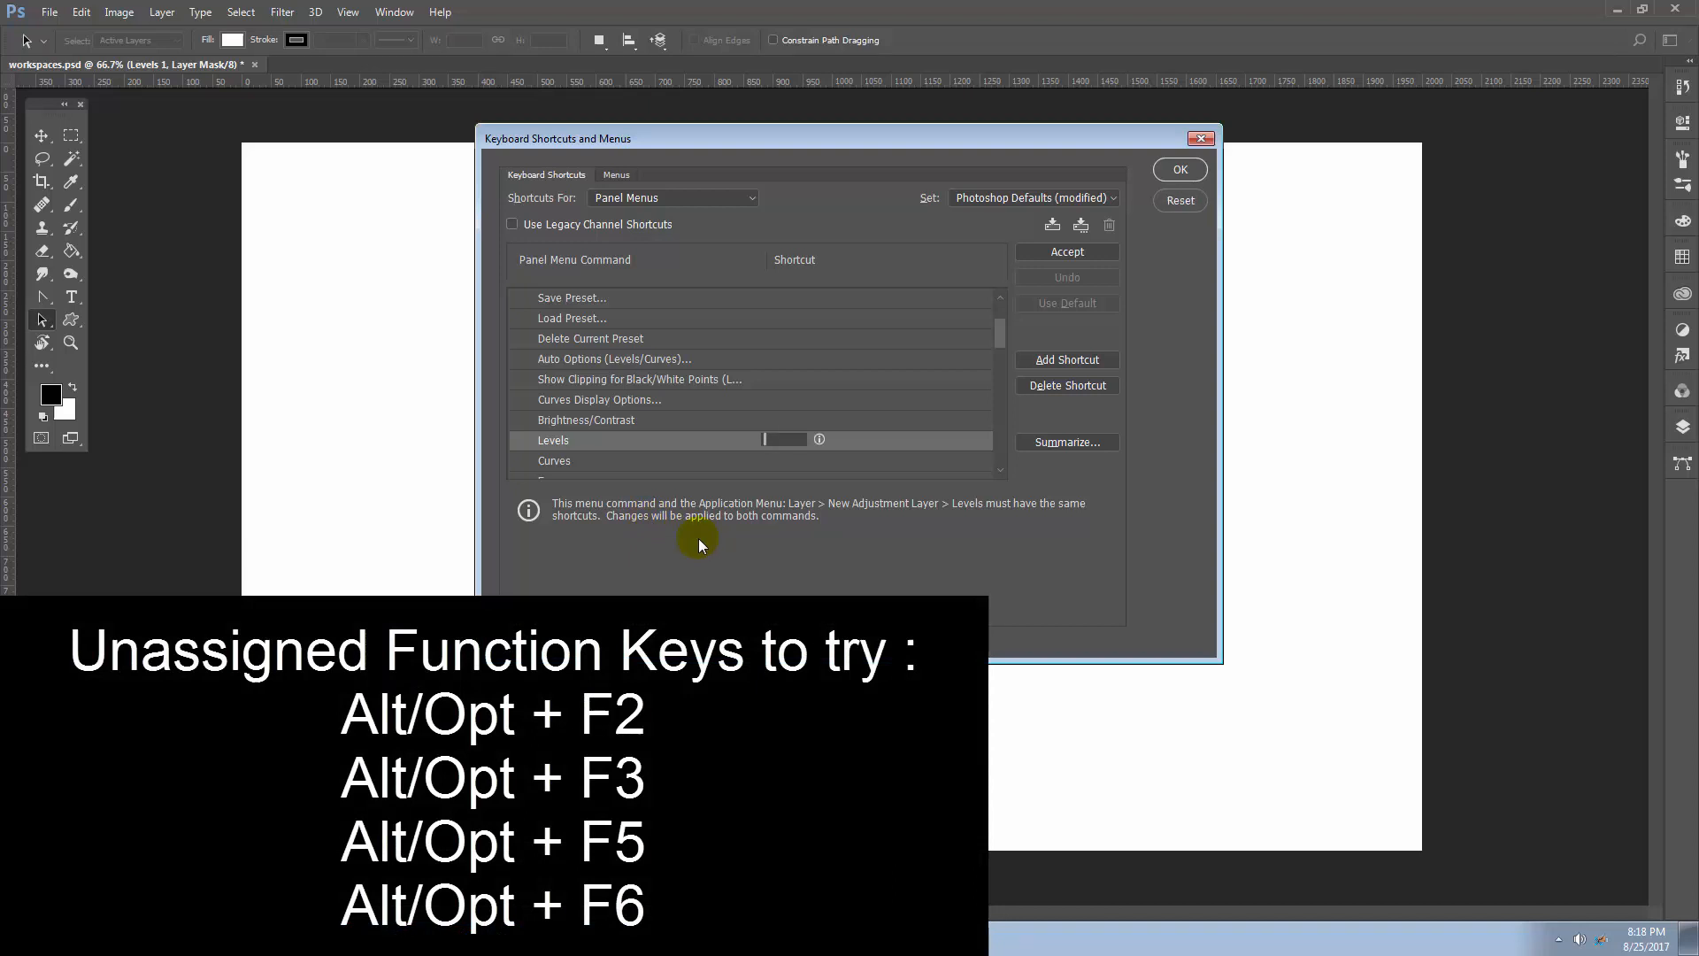
type("Alt+F3")
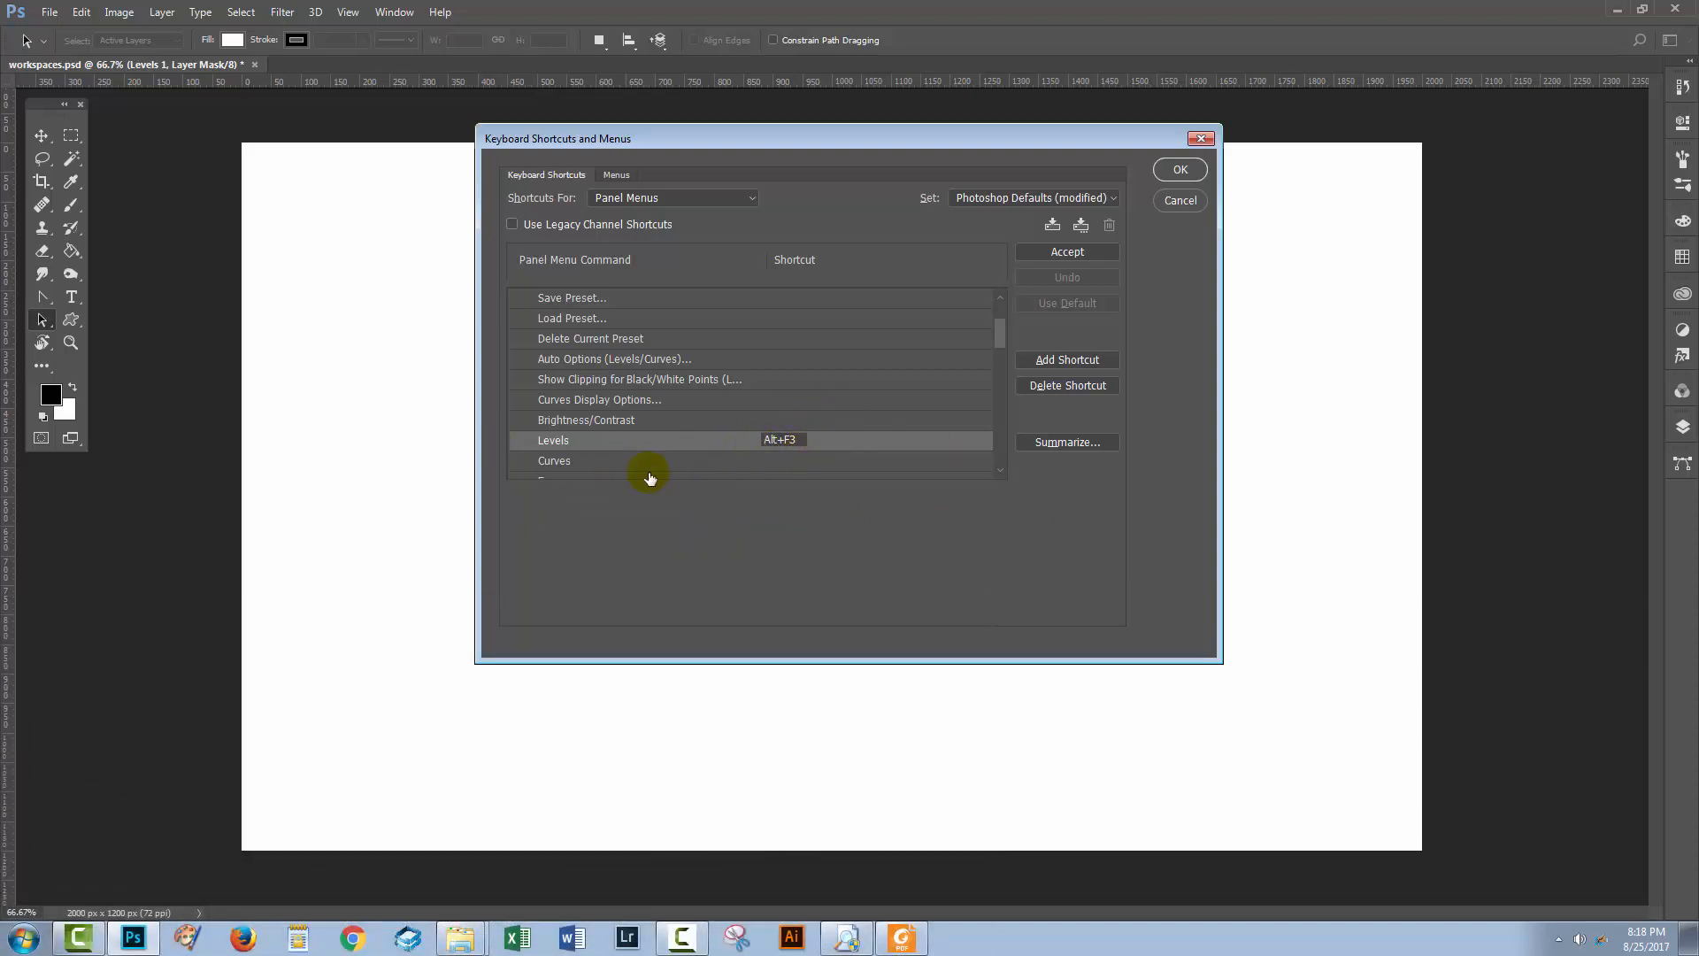
mouse_move(1067, 252)
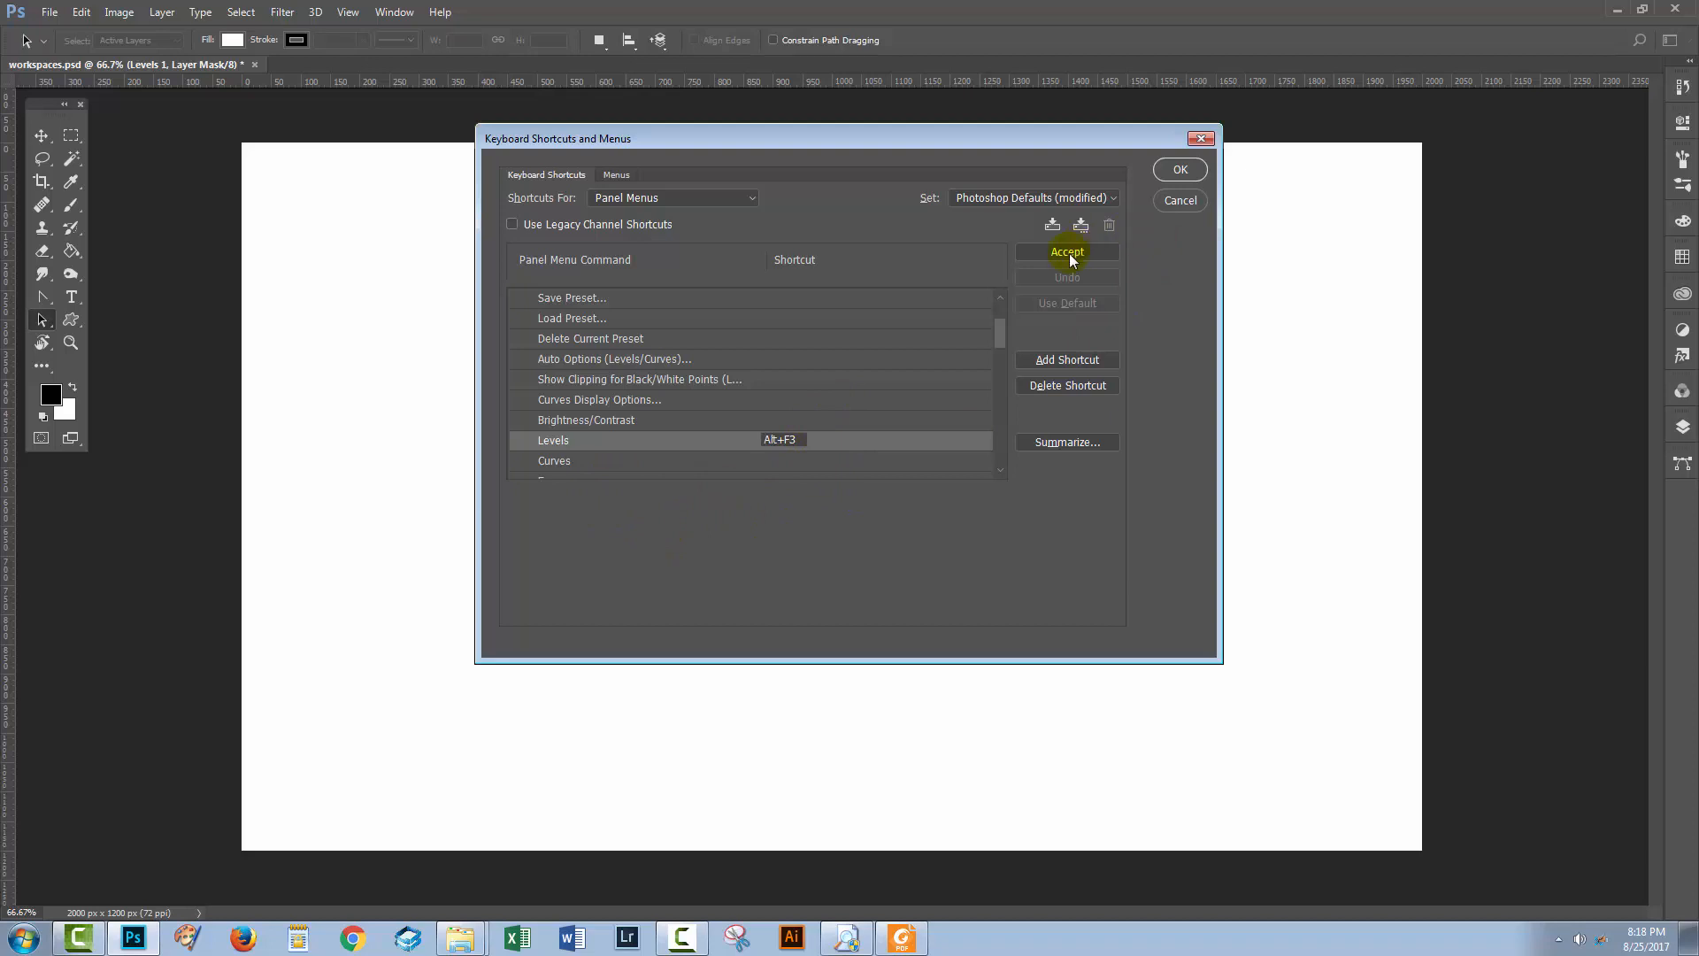
left_click(1066, 251)
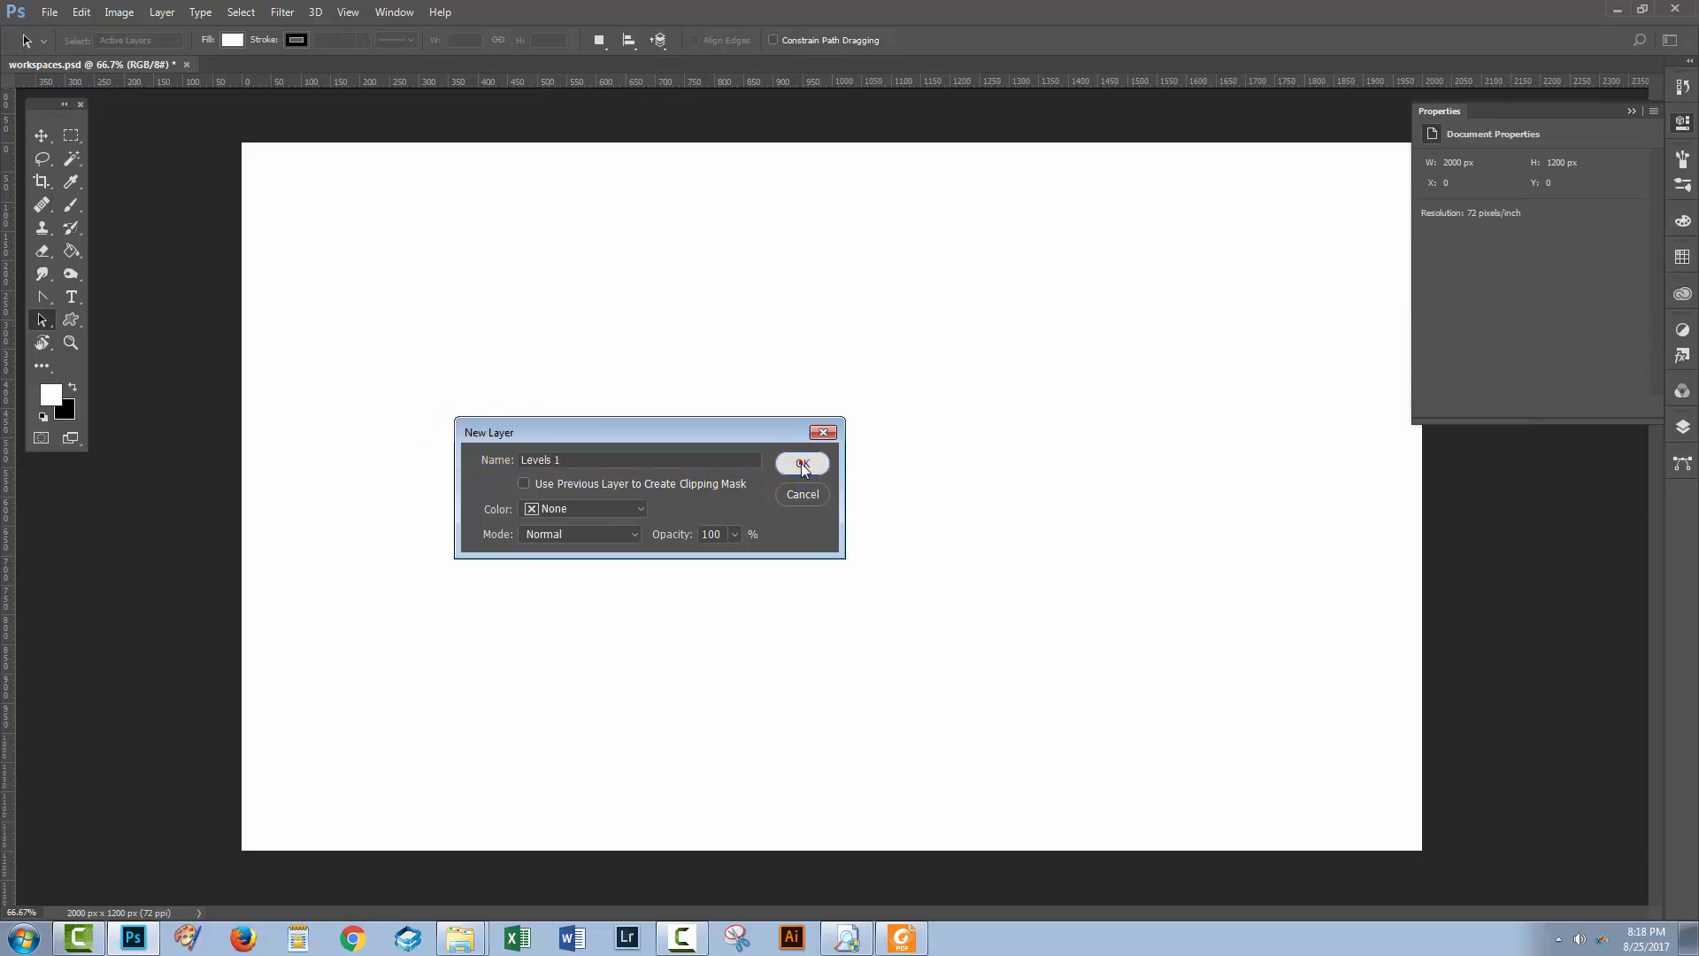
Step: Create the Levels 1 adjustment layer, hide its Properties panel and head back to the Edit menu
left_click(801, 464)
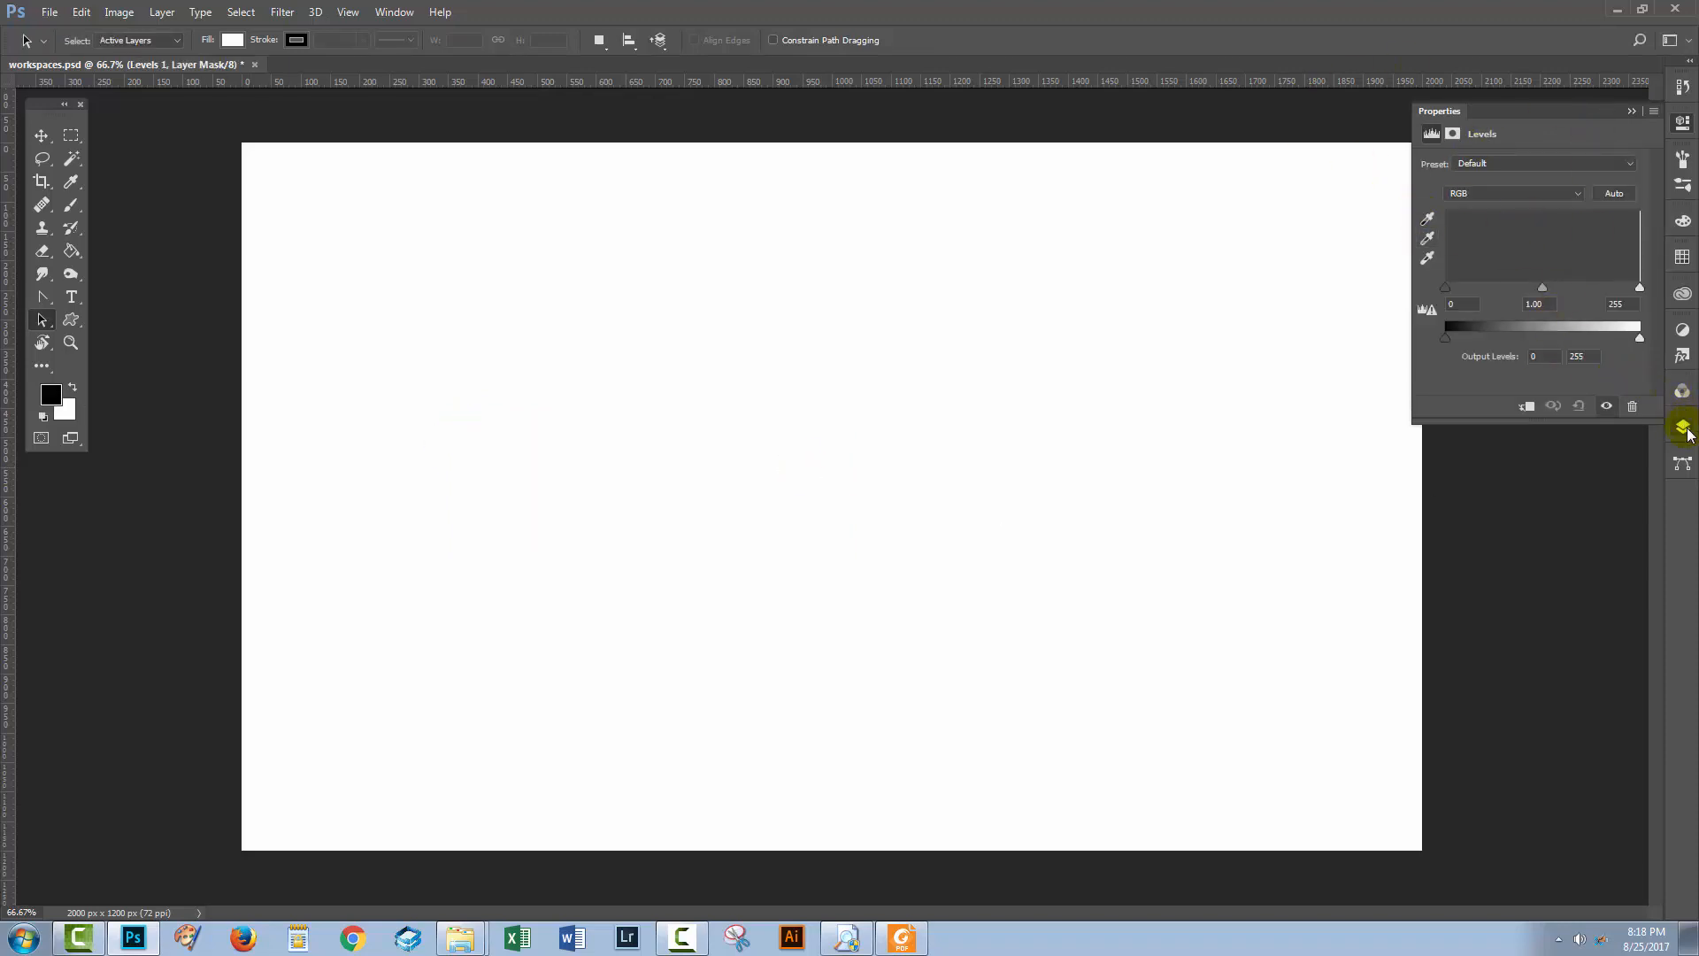
left_click(1683, 427)
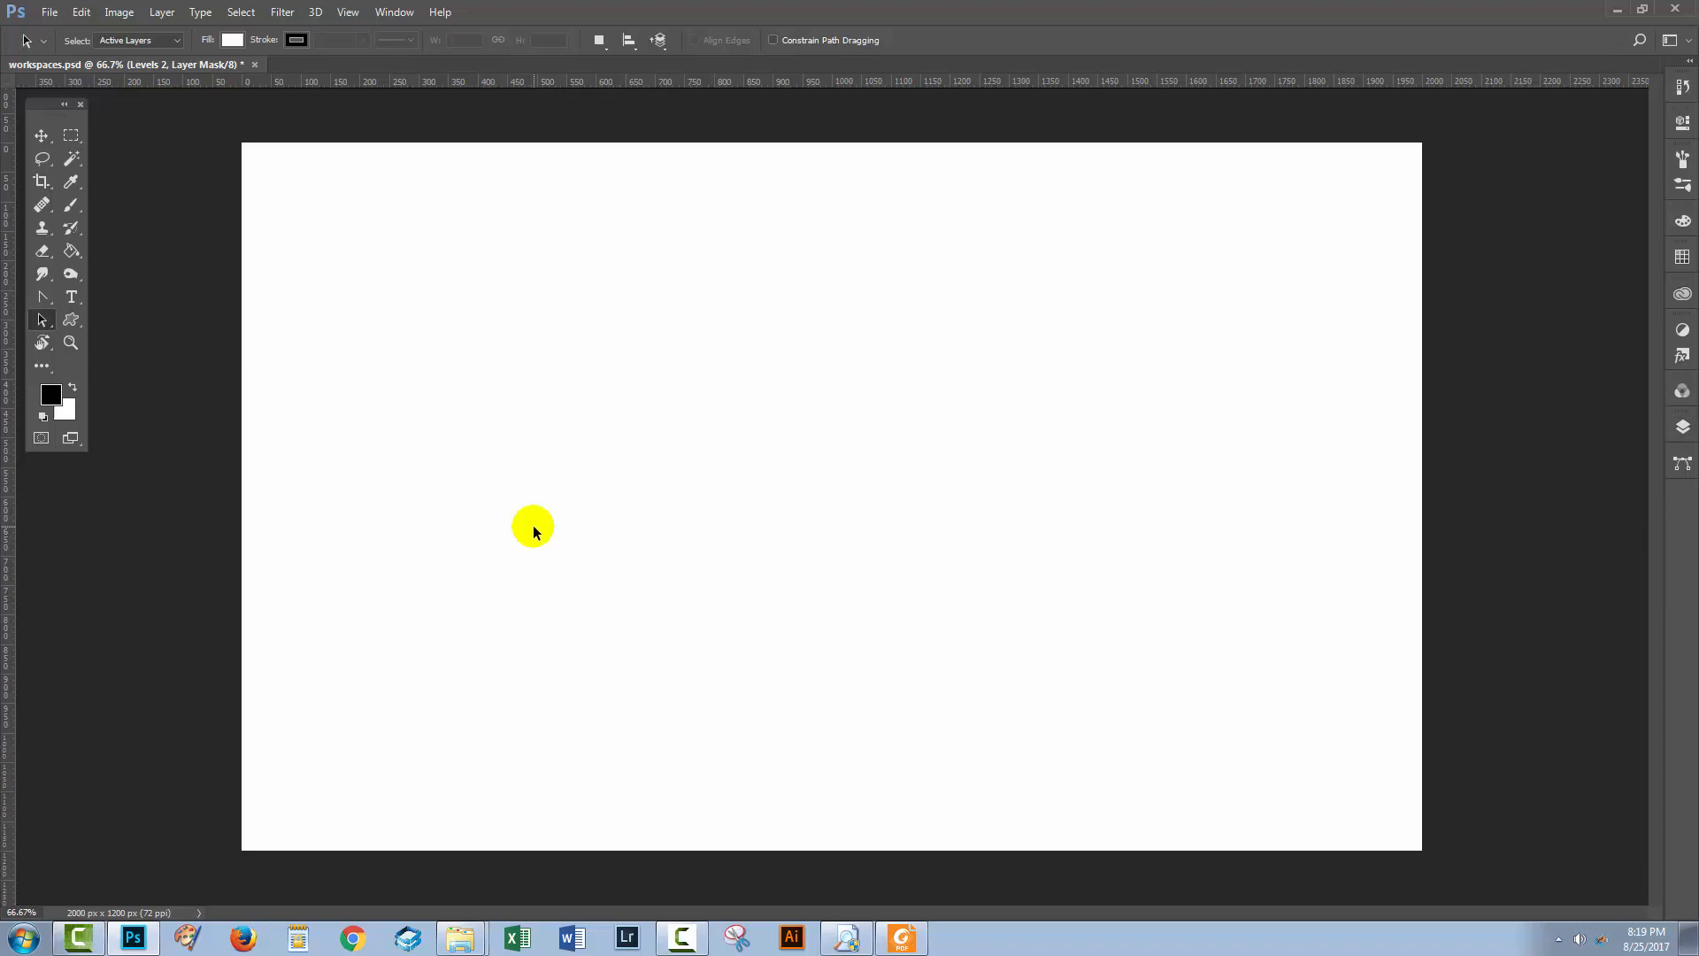
left_click(79, 12)
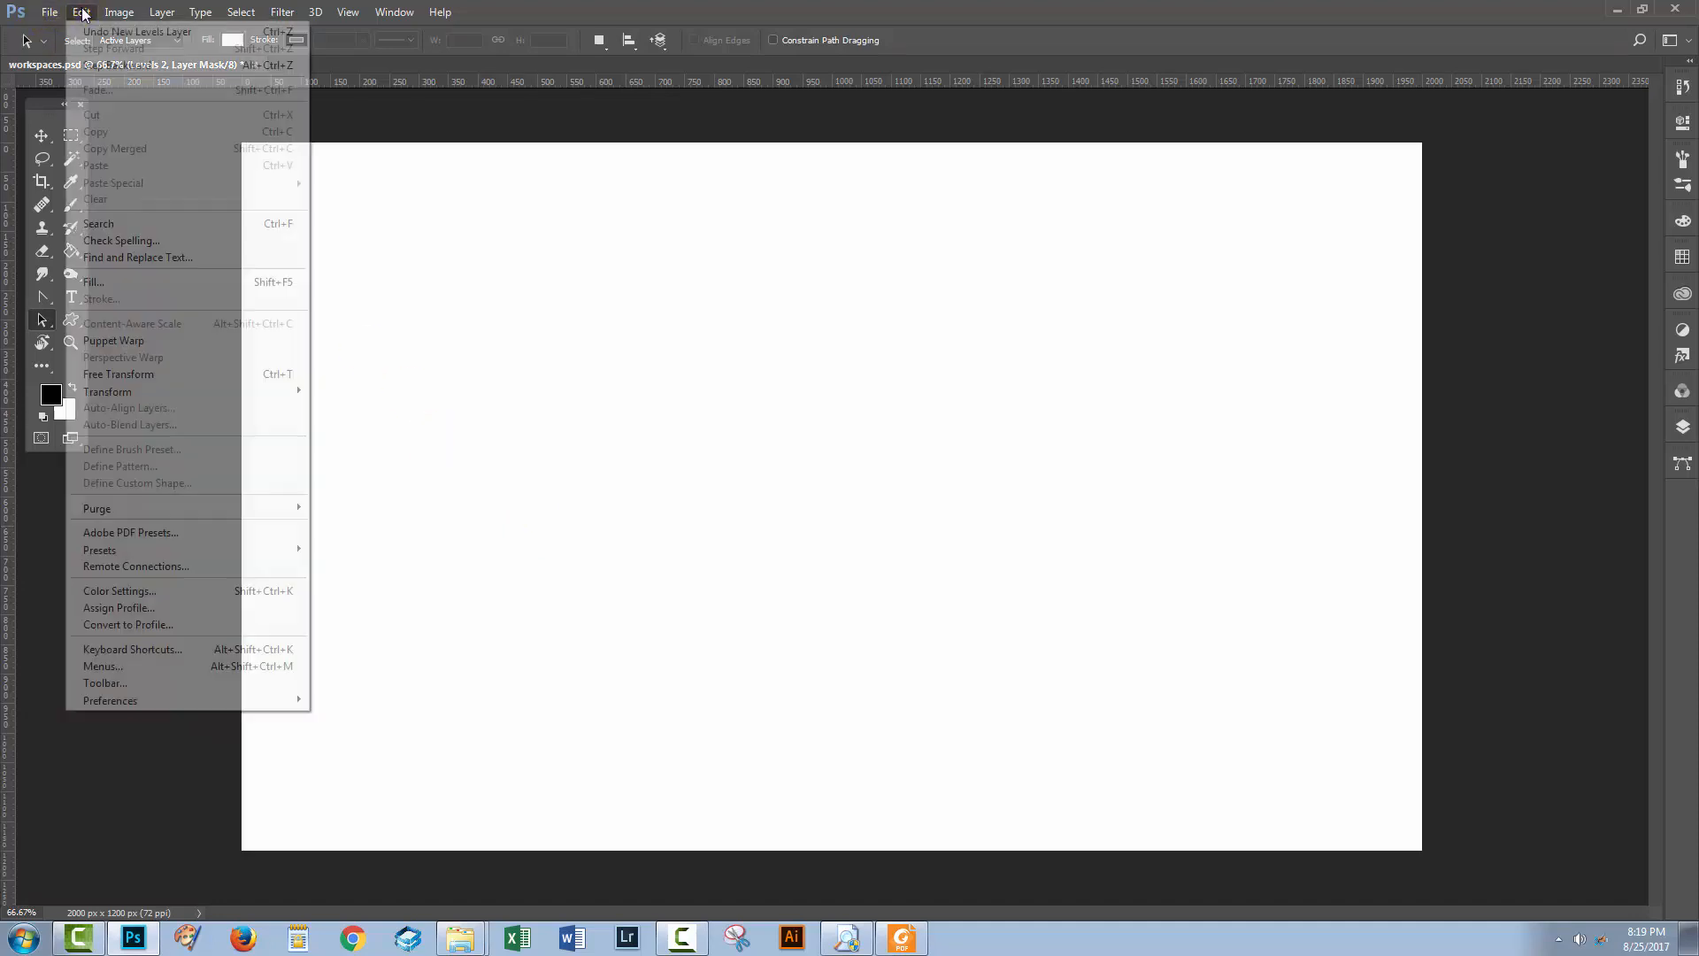
Step: Save the modified keyboard shortcuts as a new set named 'helens keys'
left_click(132, 650)
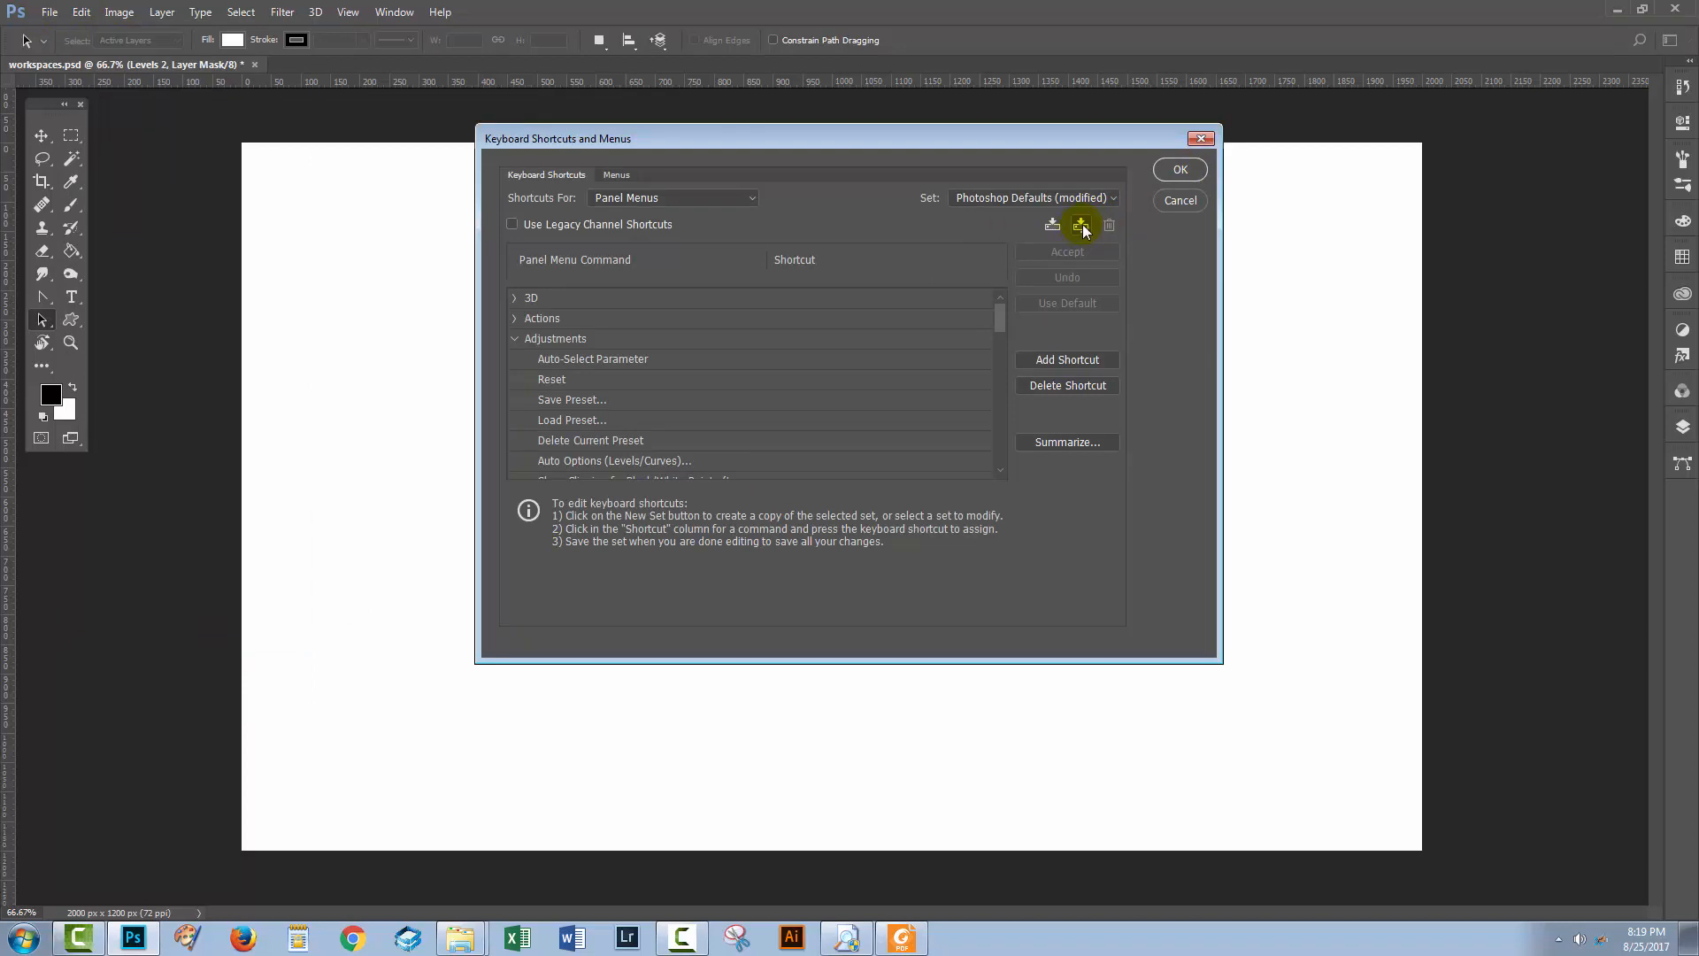
left_click(1079, 225)
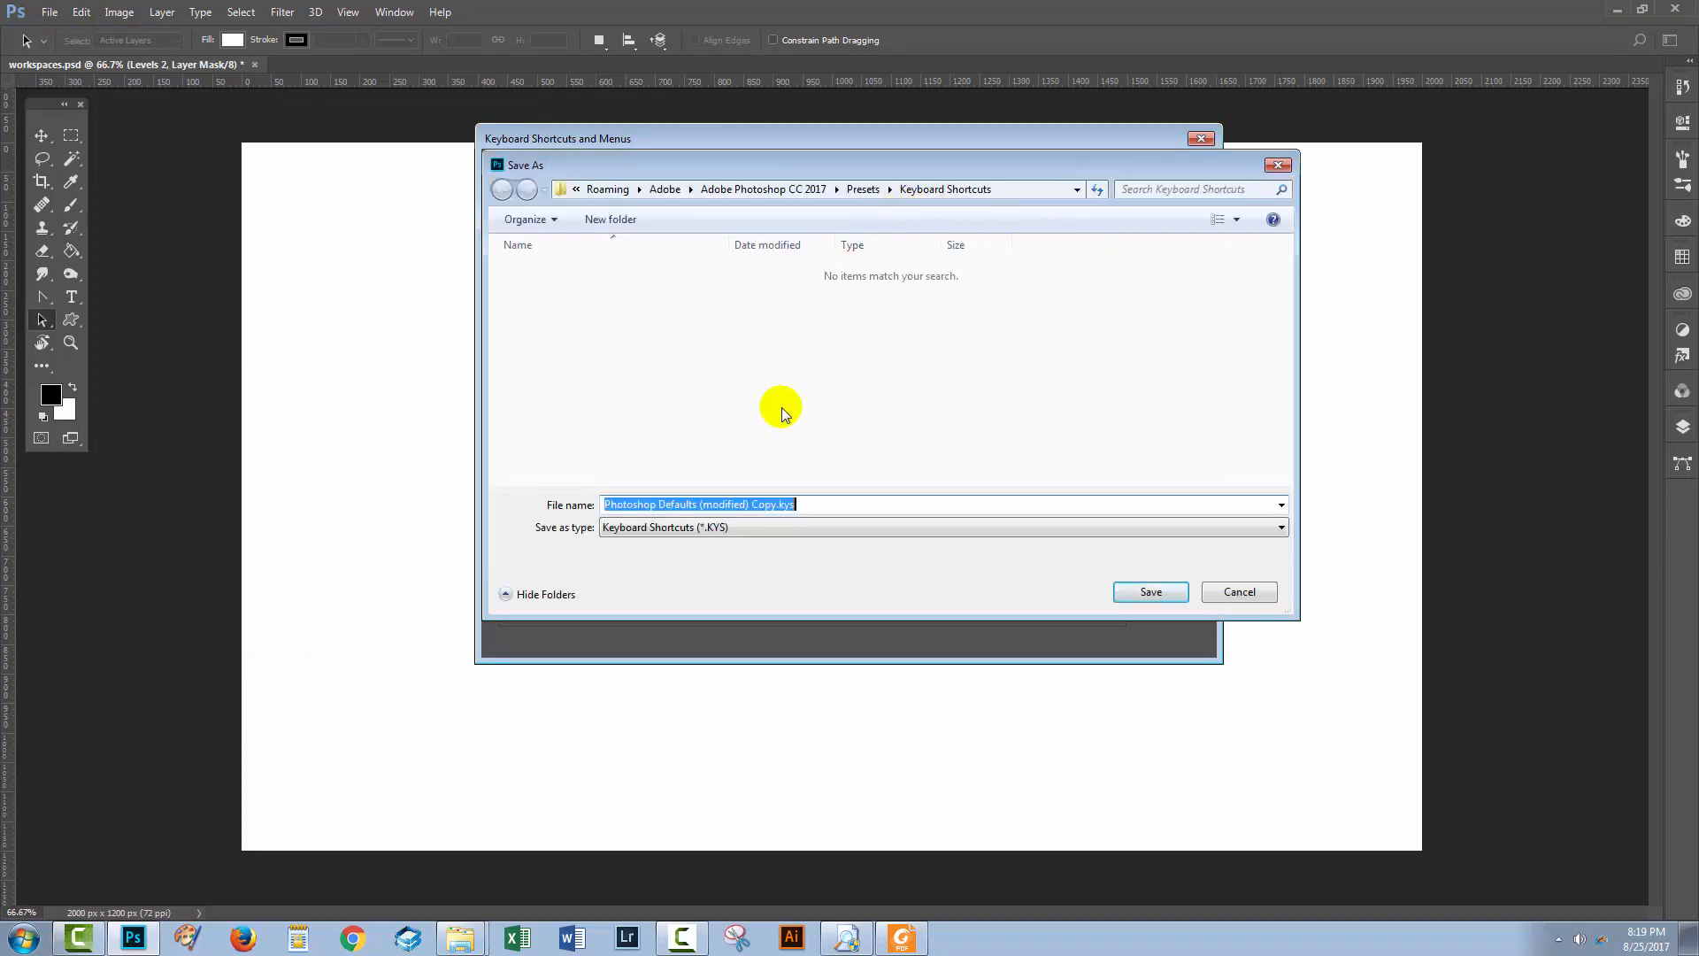
mouse_move(846, 519)
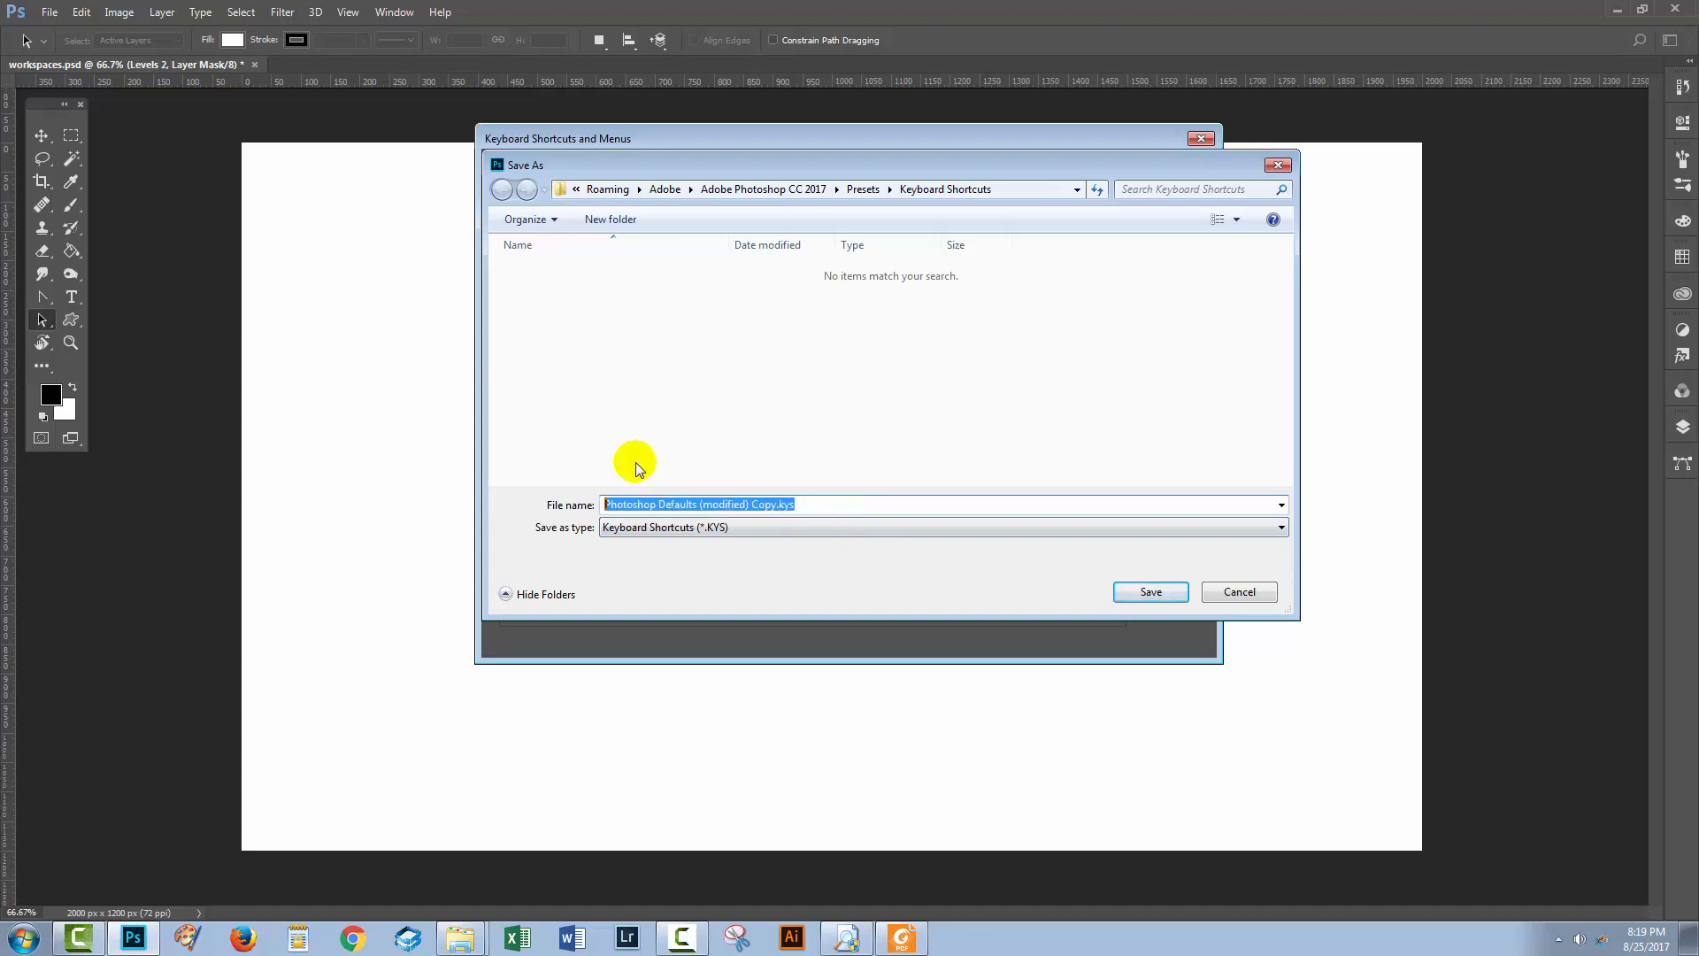
type("helens keys")
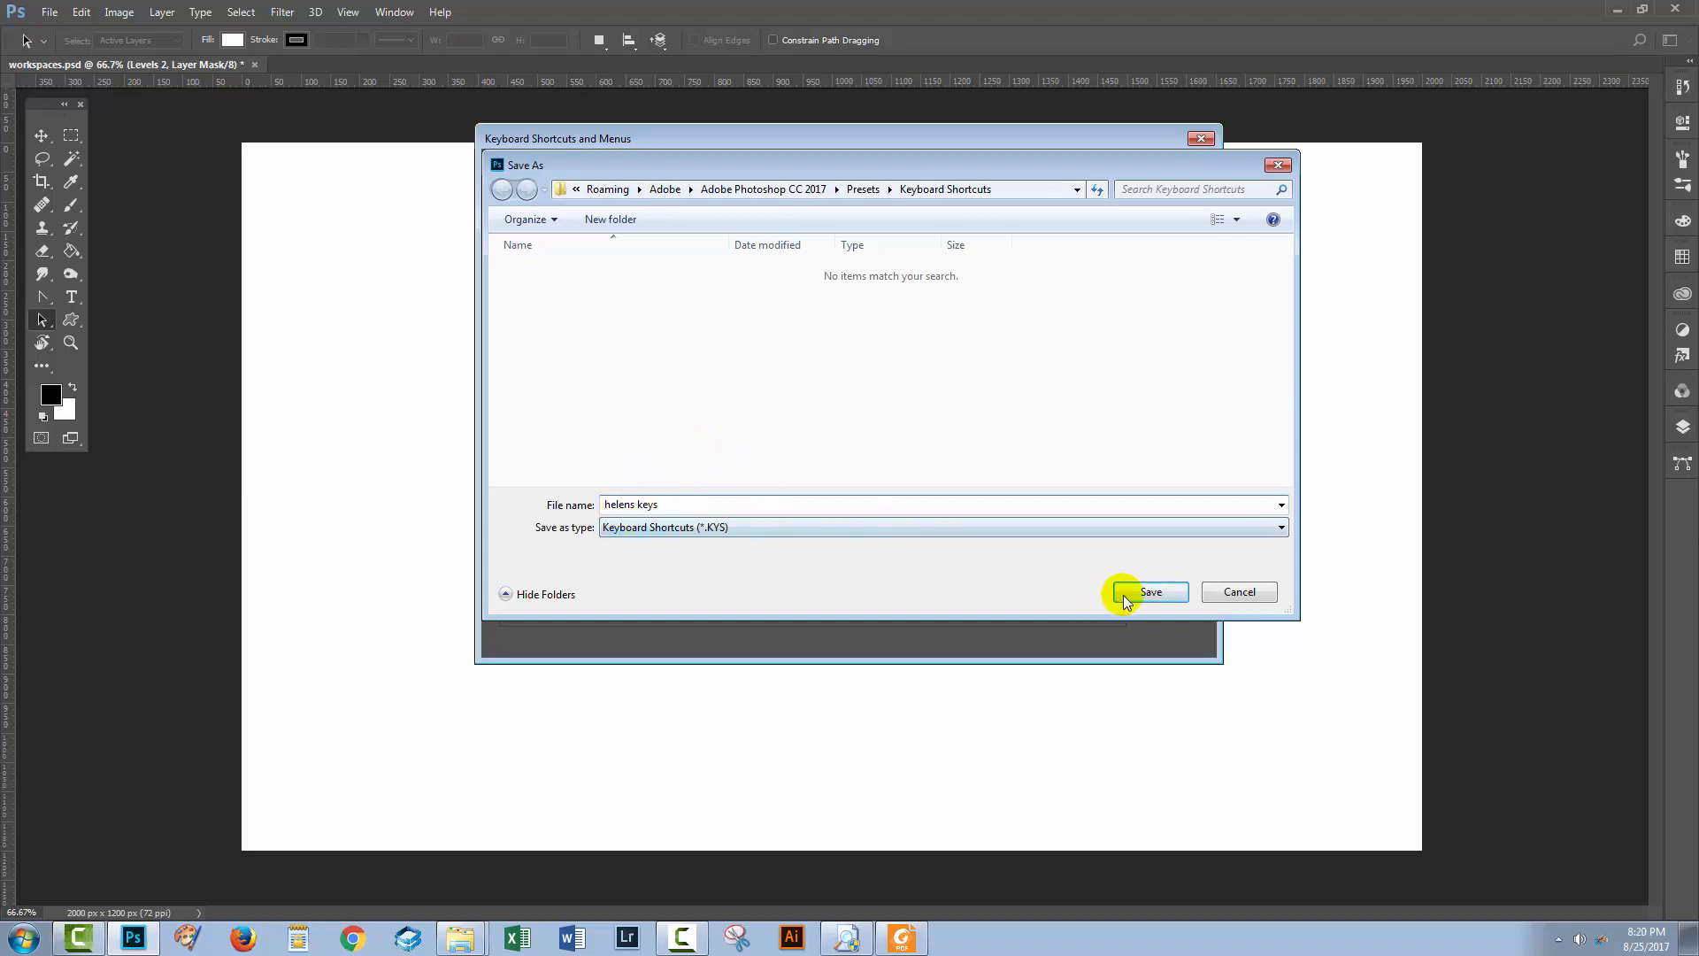
left_click(1150, 591)
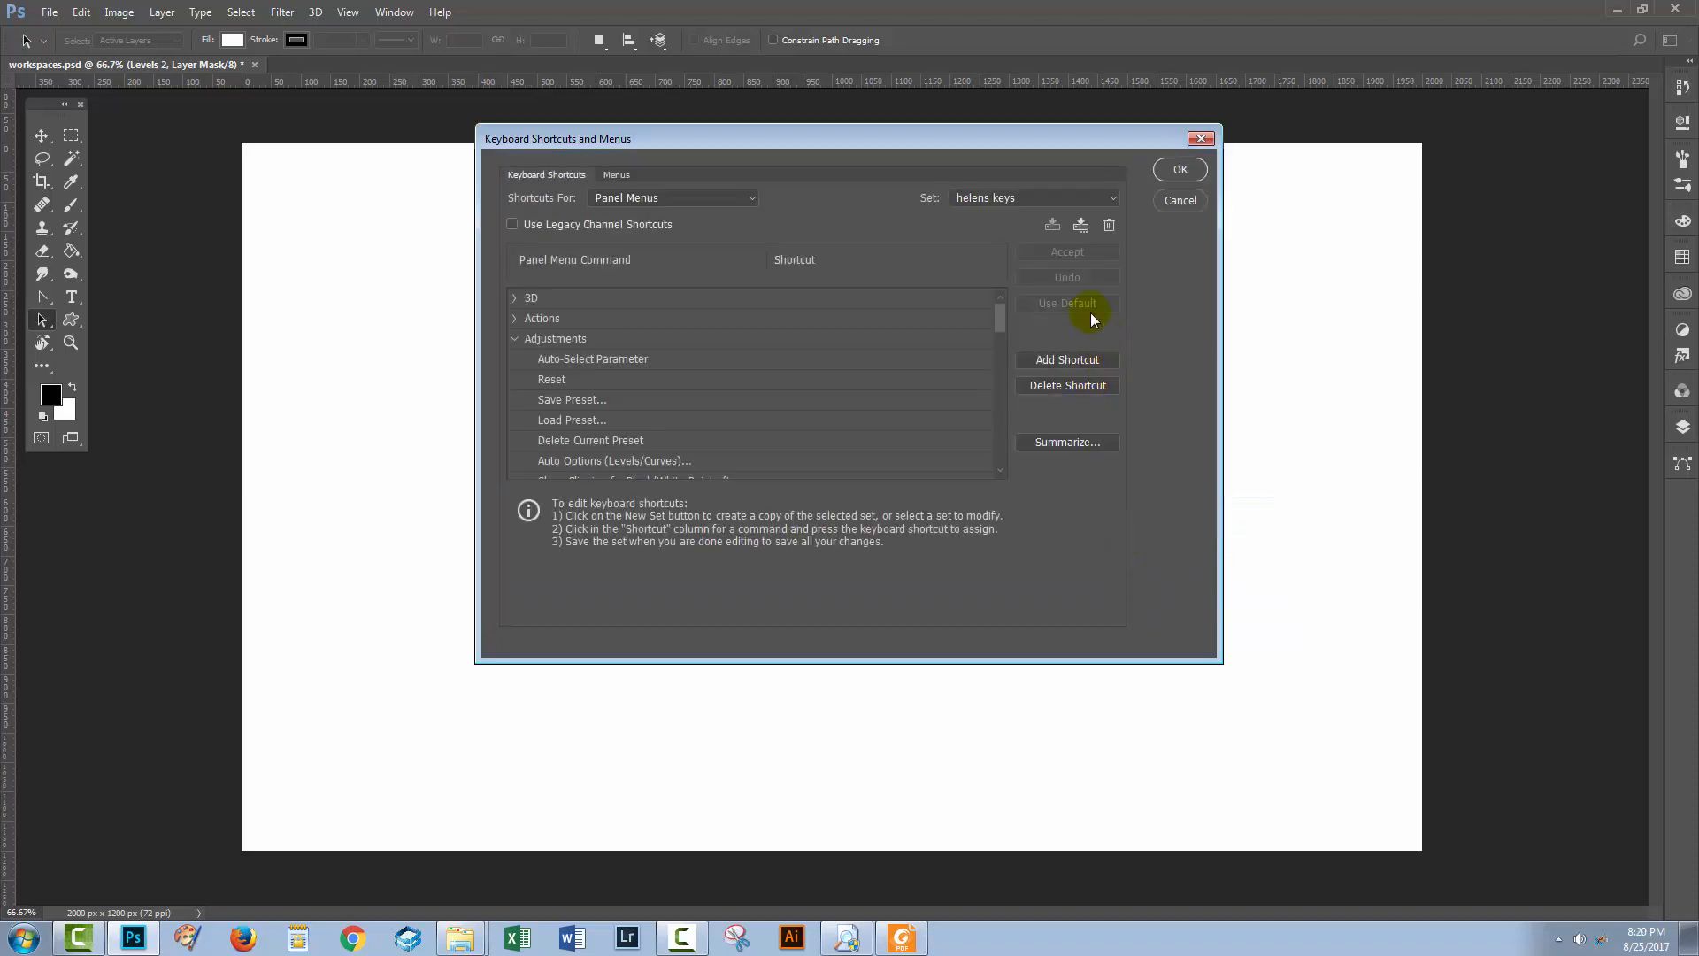
mouse_move(1141, 390)
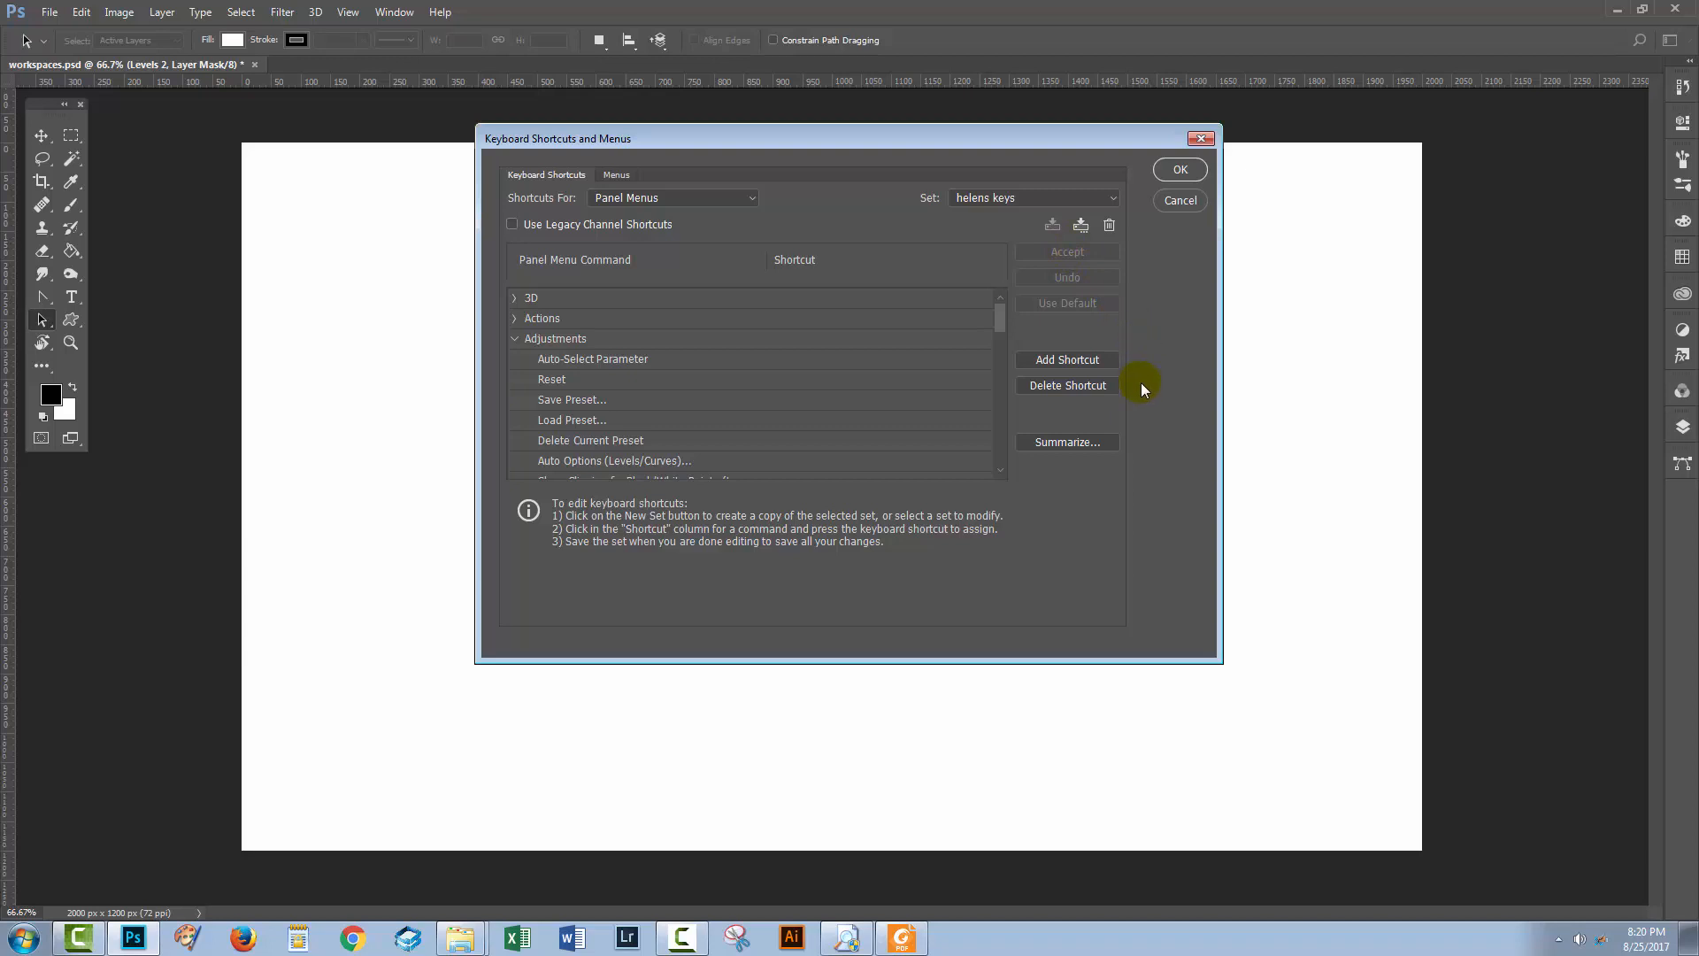
mouse_move(1103, 301)
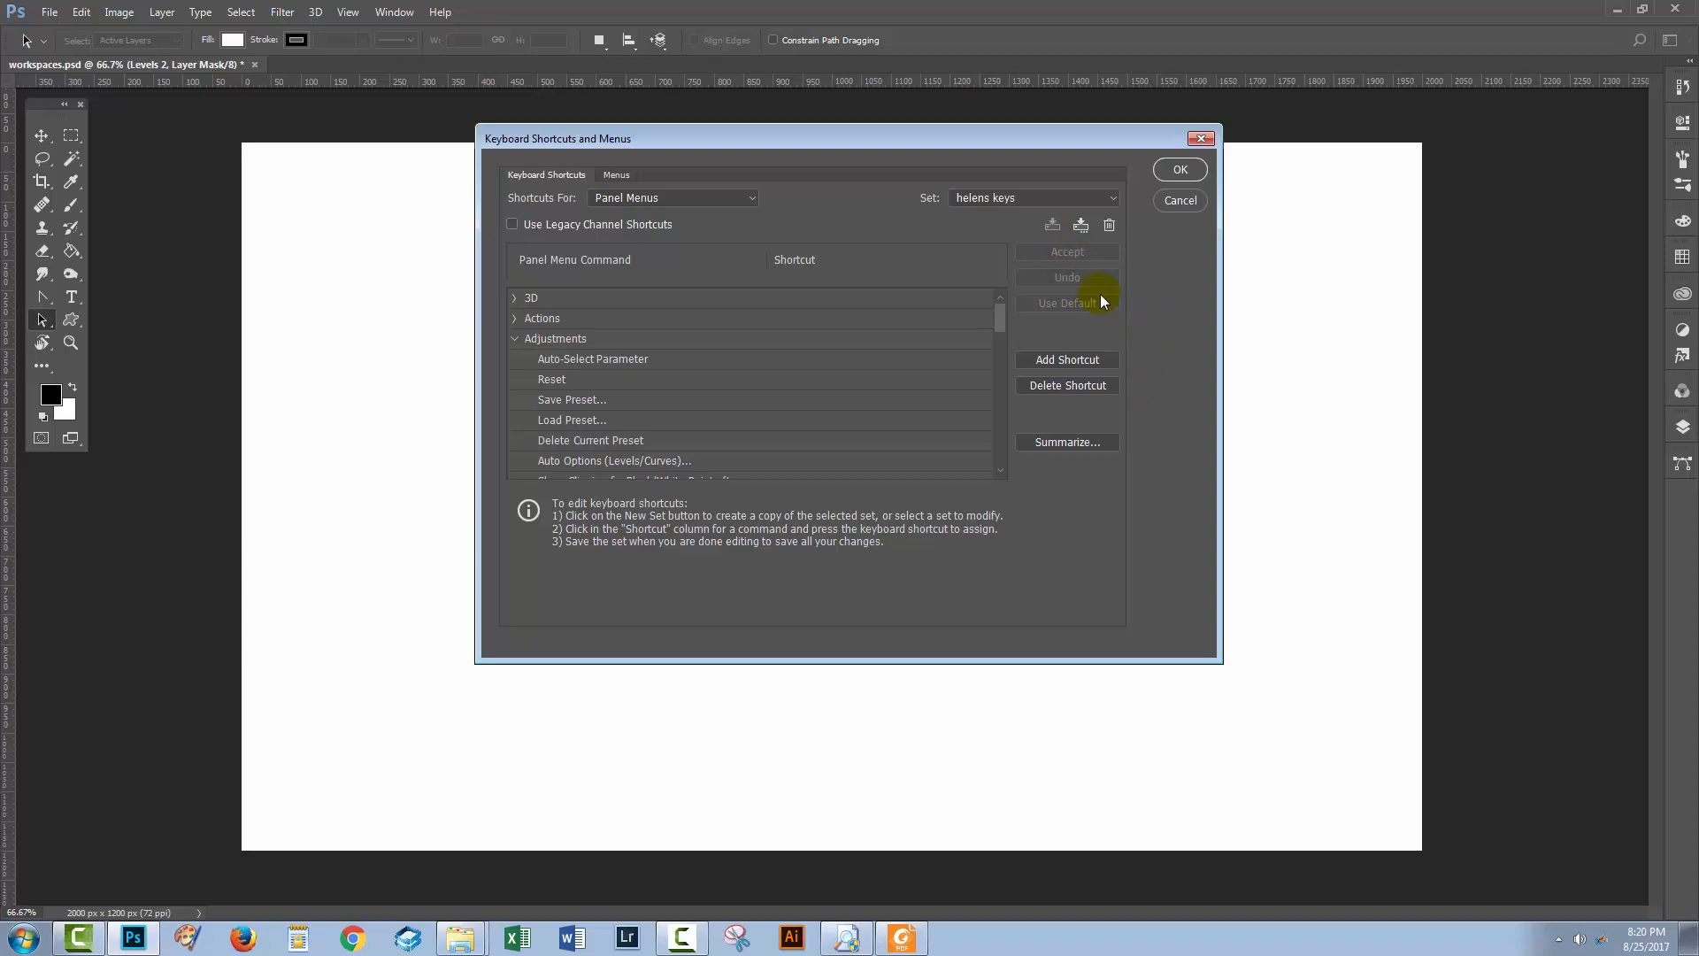
mouse_move(1087, 214)
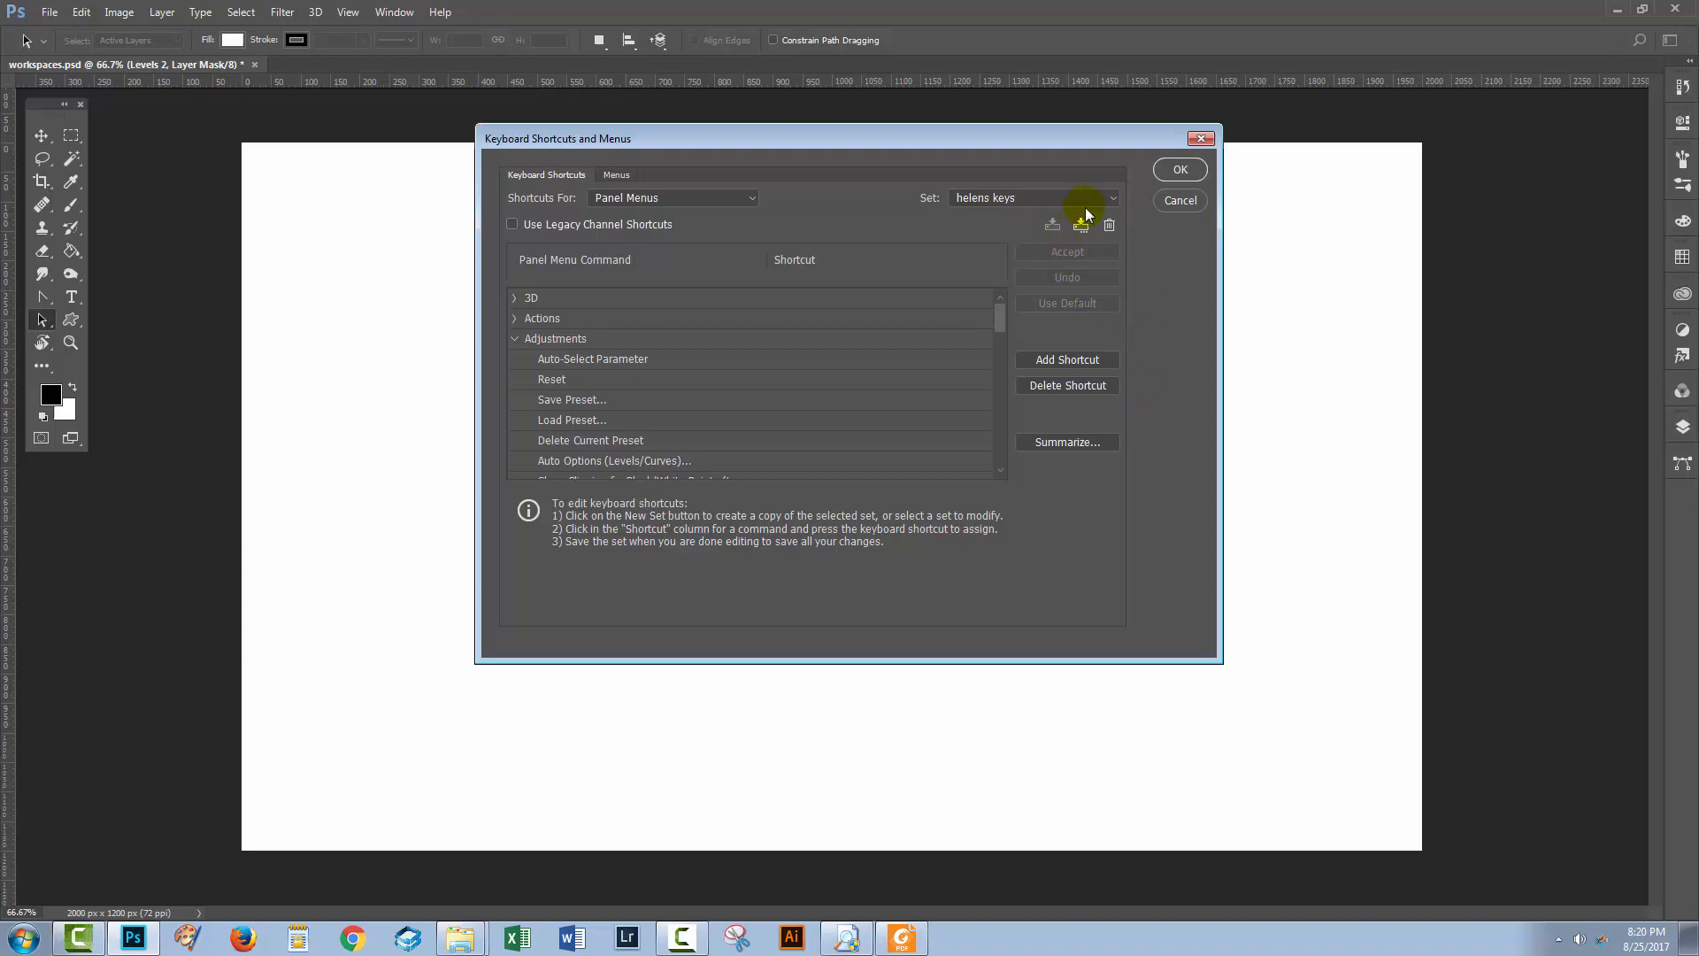
left_click(1112, 197)
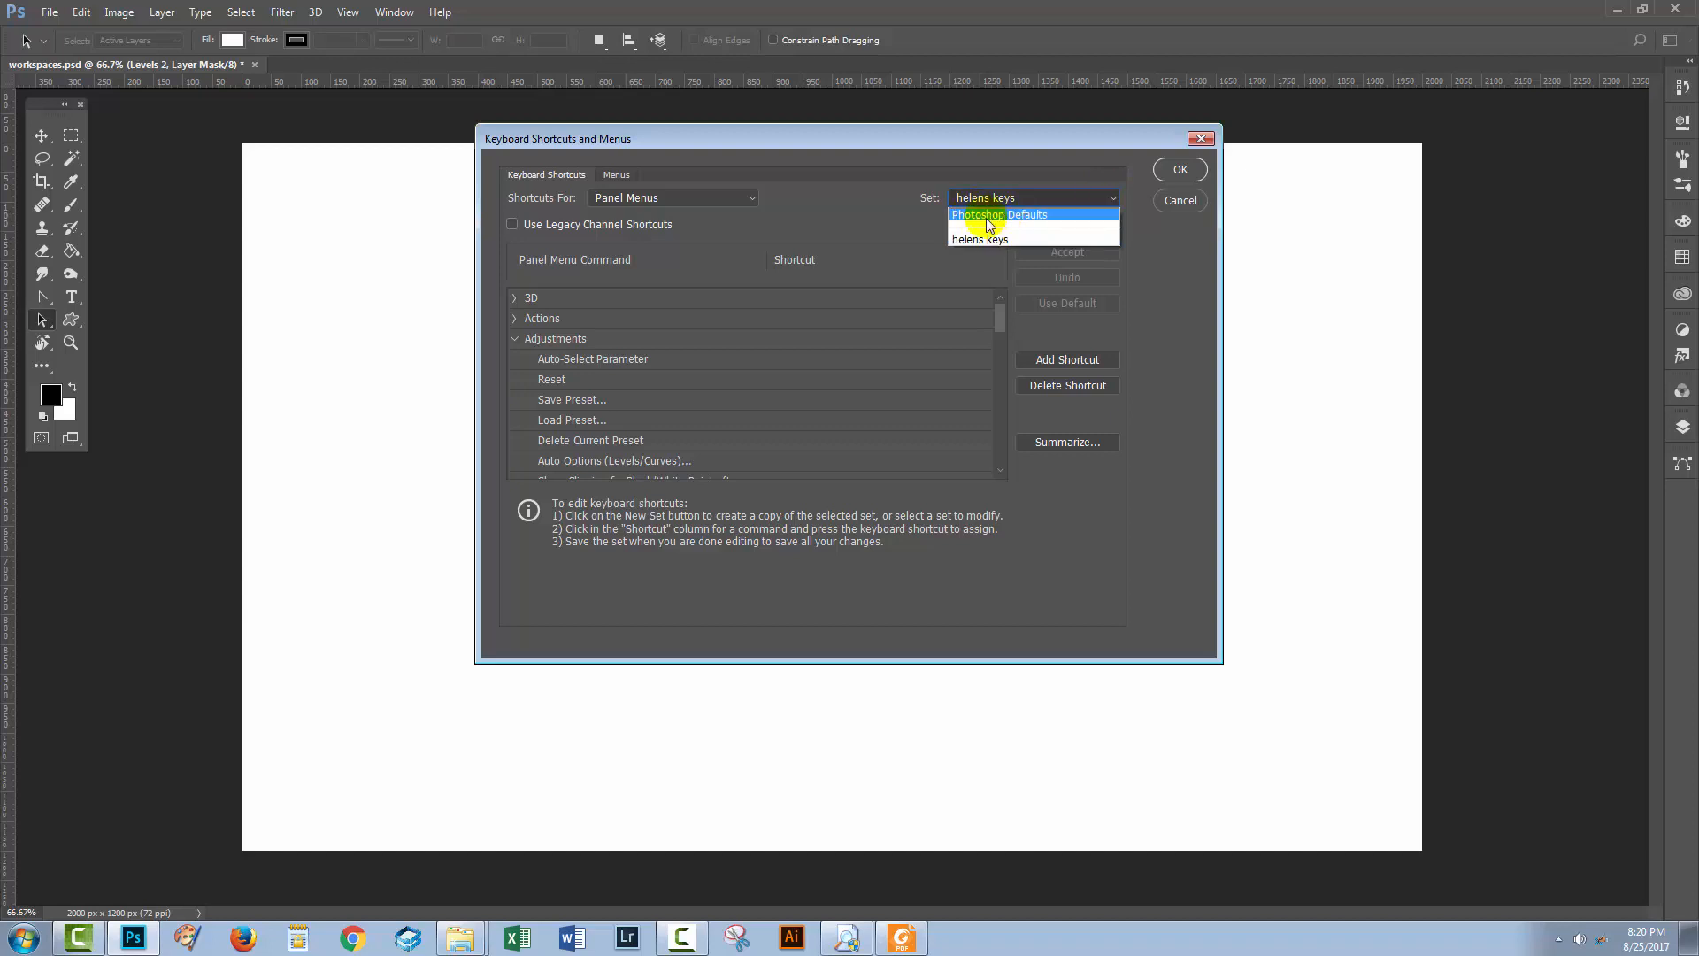
mouse_move(1002, 215)
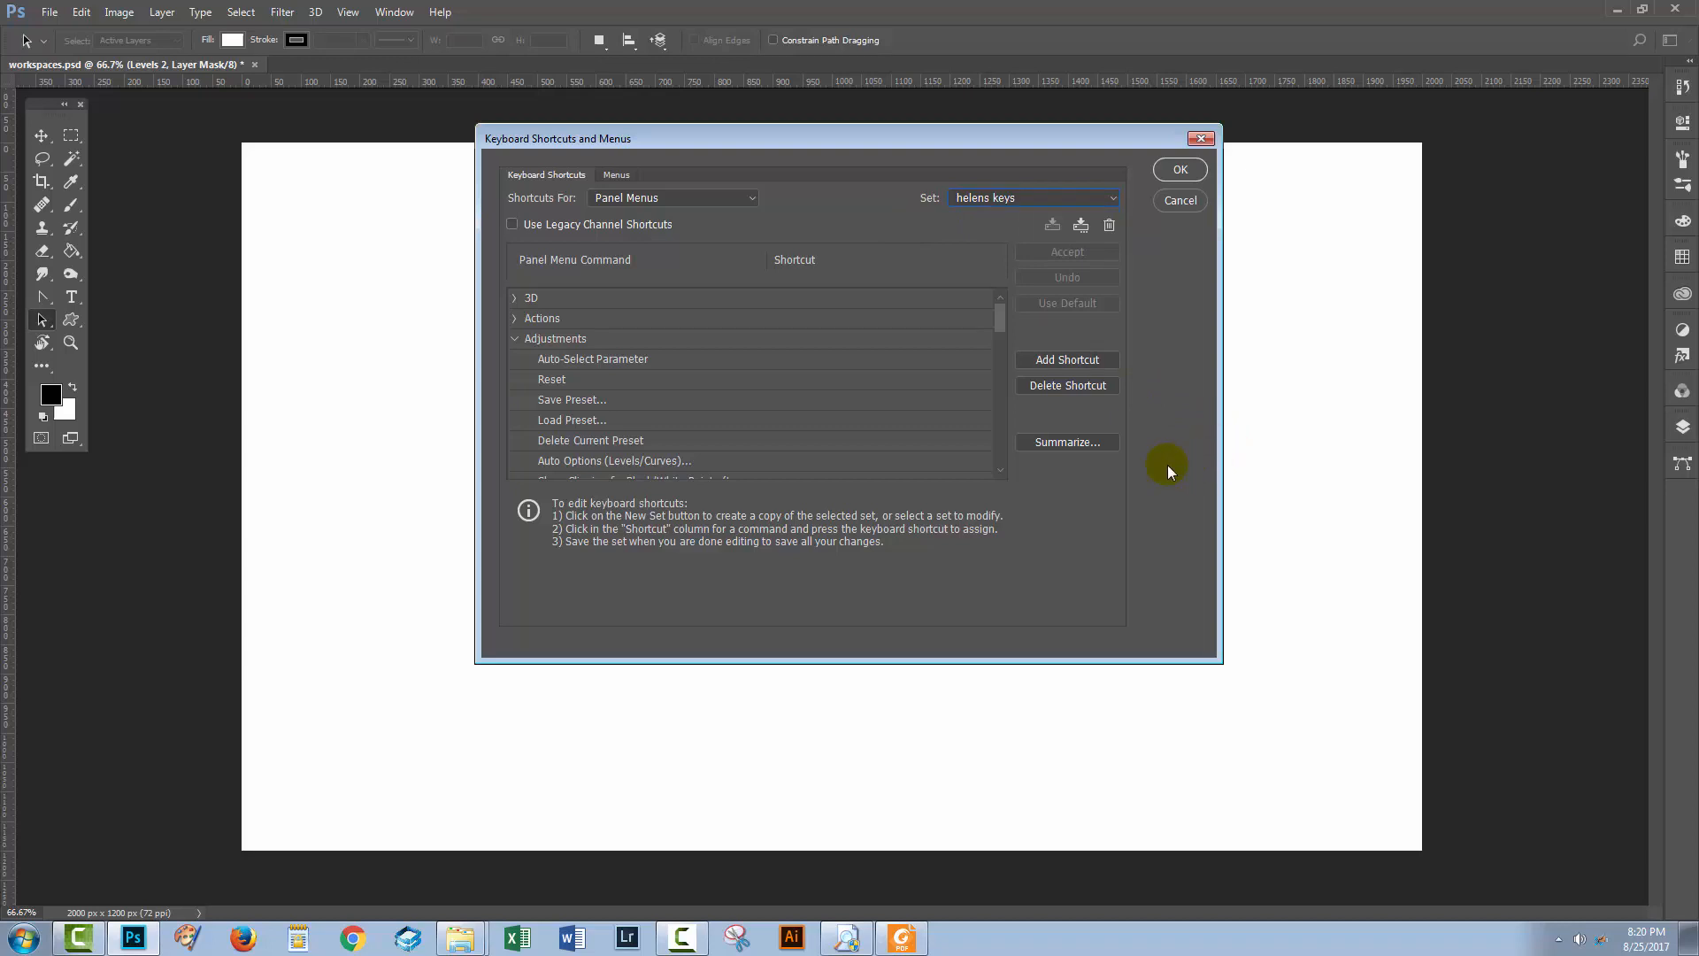
mouse_move(1147, 472)
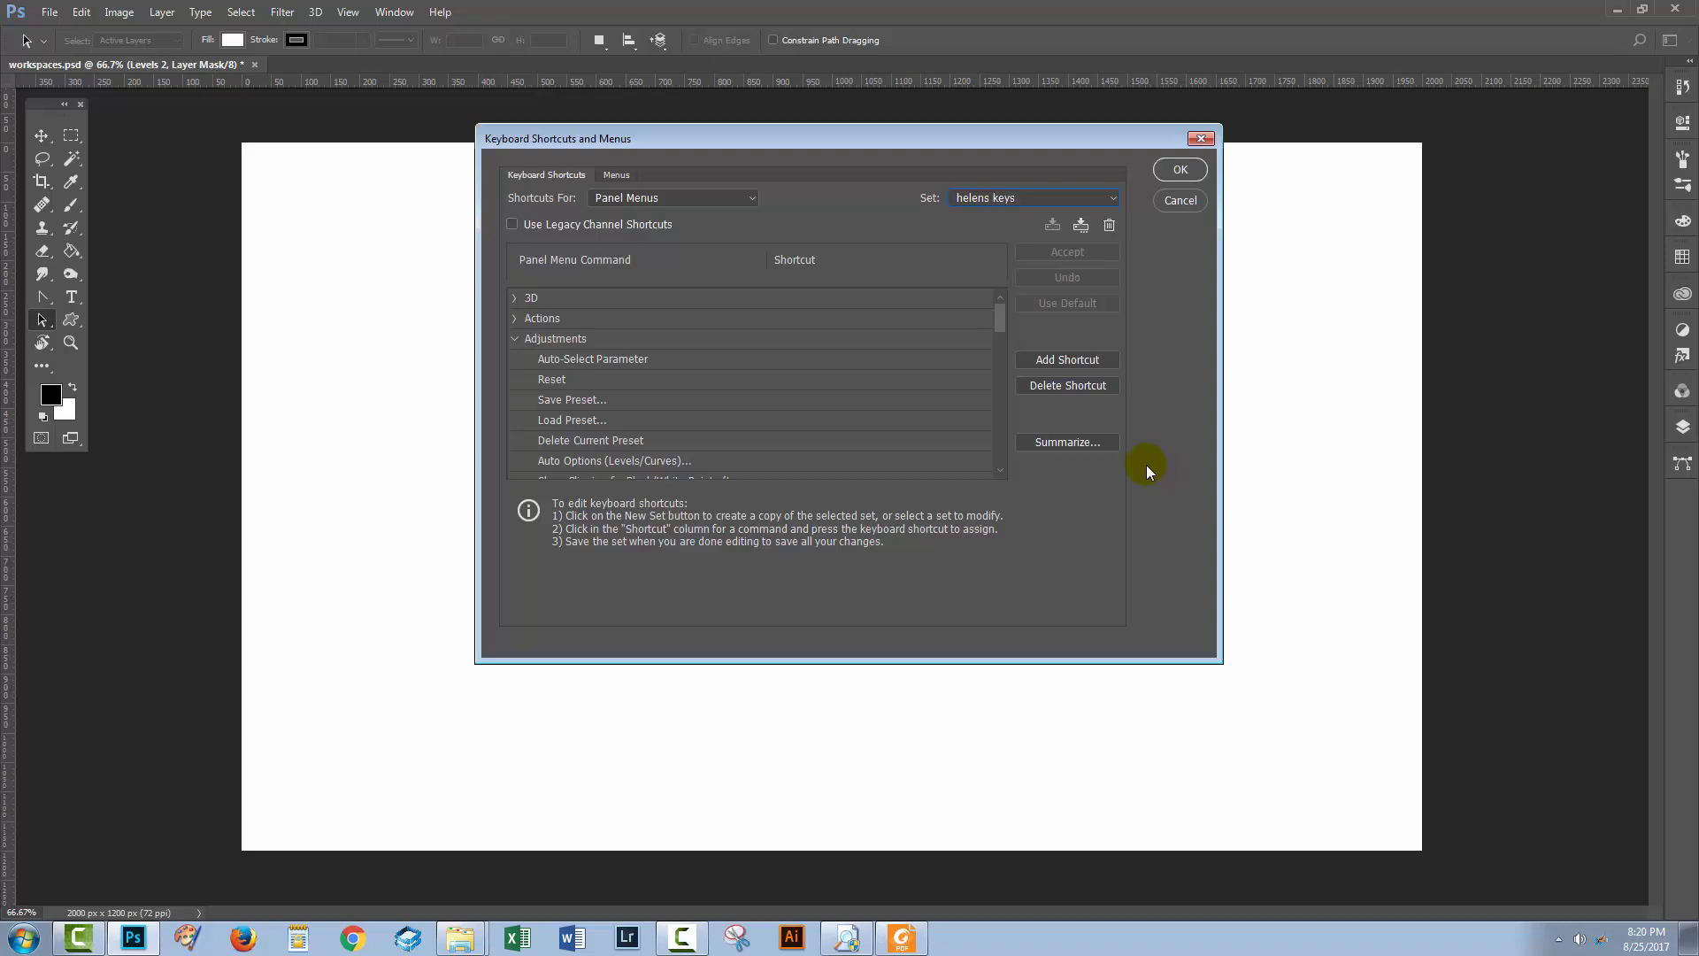
mouse_move(1138, 471)
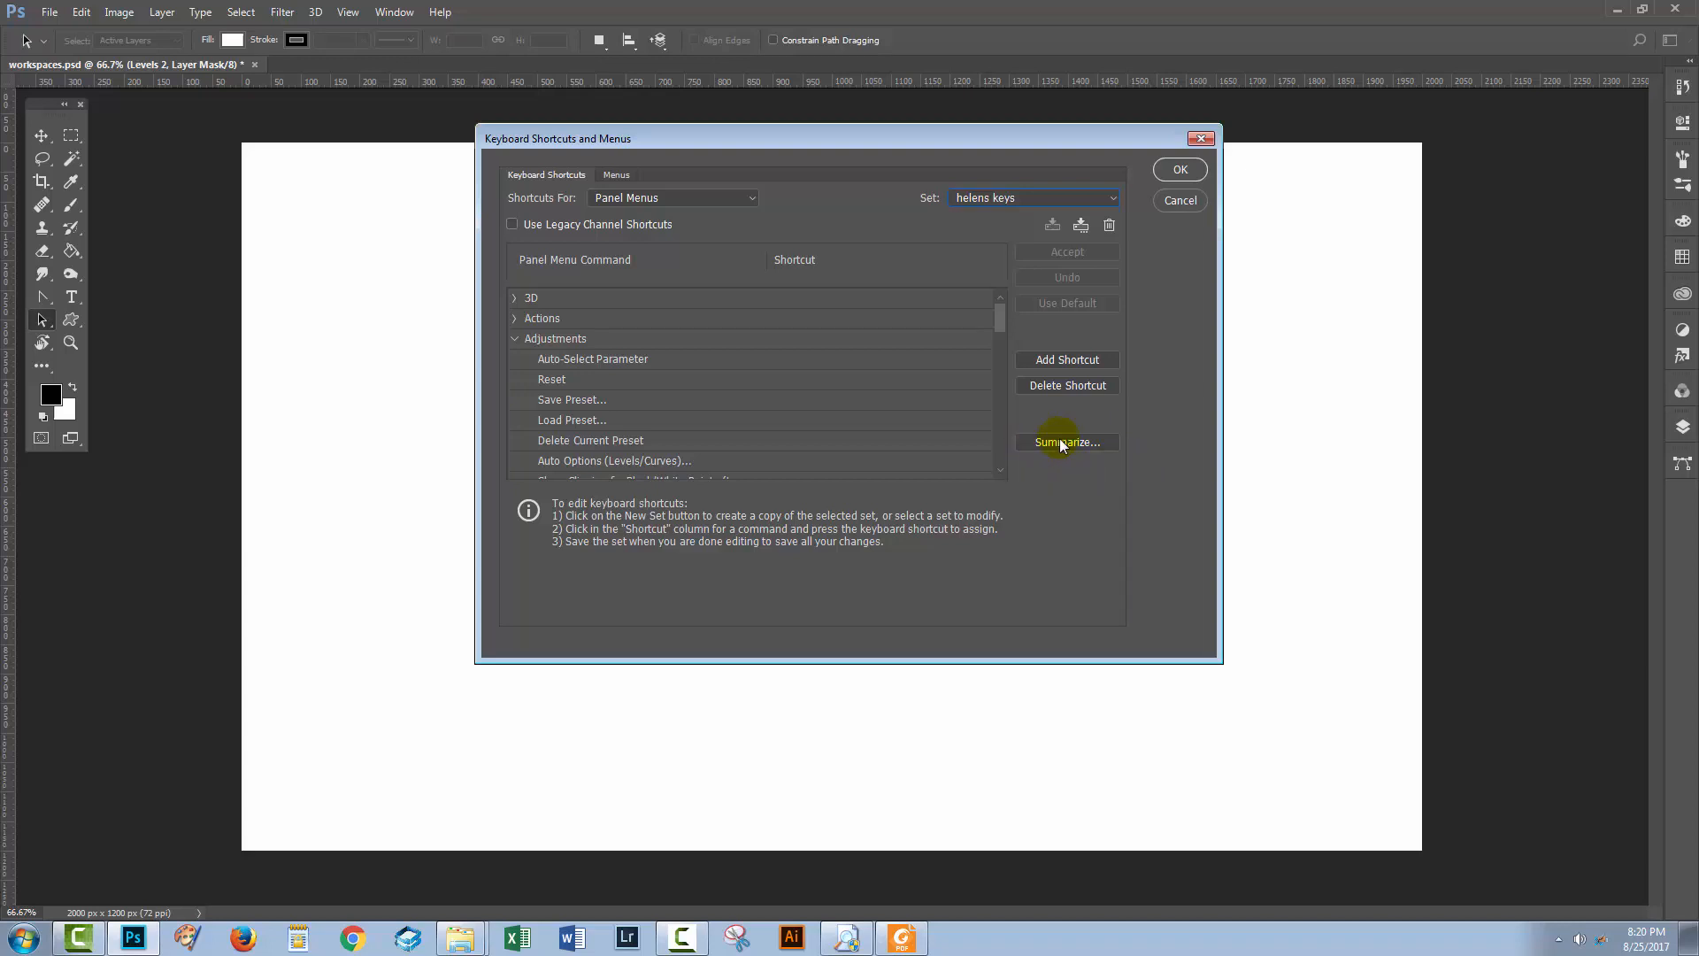
Step: Summarize the 'helens keys' set and save it as helens keys.htm
left_click(1066, 443)
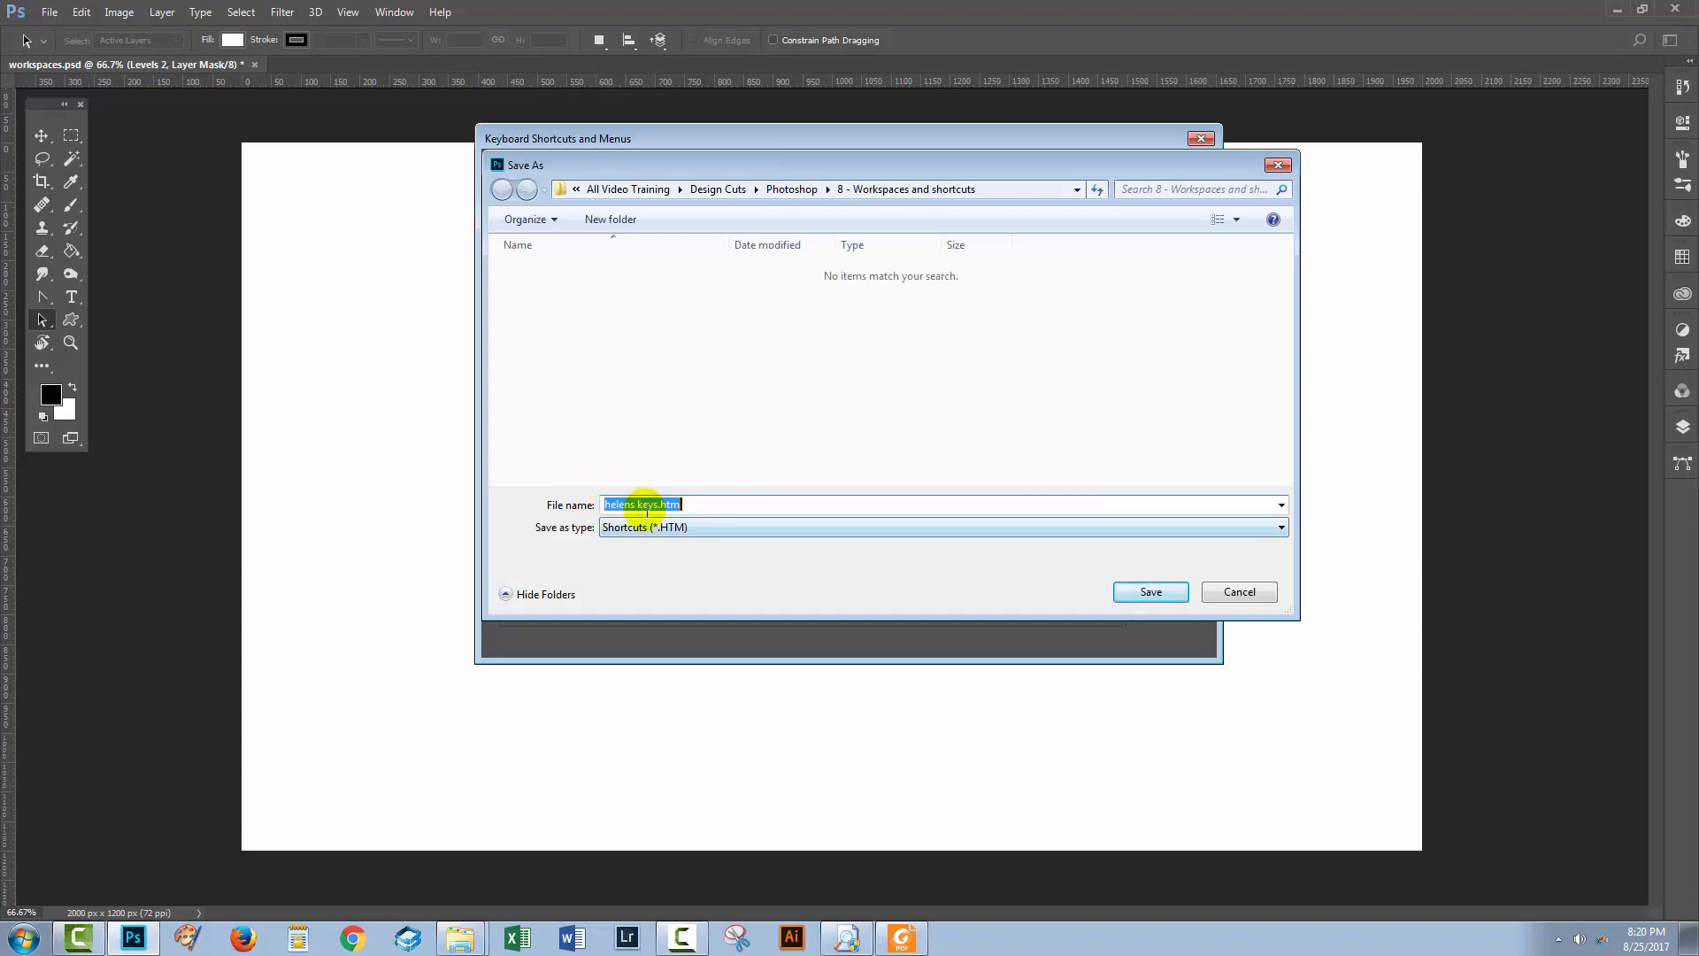
mouse_move(703, 499)
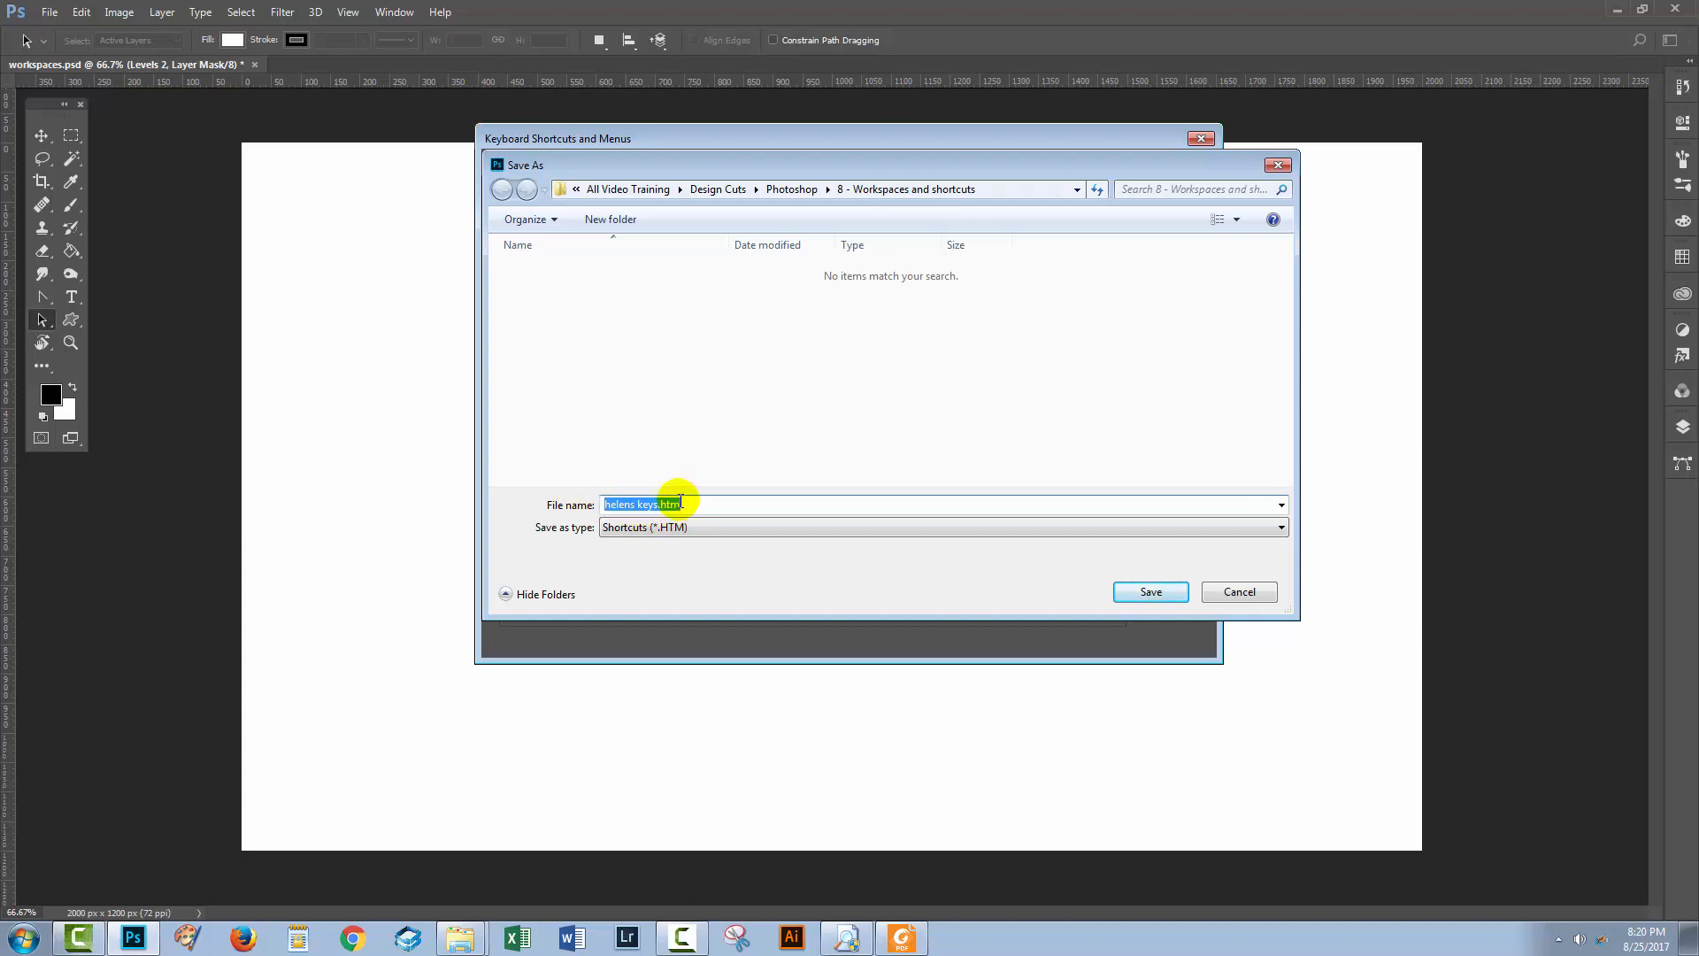
mouse_move(873, 563)
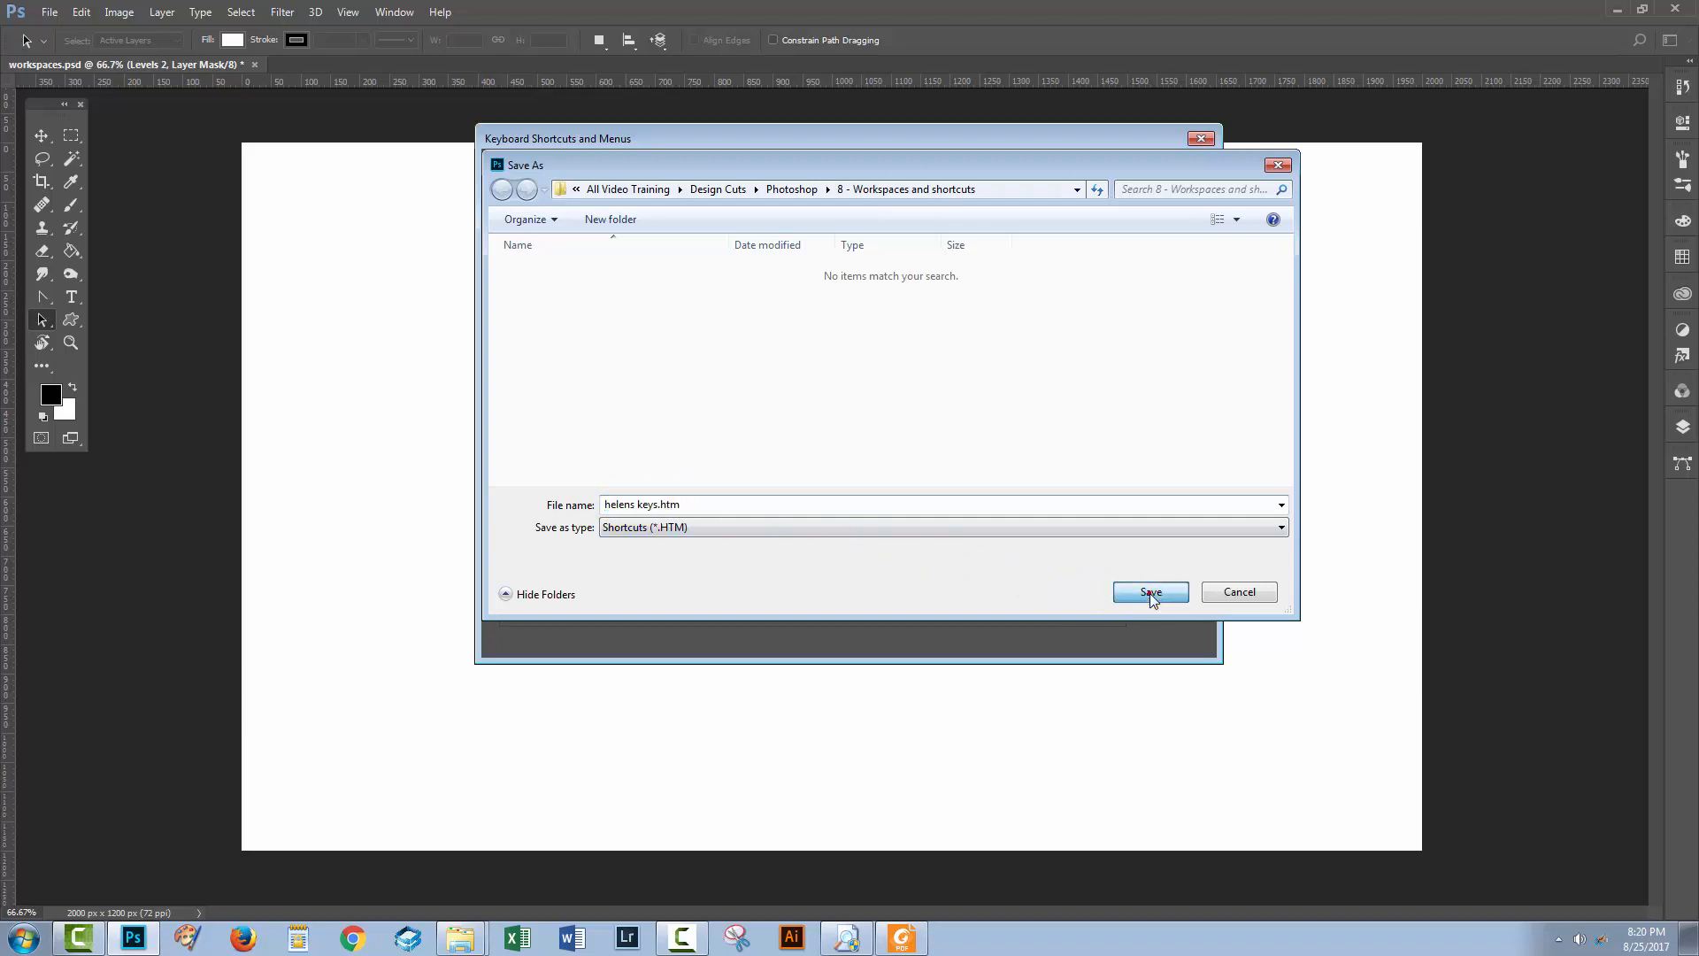
left_click(1149, 592)
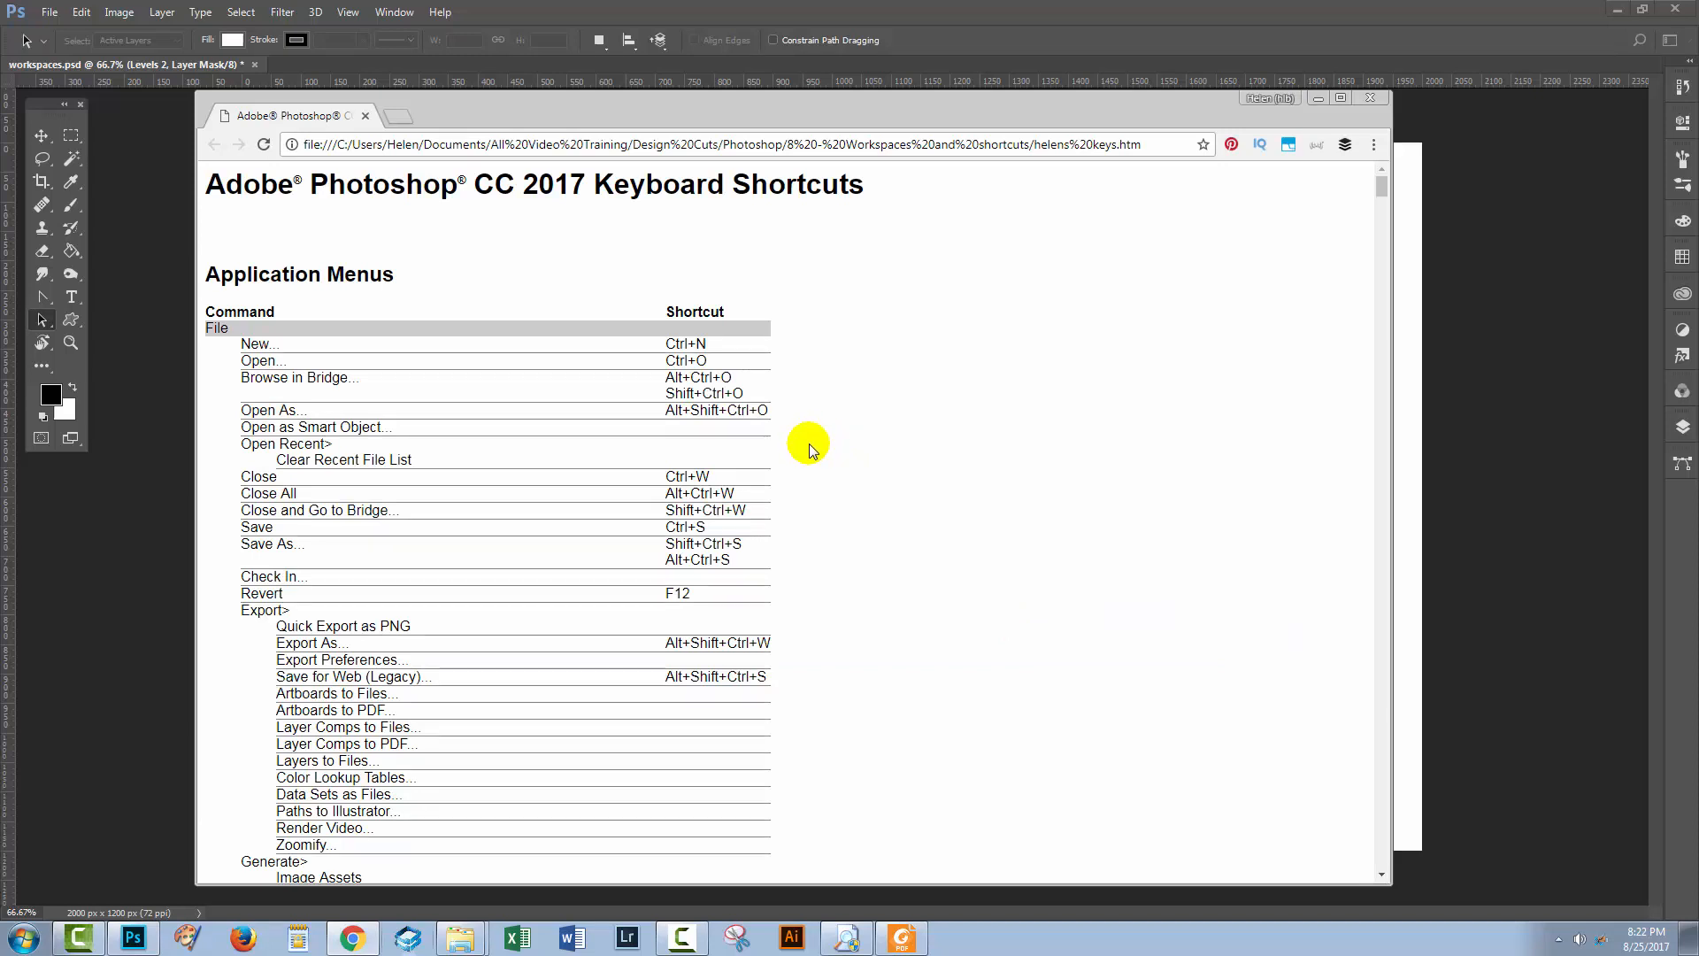
mouse_move(809, 435)
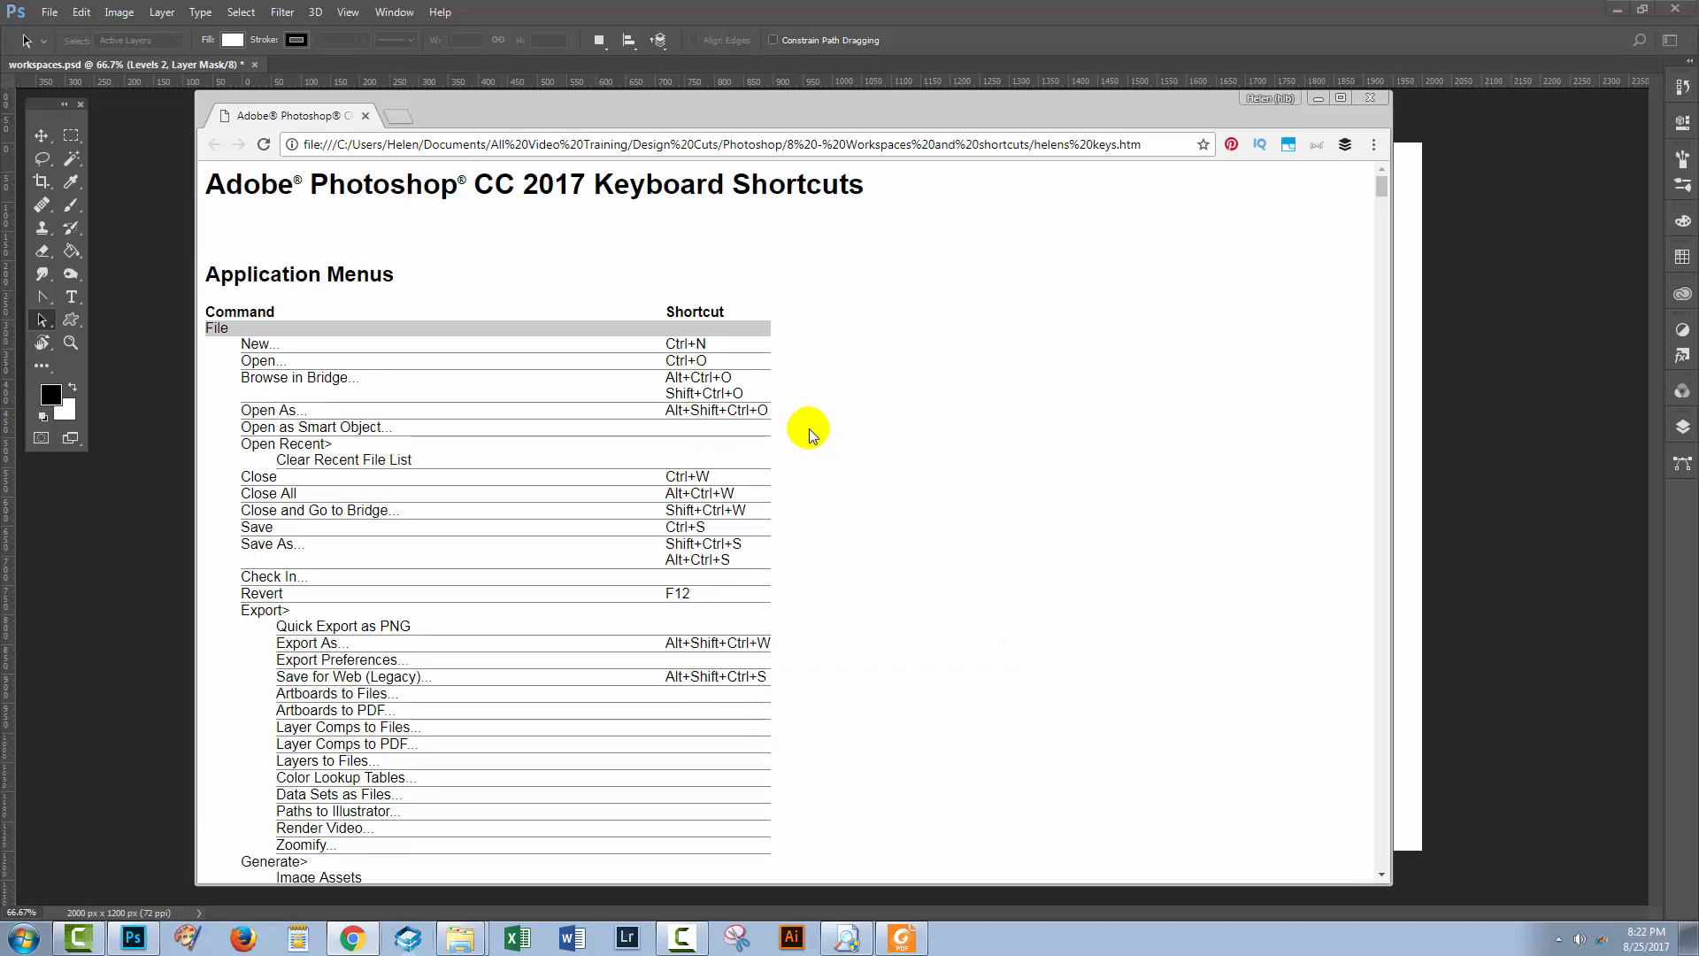
mouse_move(814, 421)
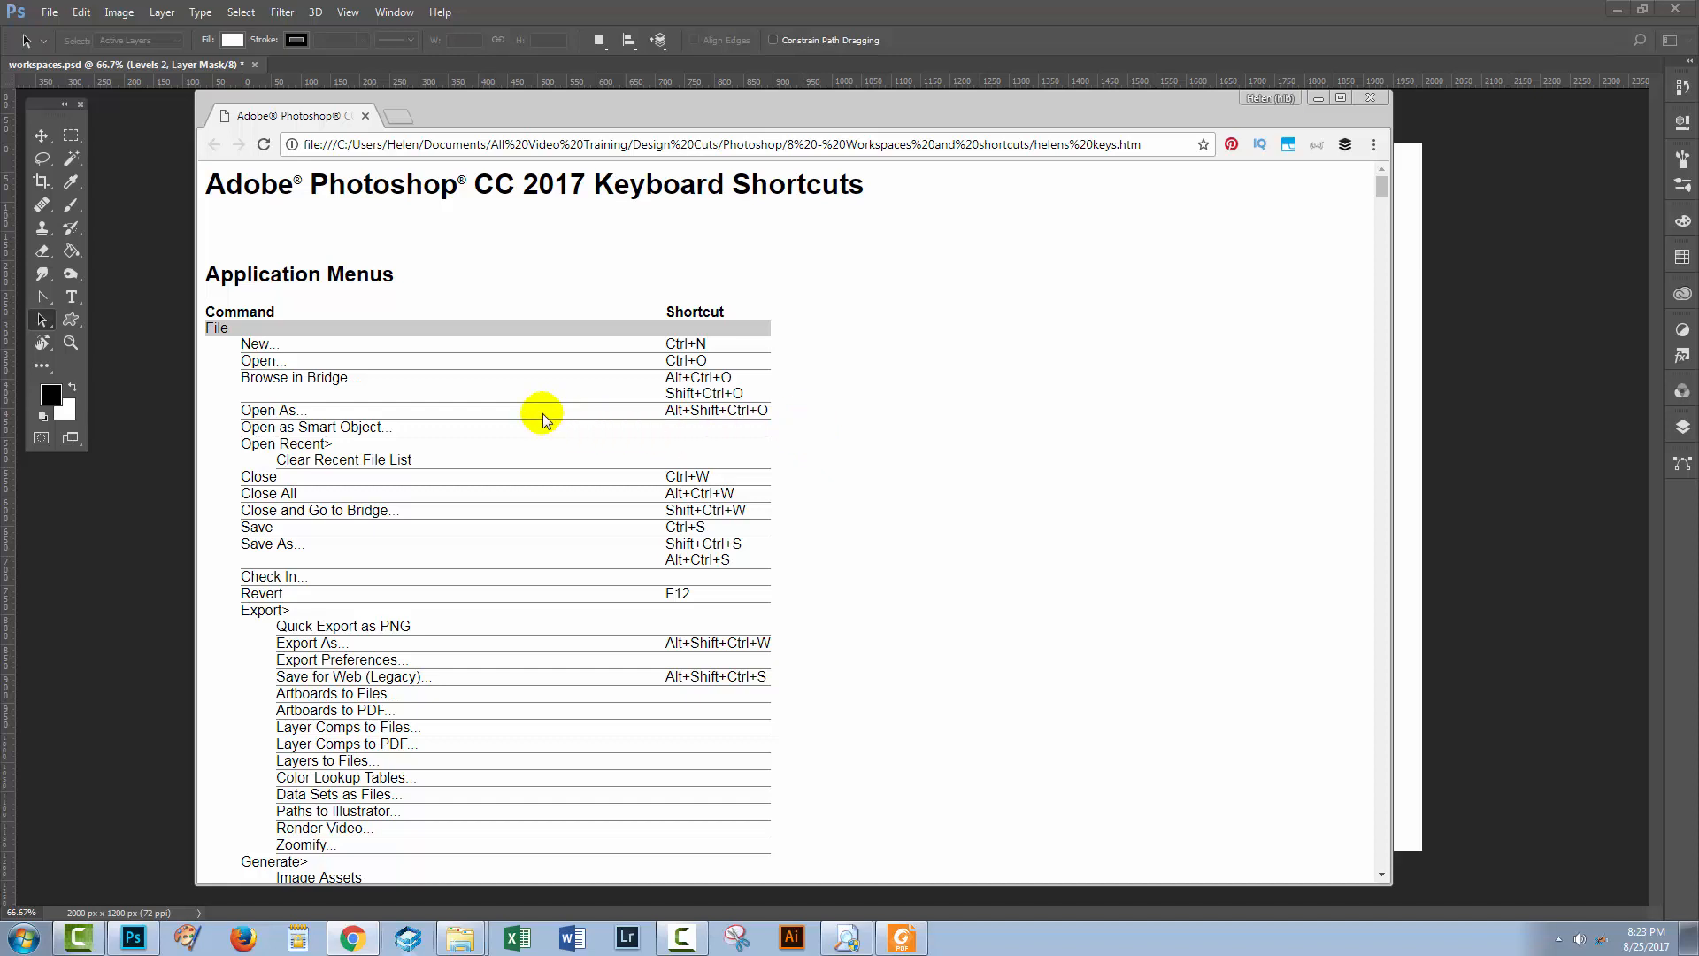
Step: Browse the shortcut summary page in Chrome, then confirm the Keyboard Shortcuts dialog with OK
scroll("down", 3)
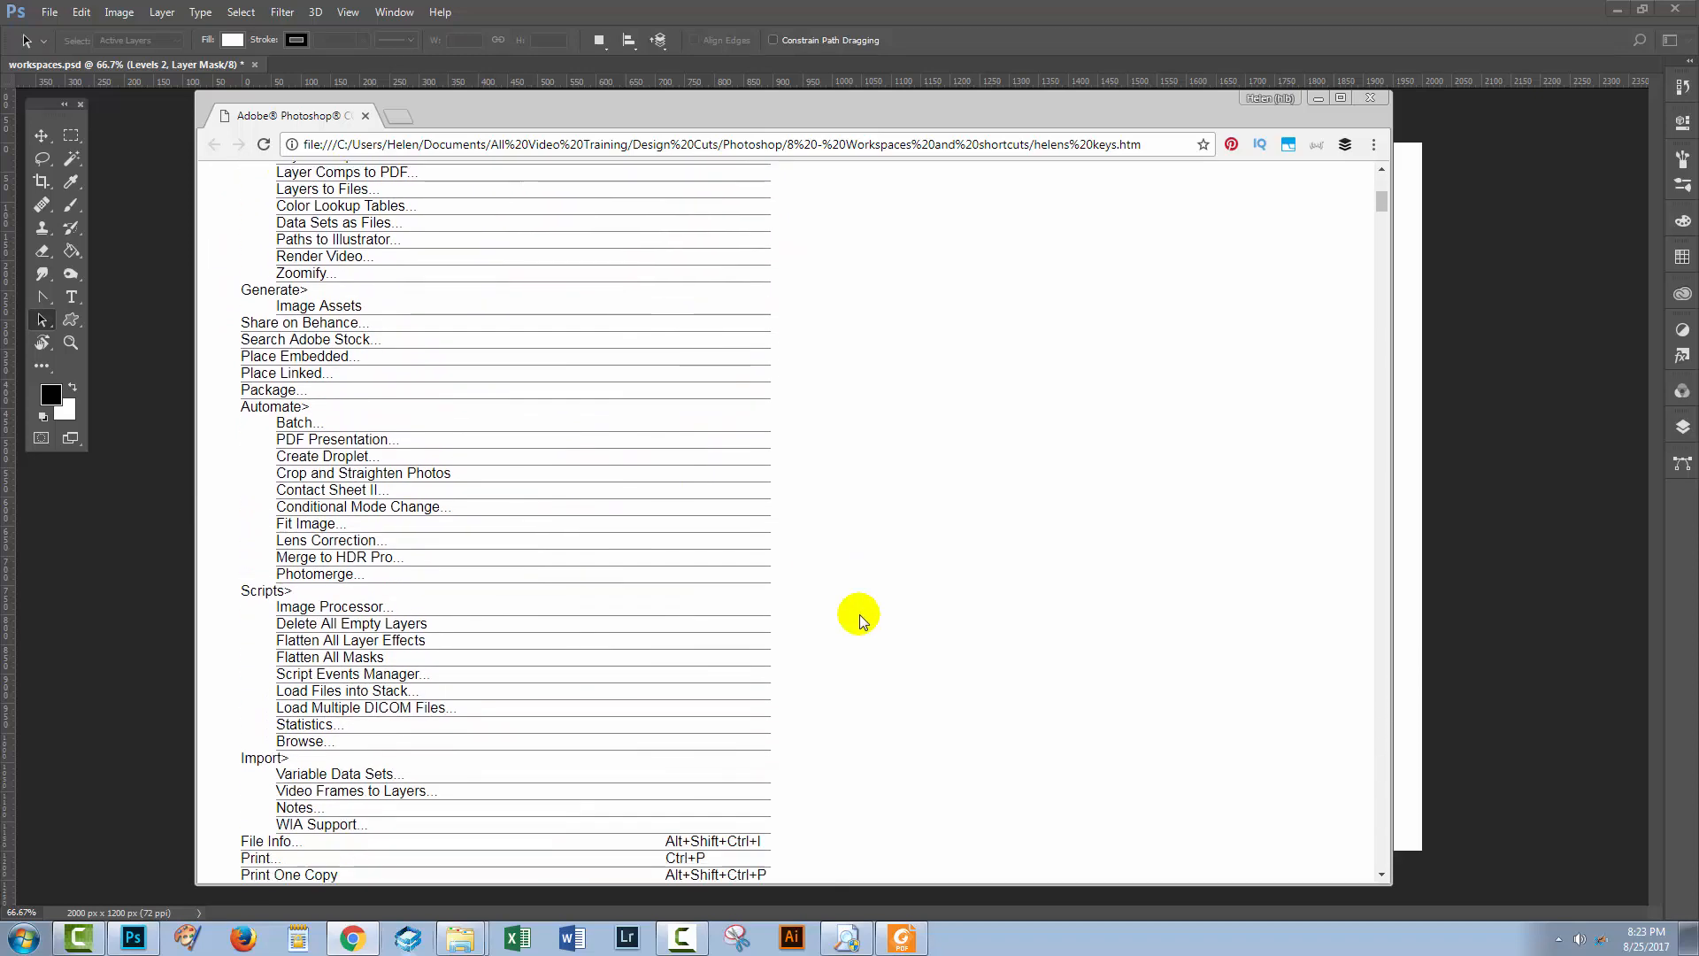
scroll("down", 3)
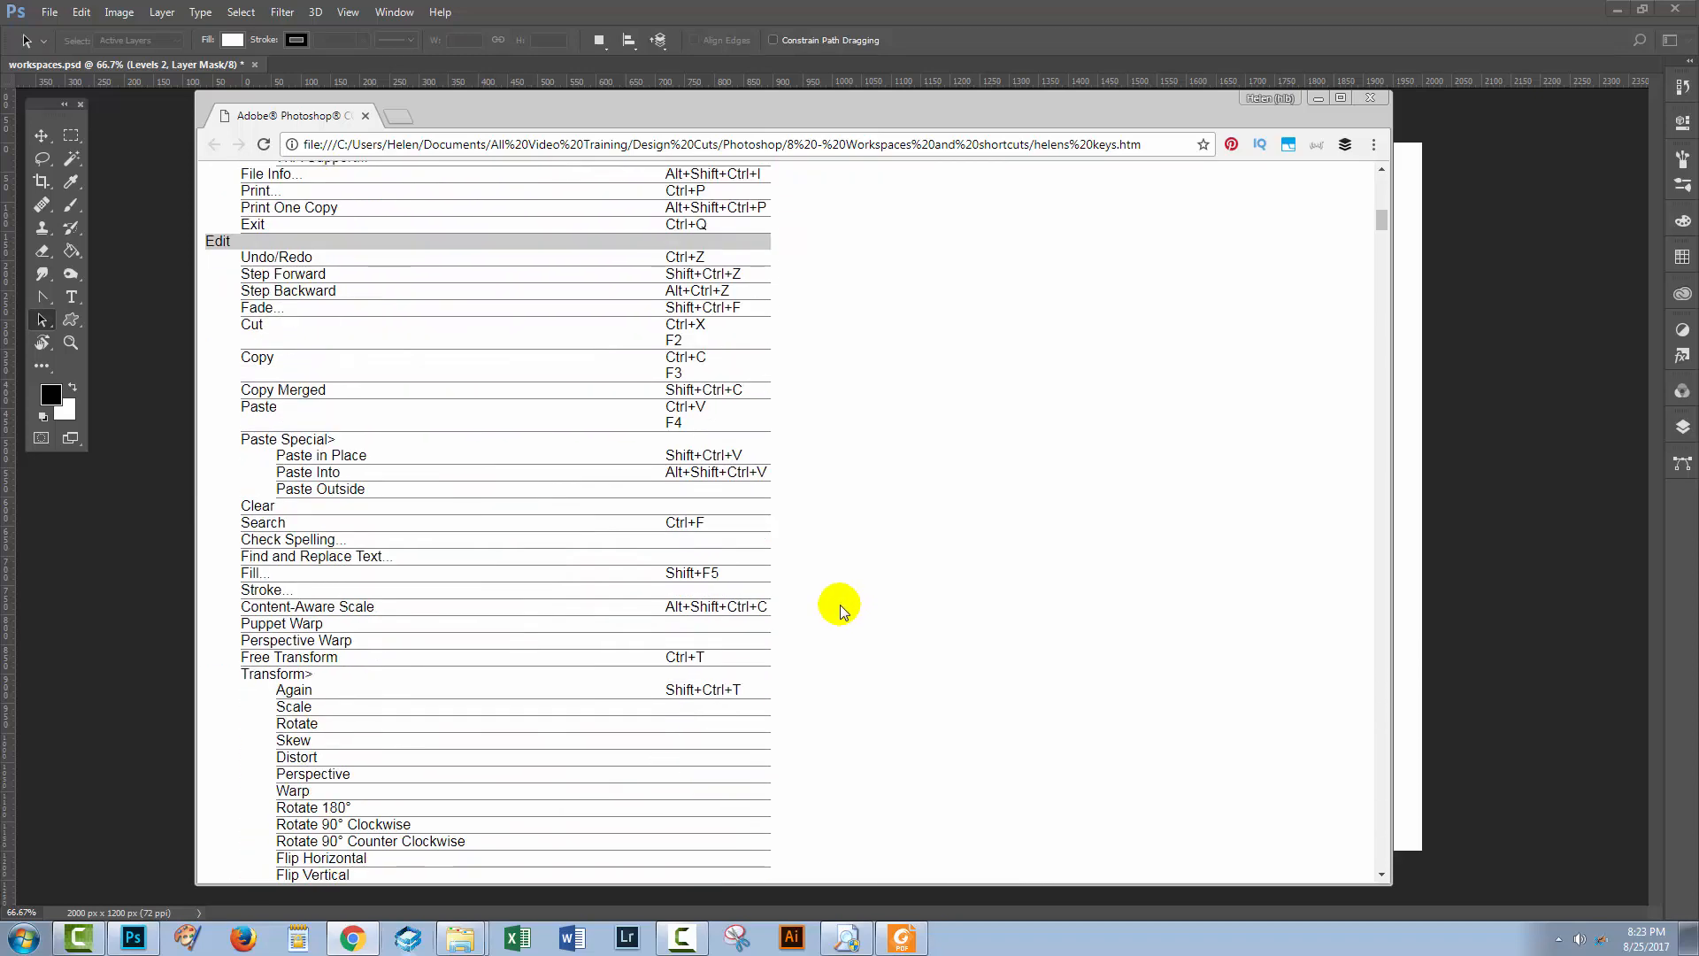
scroll("down", 3)
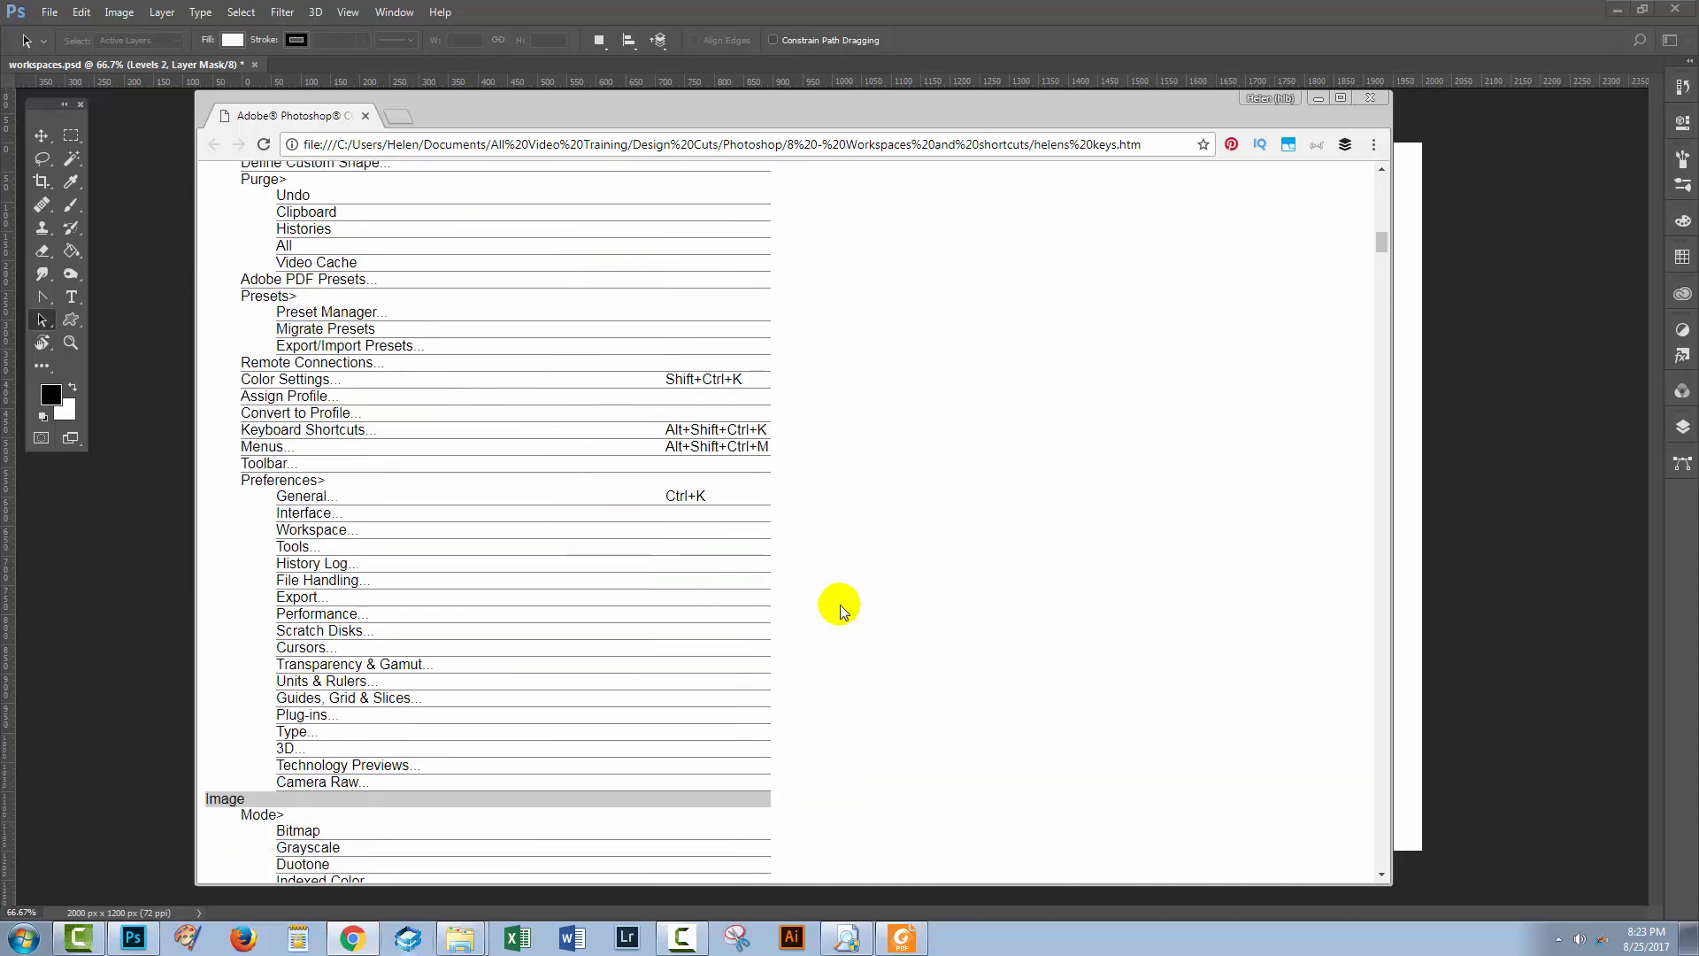
scroll("down", 3)
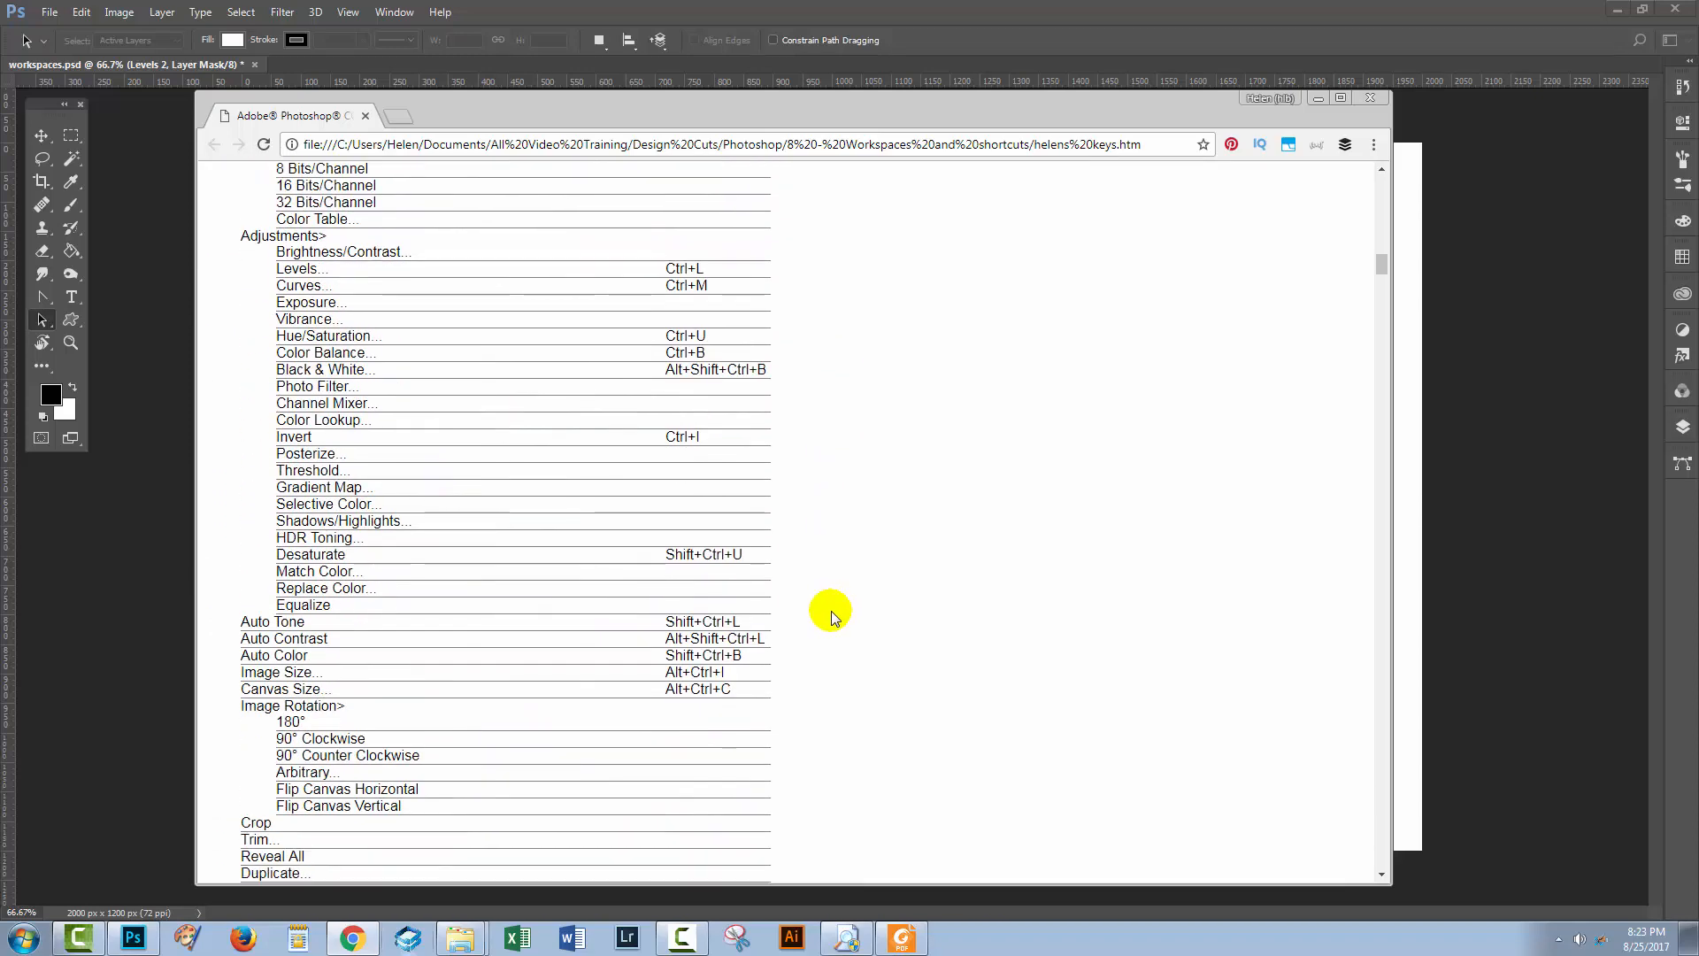
scroll("down", 3)
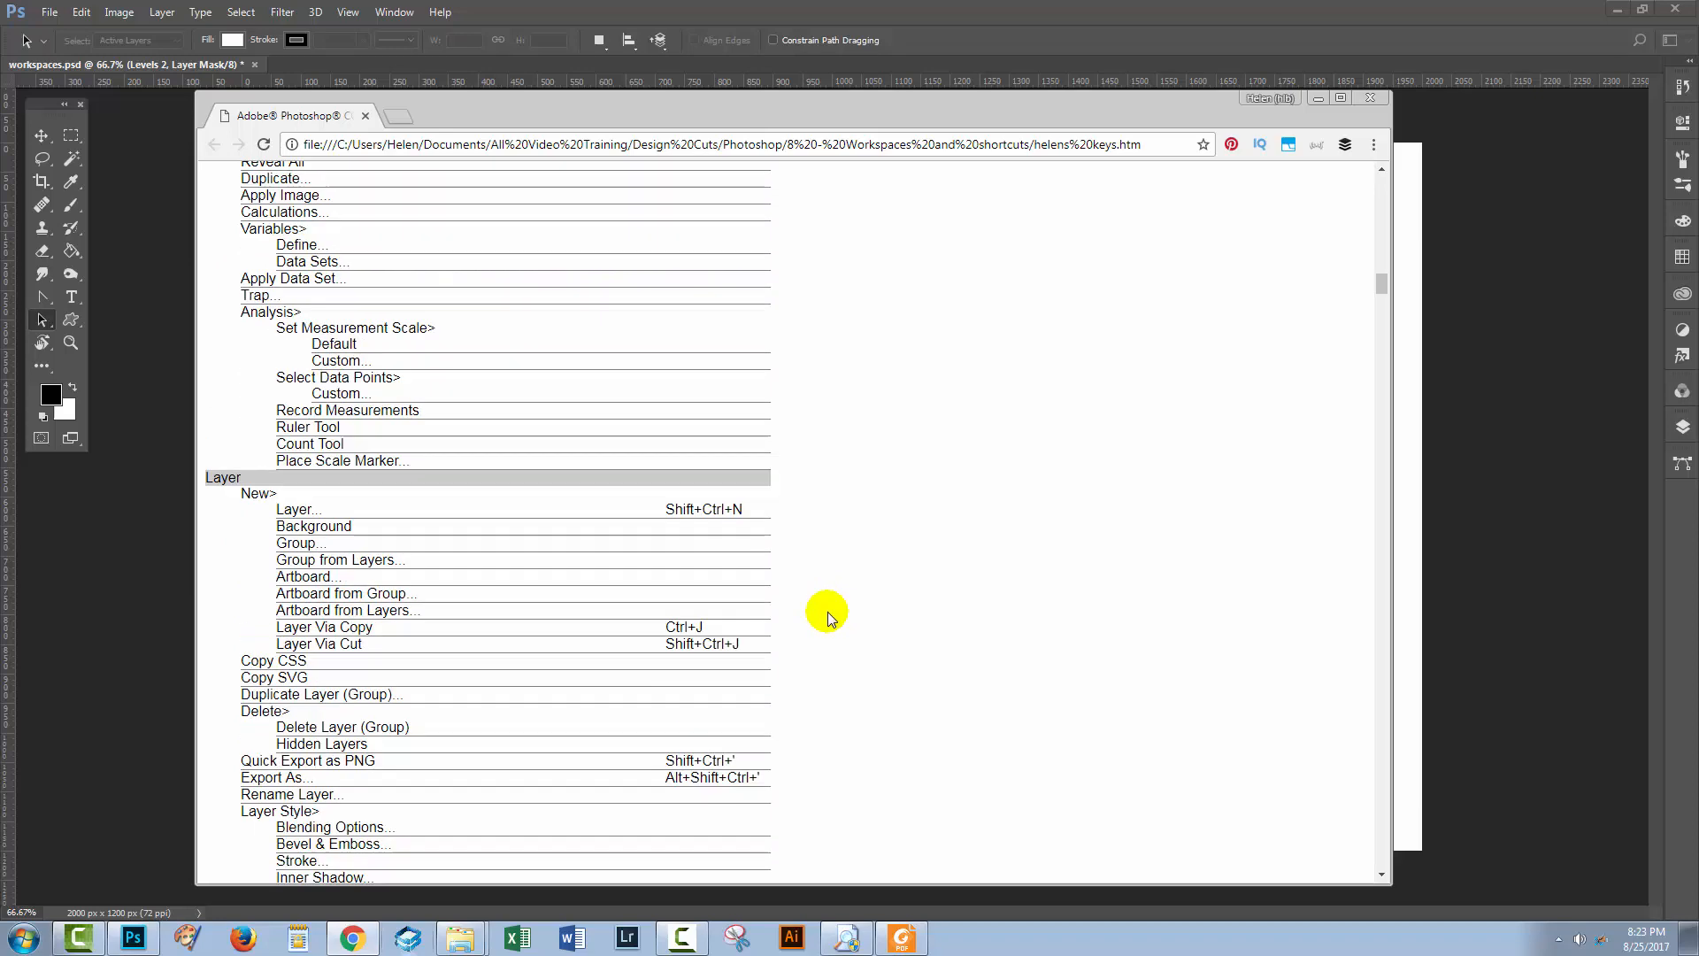
scroll("down", 3)
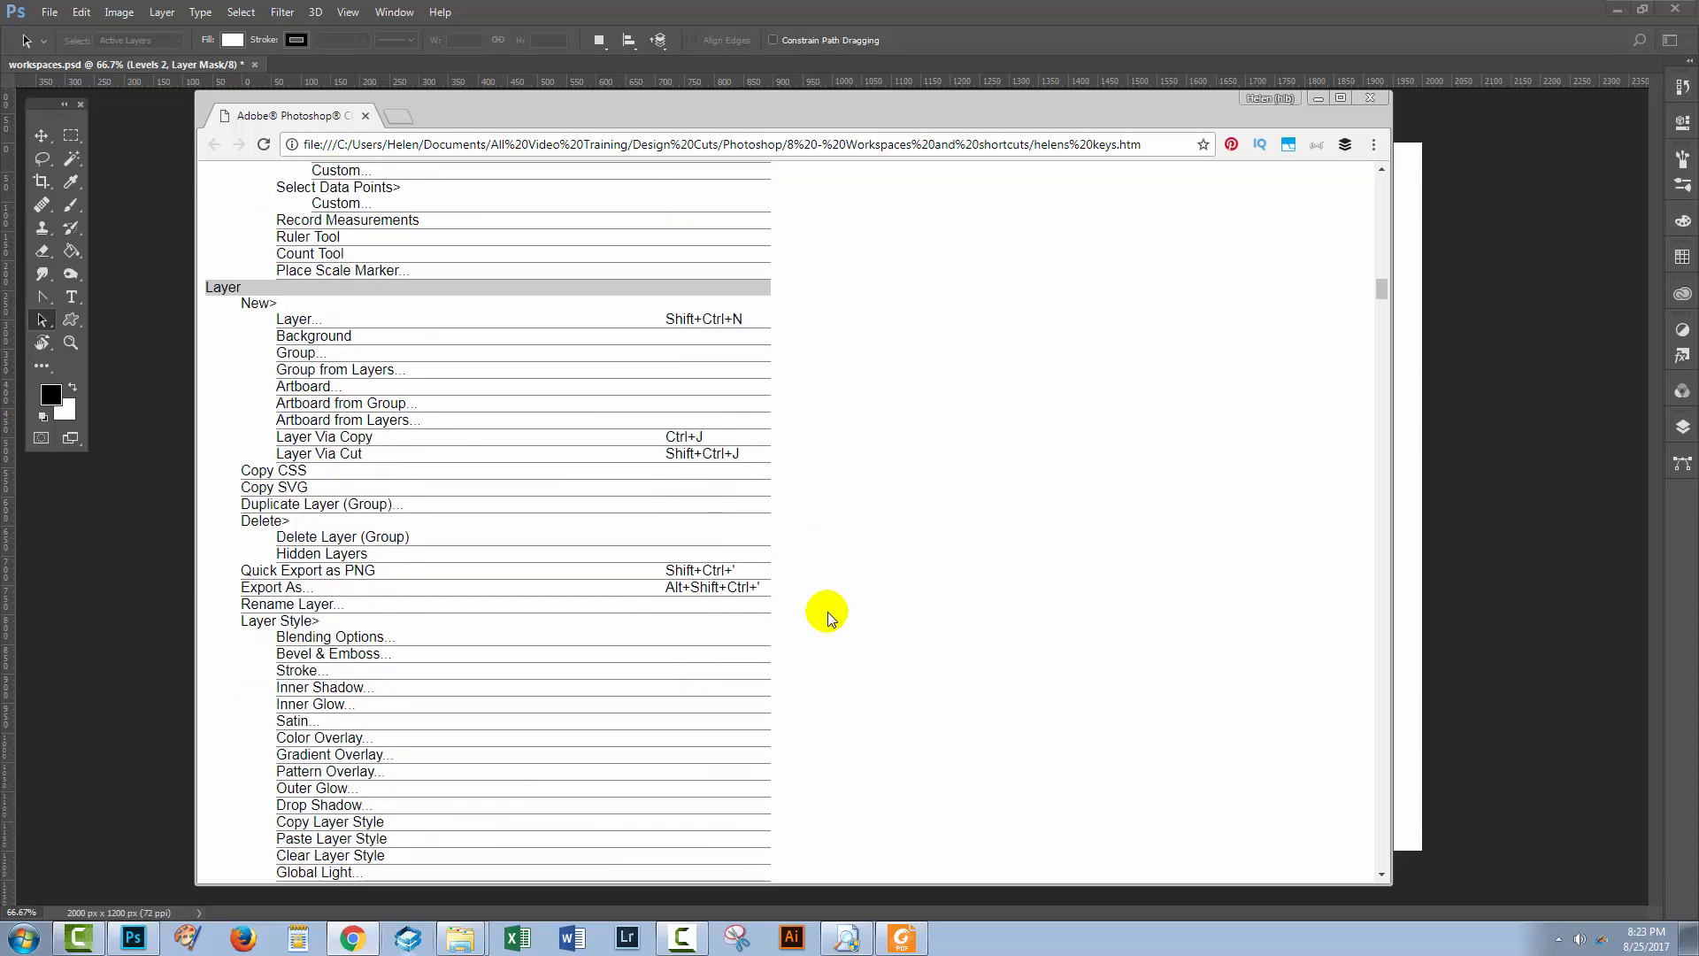
scroll("down", 3)
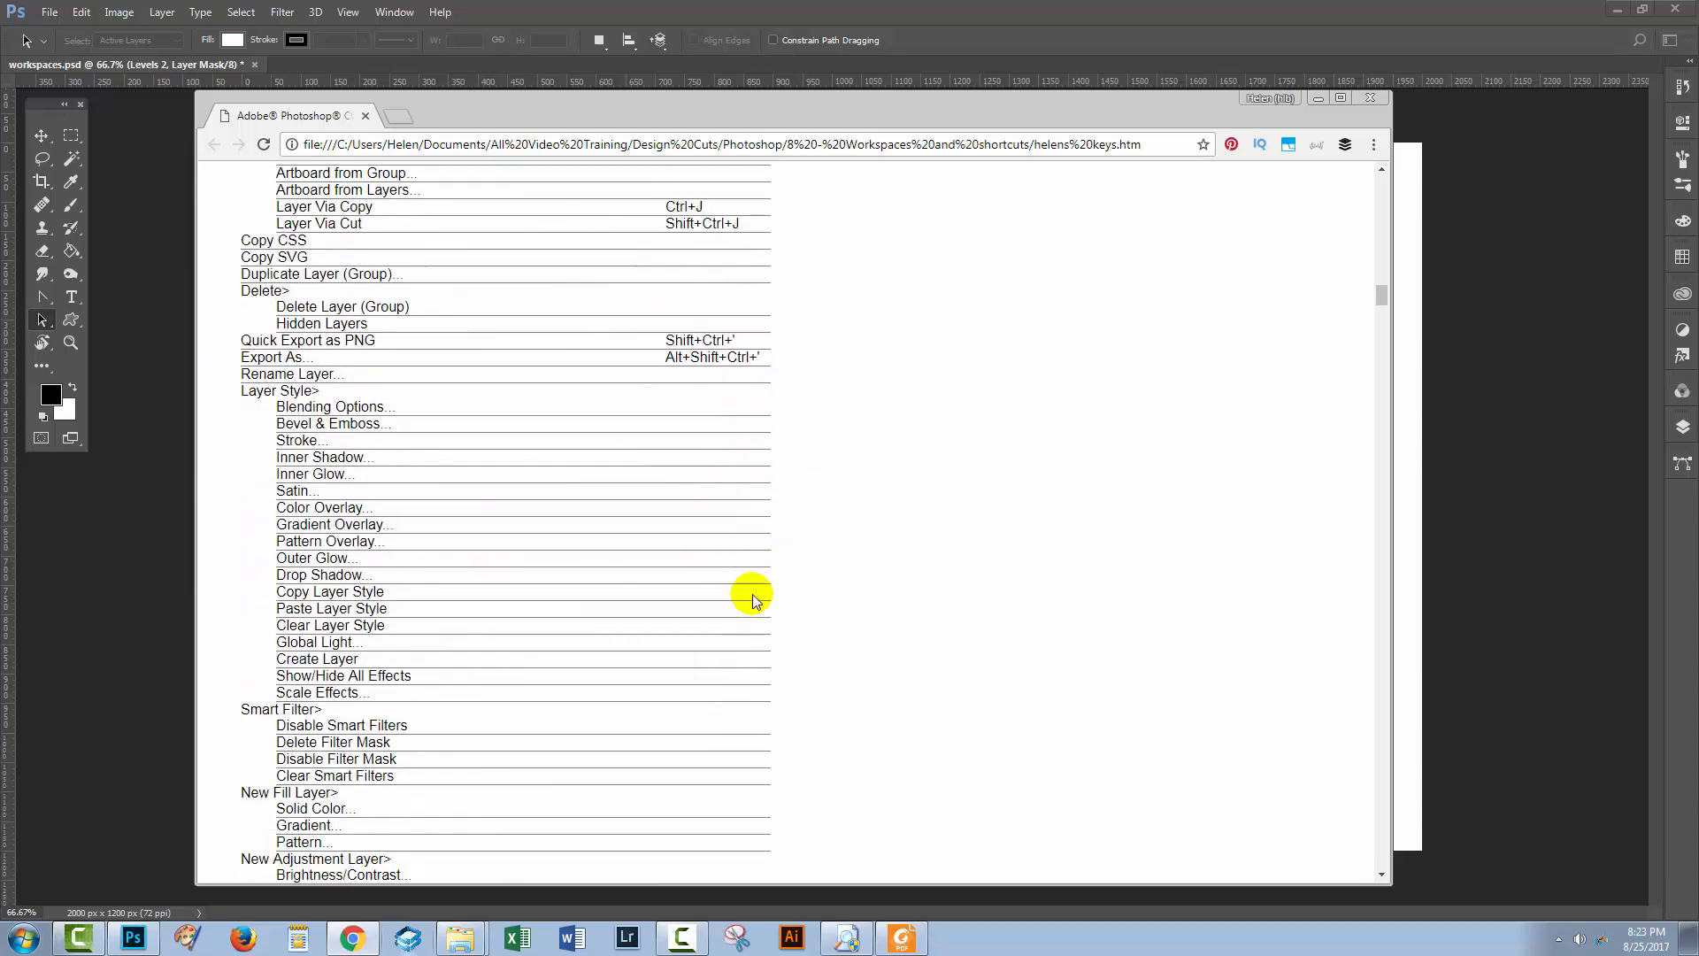
scroll("down", 3)
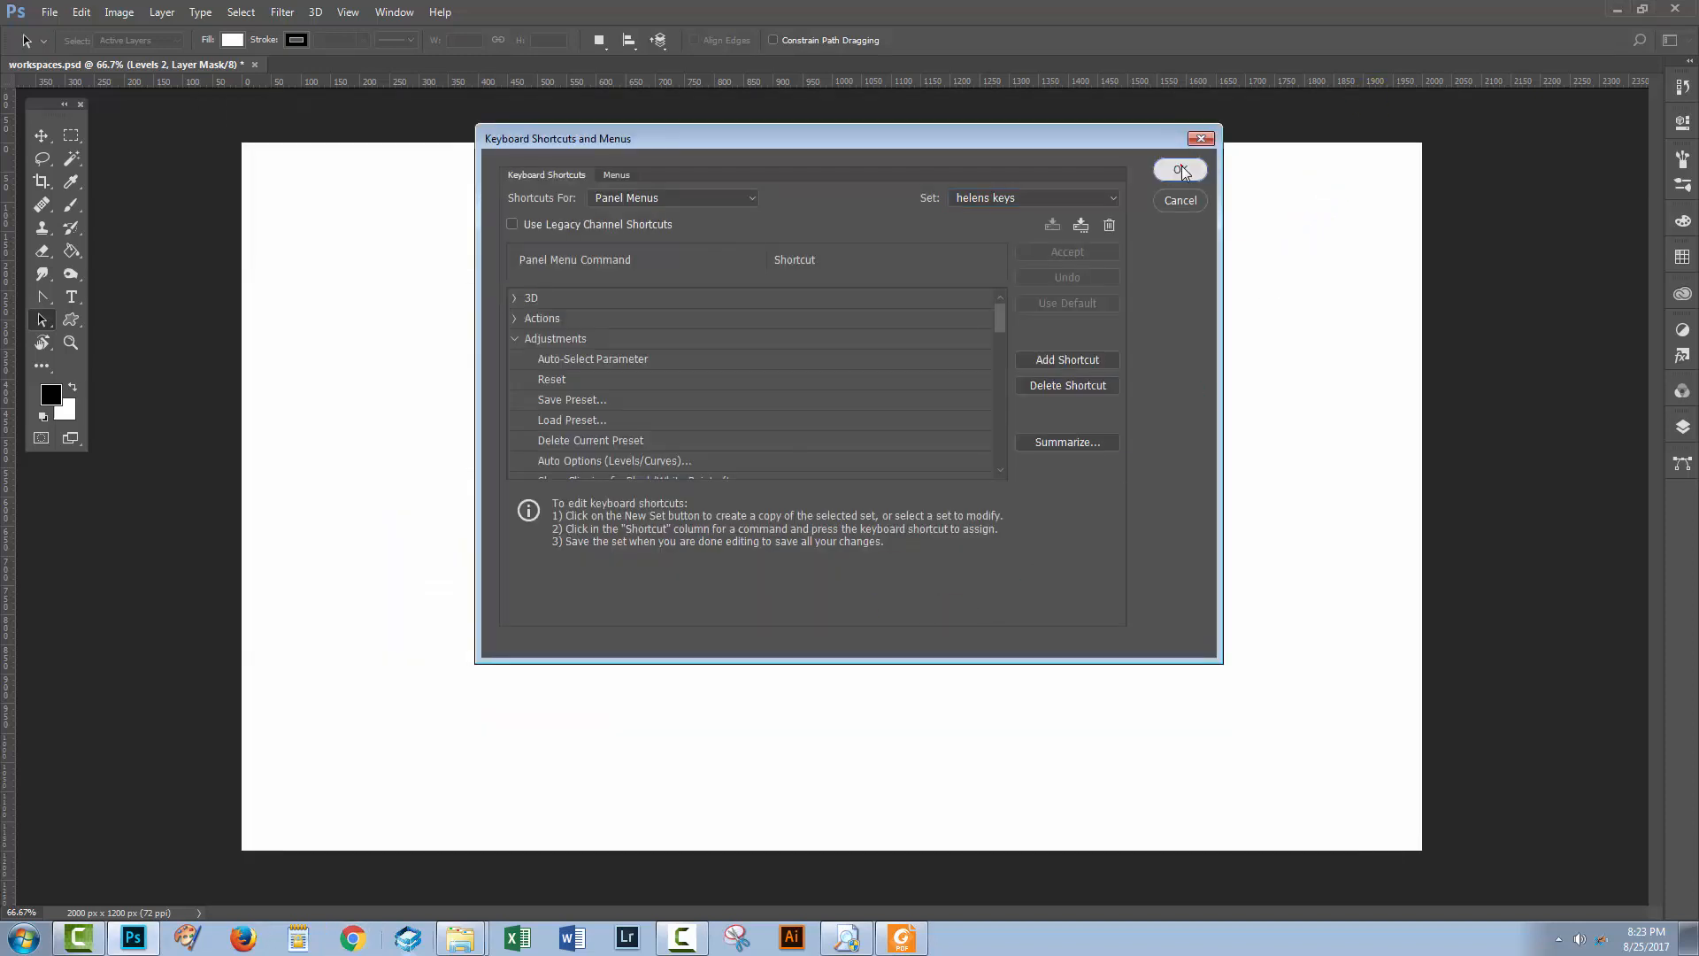
left_click(1180, 170)
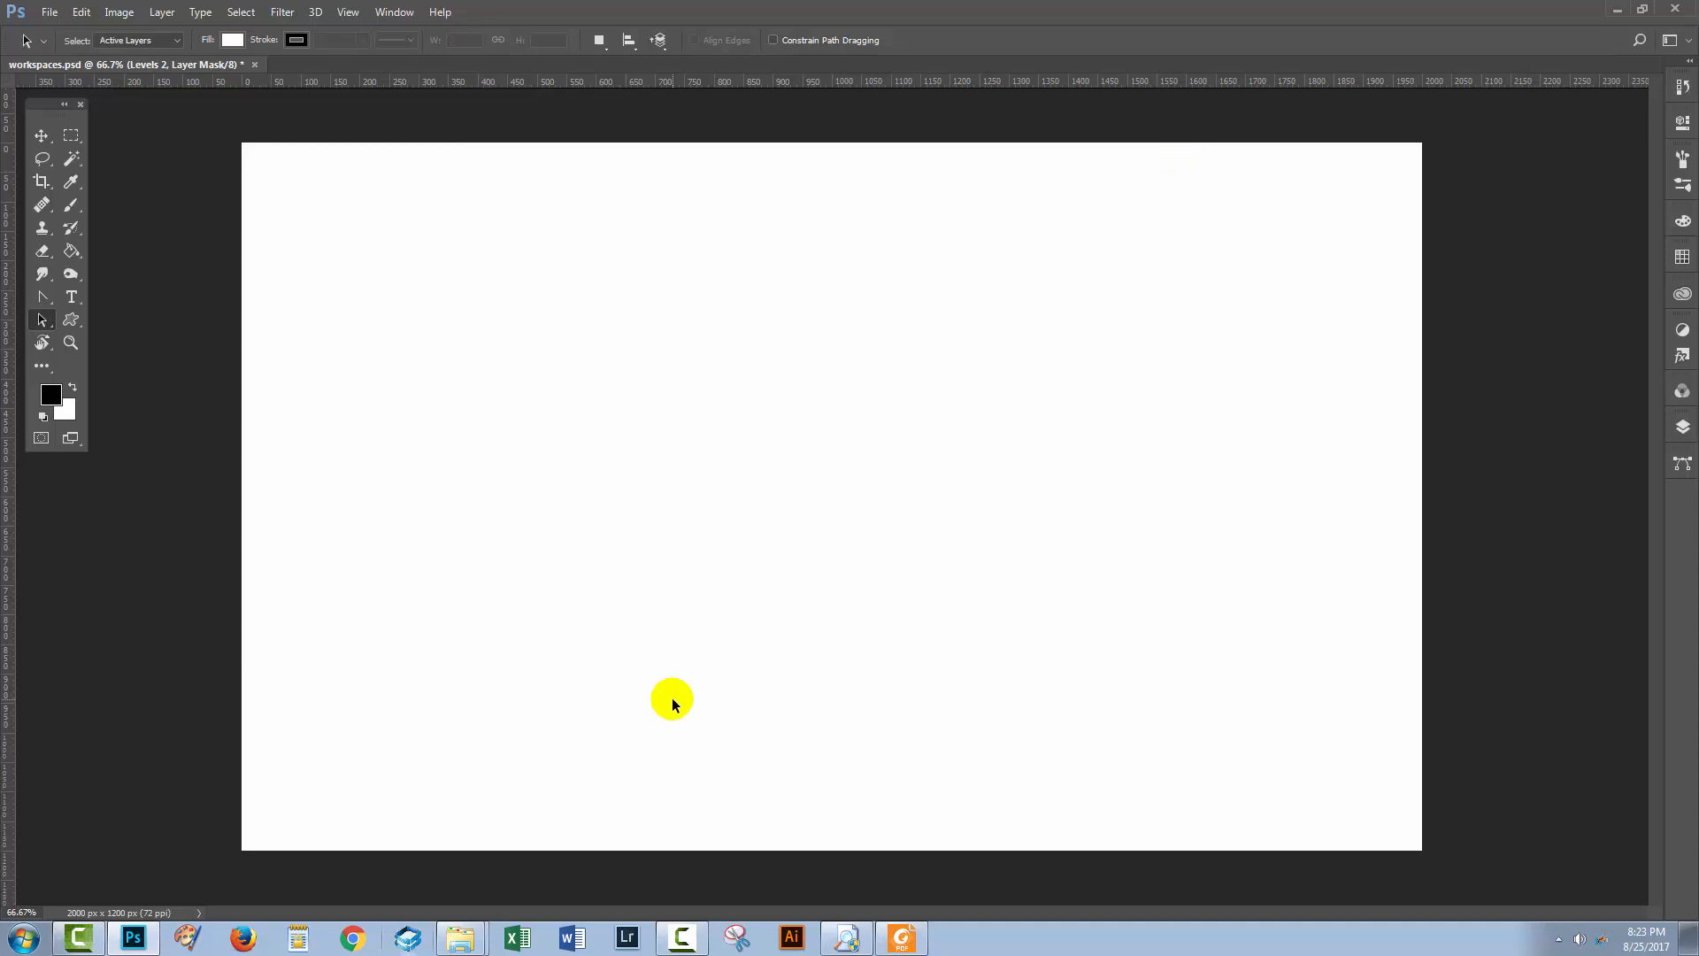